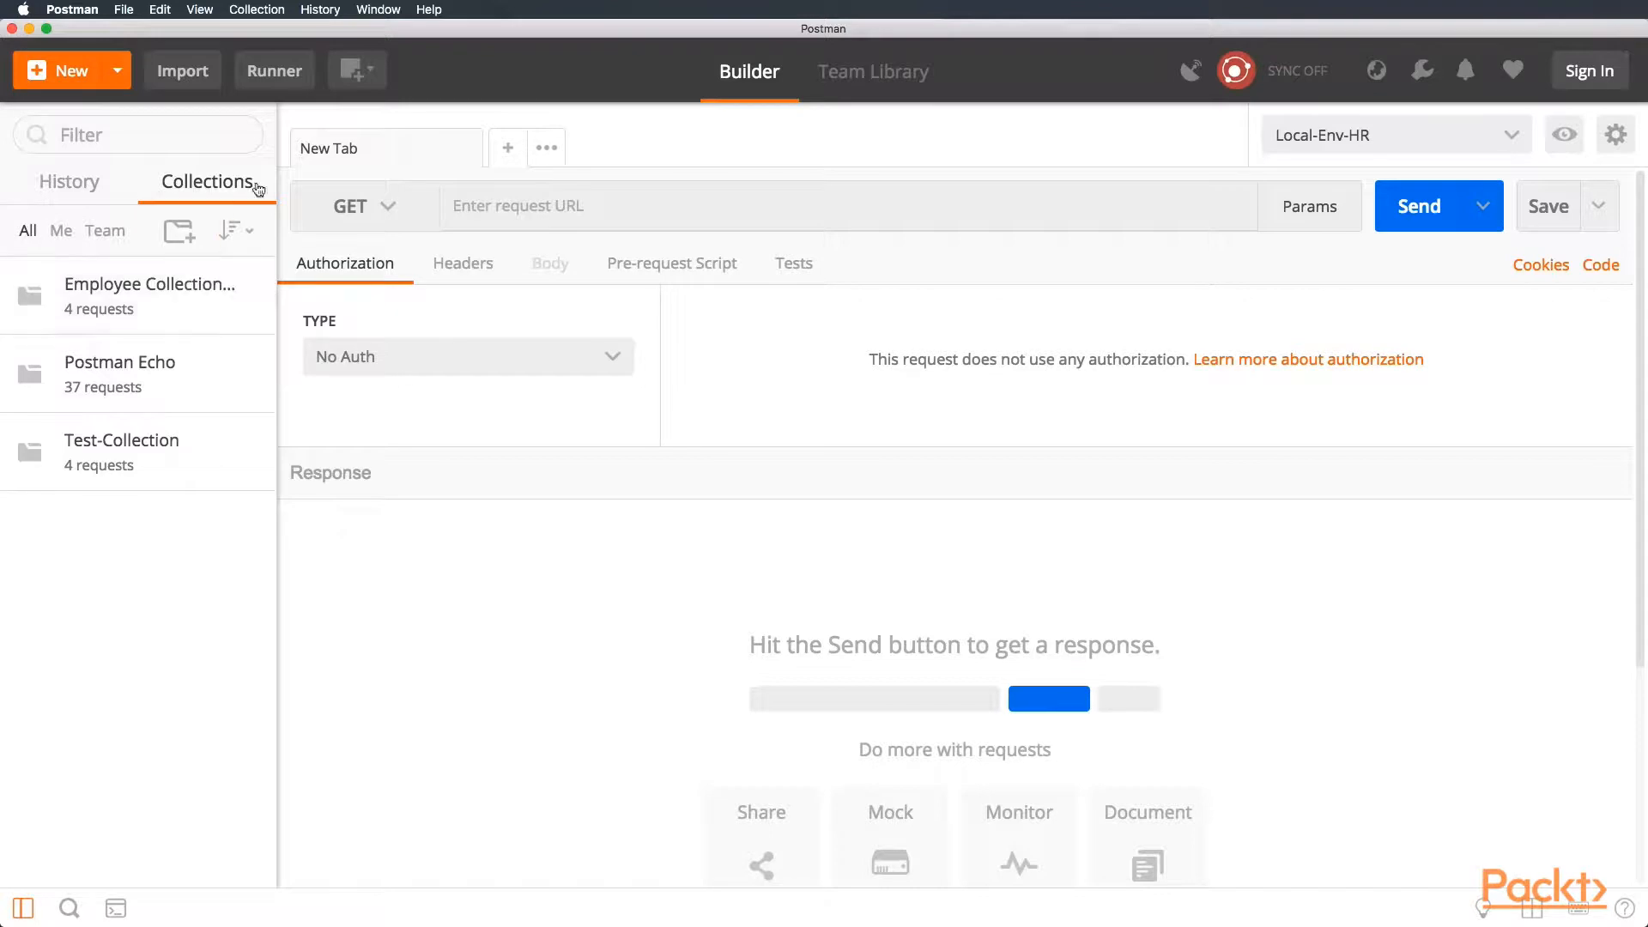
{"action": "mouse_move", "coordinate": [213, 194]}
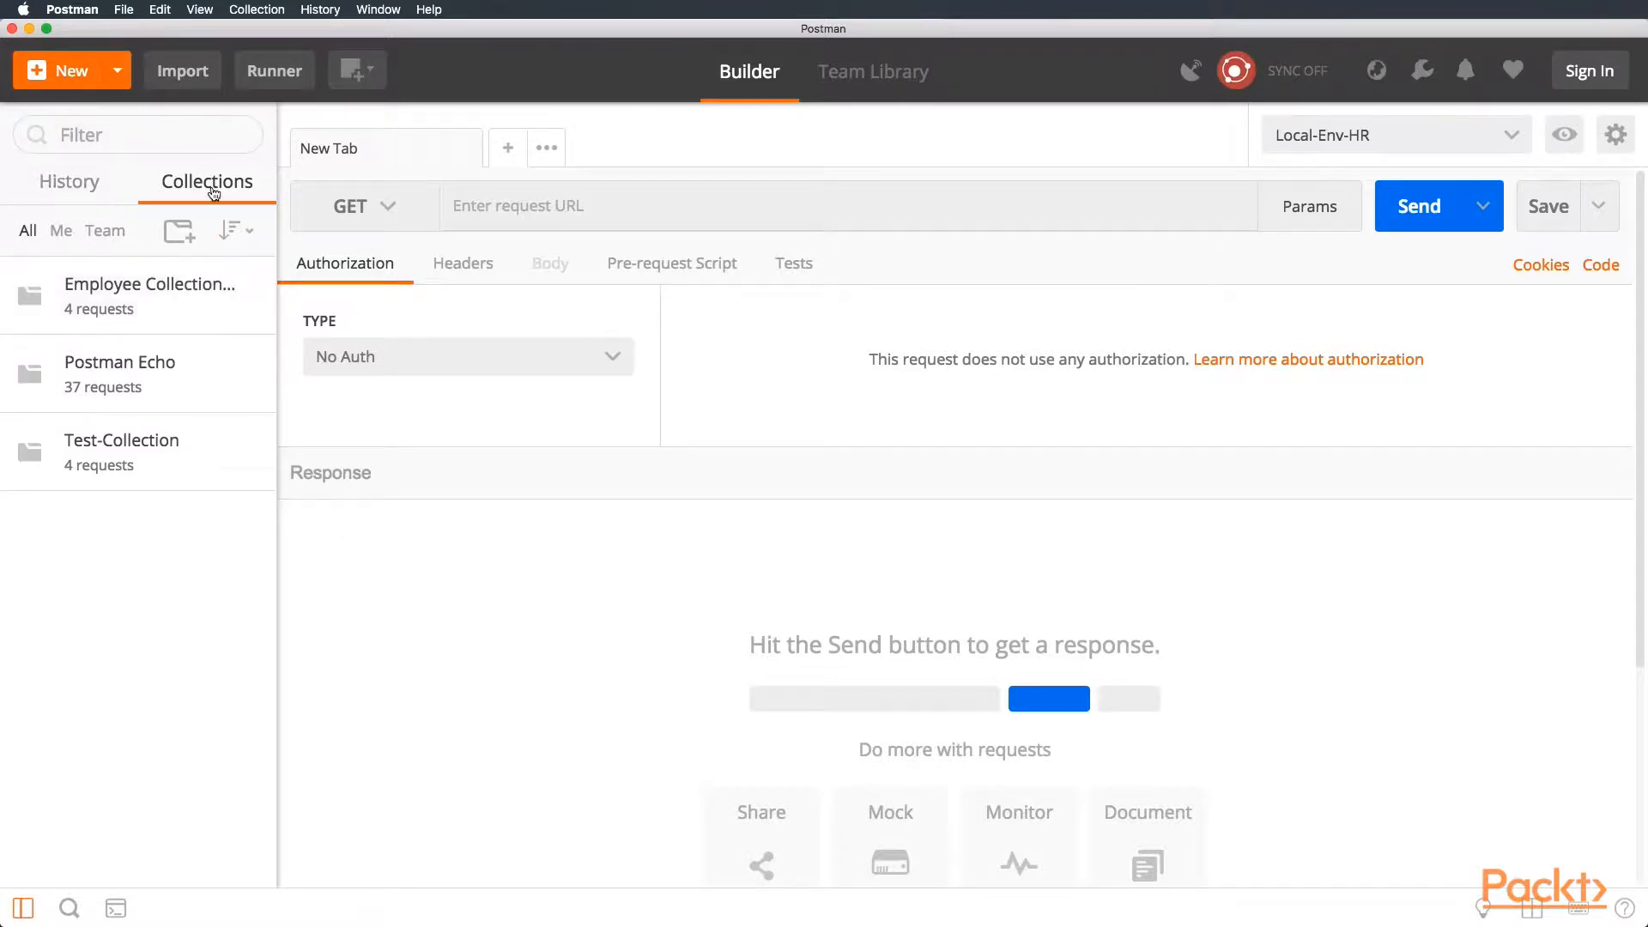
{"action": "mouse_move", "coordinate": [179, 228]}
{"action": "type", "text": "Employee Collection"}
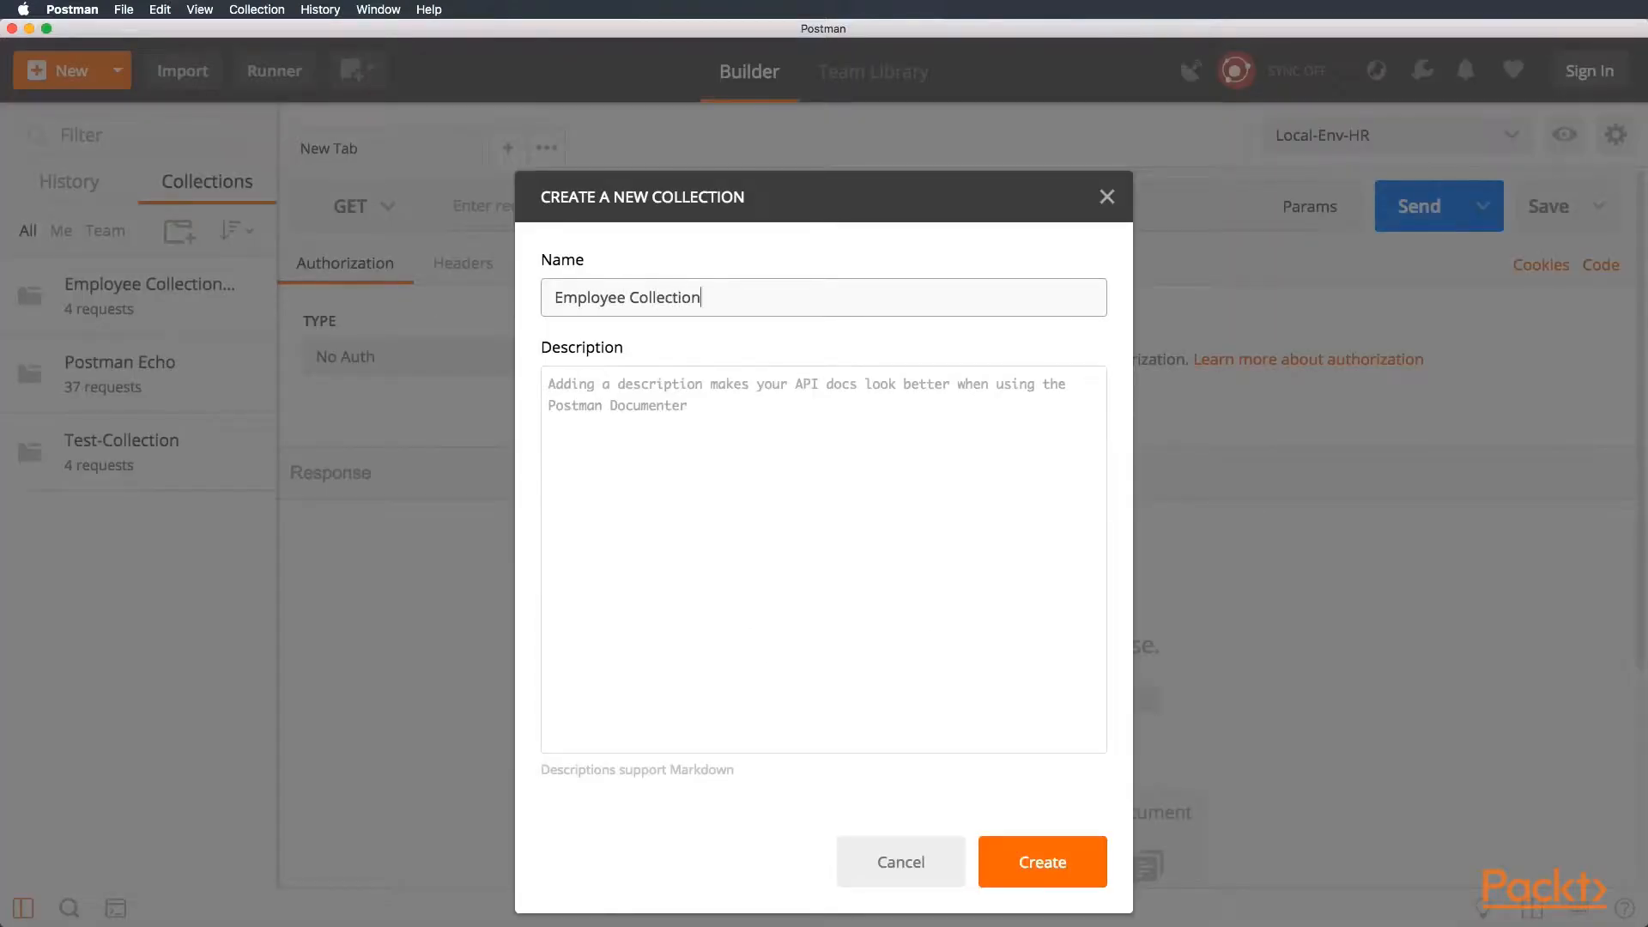
- Create the empty Employee Collection, then favourite and expand it in the sidebar
{"action": "left_click", "coordinate": [1040, 862]}
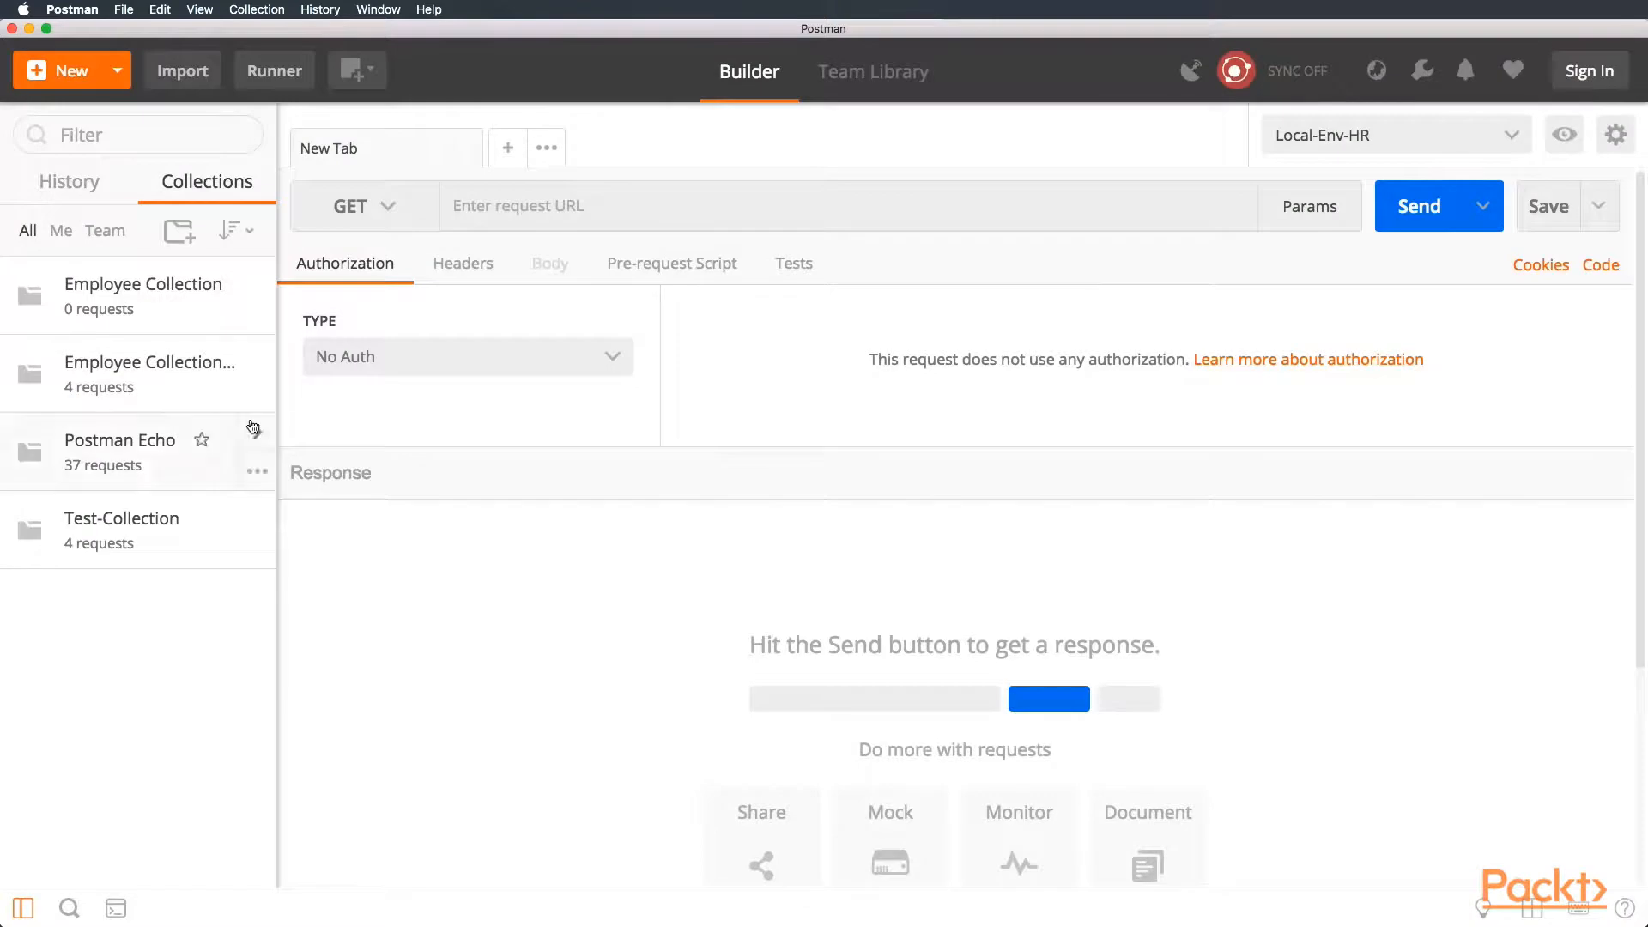
{"action": "left_click", "coordinate": [143, 283]}
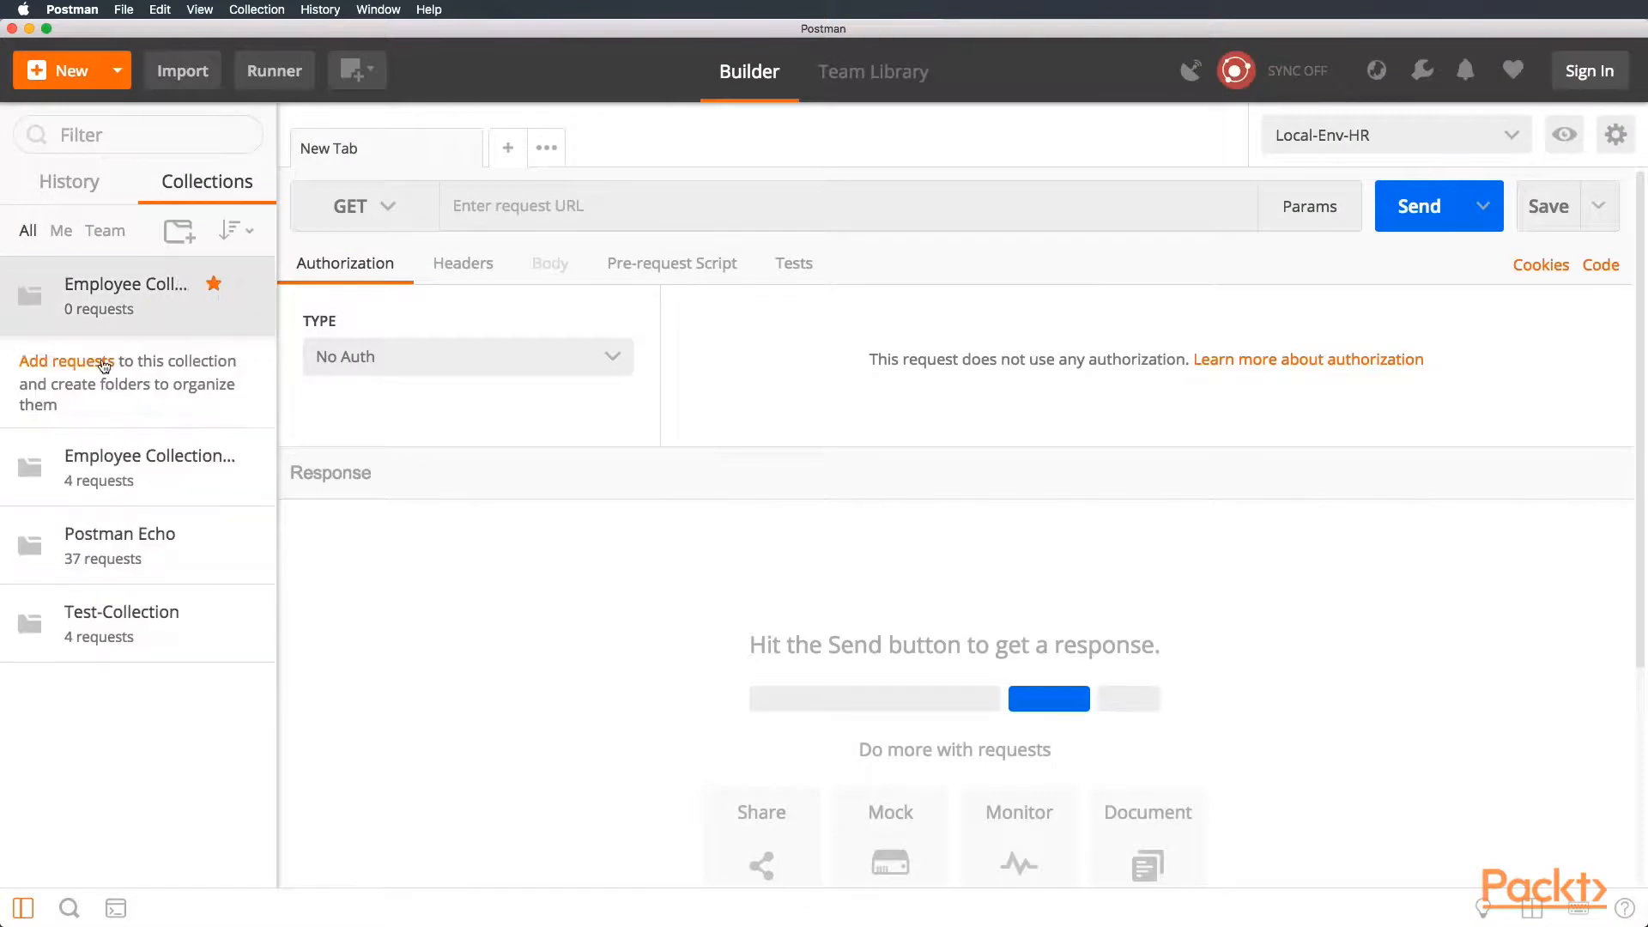
- Save the blank request as 'Create Employee' into Employee Collection
{"action": "left_click", "coordinate": [1546, 204]}
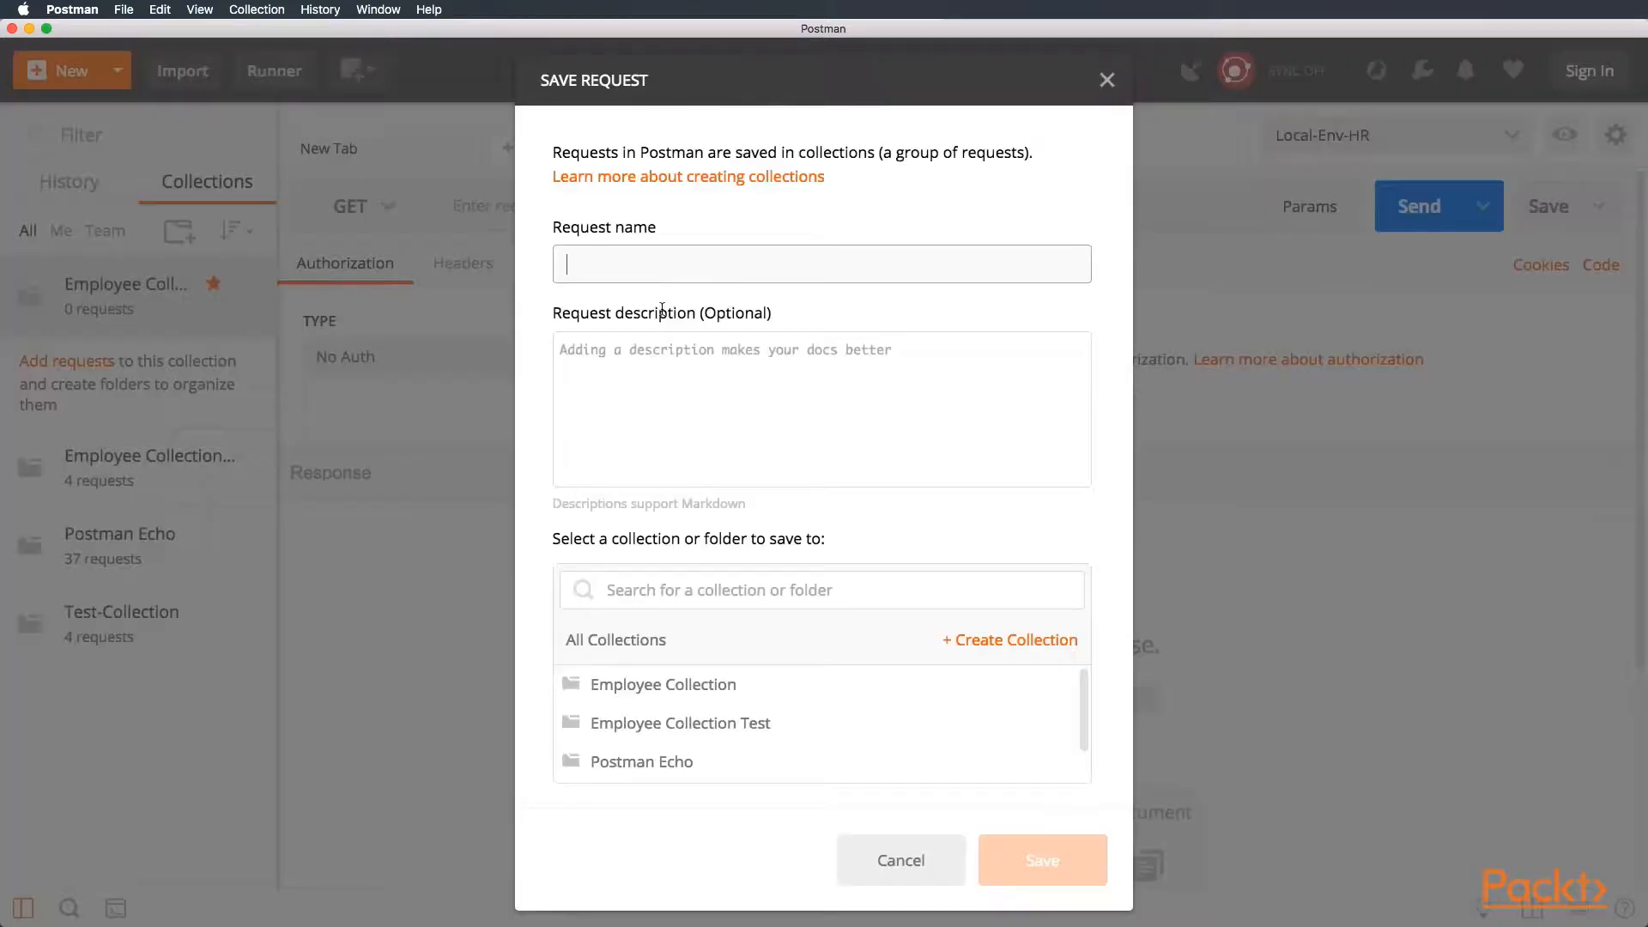
{"action": "type", "text": "Create Employee"}
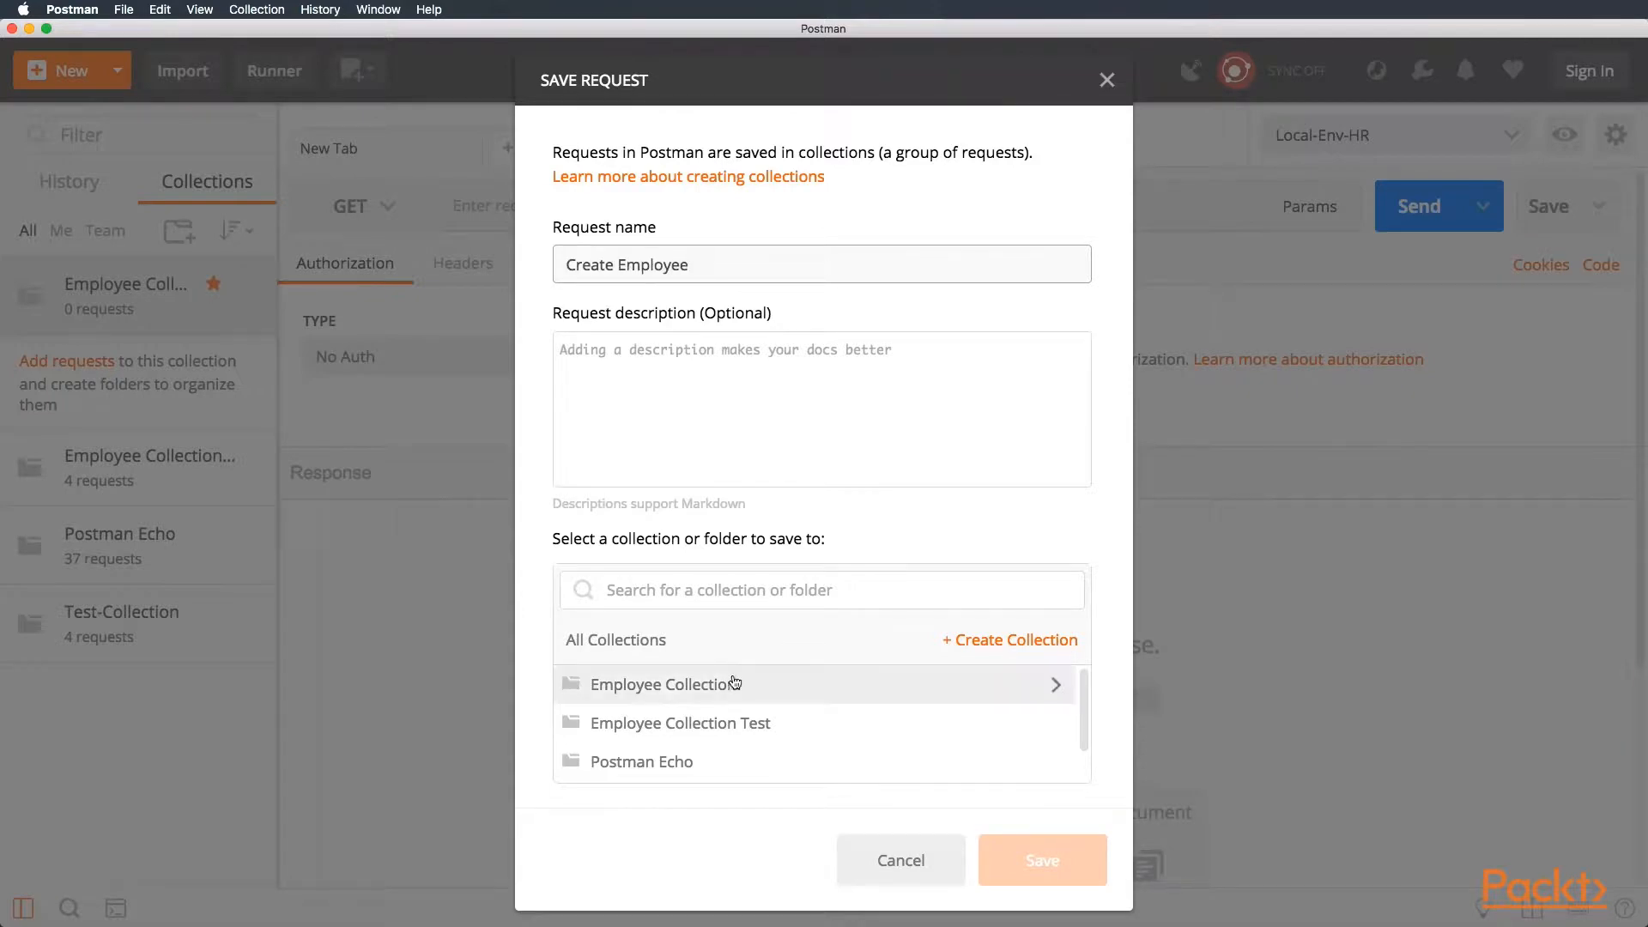
{"action": "left_click", "coordinate": [664, 684]}
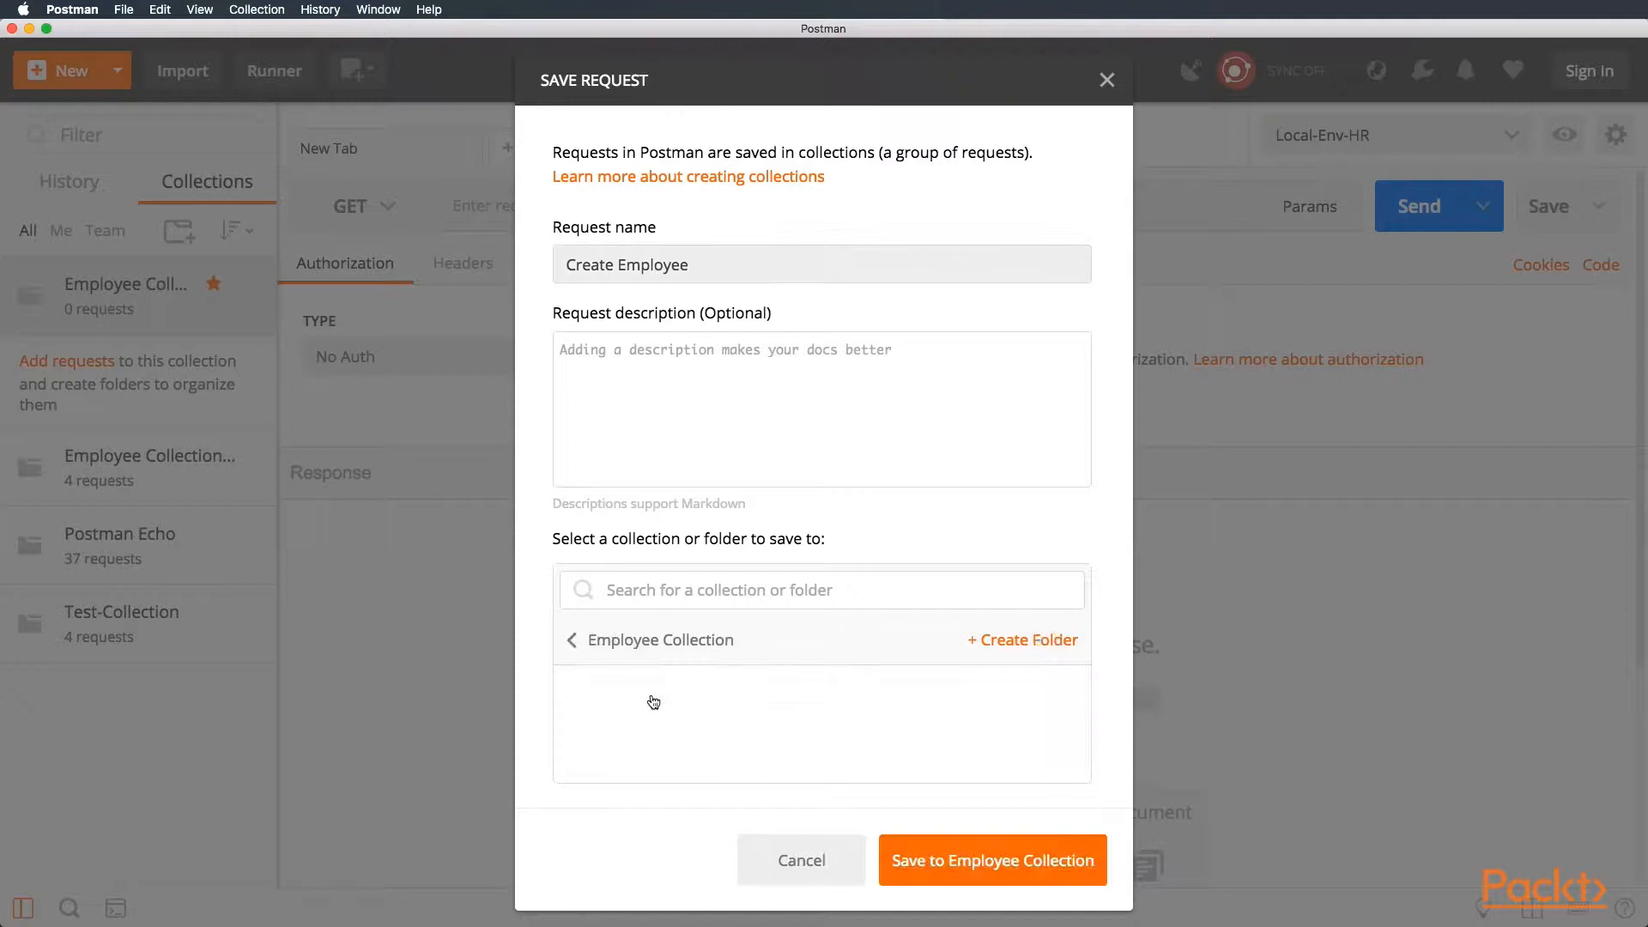
{"action": "left_click", "coordinate": [991, 860]}
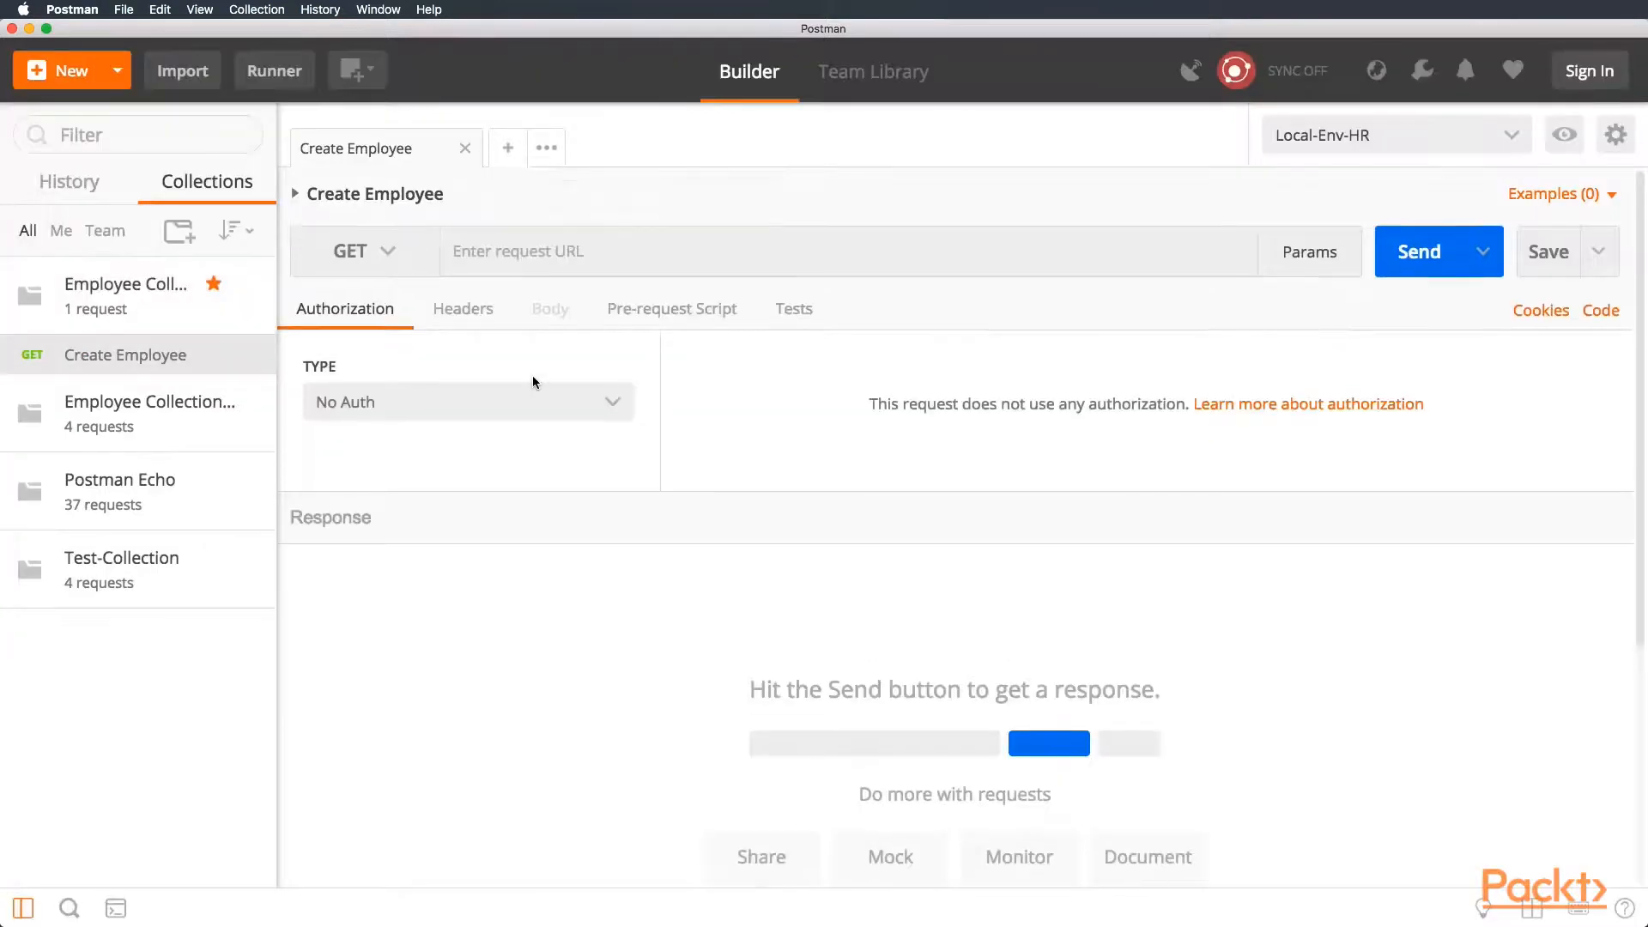
- Make Create Employee a POST request to {{url}}/employee and save it
{"action": "left_click", "coordinate": [362, 250]}
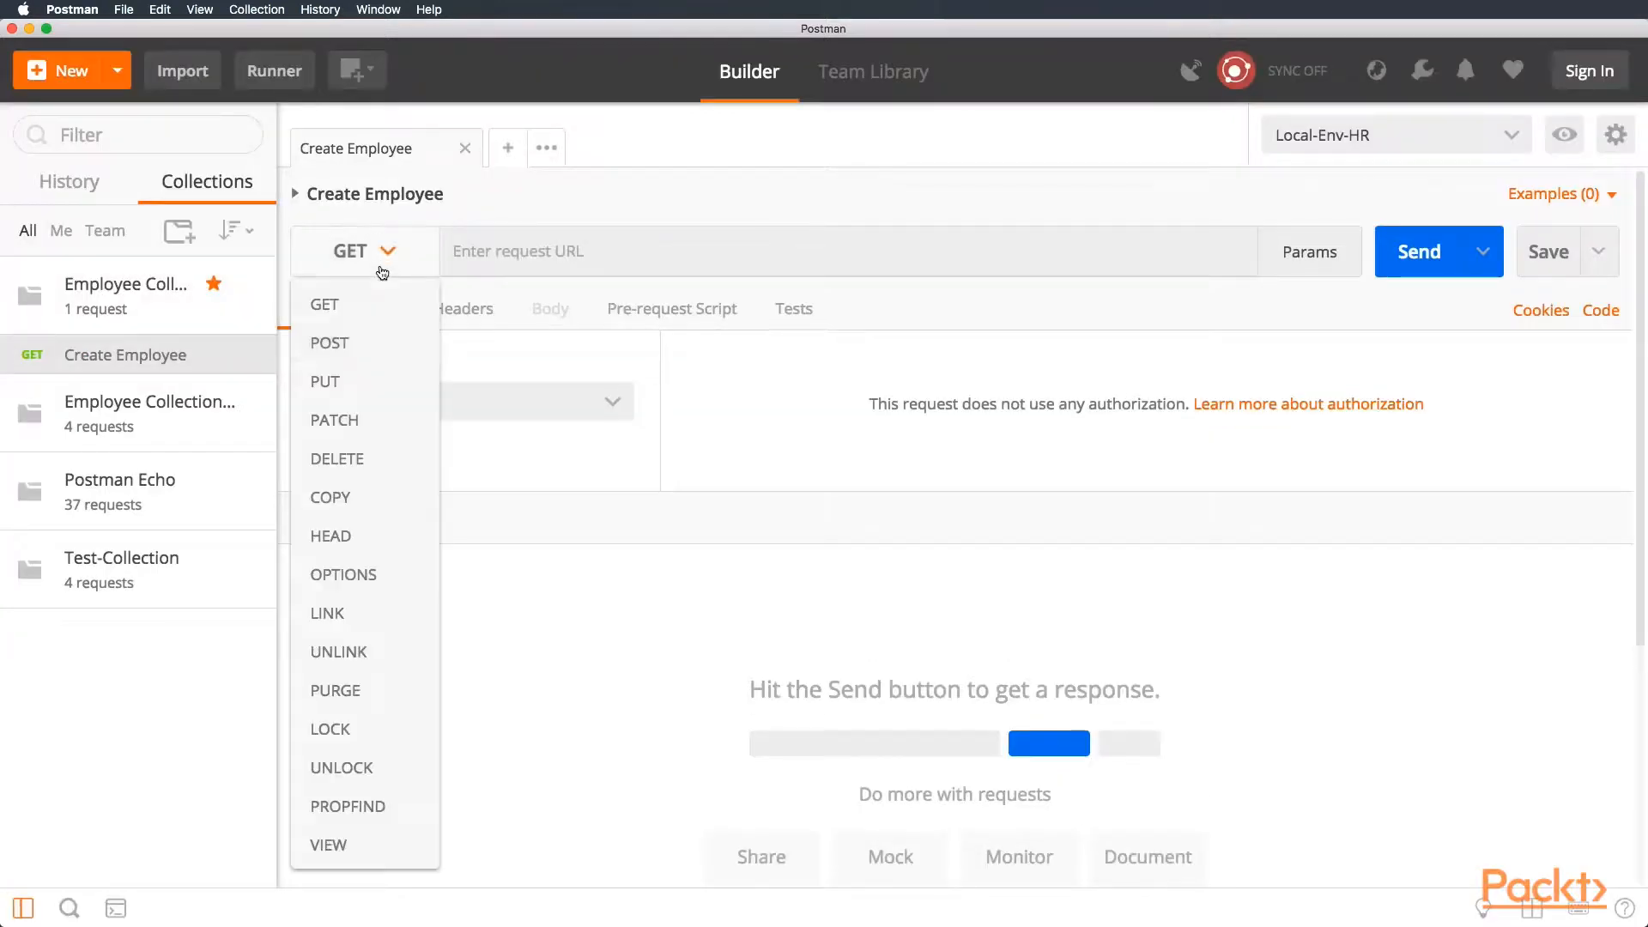
{"action": "left_click", "coordinate": [328, 343]}
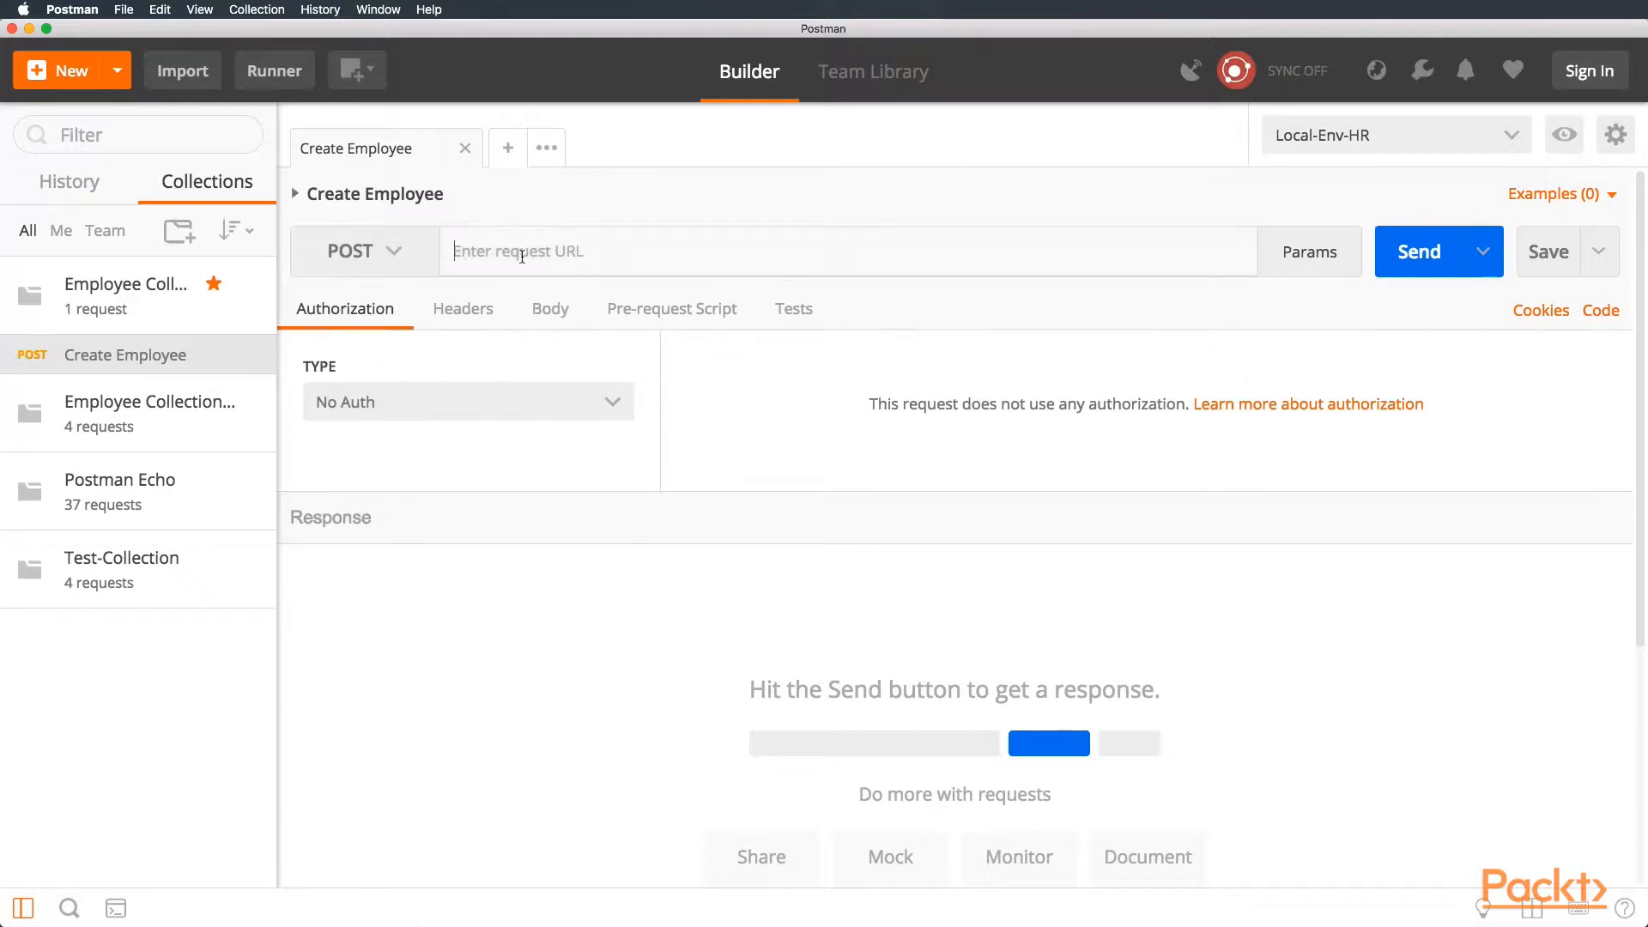
{"action": "type", "text": "{{u"}
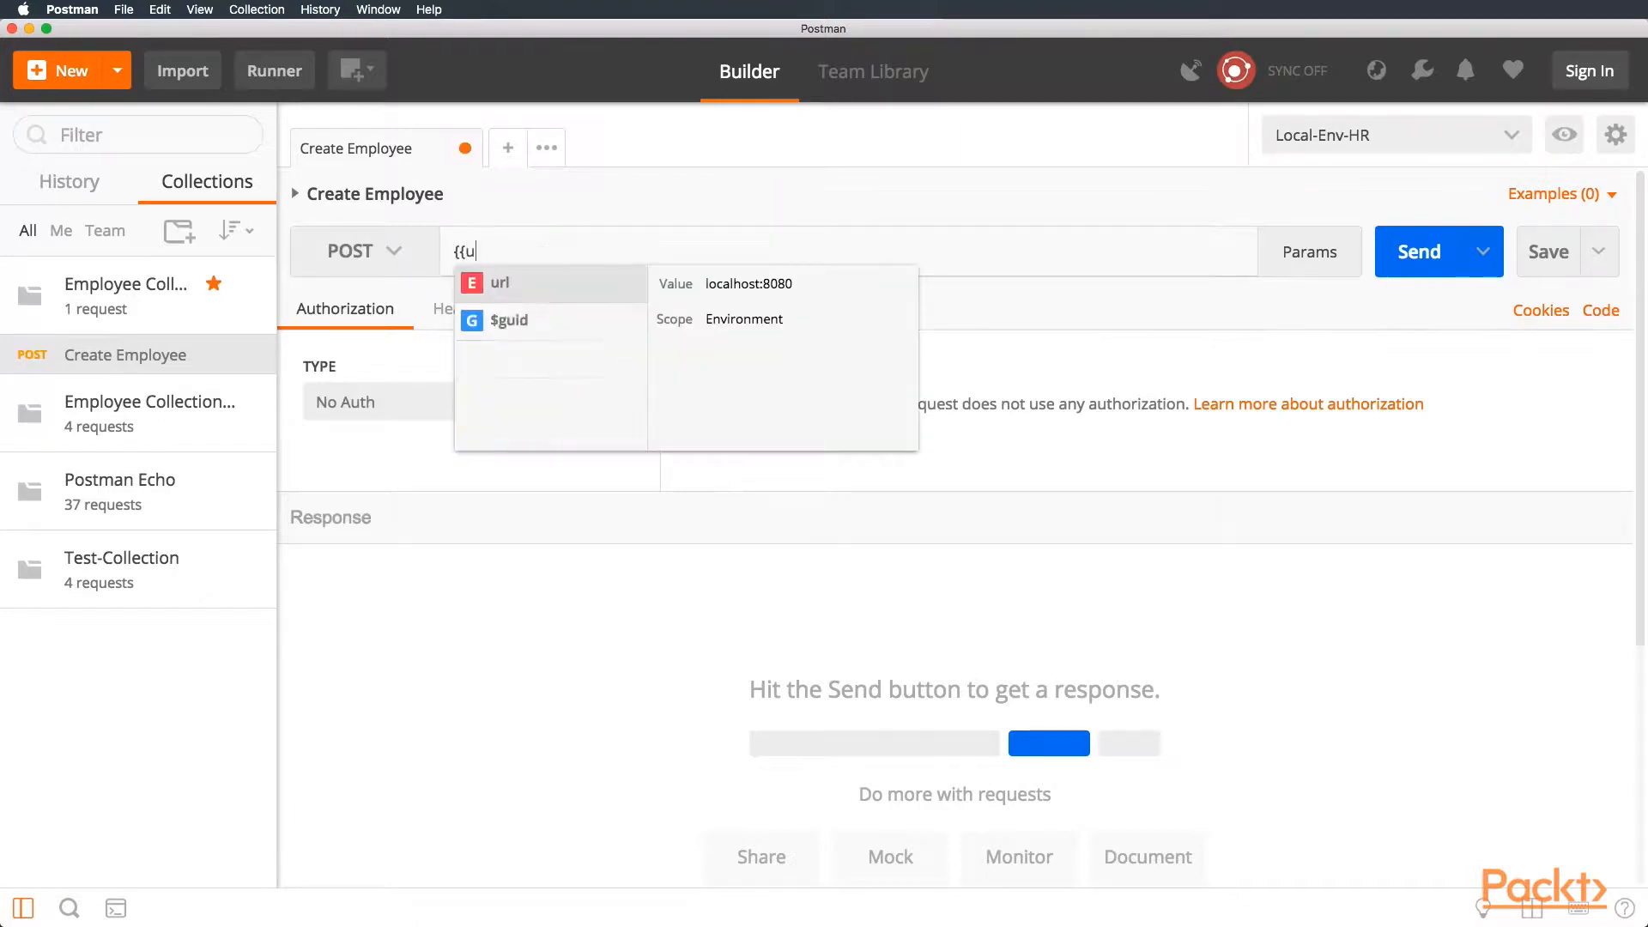
{"action": "left_click", "coordinate": [499, 282]}
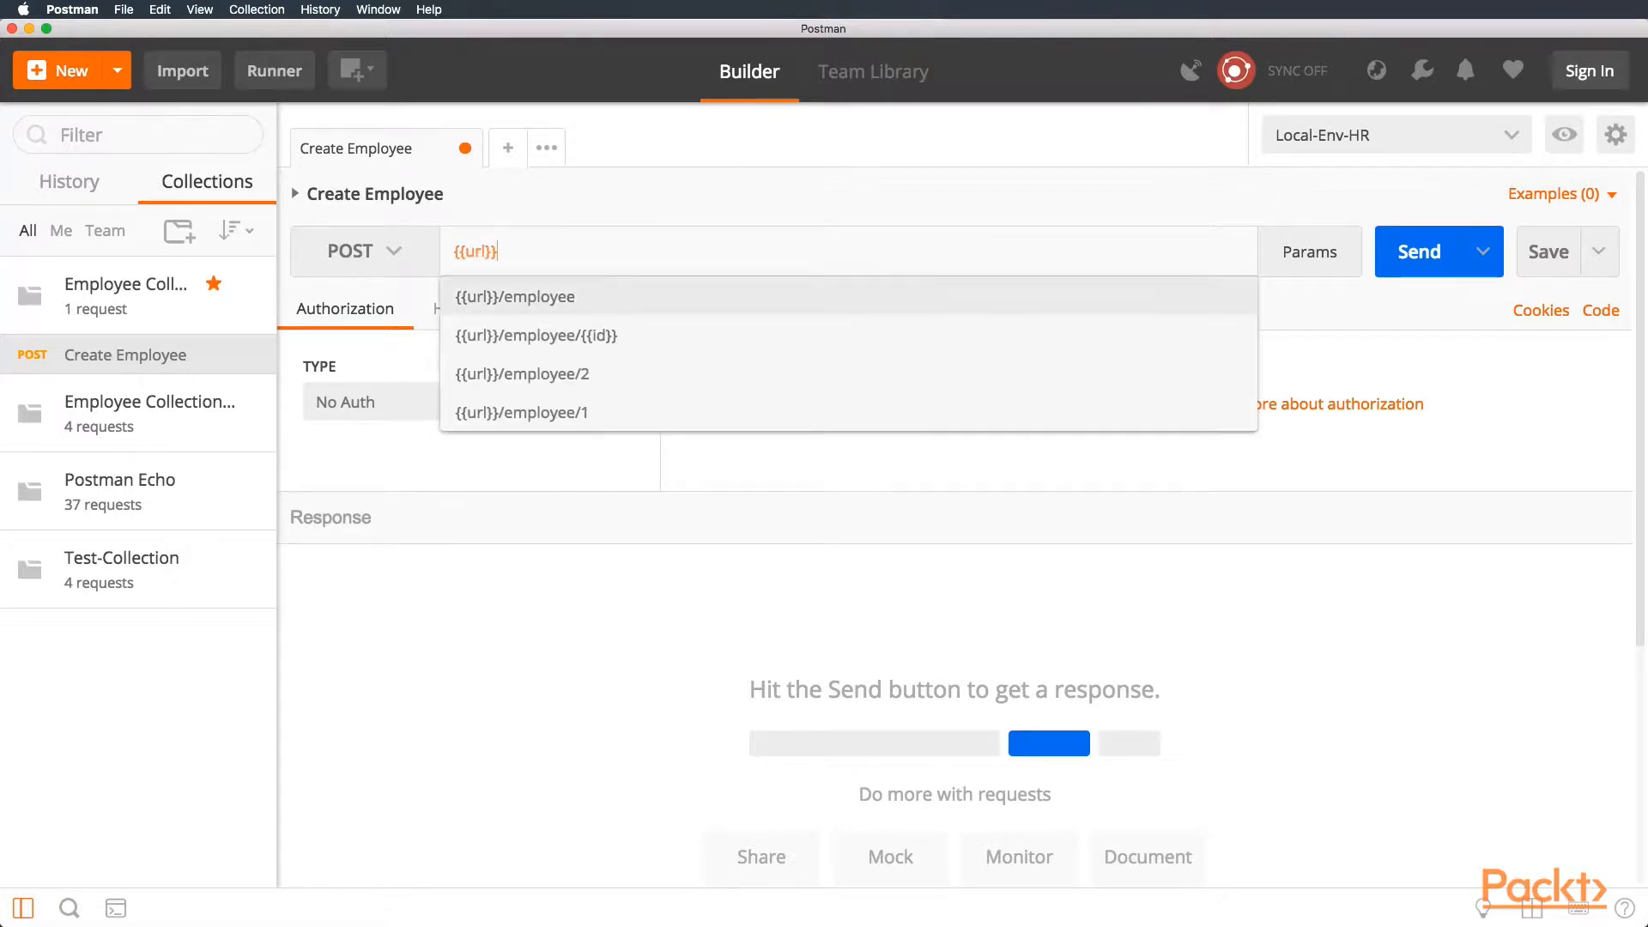
{"action": "left_click", "coordinate": [517, 297]}
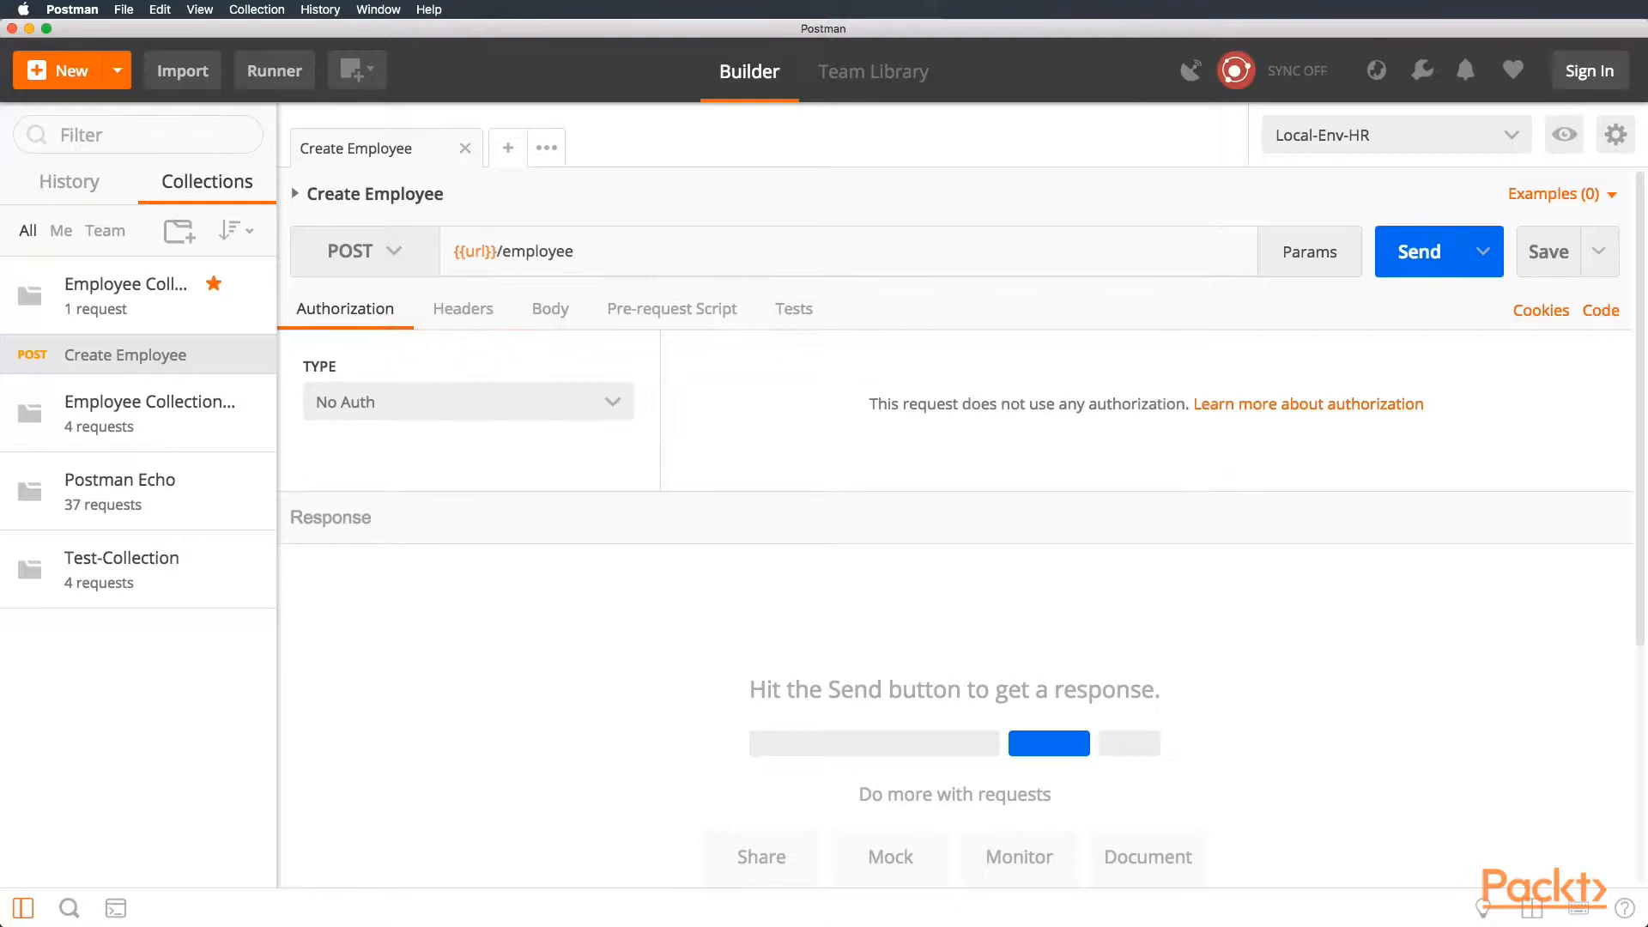
{"action": "left_click", "coordinate": [577, 251]}
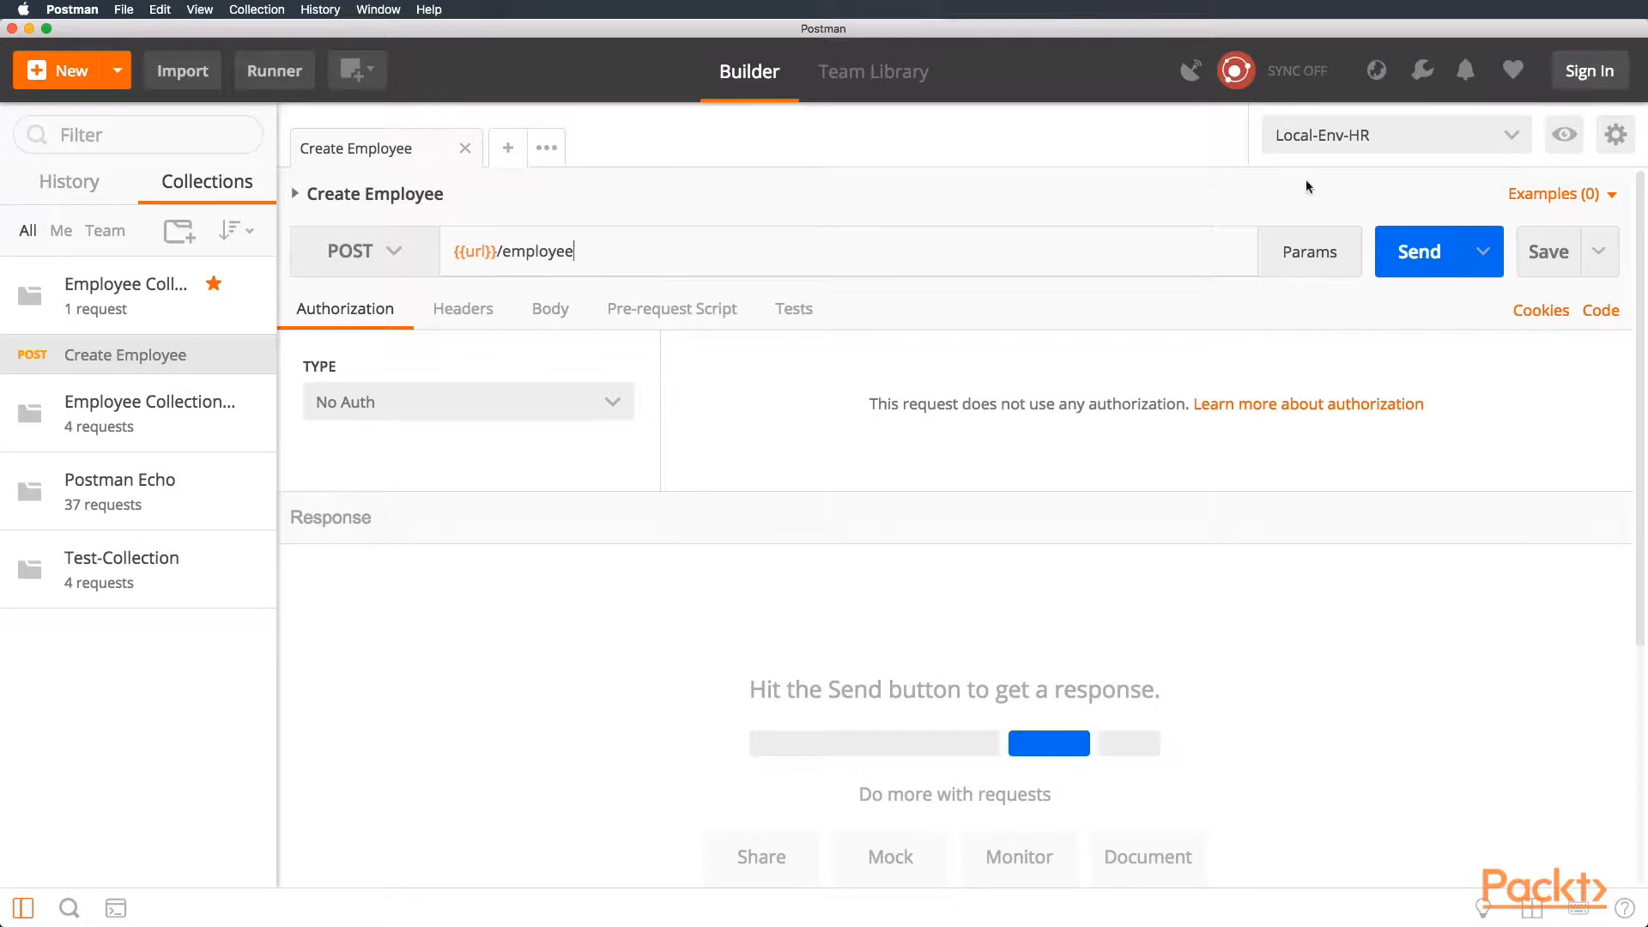
- Start a new environment named HR-Local-env from the environment quick look
{"action": "left_click", "coordinate": [1566, 134]}
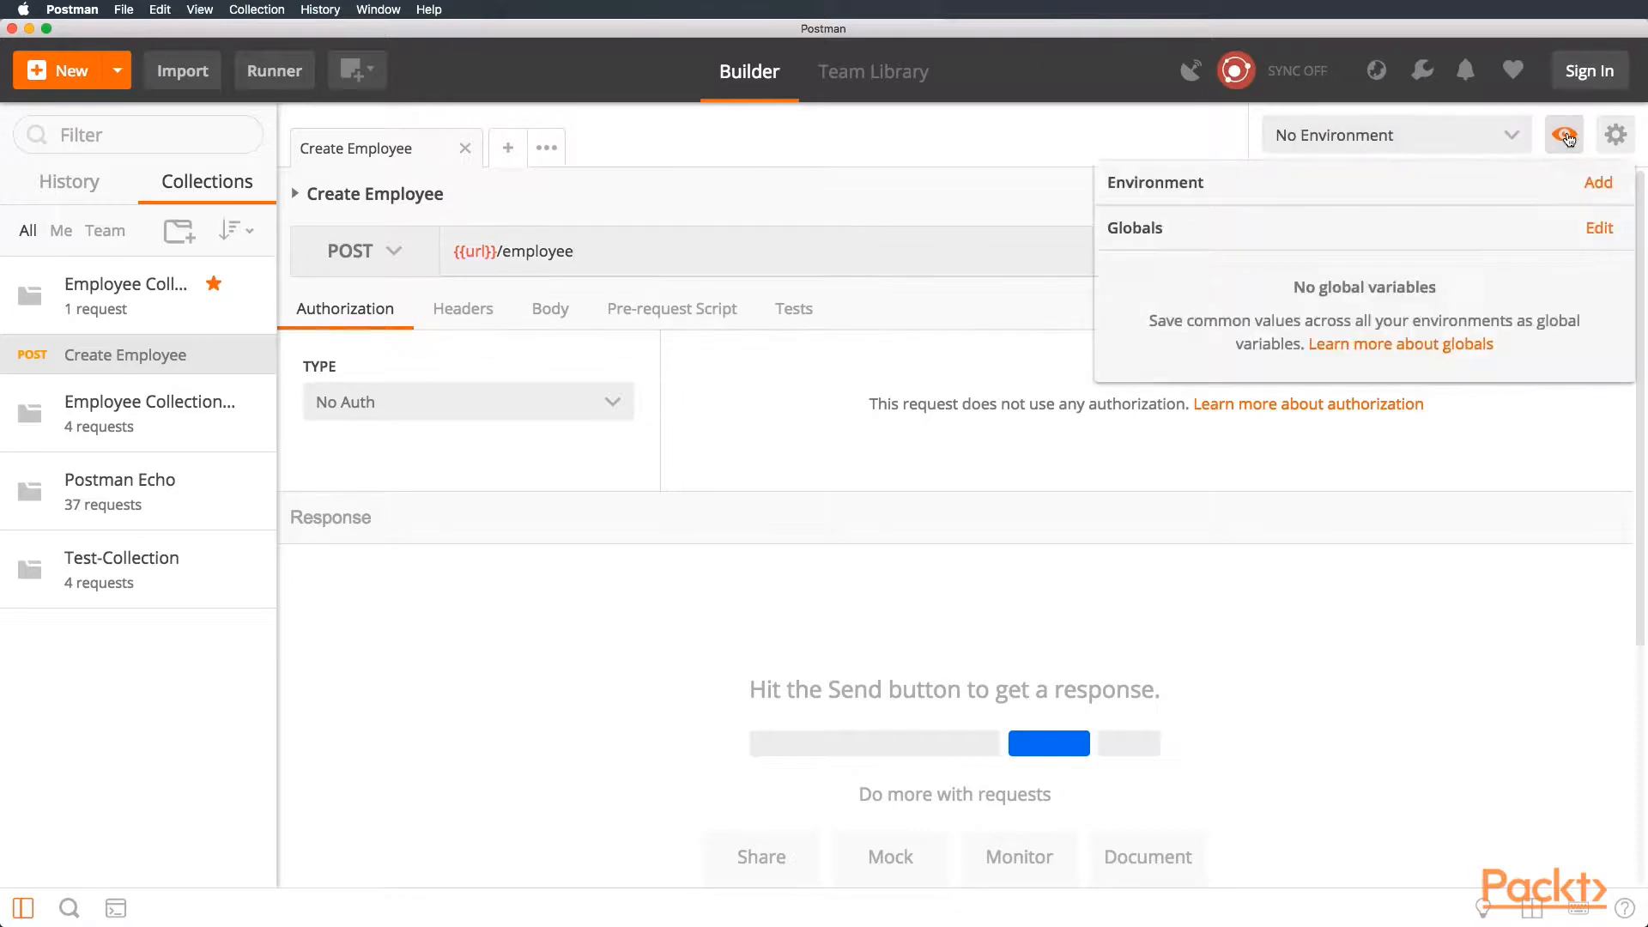
{"action": "left_click", "coordinate": [1598, 181]}
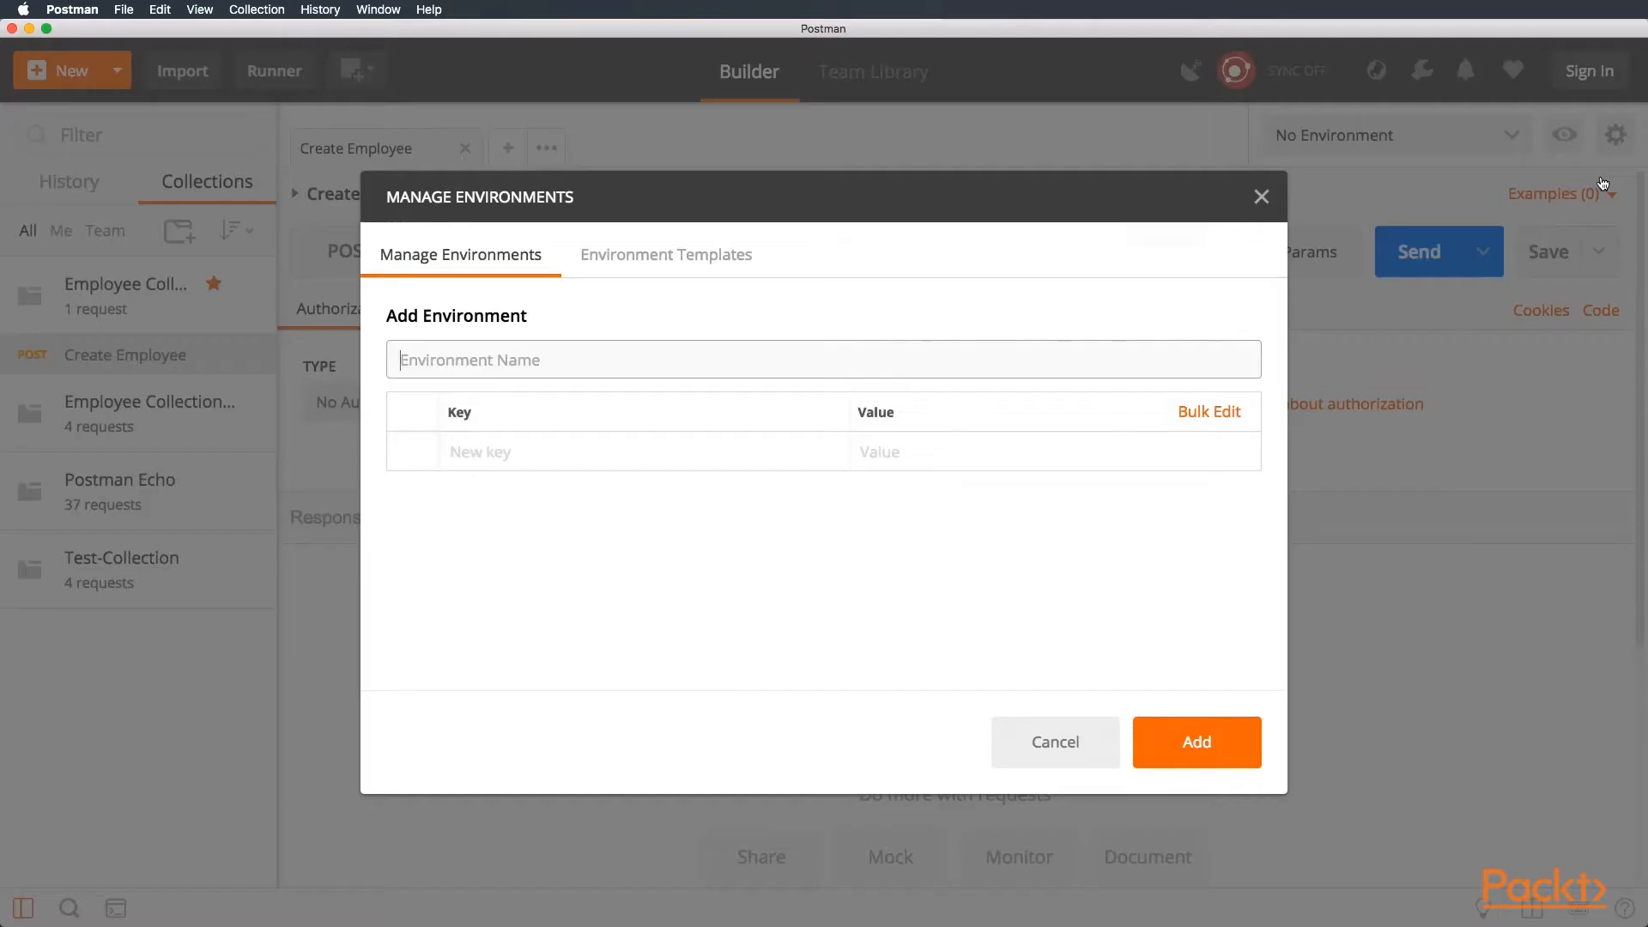
{"action": "type", "text": "H"}
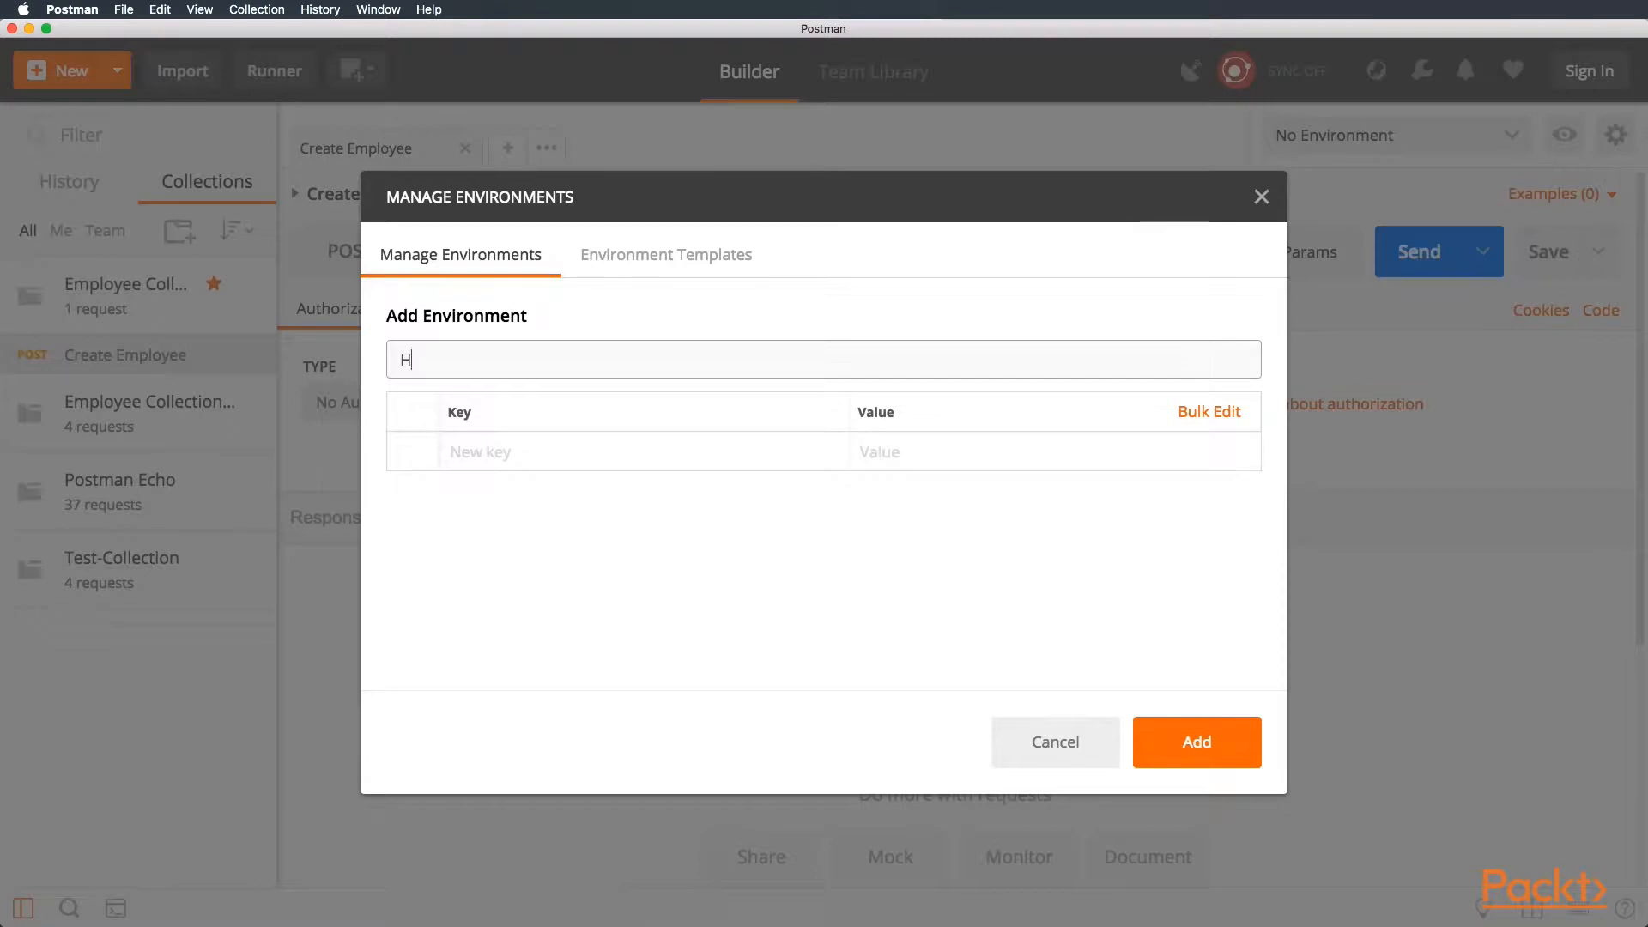
{"action": "type", "text": "R-Local"}
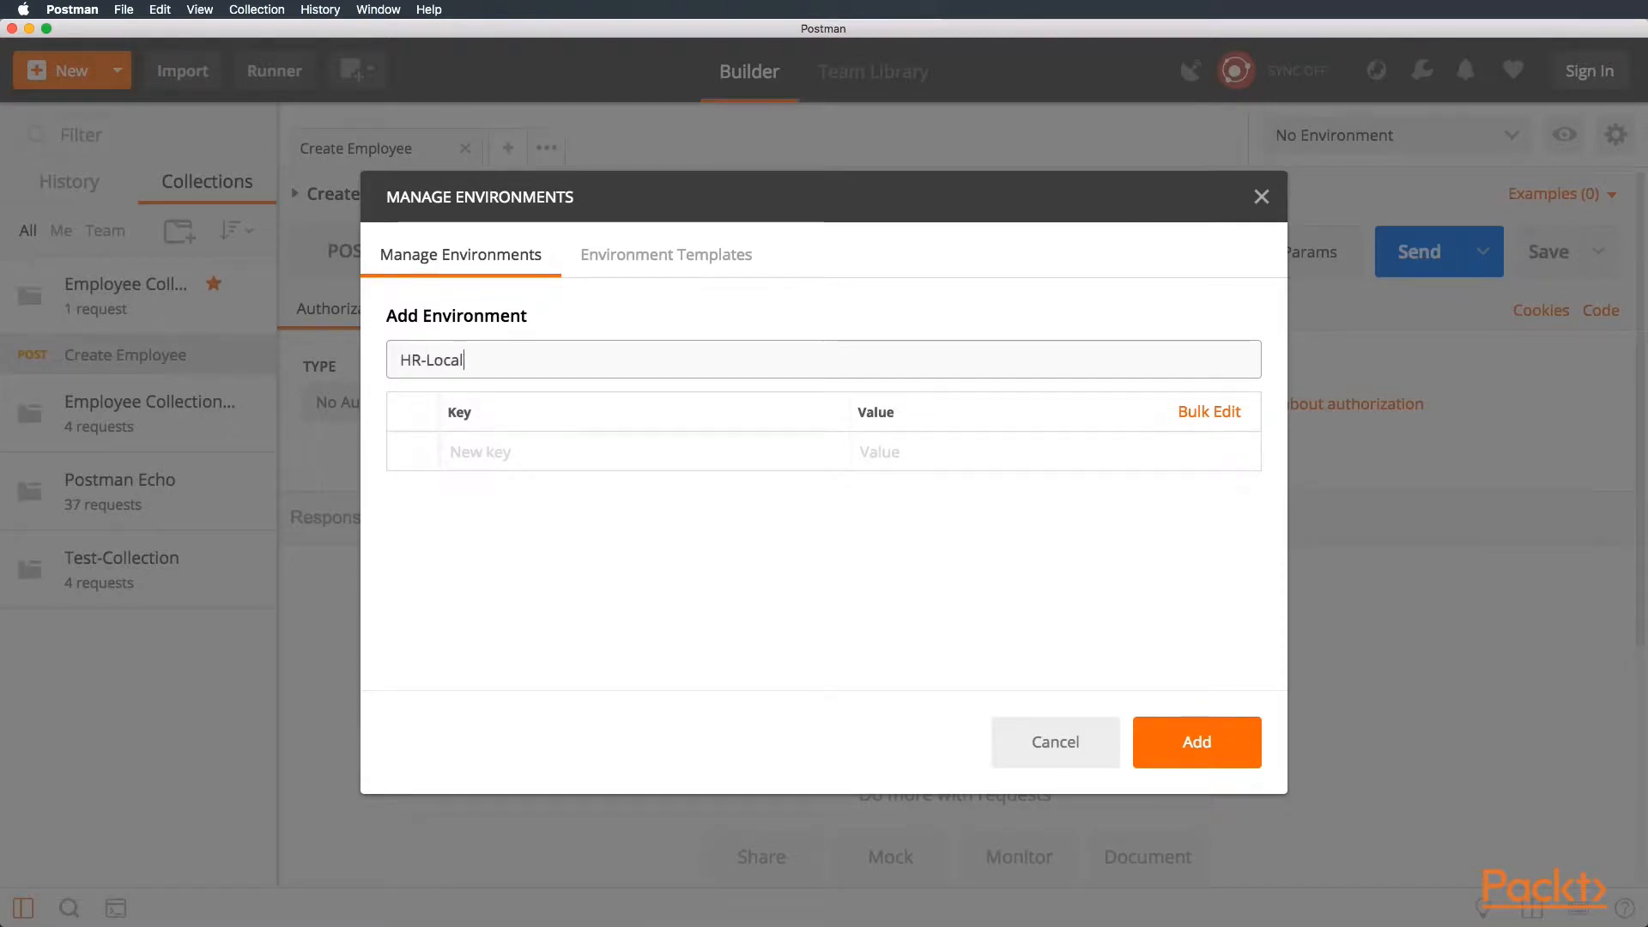
{"action": "type", "text": "-env"}
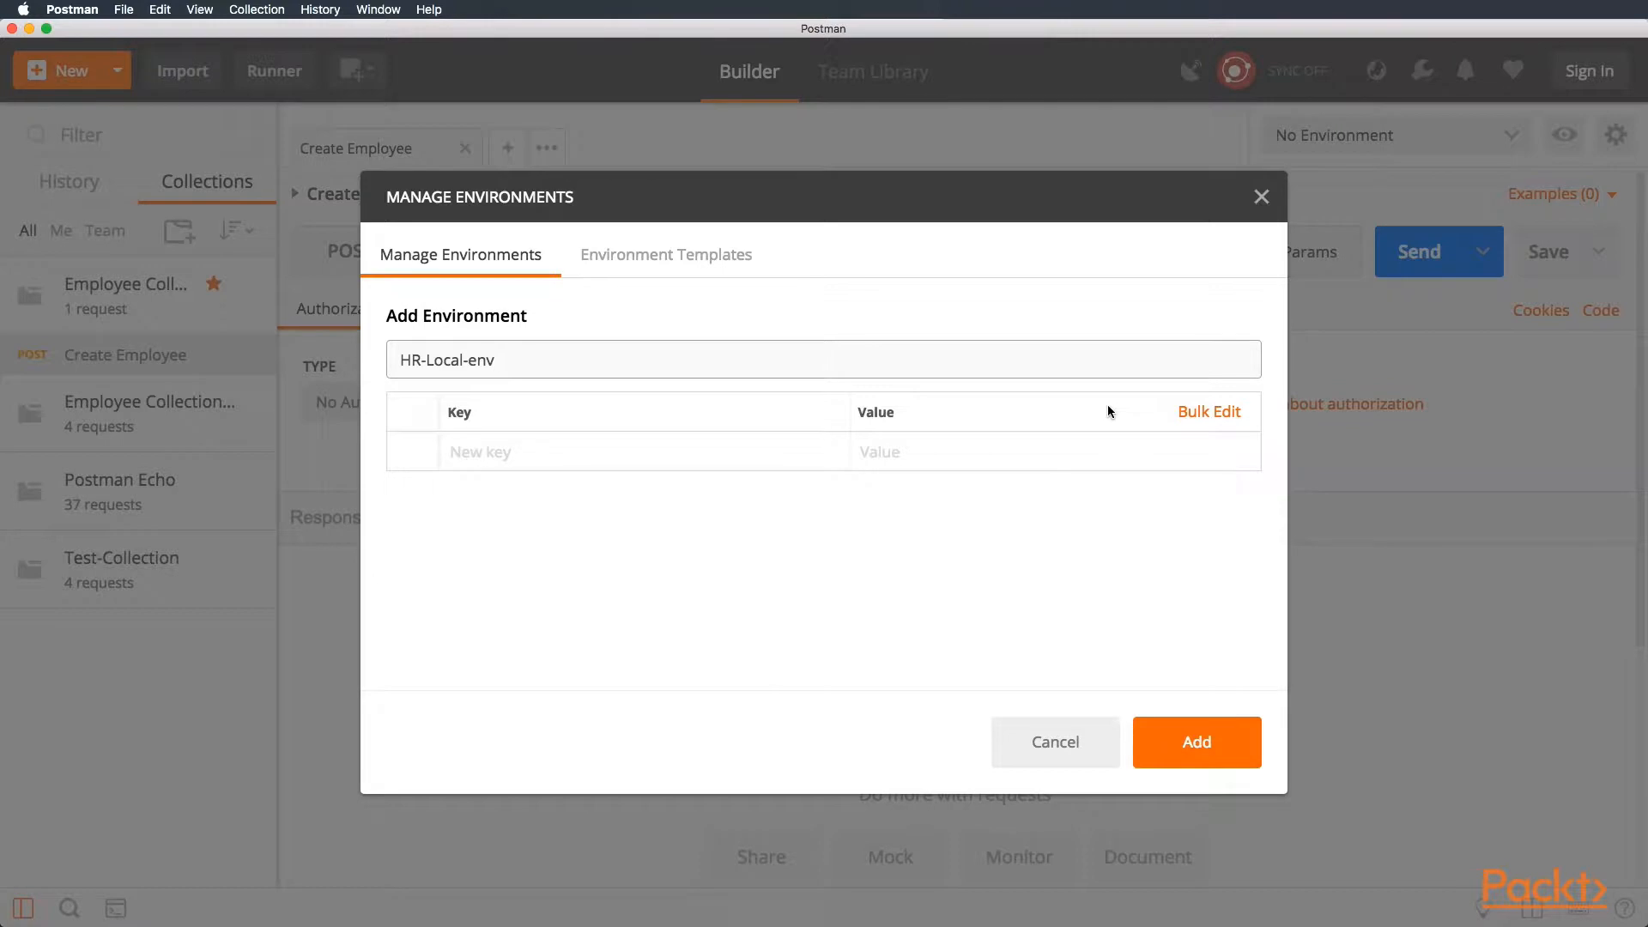
- Add the url variable with value localhost:8080 and save the environment
{"action": "type", "text": "ur"}
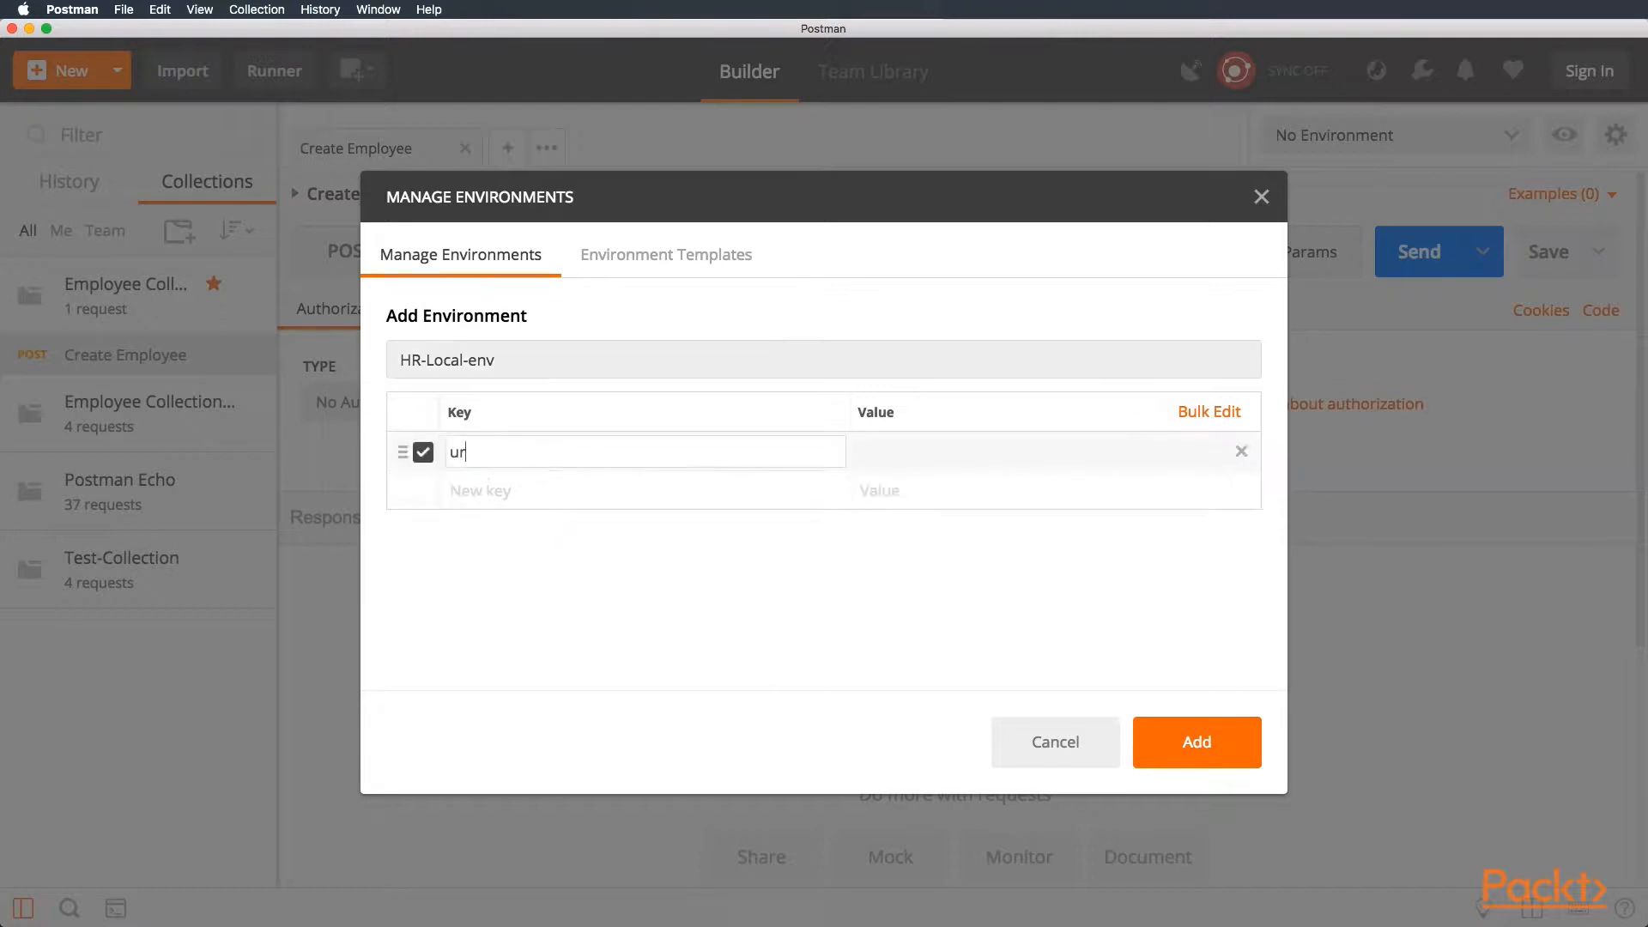
{"action": "type", "text": "localhost:808"}
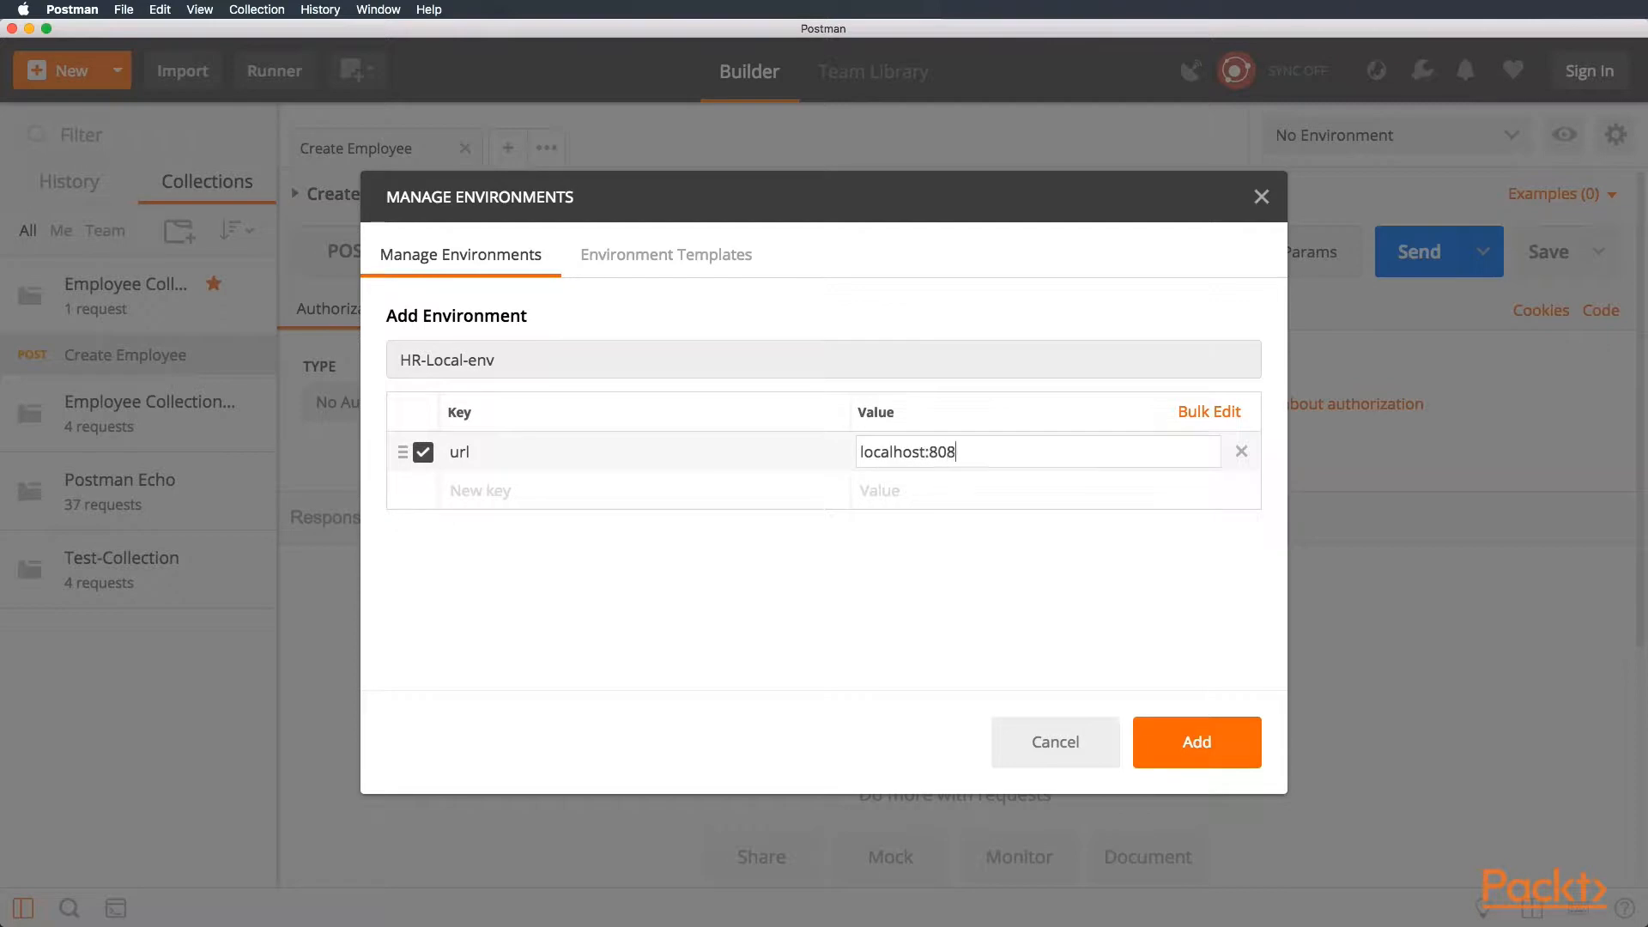
{"action": "type", "text": "0"}
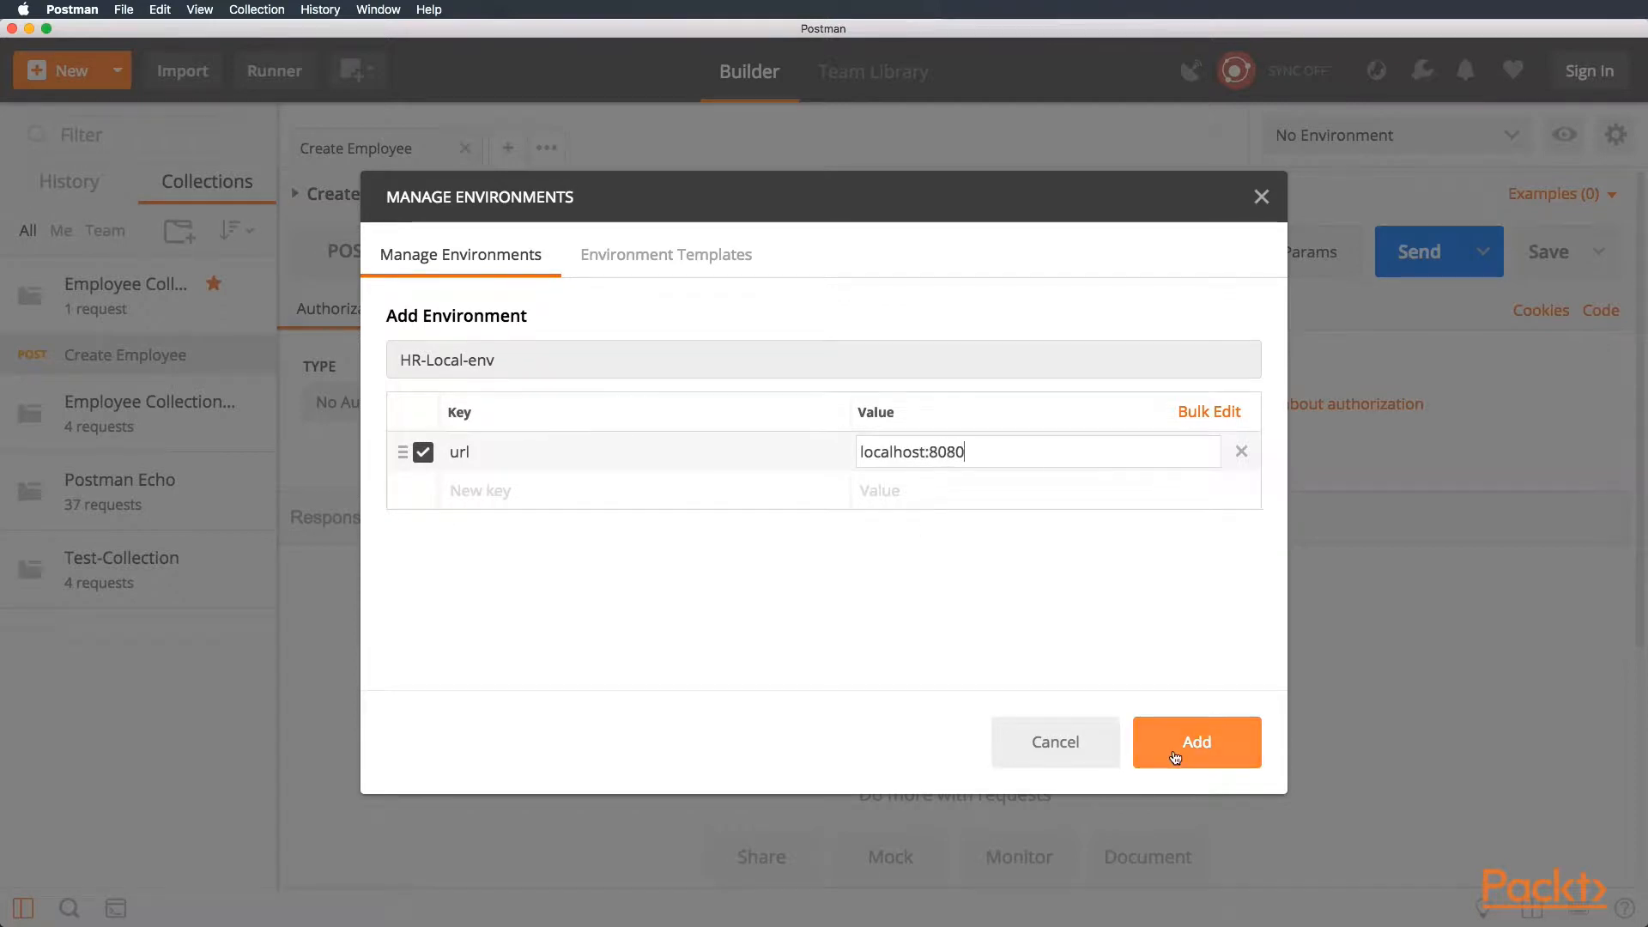
{"action": "left_click", "coordinate": [1195, 742]}
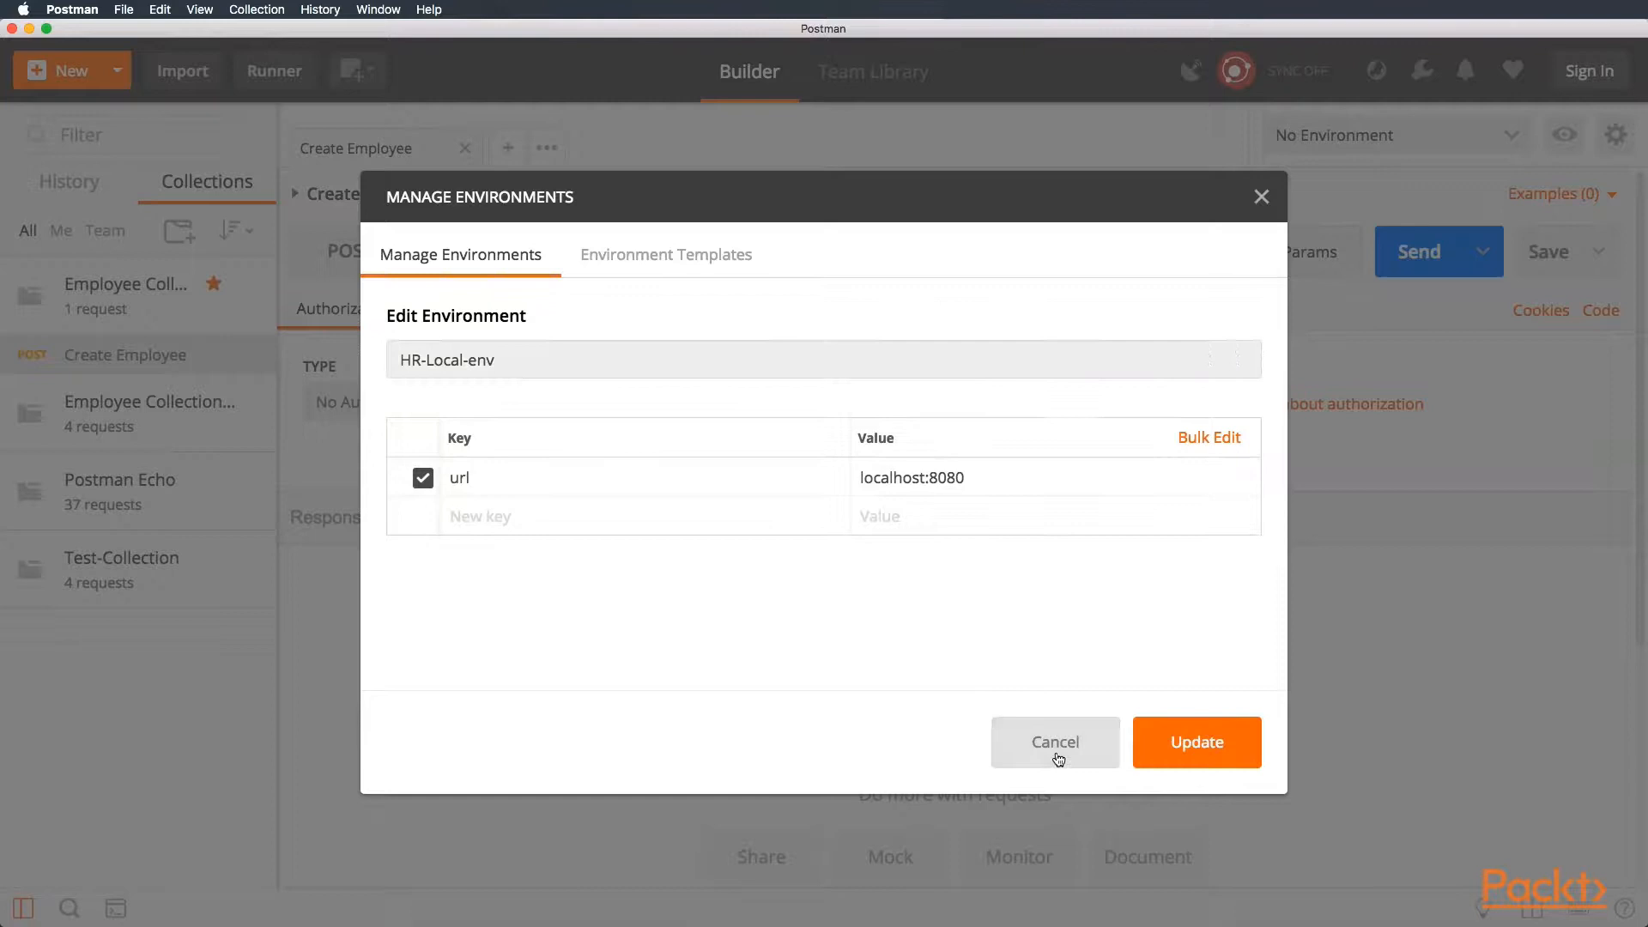
{"action": "left_click", "coordinate": [1054, 742]}
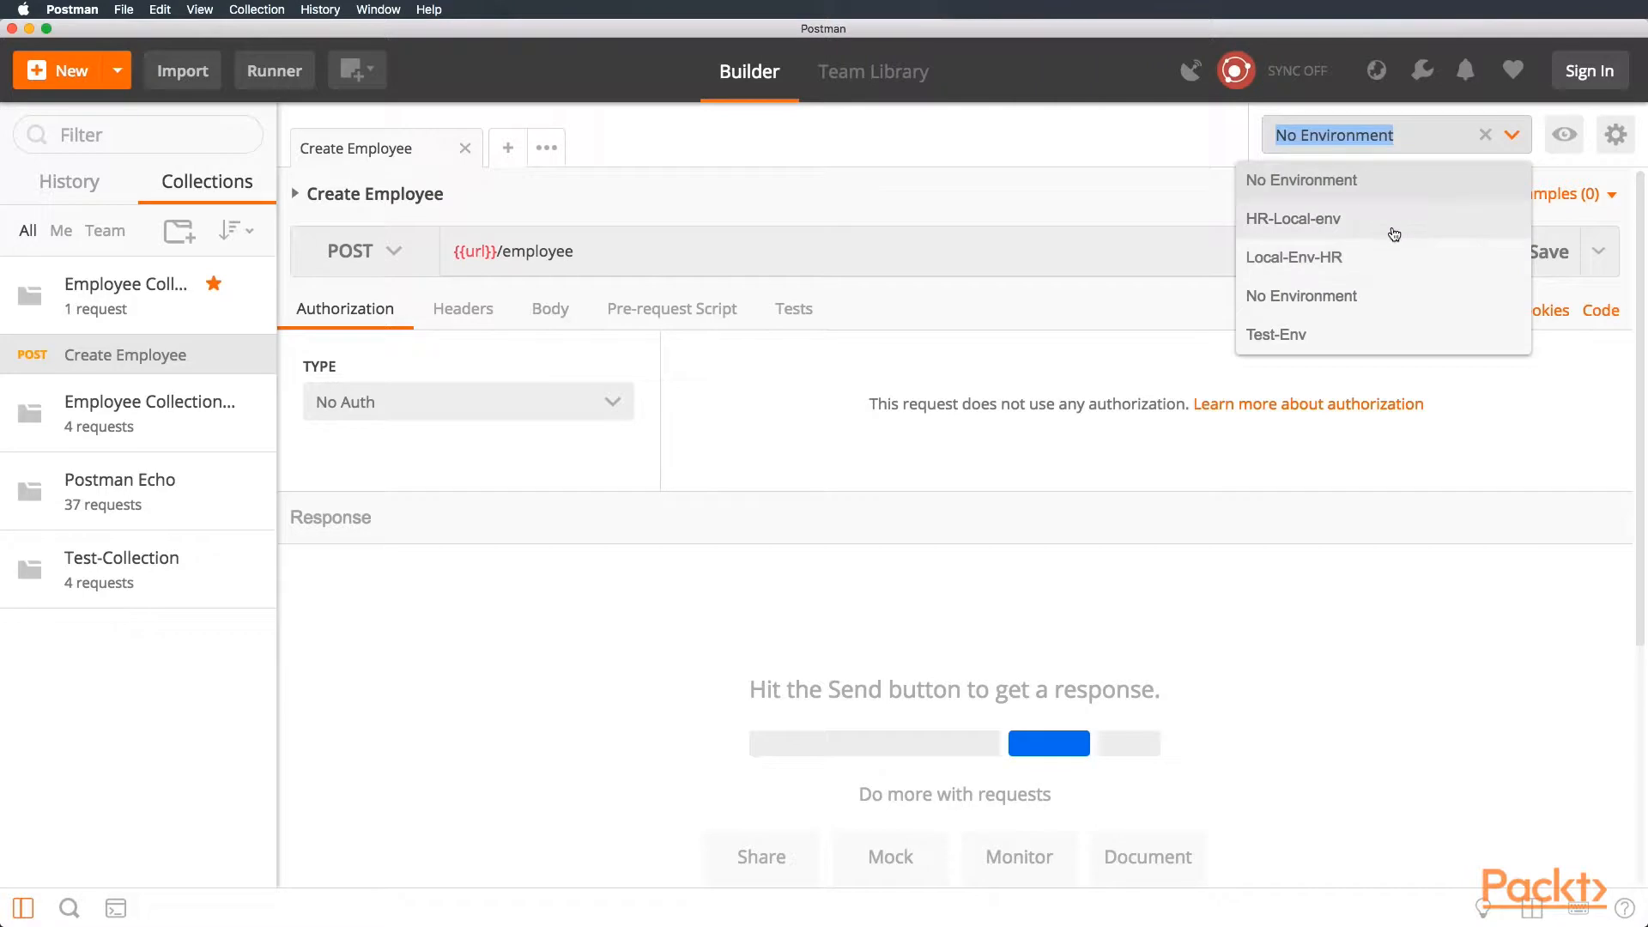
- Select HR-Local-env as the active environment
{"action": "left_click", "coordinate": [1293, 218]}
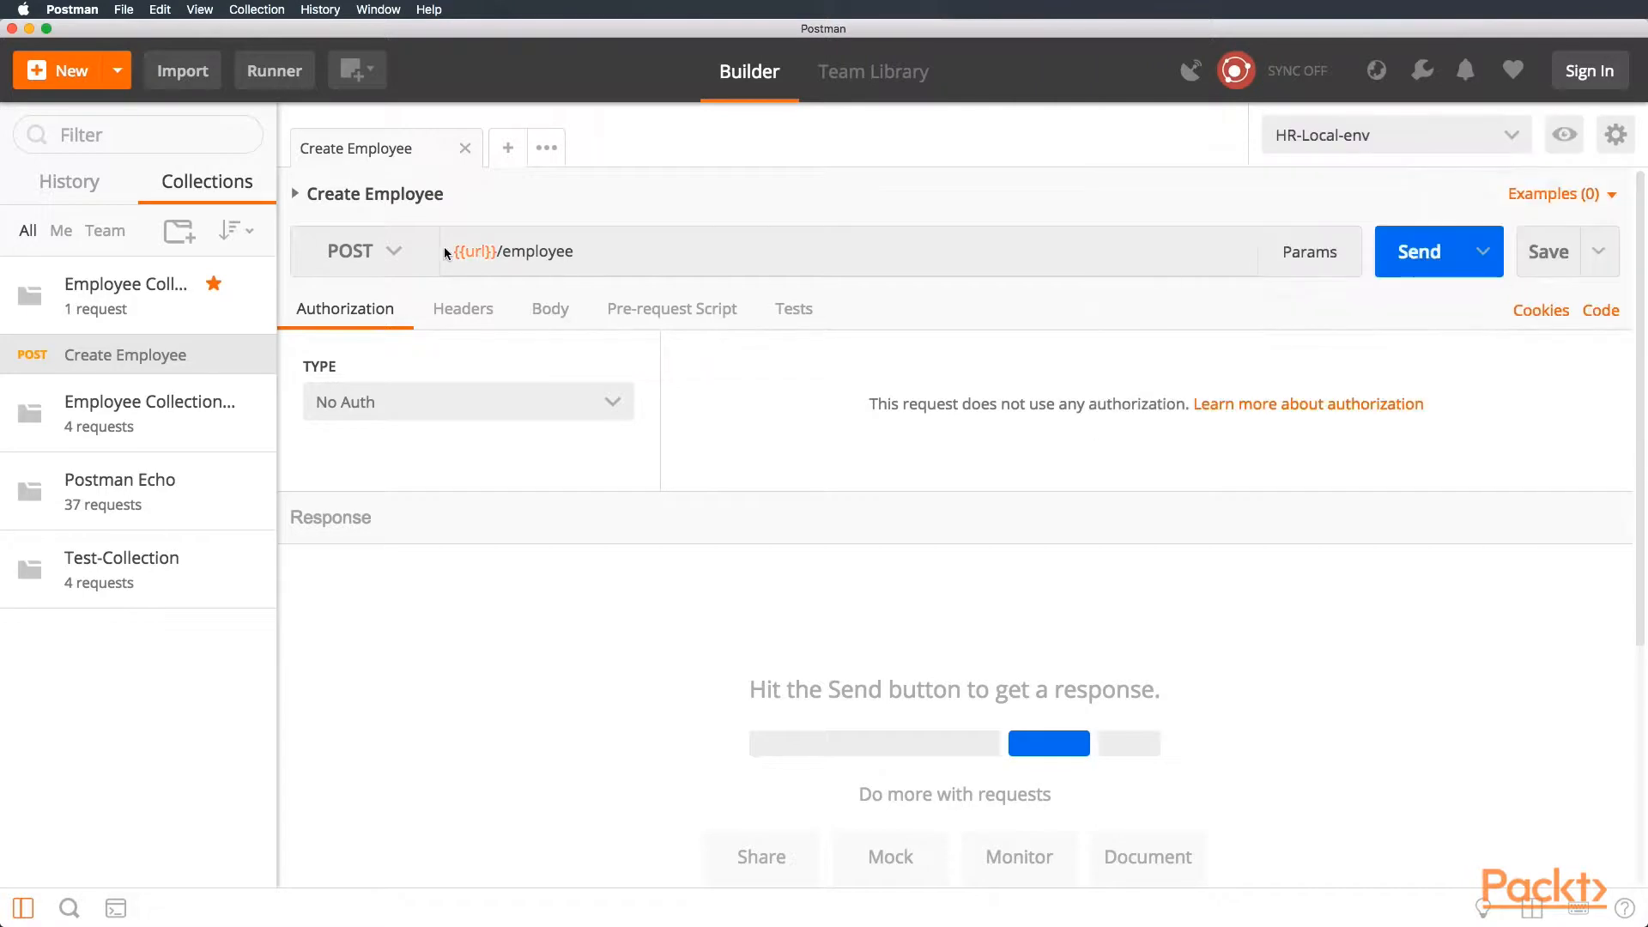
{"action": "mouse_move", "coordinate": [472, 250]}
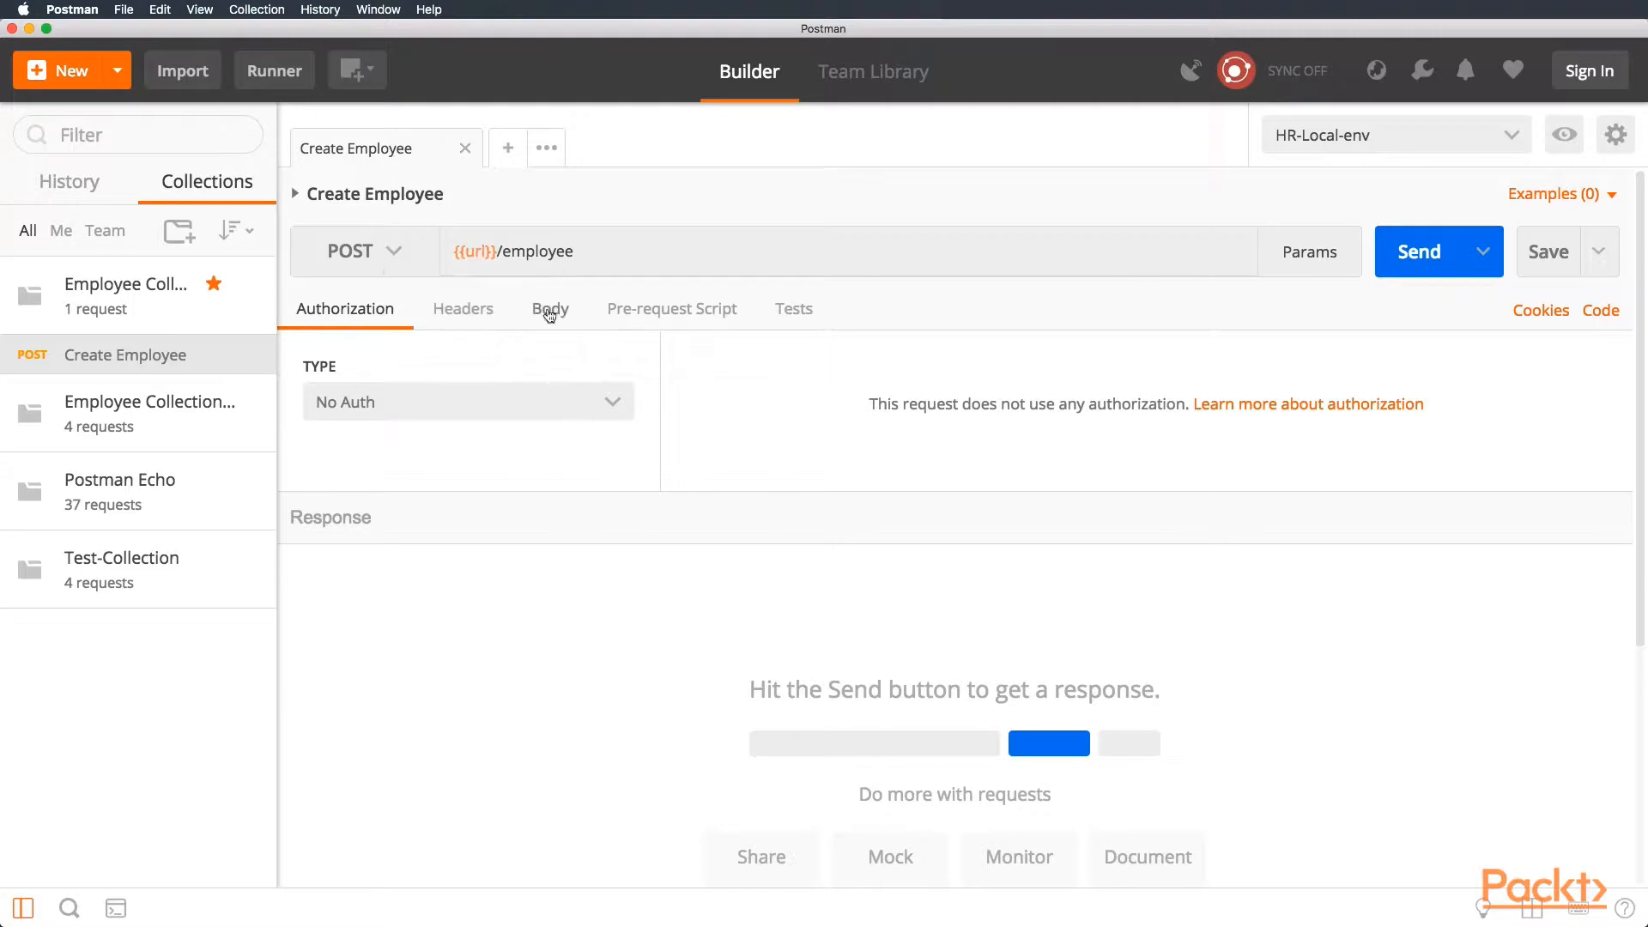
- Set the body to raw JSON (application/json) and copy the employee JSON from request history
{"action": "left_click", "coordinate": [549, 307]}
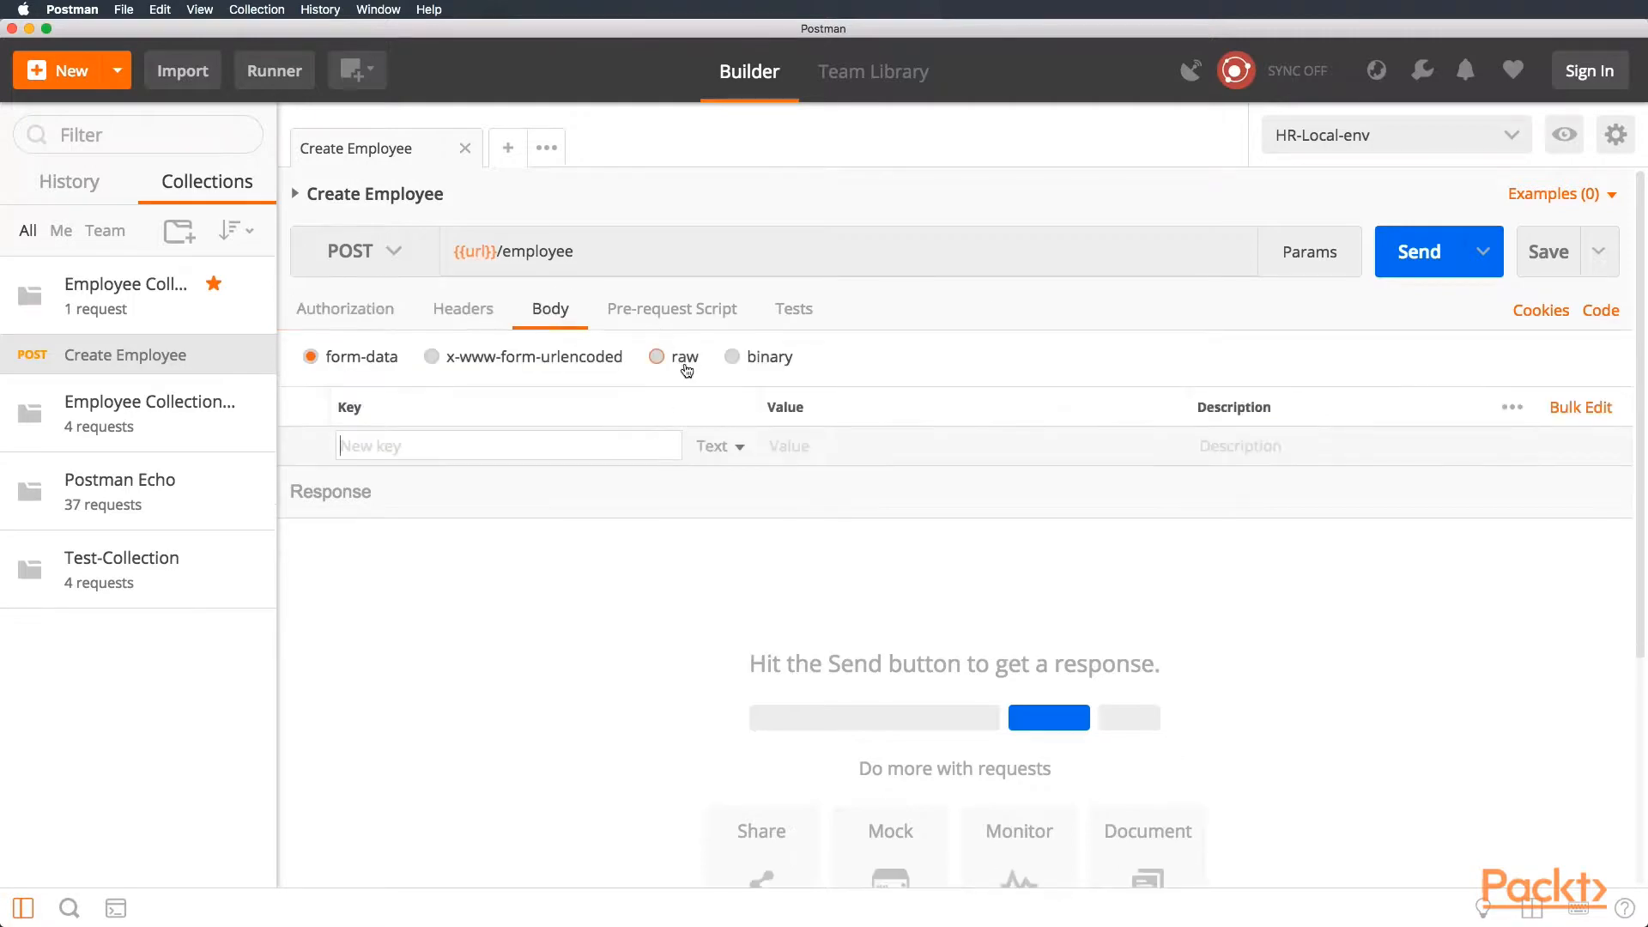
{"action": "left_click", "coordinate": [657, 357]}
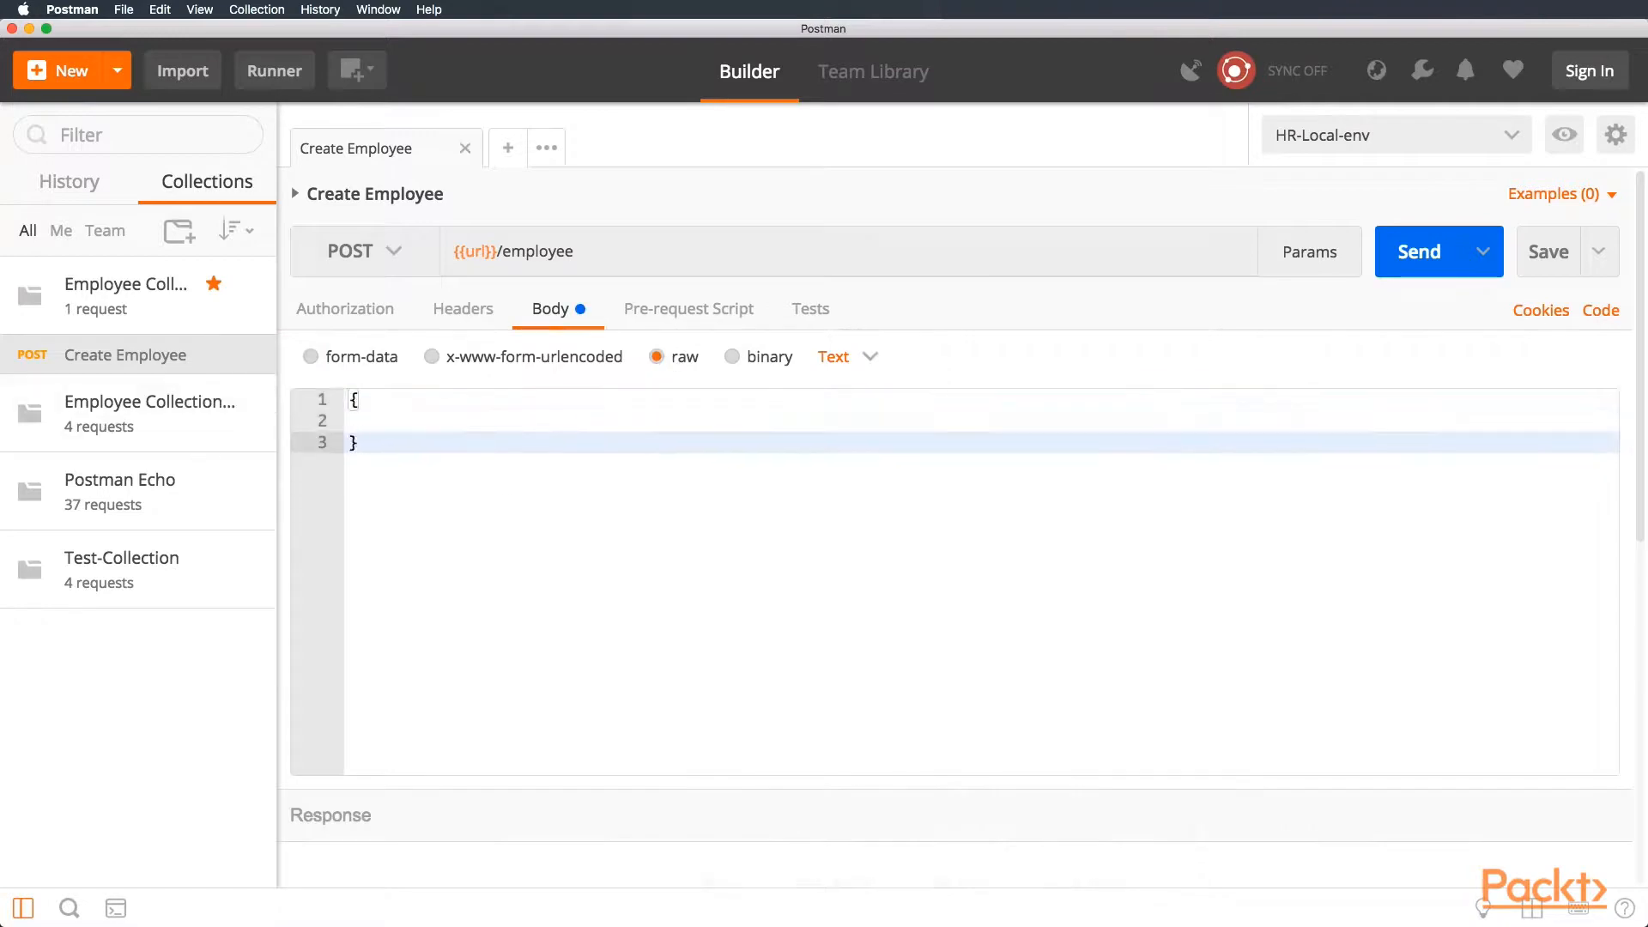
{"action": "left_click", "coordinate": [849, 357]}
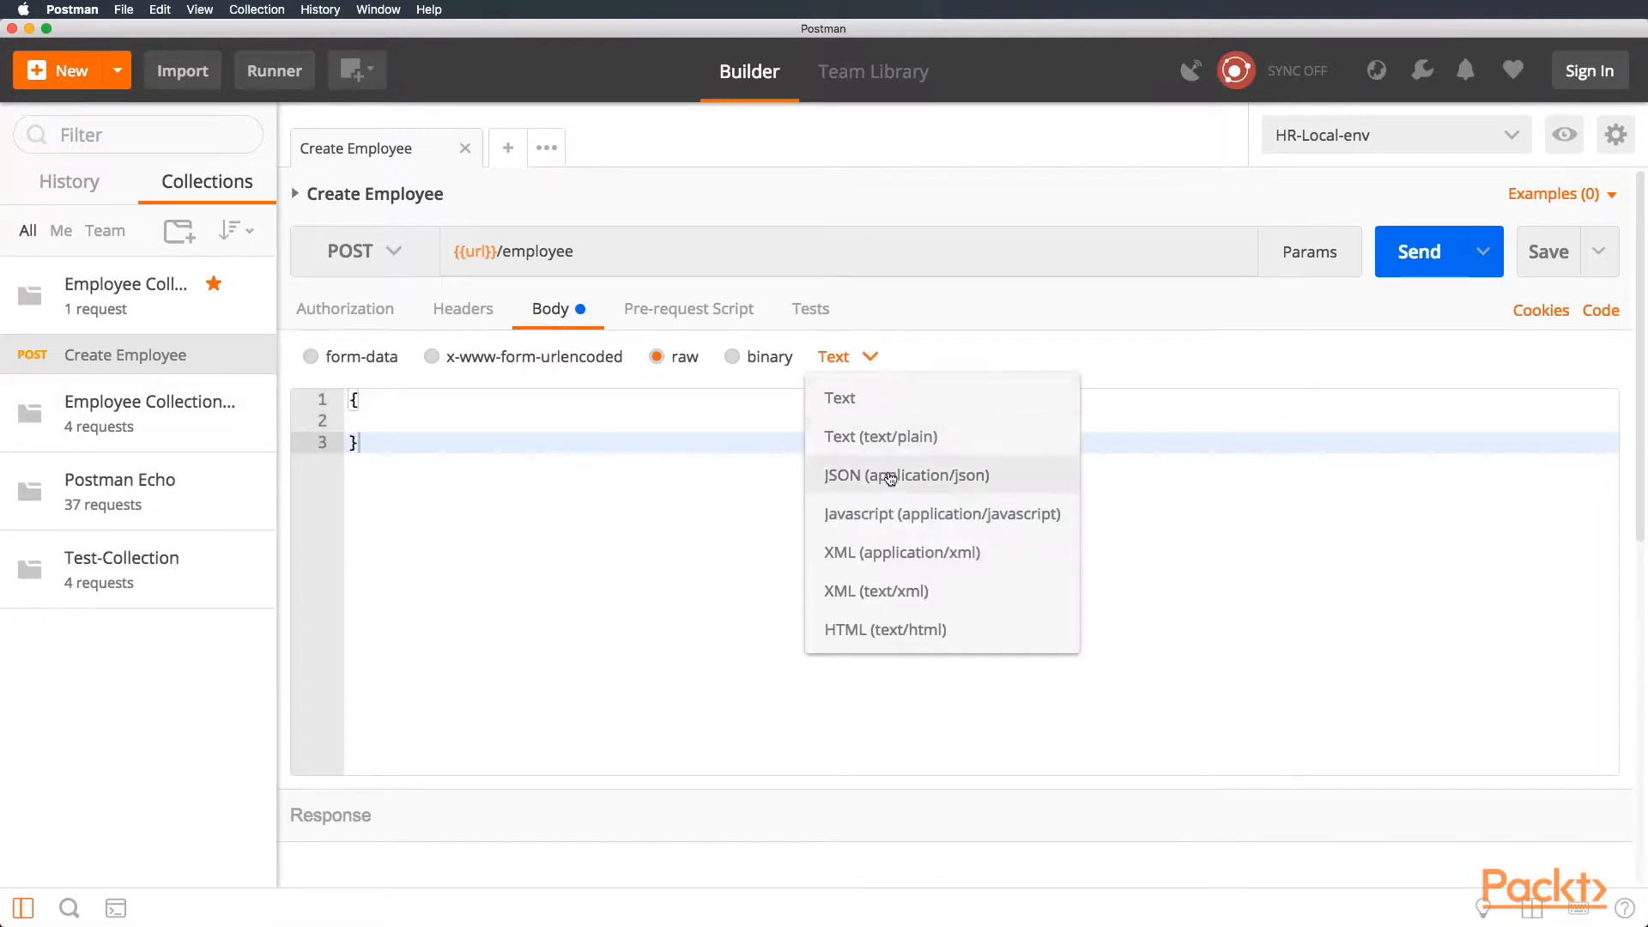
{"action": "left_click", "coordinate": [906, 475]}
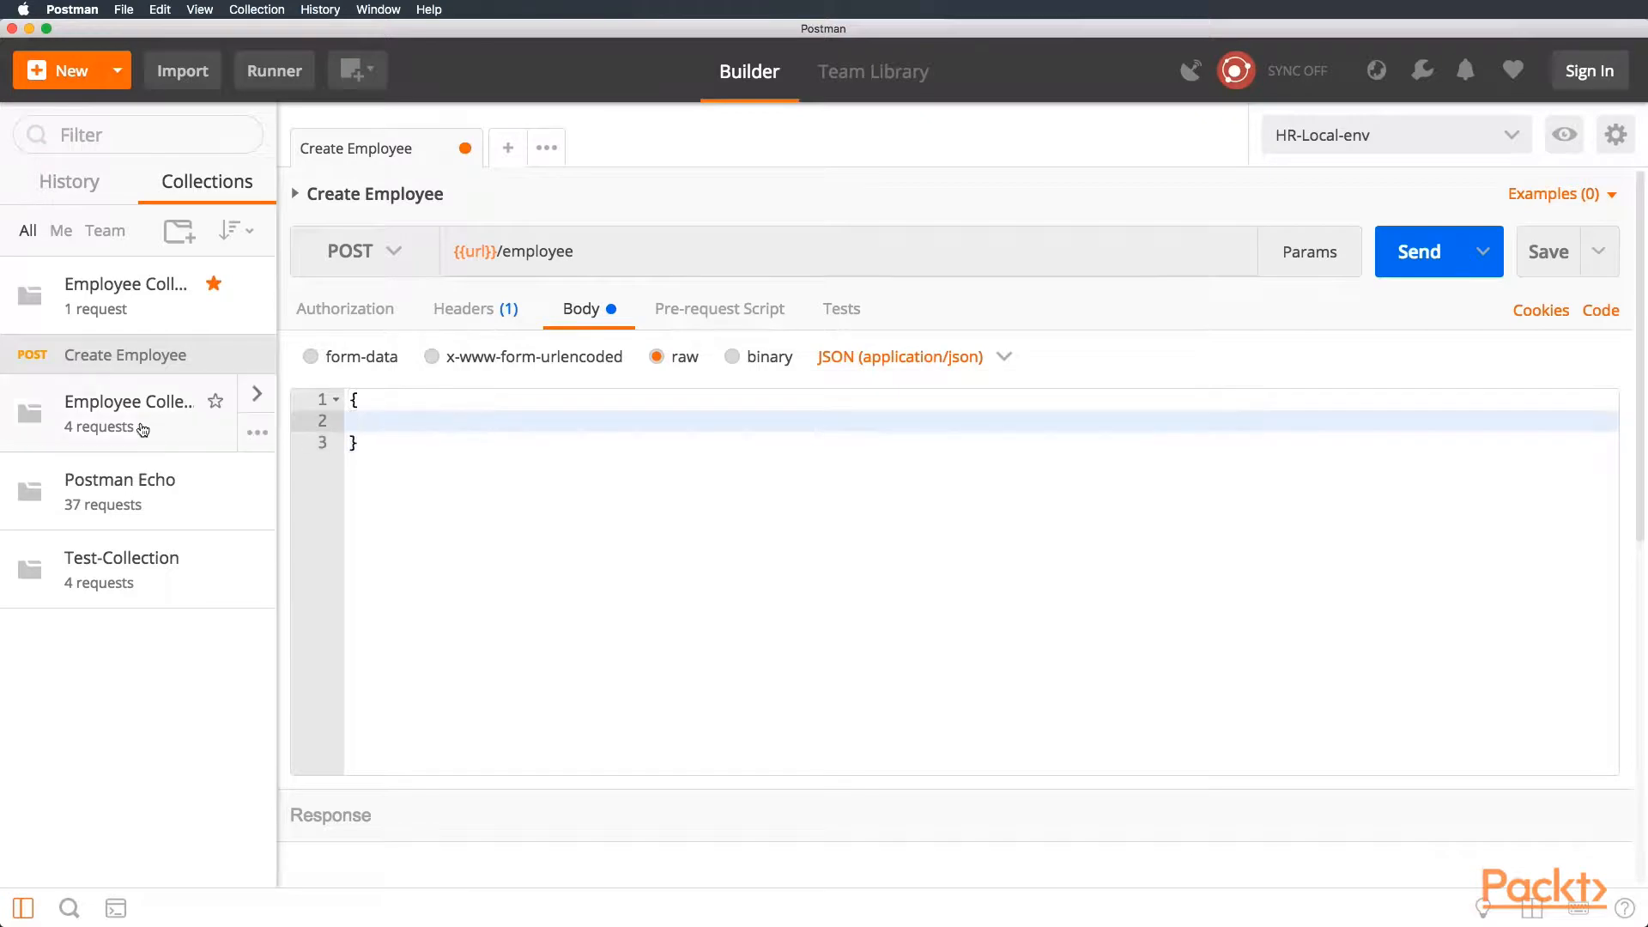
{"action": "left_click", "coordinate": [69, 180]}
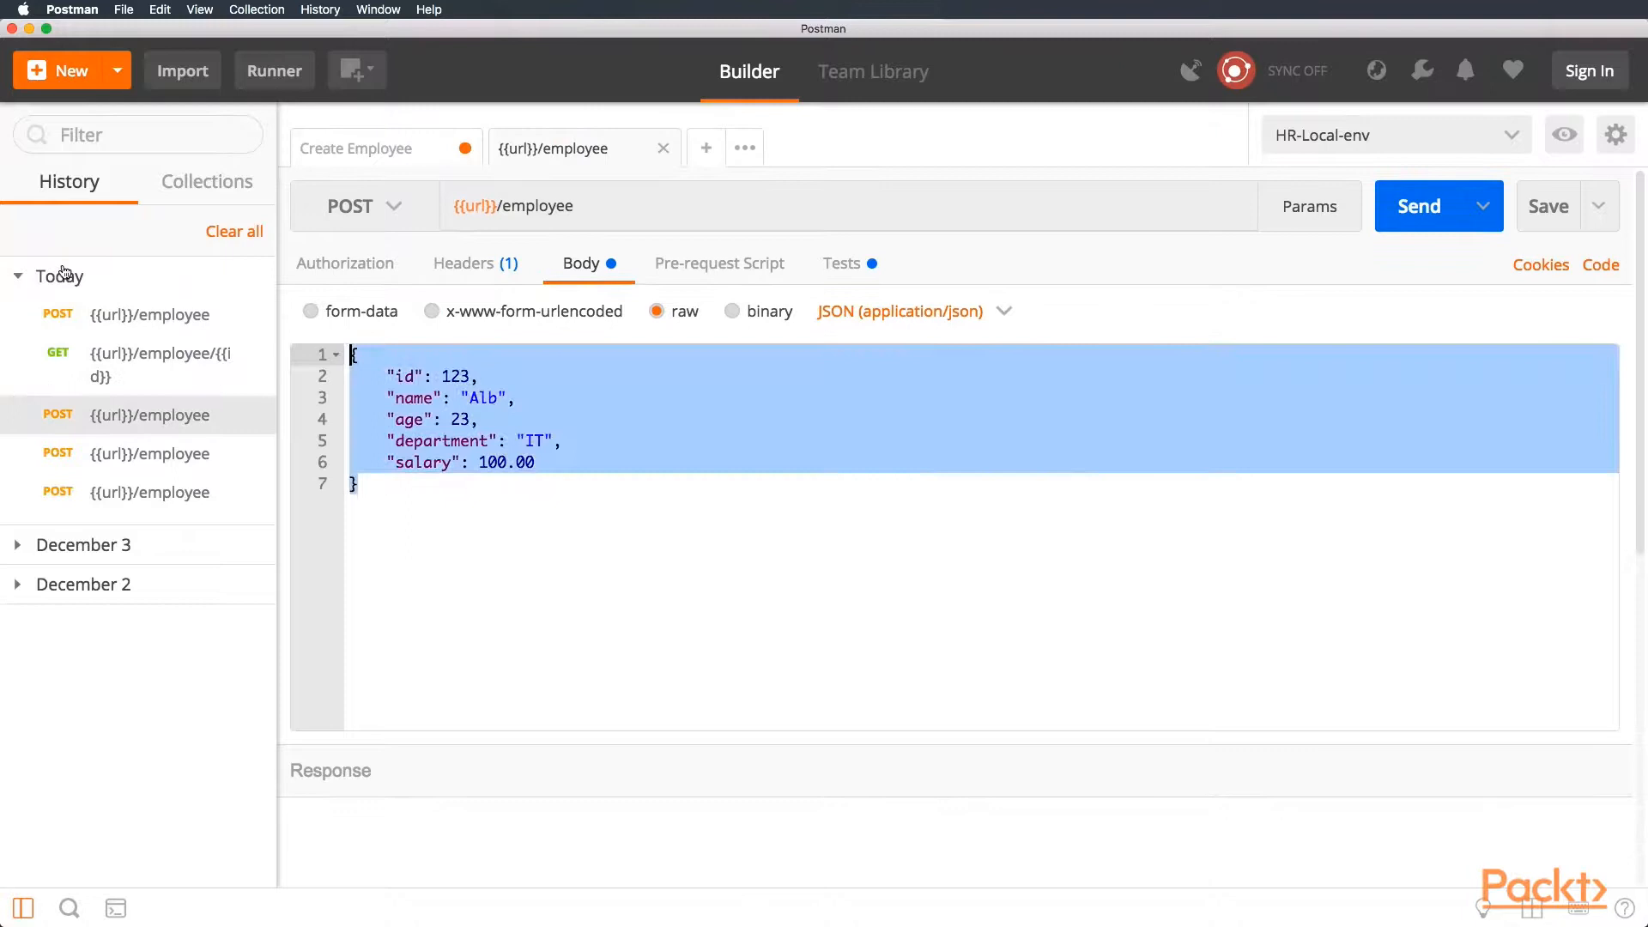
{"action": "left_click", "coordinate": [206, 180]}
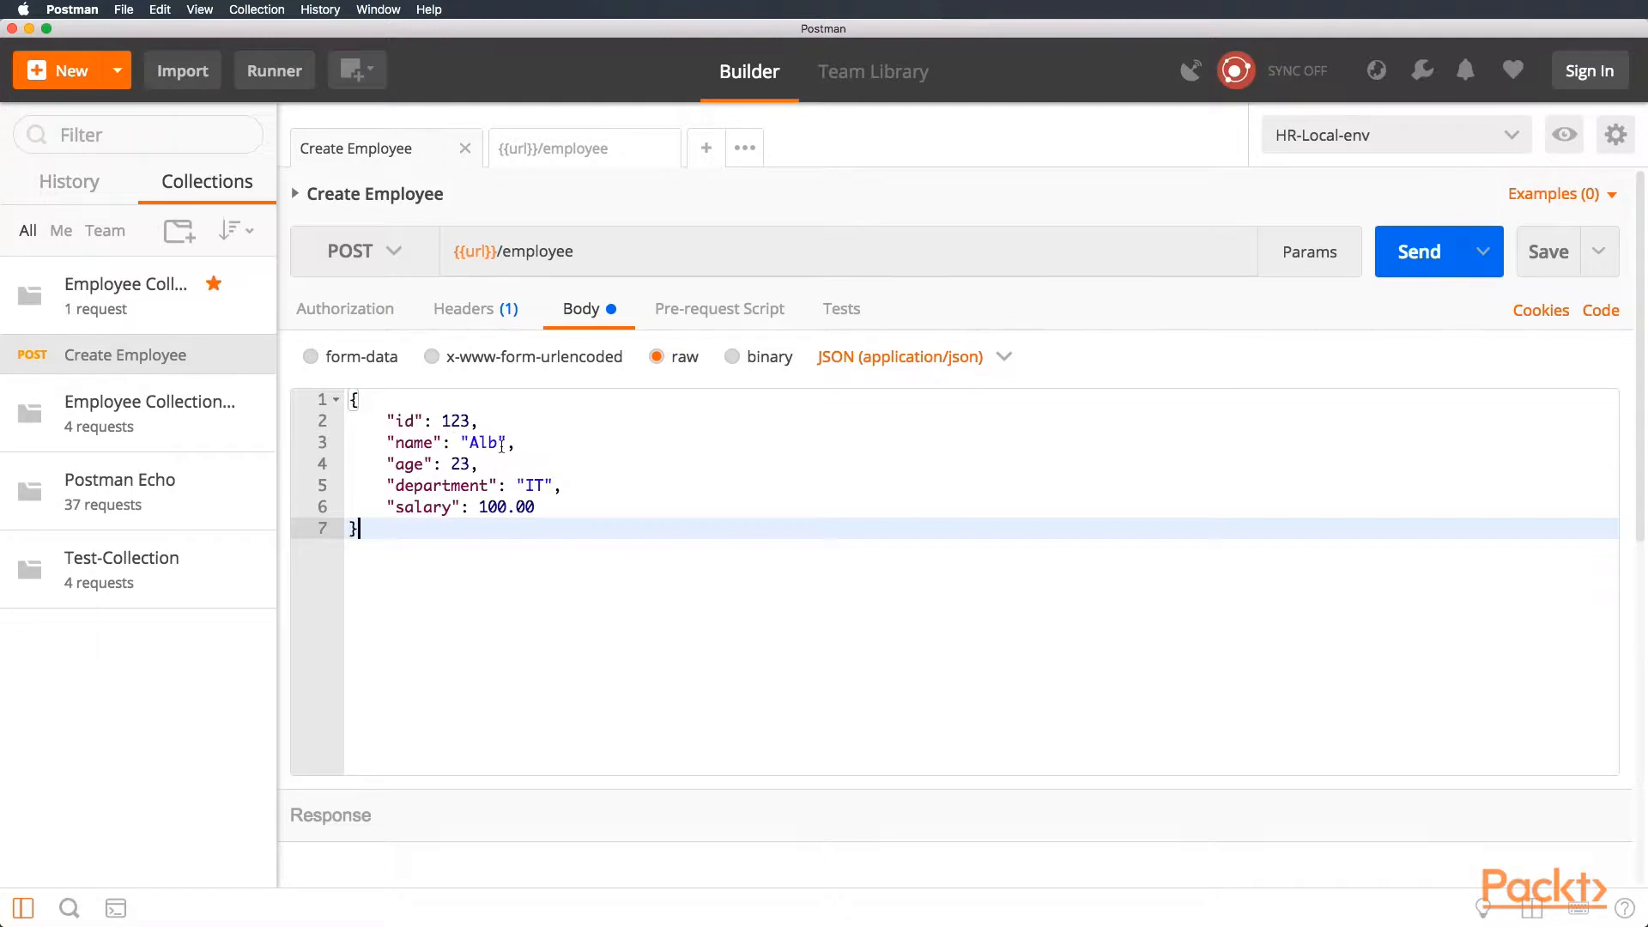
{"action": "mouse_move", "coordinate": [558, 511]}
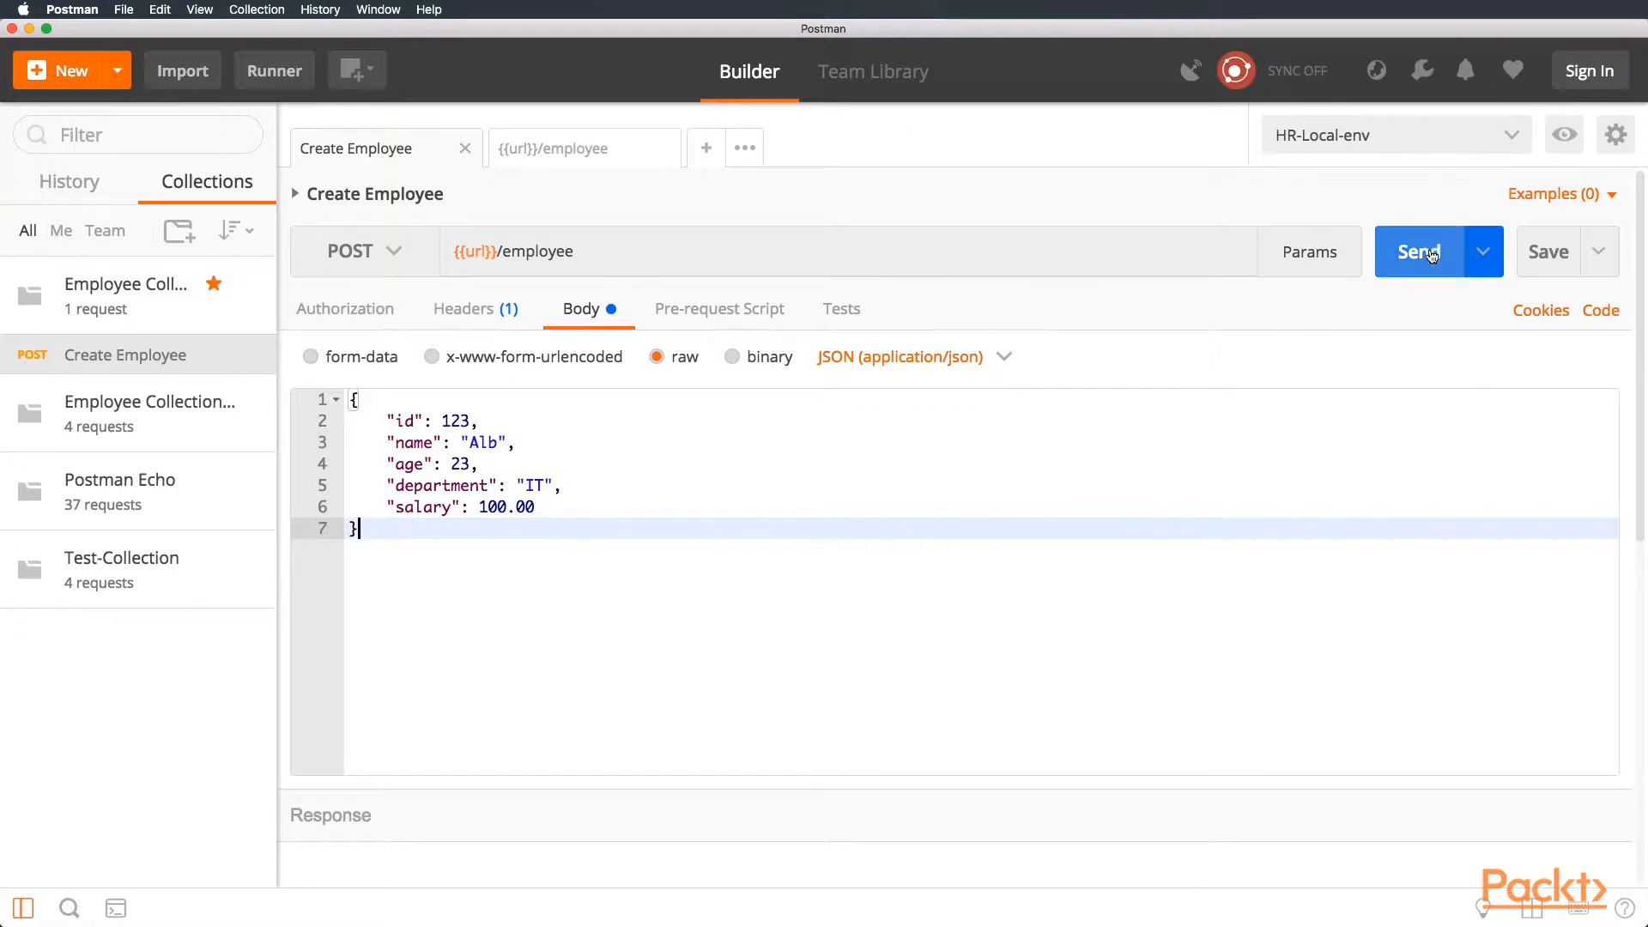
- Send Create Employee for a 201 Created response, then open the collection's options menu
{"action": "left_click", "coordinate": [1418, 251]}
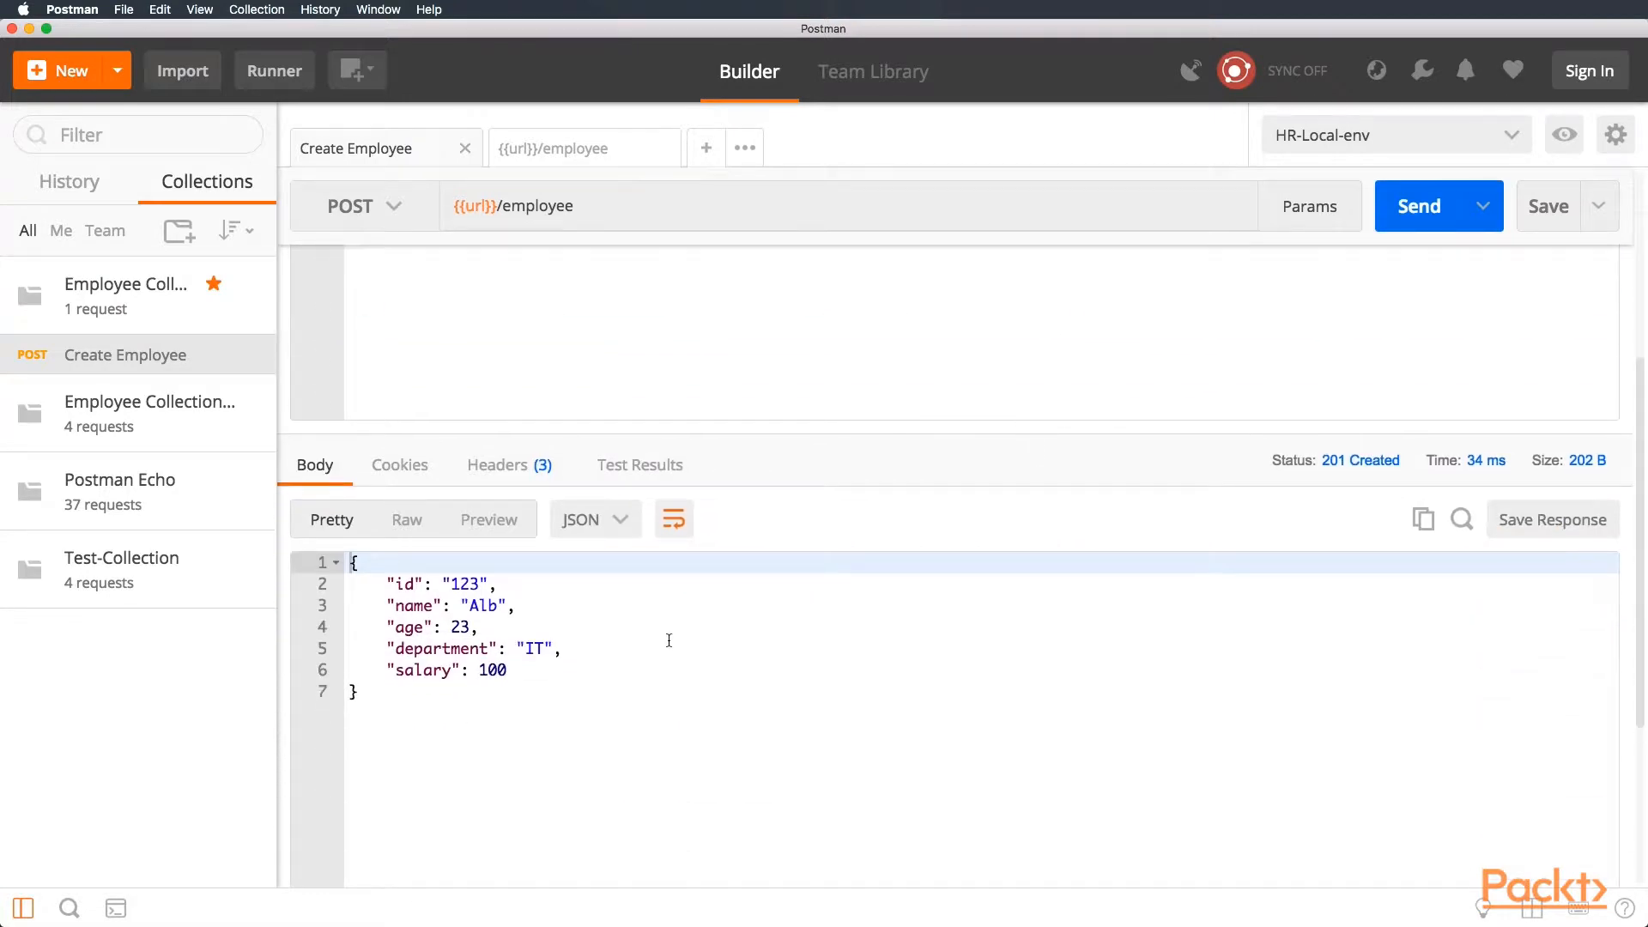
{"action": "left_click", "coordinate": [257, 316]}
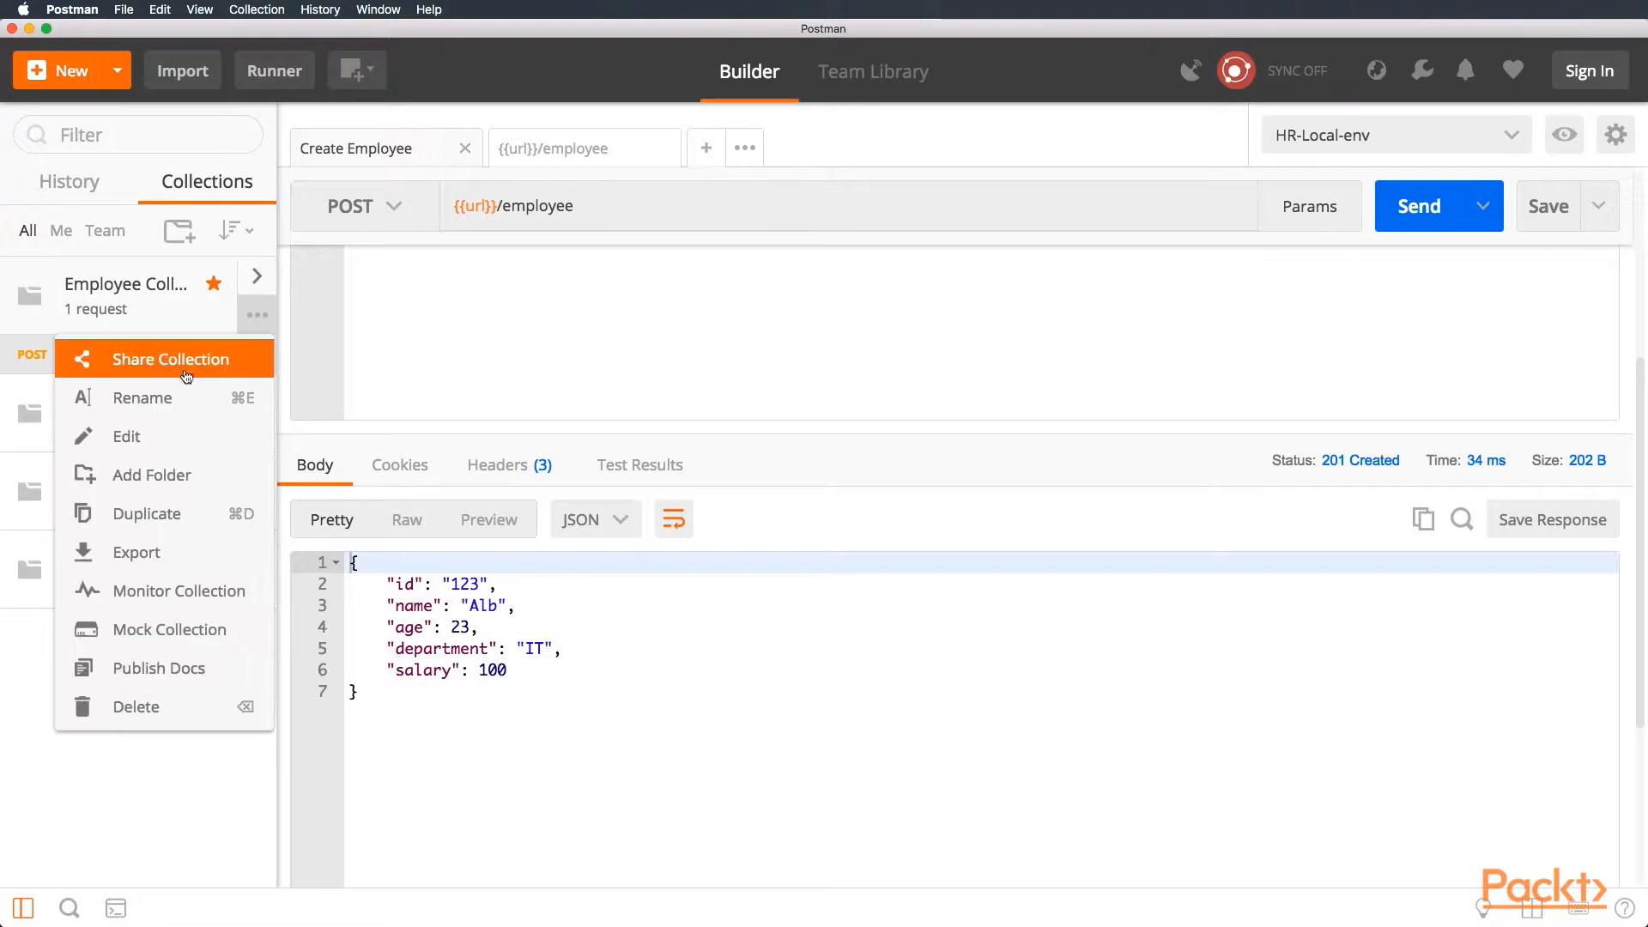
{"action": "mouse_move", "coordinate": [180, 588]}
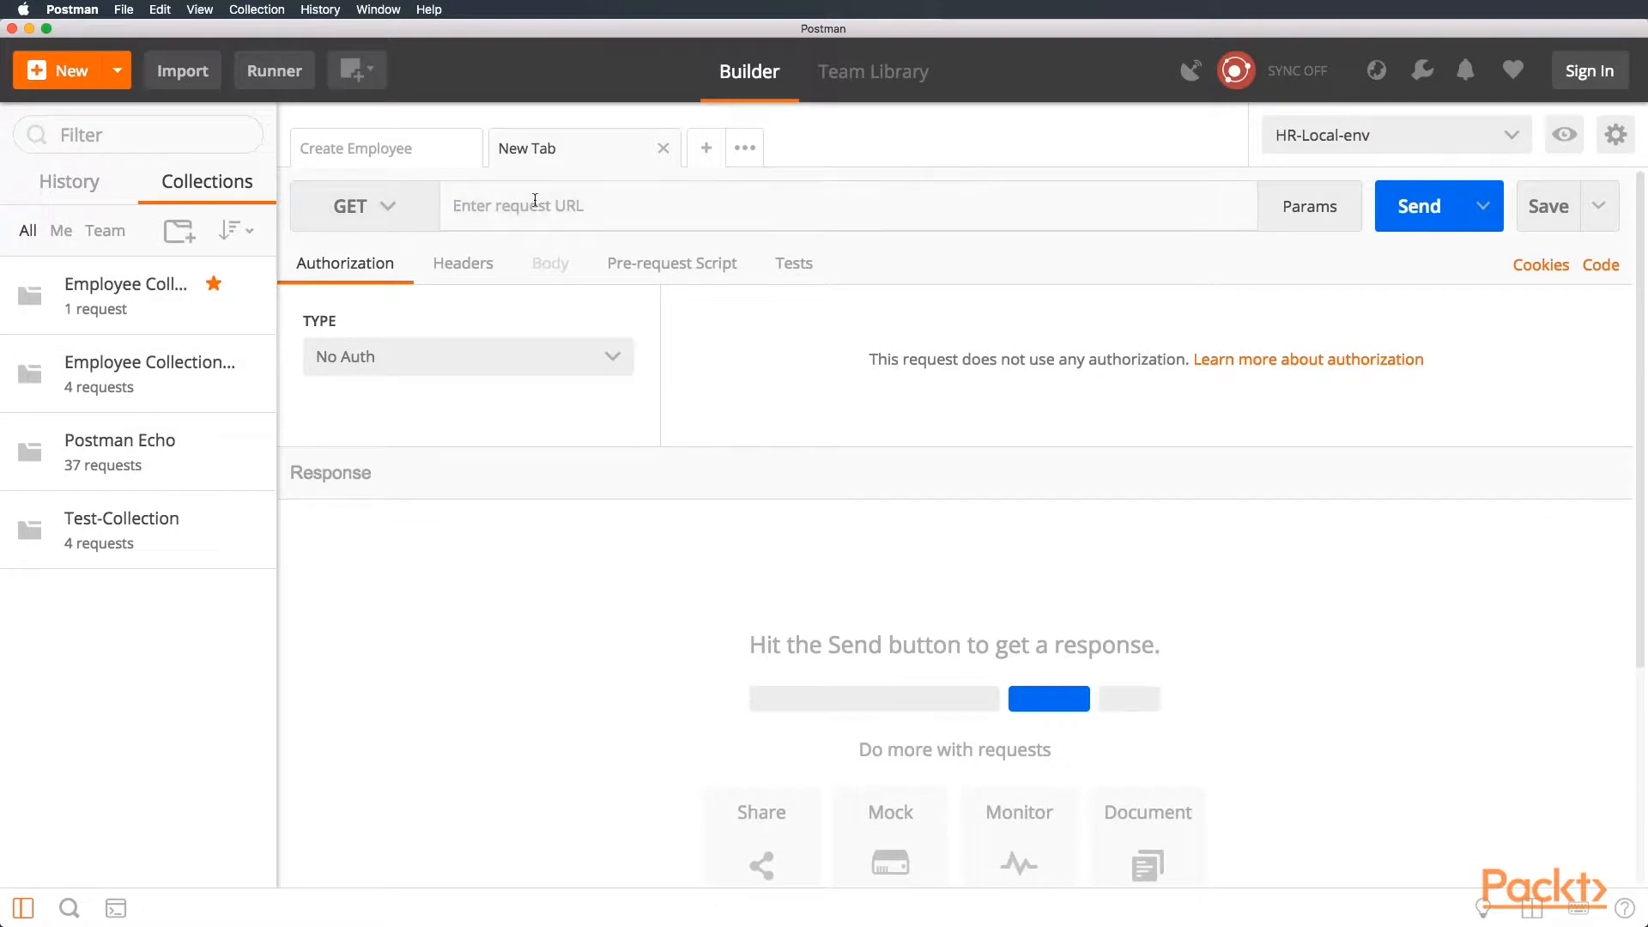
- Save a GET request to {{url}}/employee/123 as 'Get Employee' in Employee Collection
{"action": "type", "text": "{{url}}"}
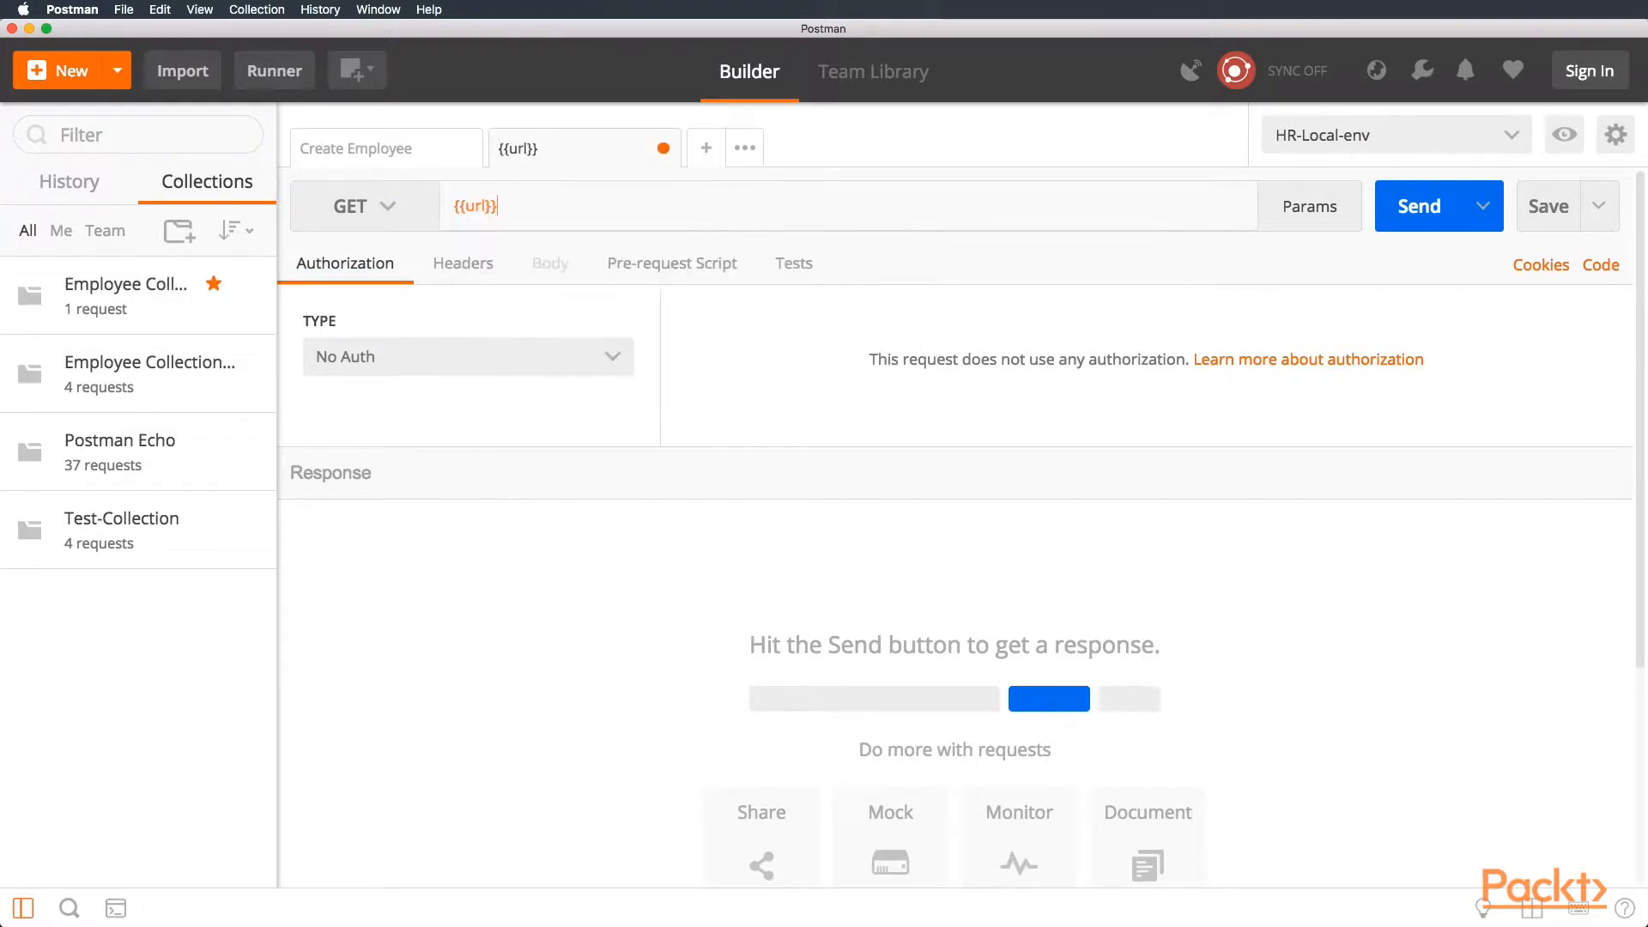
{"action": "type", "text": "/employee"}
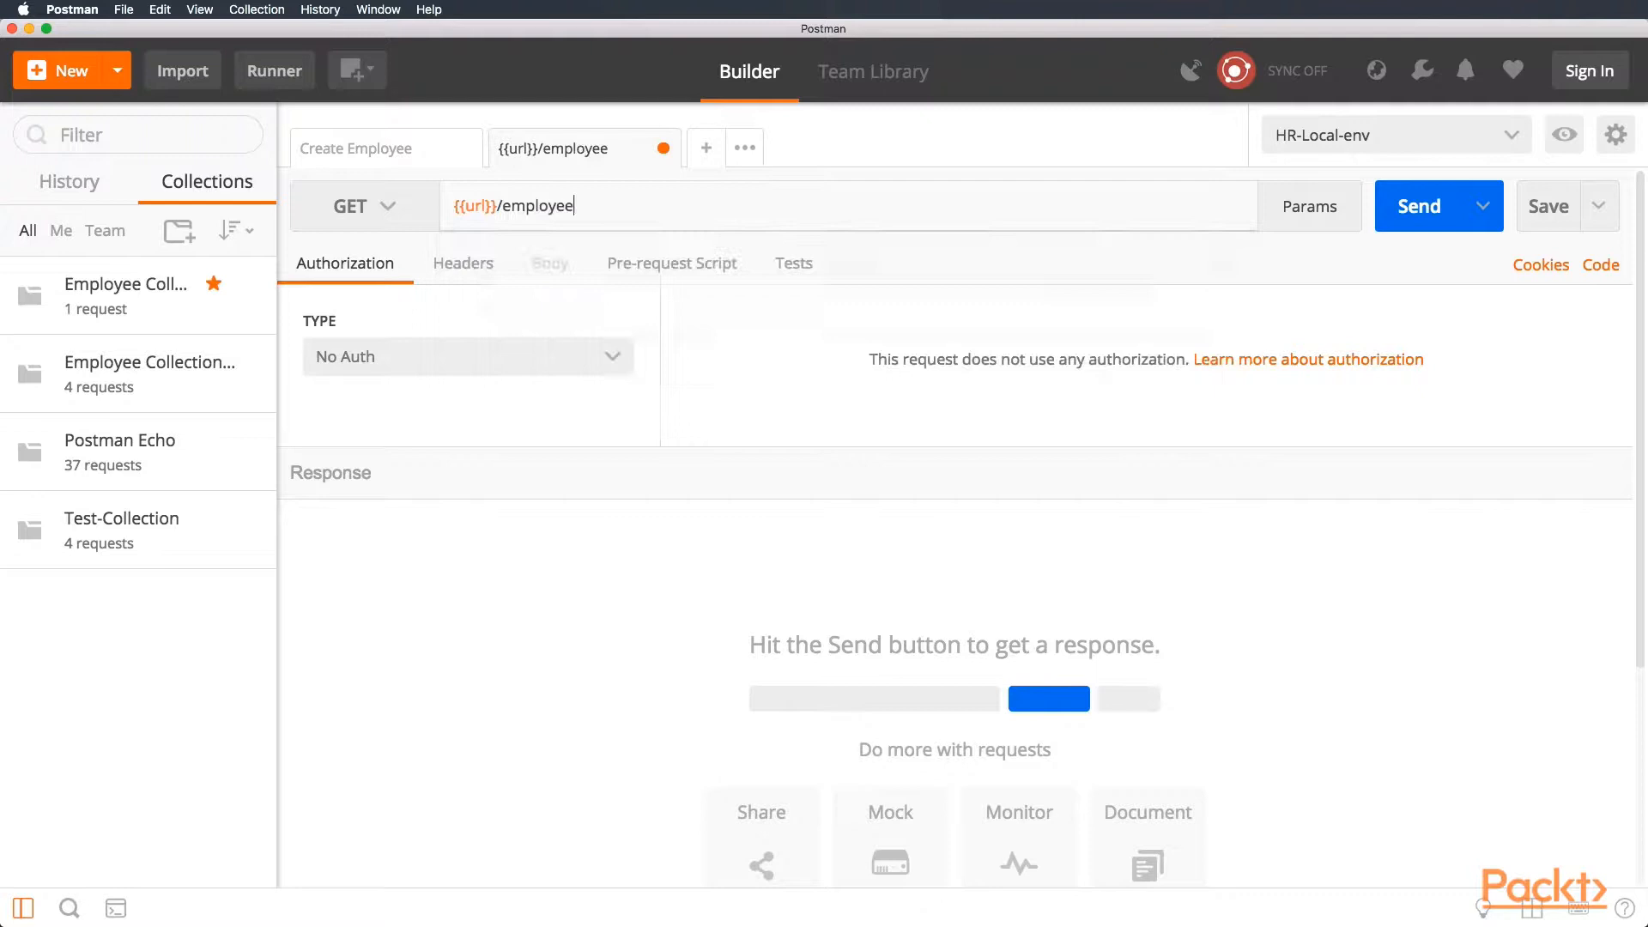
{"action": "left_click", "coordinate": [1546, 204]}
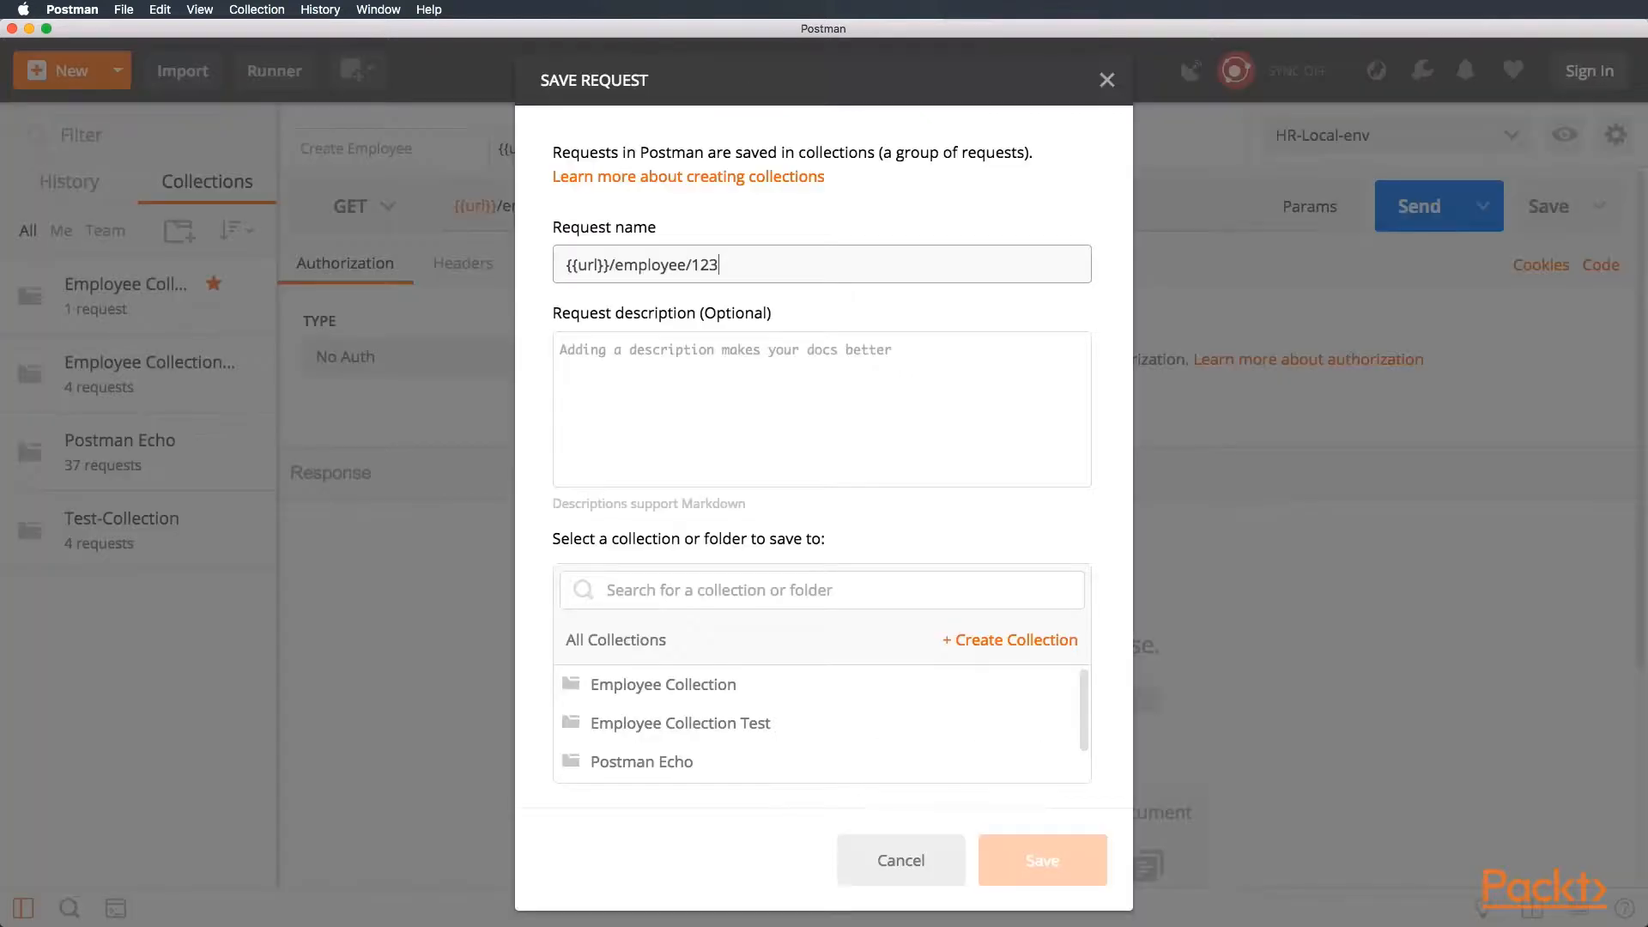
{"action": "type", "text": "Get Empl"}
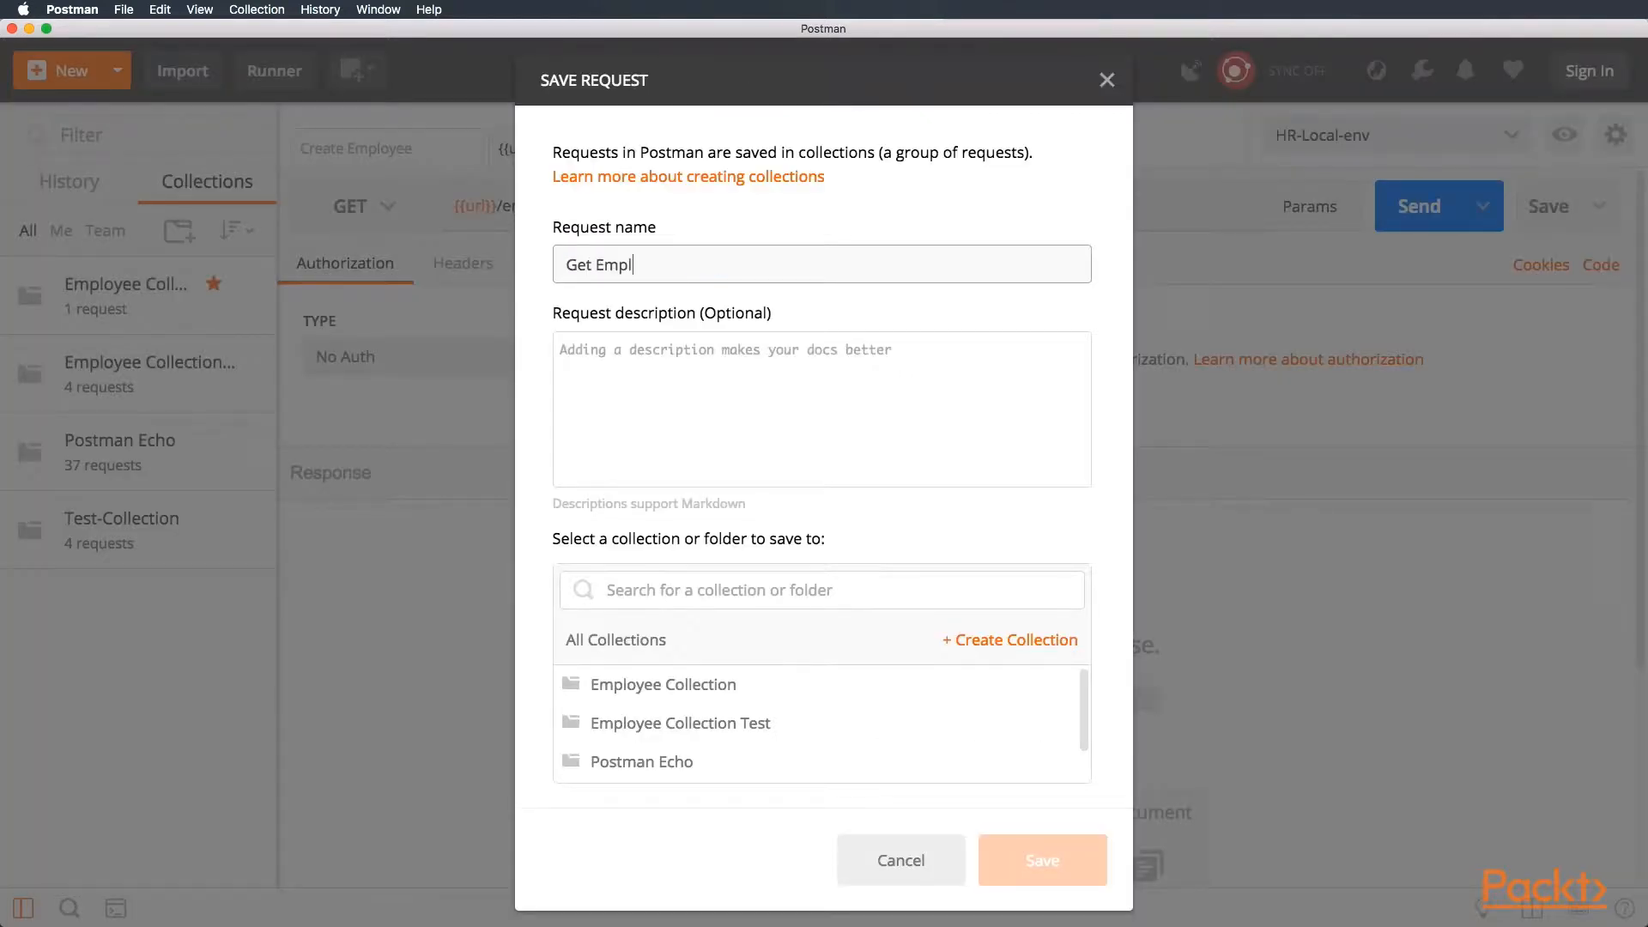
{"action": "left_click", "coordinate": [663, 685]}
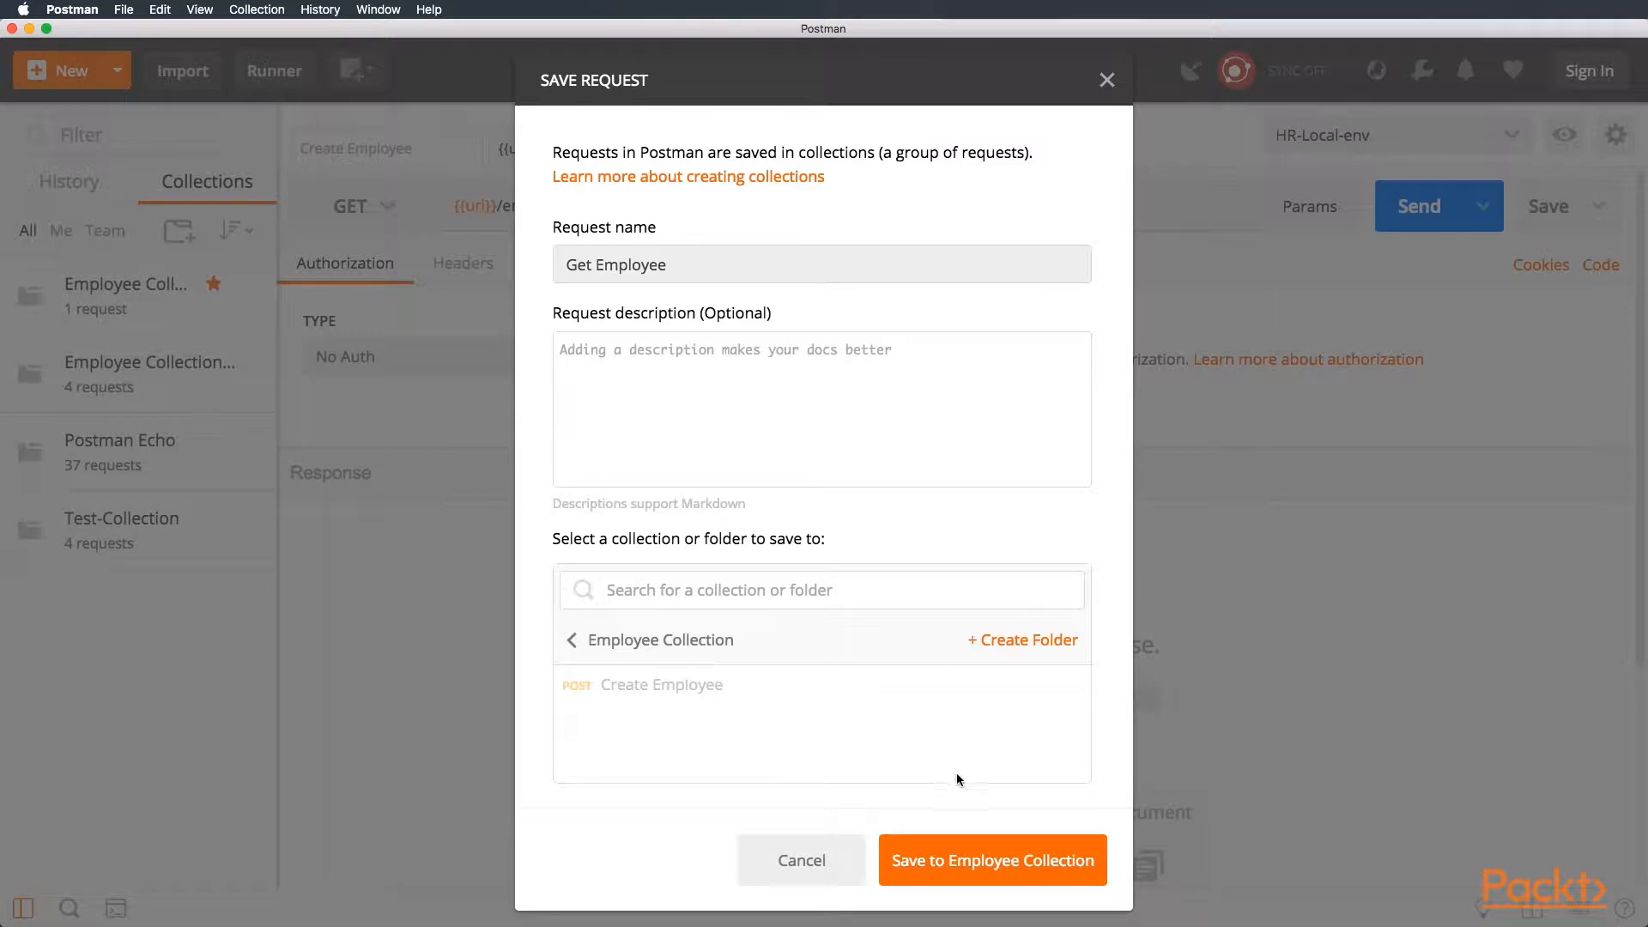
{"action": "left_click", "coordinate": [990, 860]}
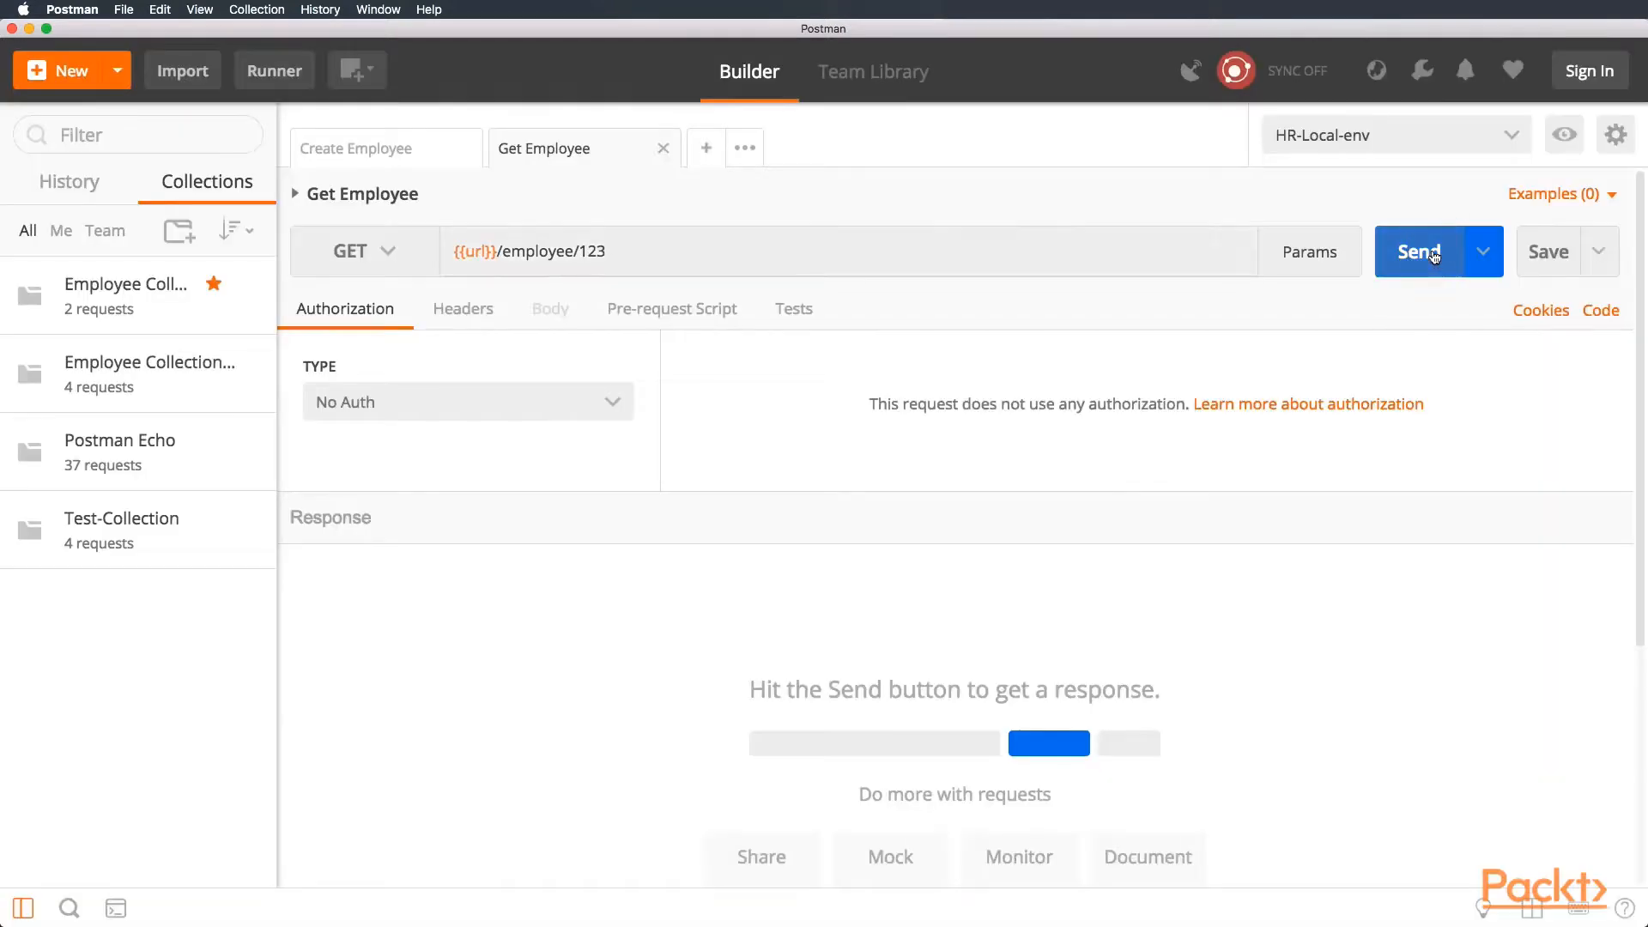
- Send Get Employee for a 200 OK, expand the collection, and return to Create Employee
{"action": "left_click", "coordinate": [1420, 251]}
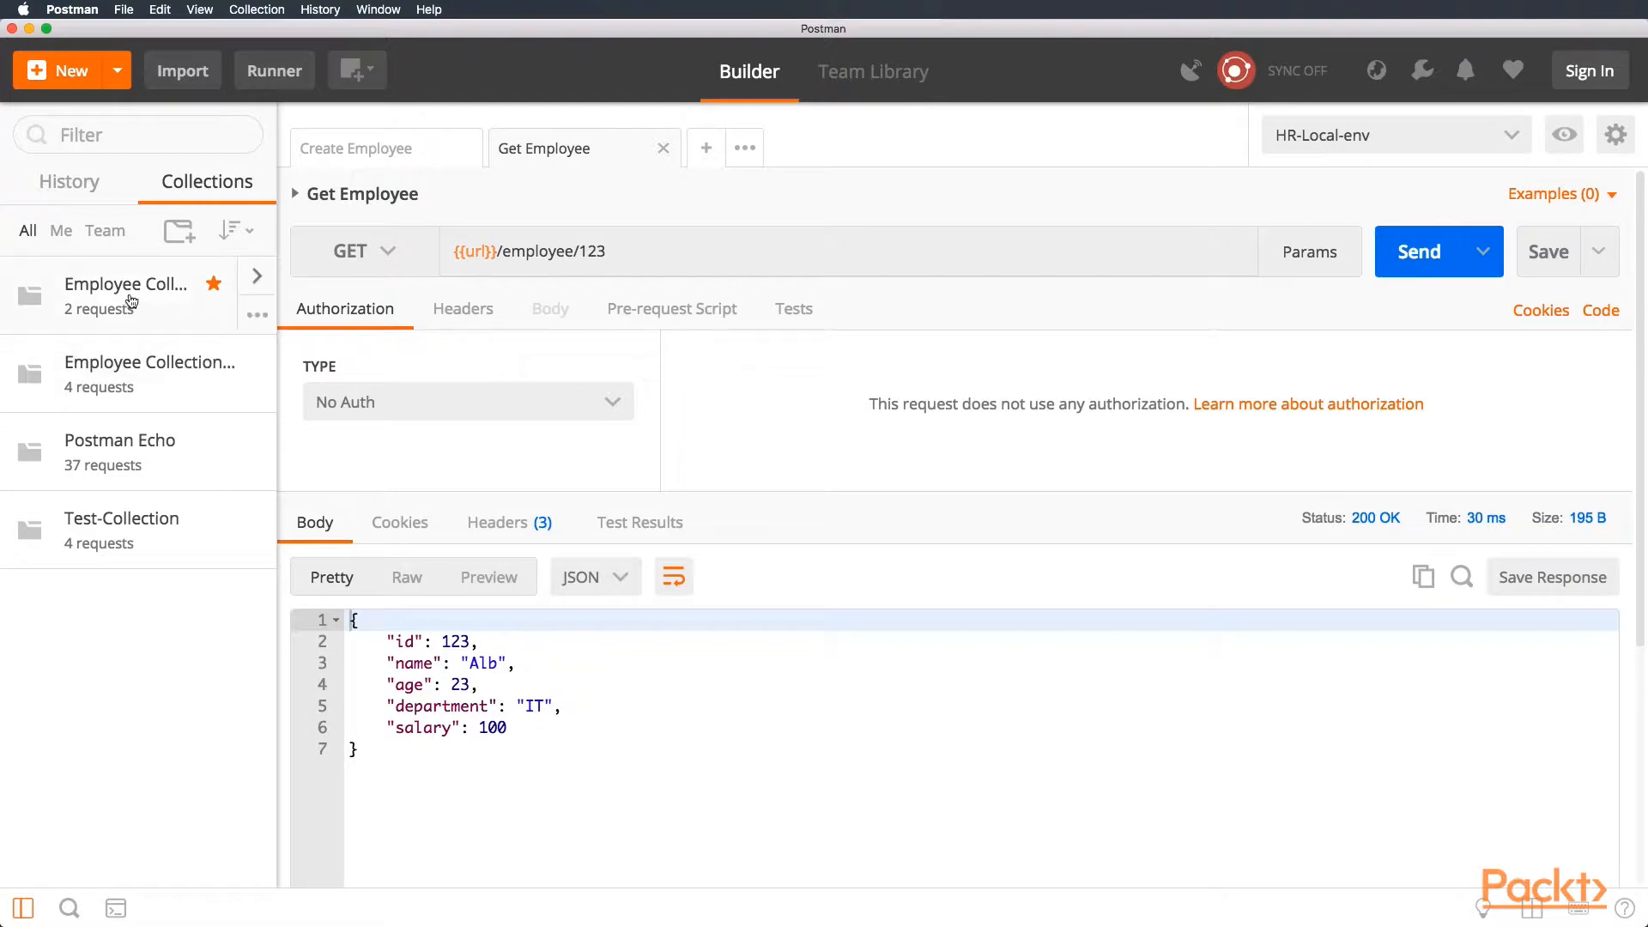
{"action": "left_click", "coordinate": [125, 293]}
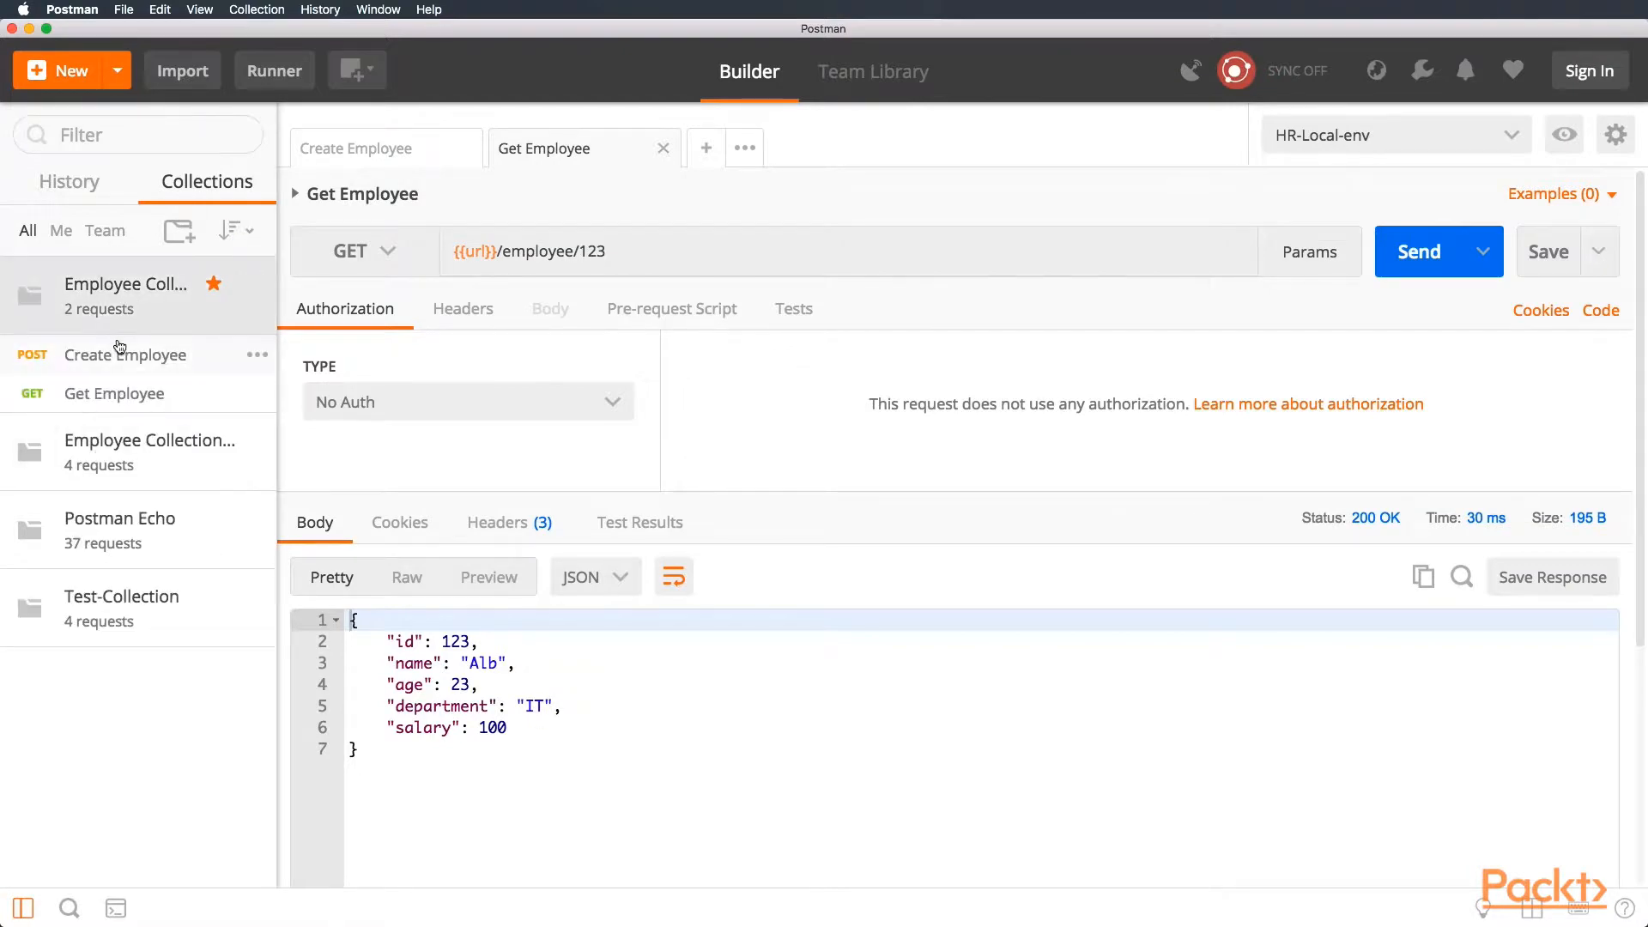
{"action": "left_click", "coordinate": [356, 148]}
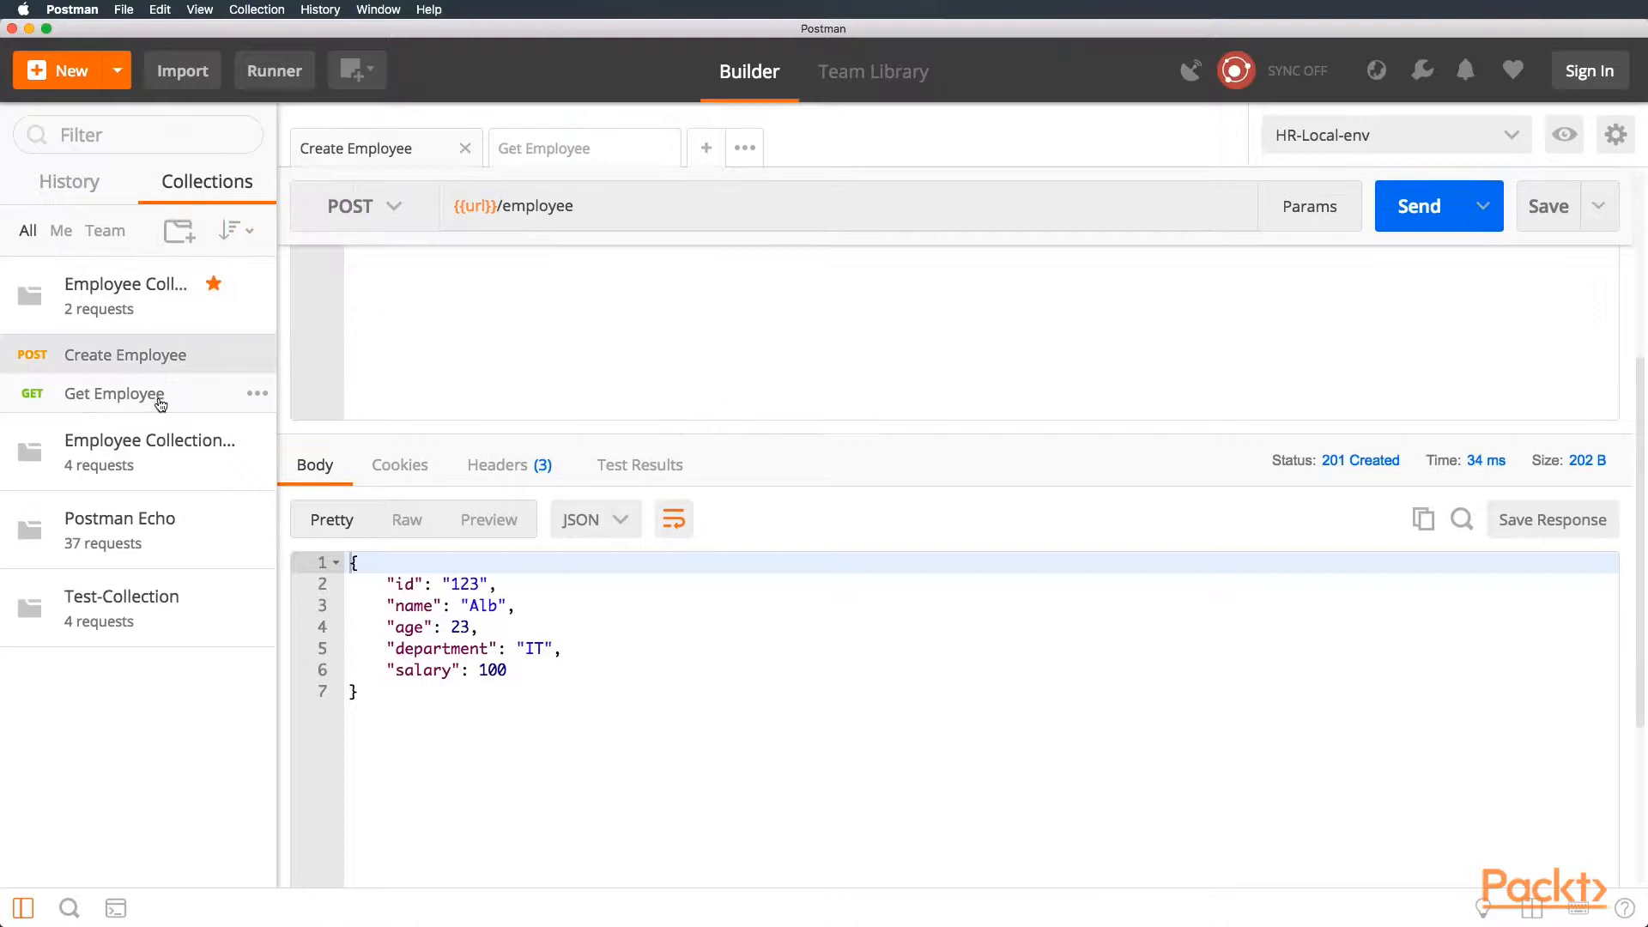
{"action": "left_click", "coordinate": [544, 148]}
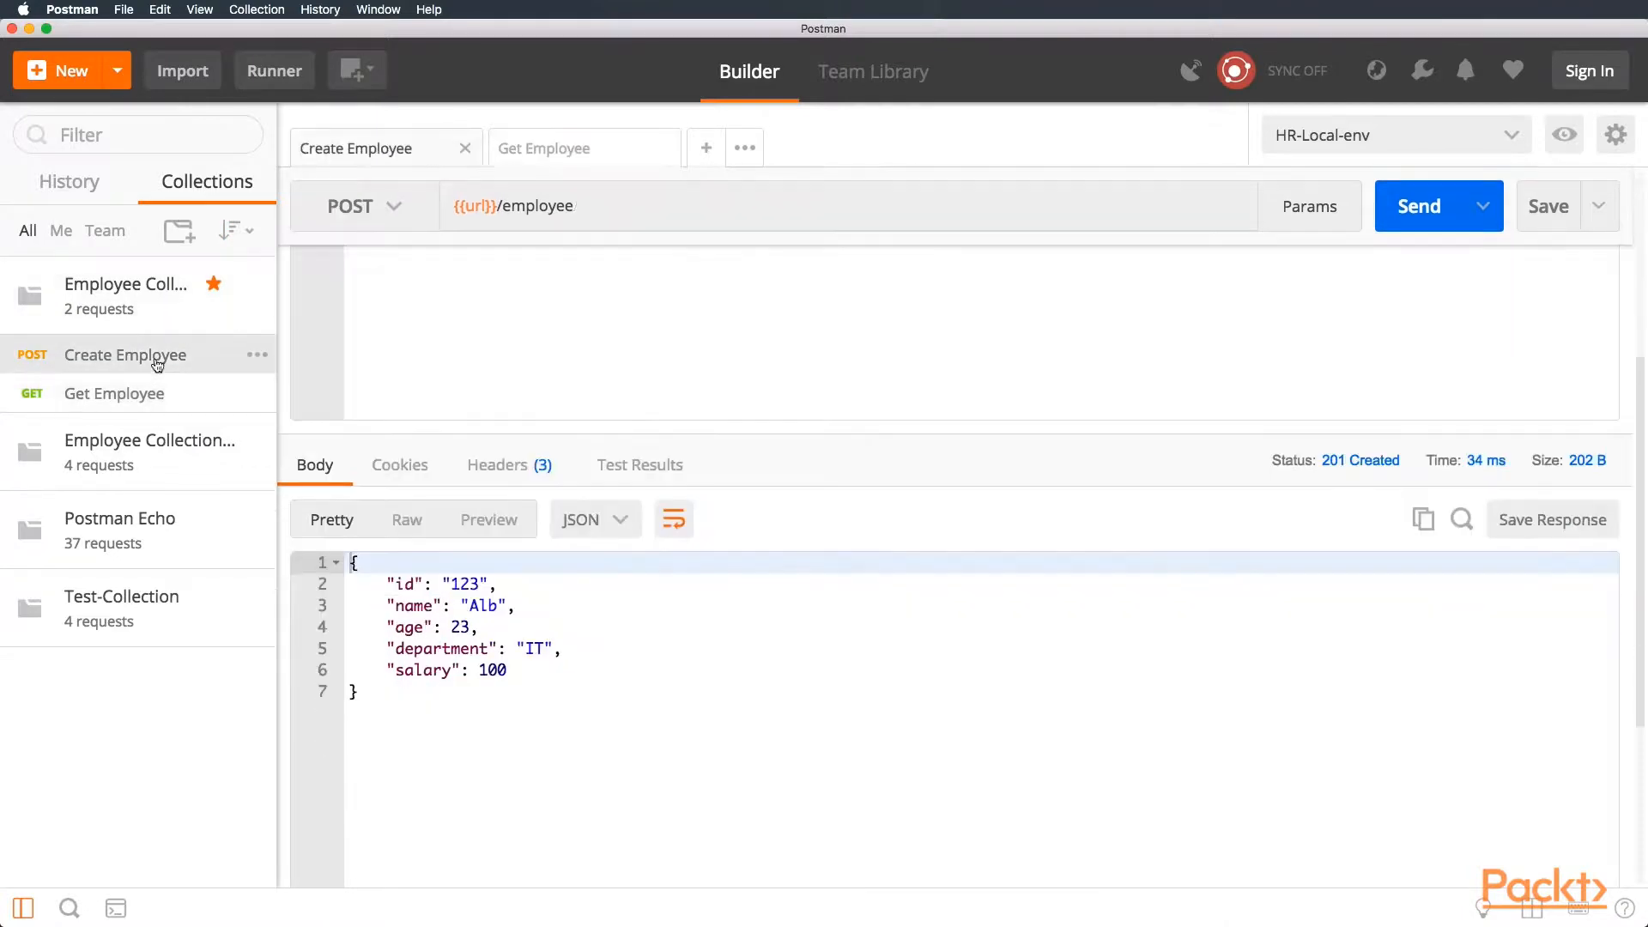
{"action": "left_click", "coordinate": [544, 148]}
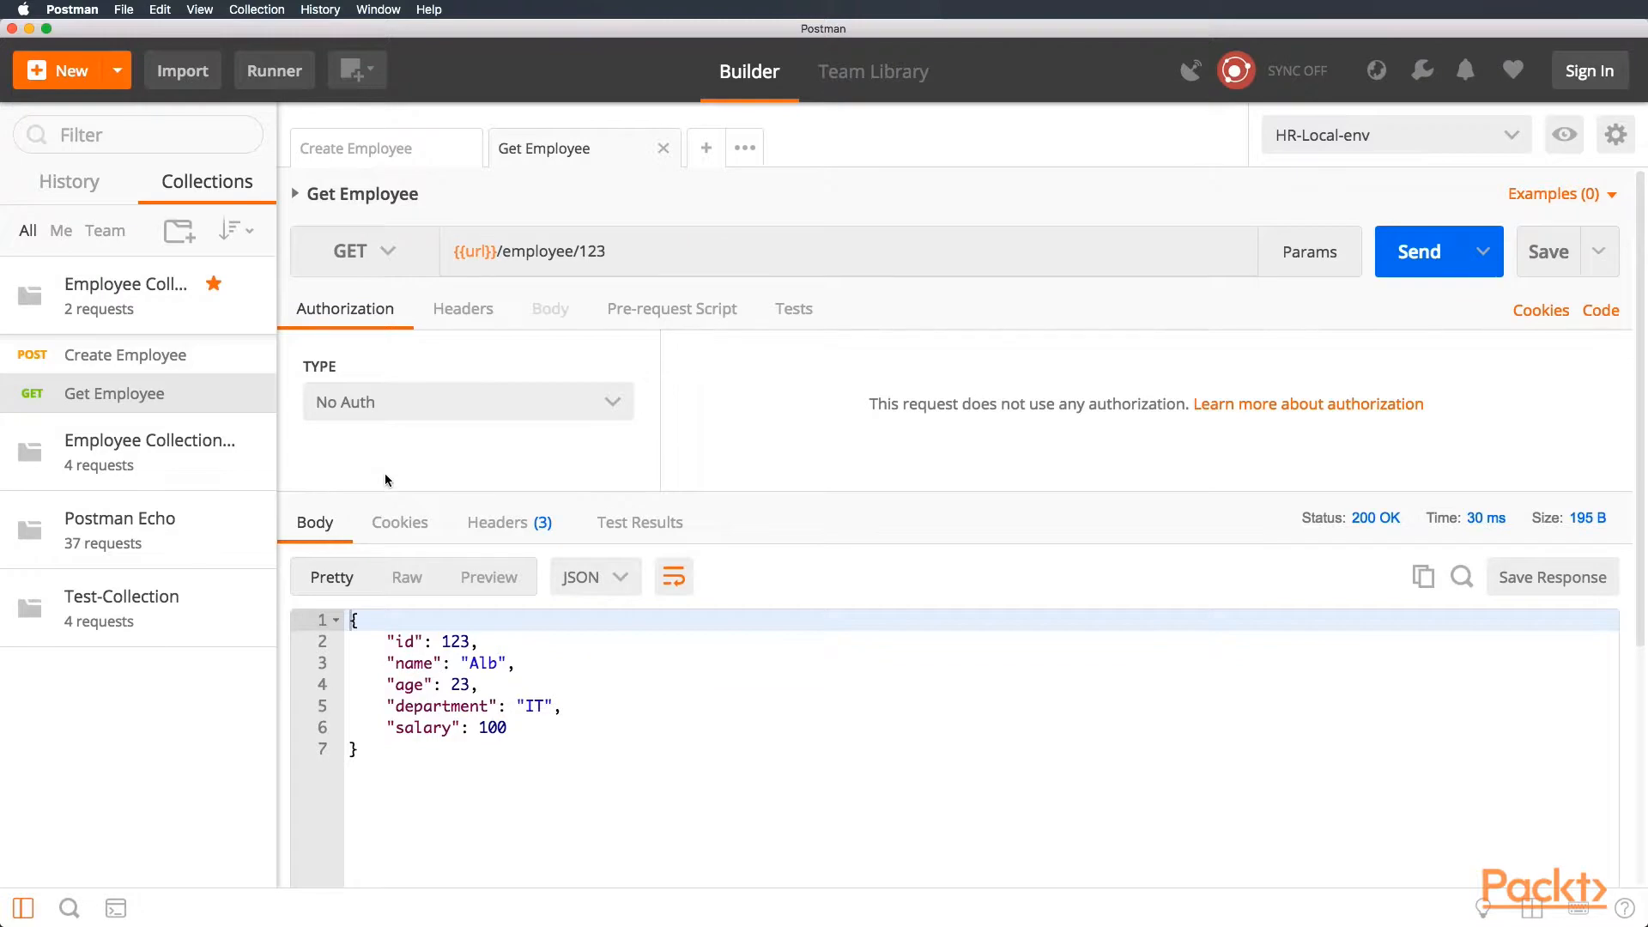
{"action": "mouse_move", "coordinate": [602, 386]}
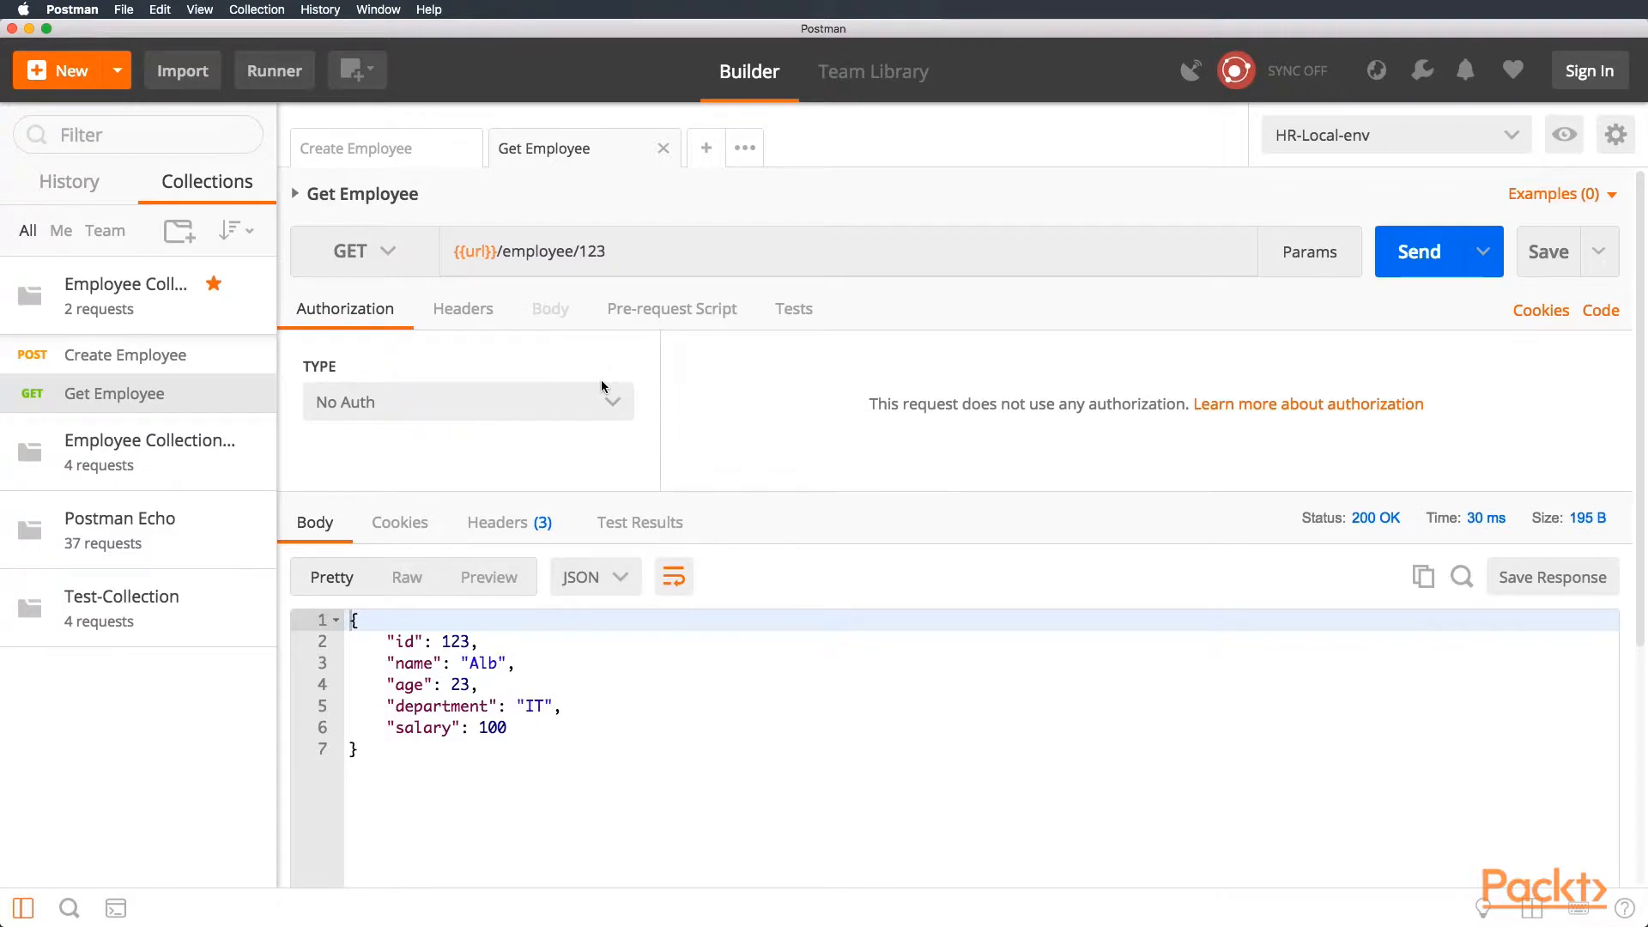
{"action": "mouse_move", "coordinate": [189, 369]}
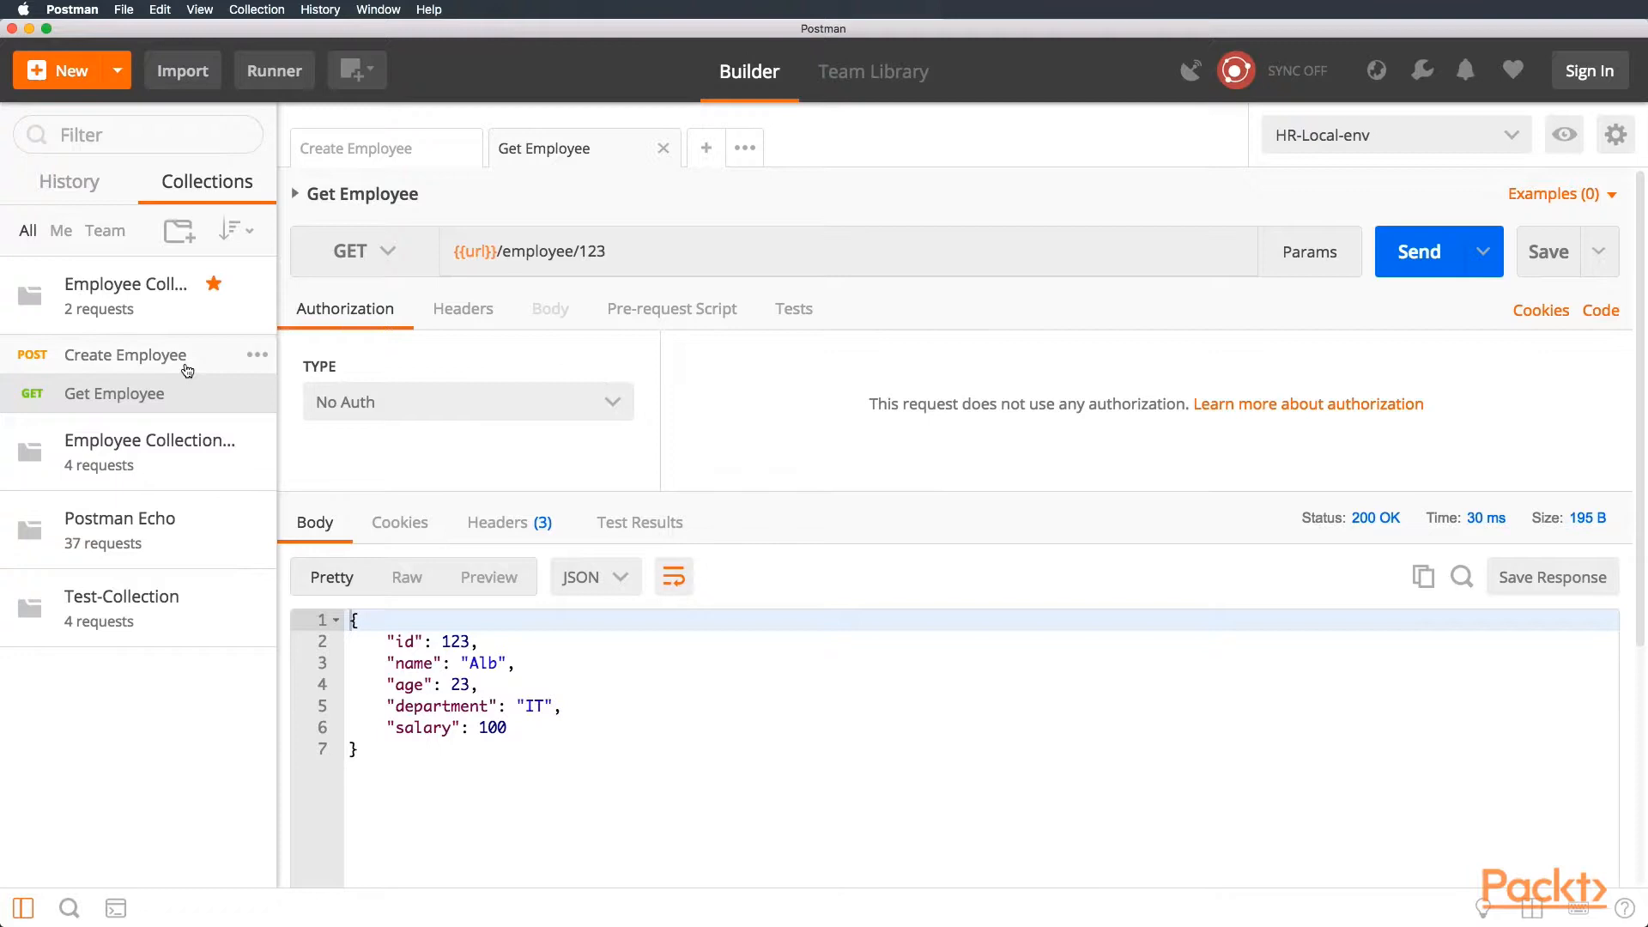
{"action": "left_click", "coordinate": [357, 148]}
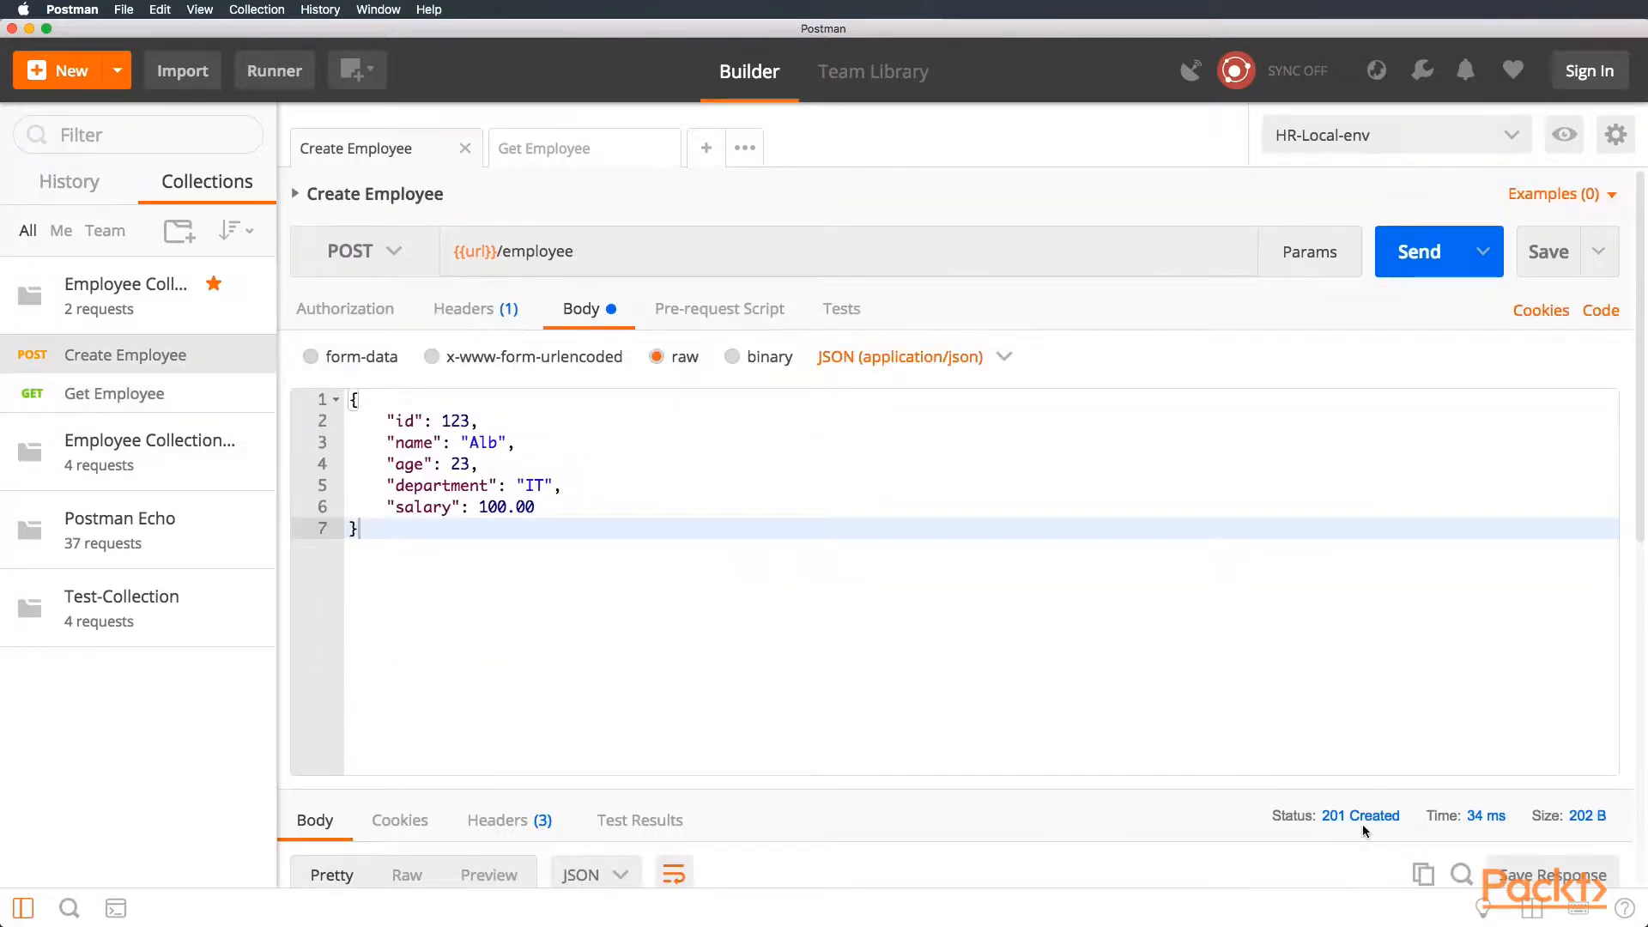
{"action": "mouse_move", "coordinate": [820, 338]}
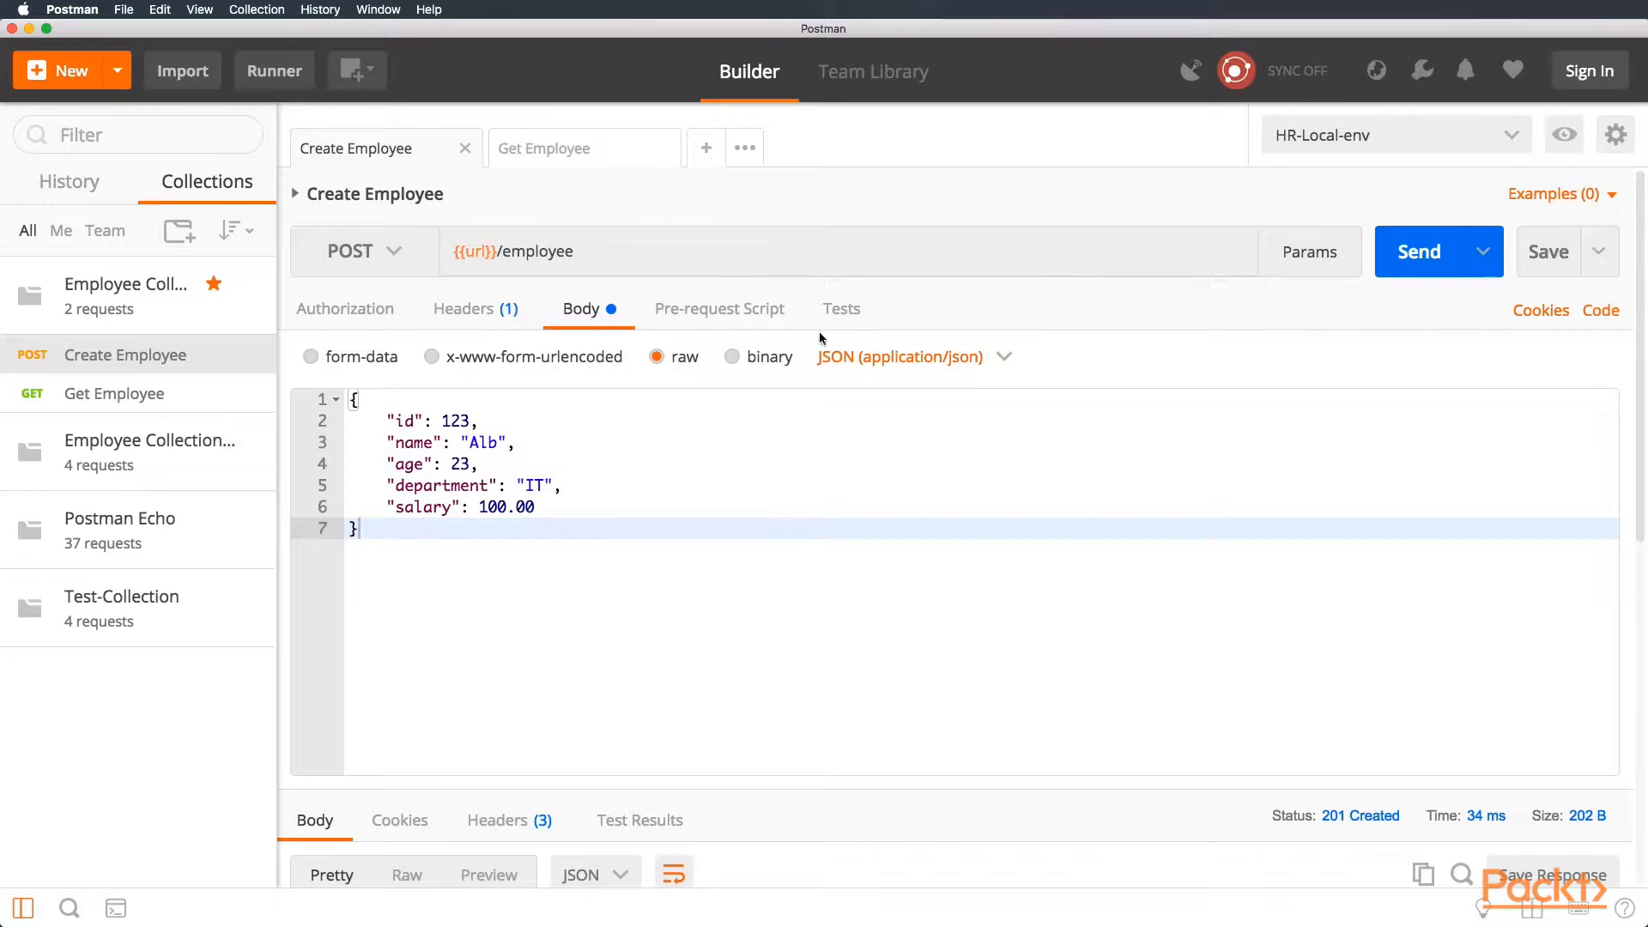
- Open the Tests section of Create Employee to add a status code check
{"action": "left_click", "coordinate": [841, 307]}
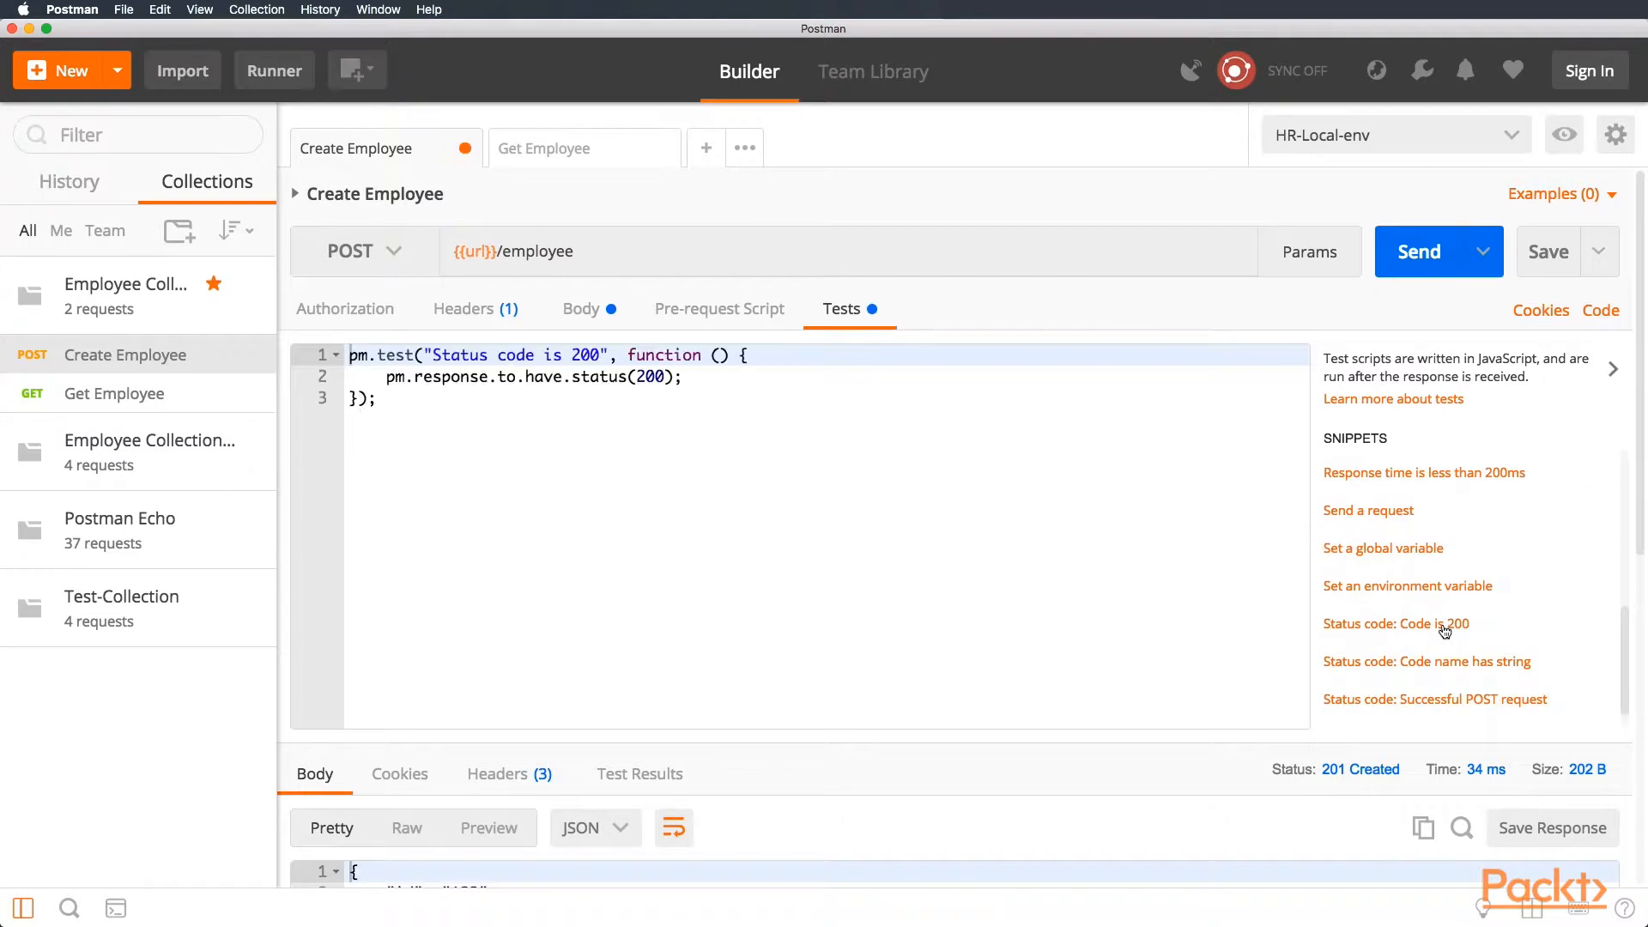
{"action": "mouse_move", "coordinate": [1336, 429]}
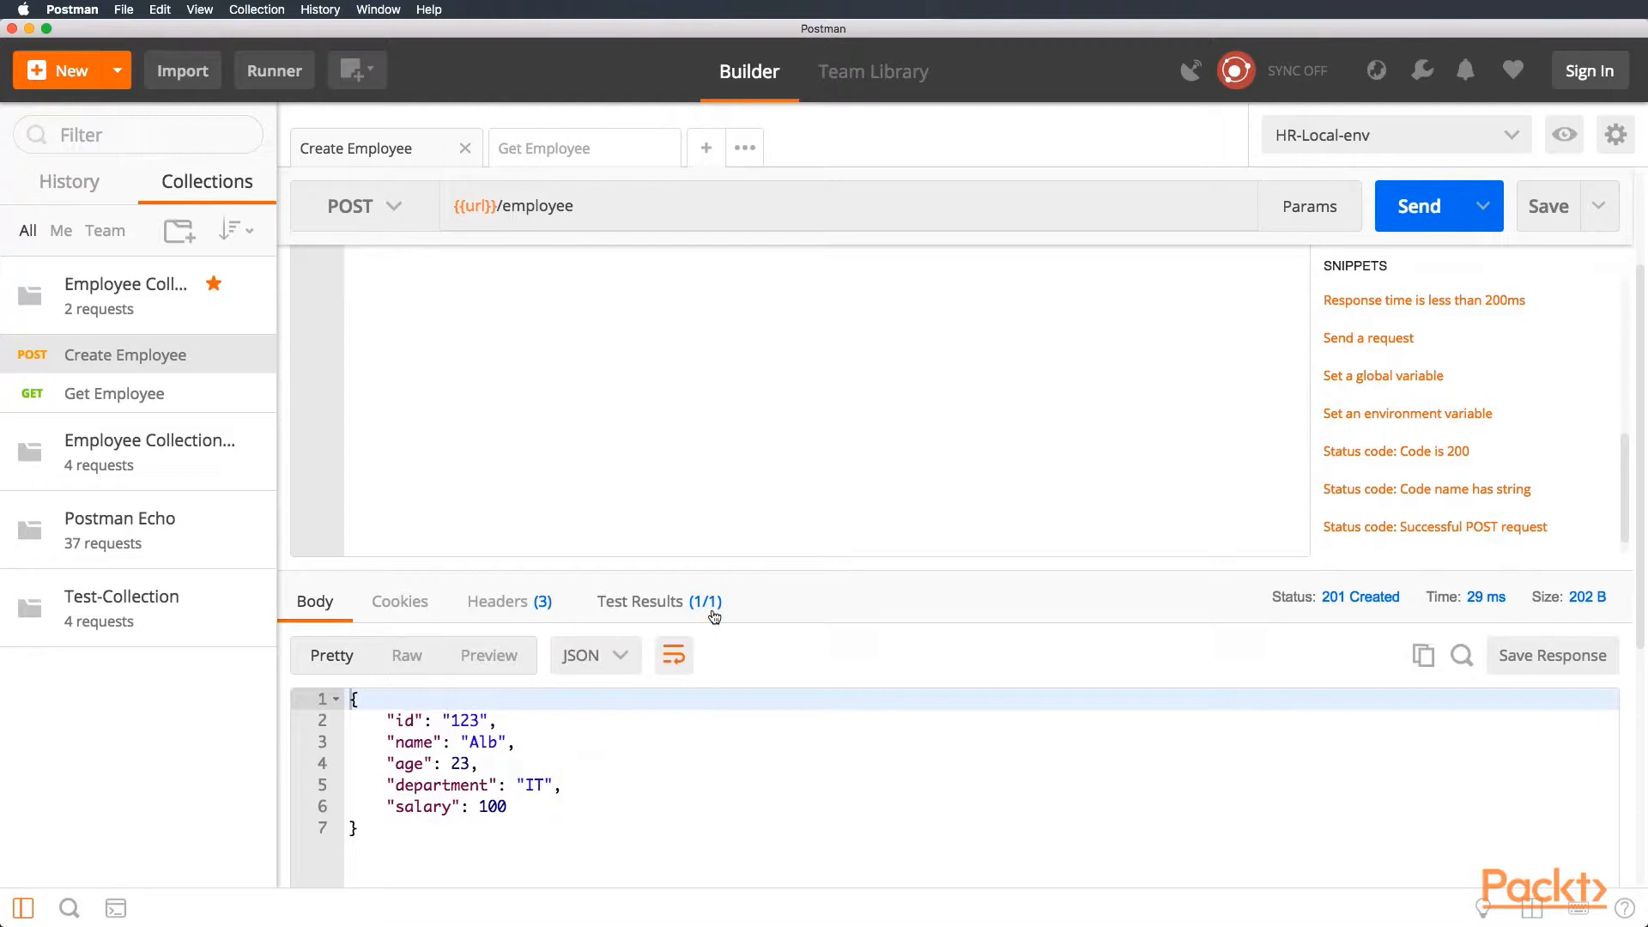
- Resend Create Employee and change its status test to expect 201 instead of 200
{"action": "left_click", "coordinate": [642, 601]}
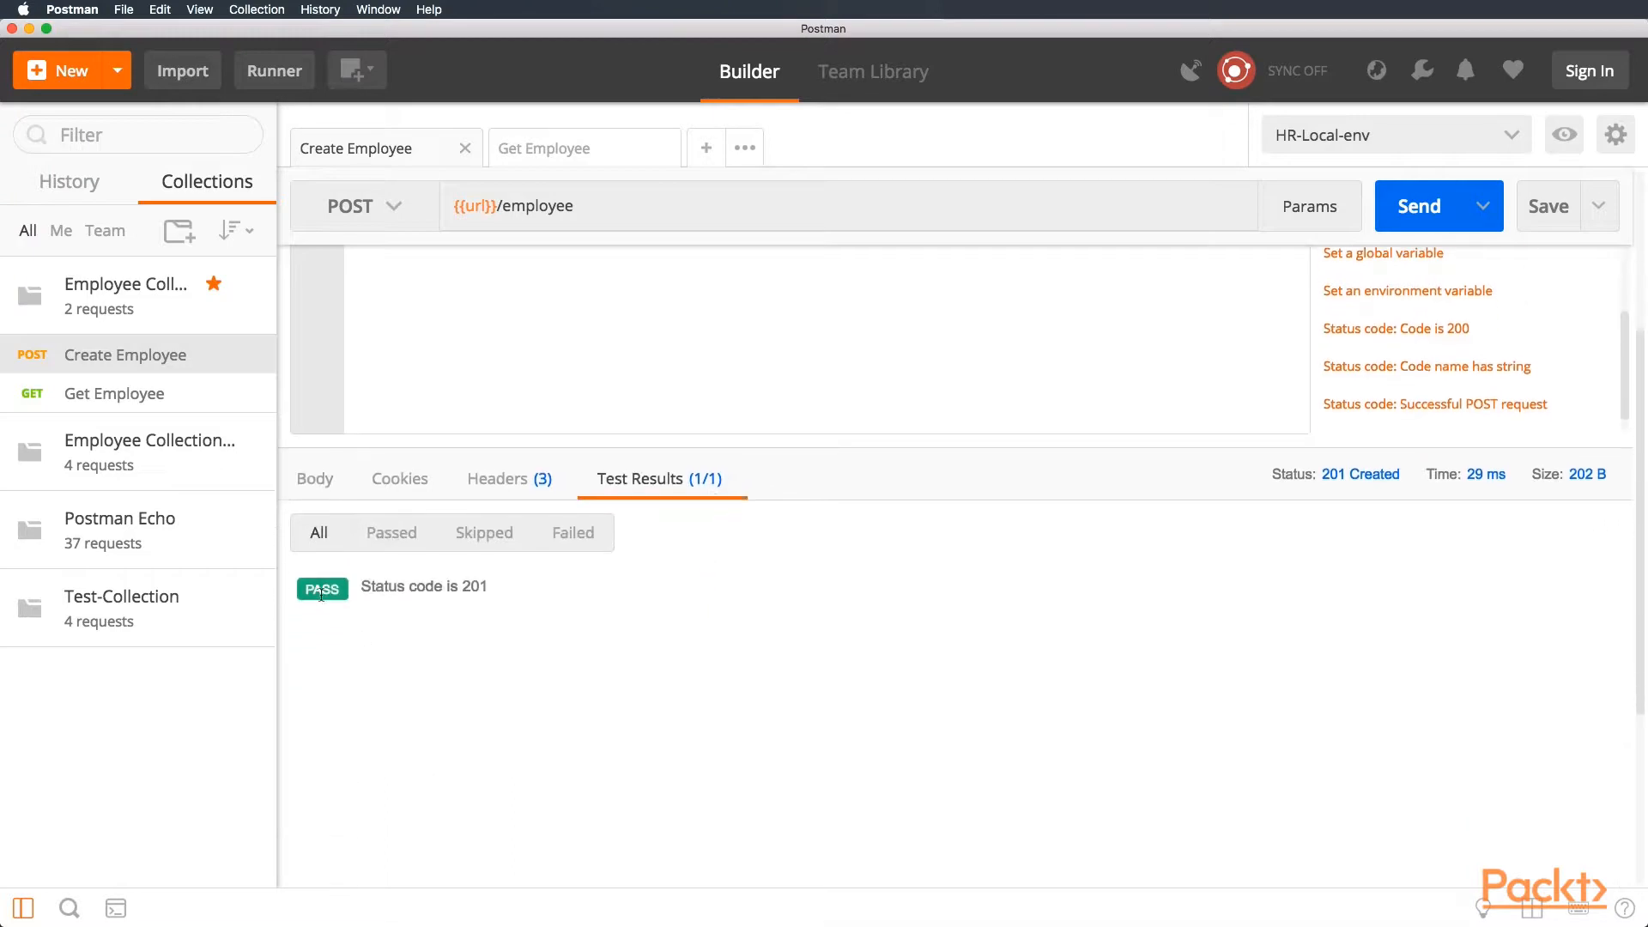
{"action": "mouse_move", "coordinate": [453, 604]}
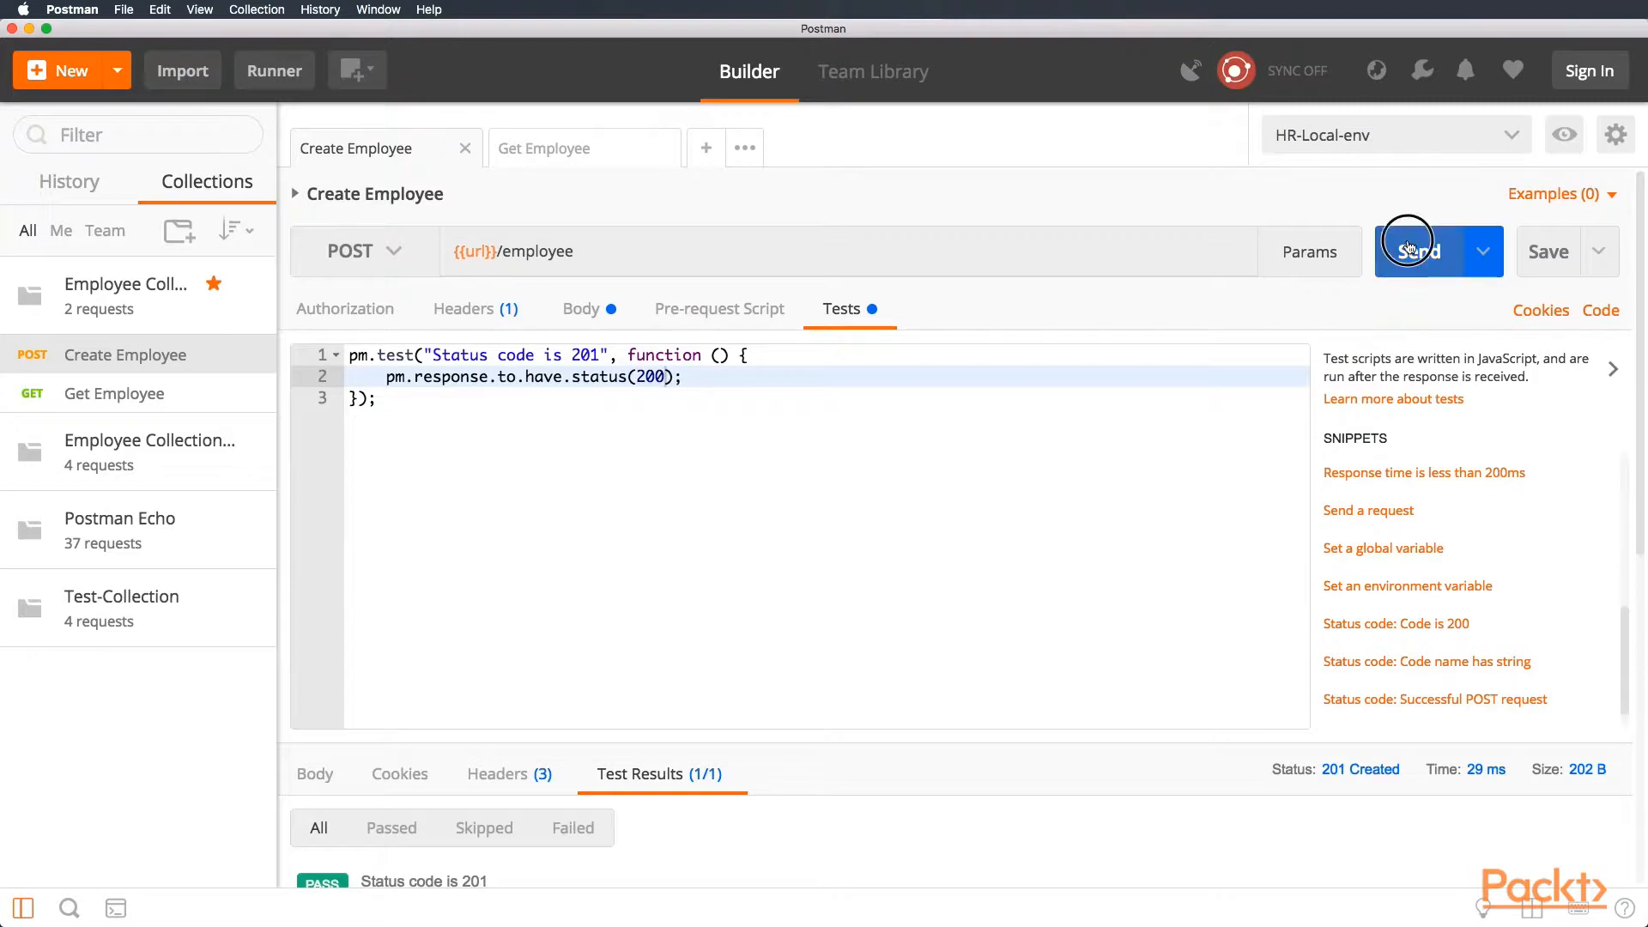
{"action": "left_click", "coordinate": [1418, 251]}
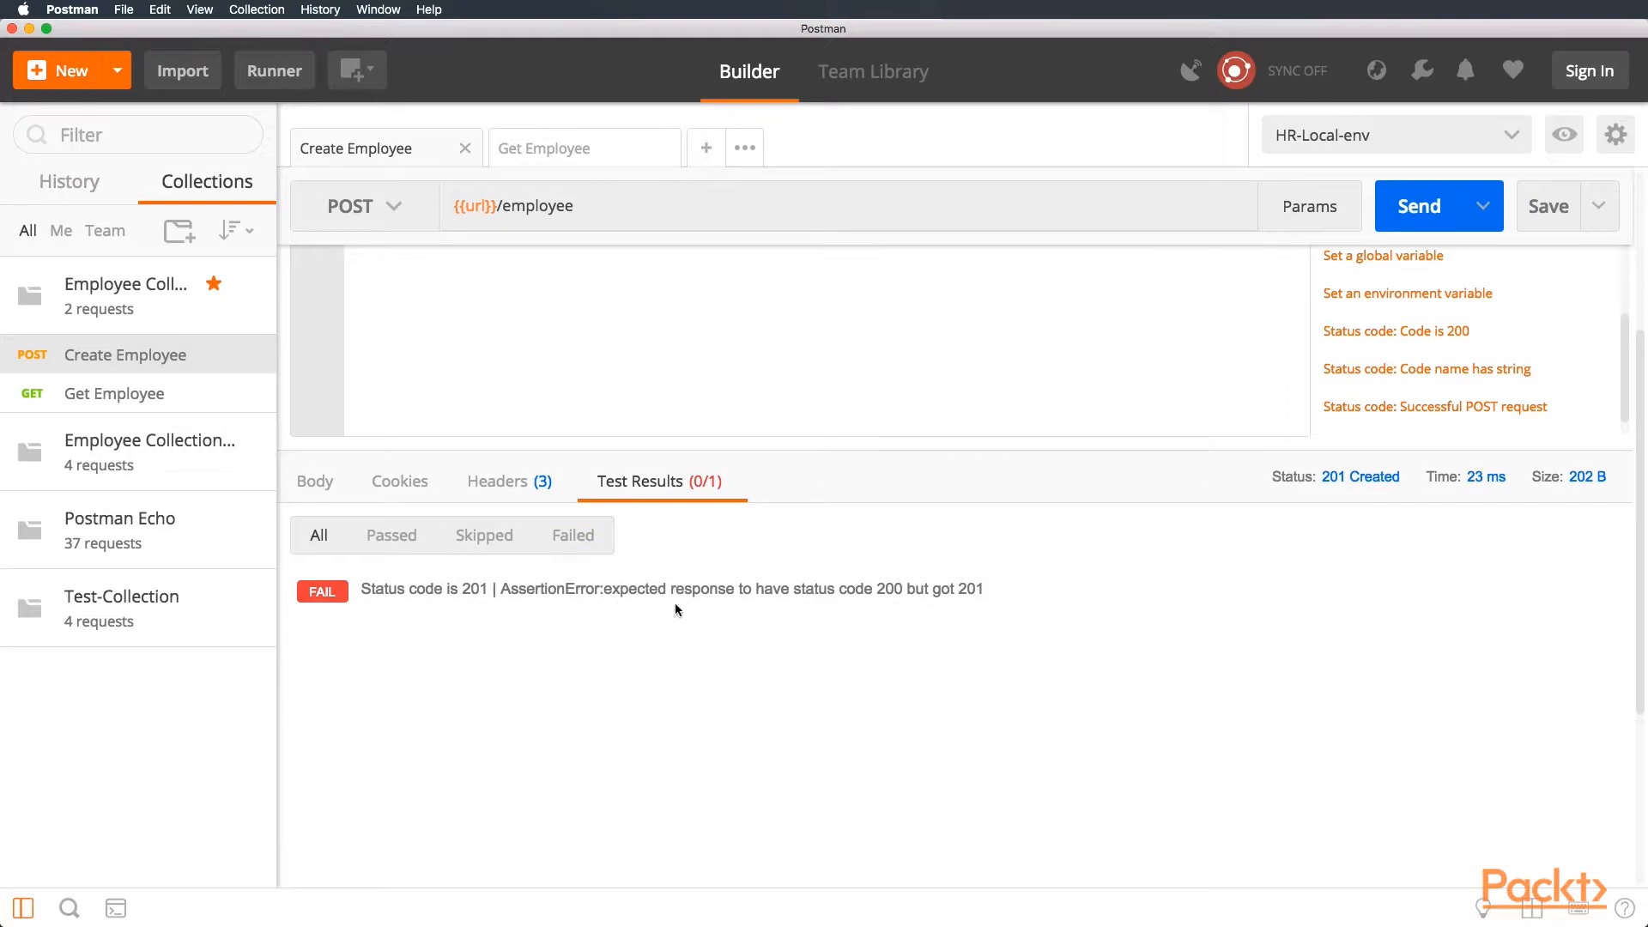
{"action": "mouse_move", "coordinate": [928, 607]}
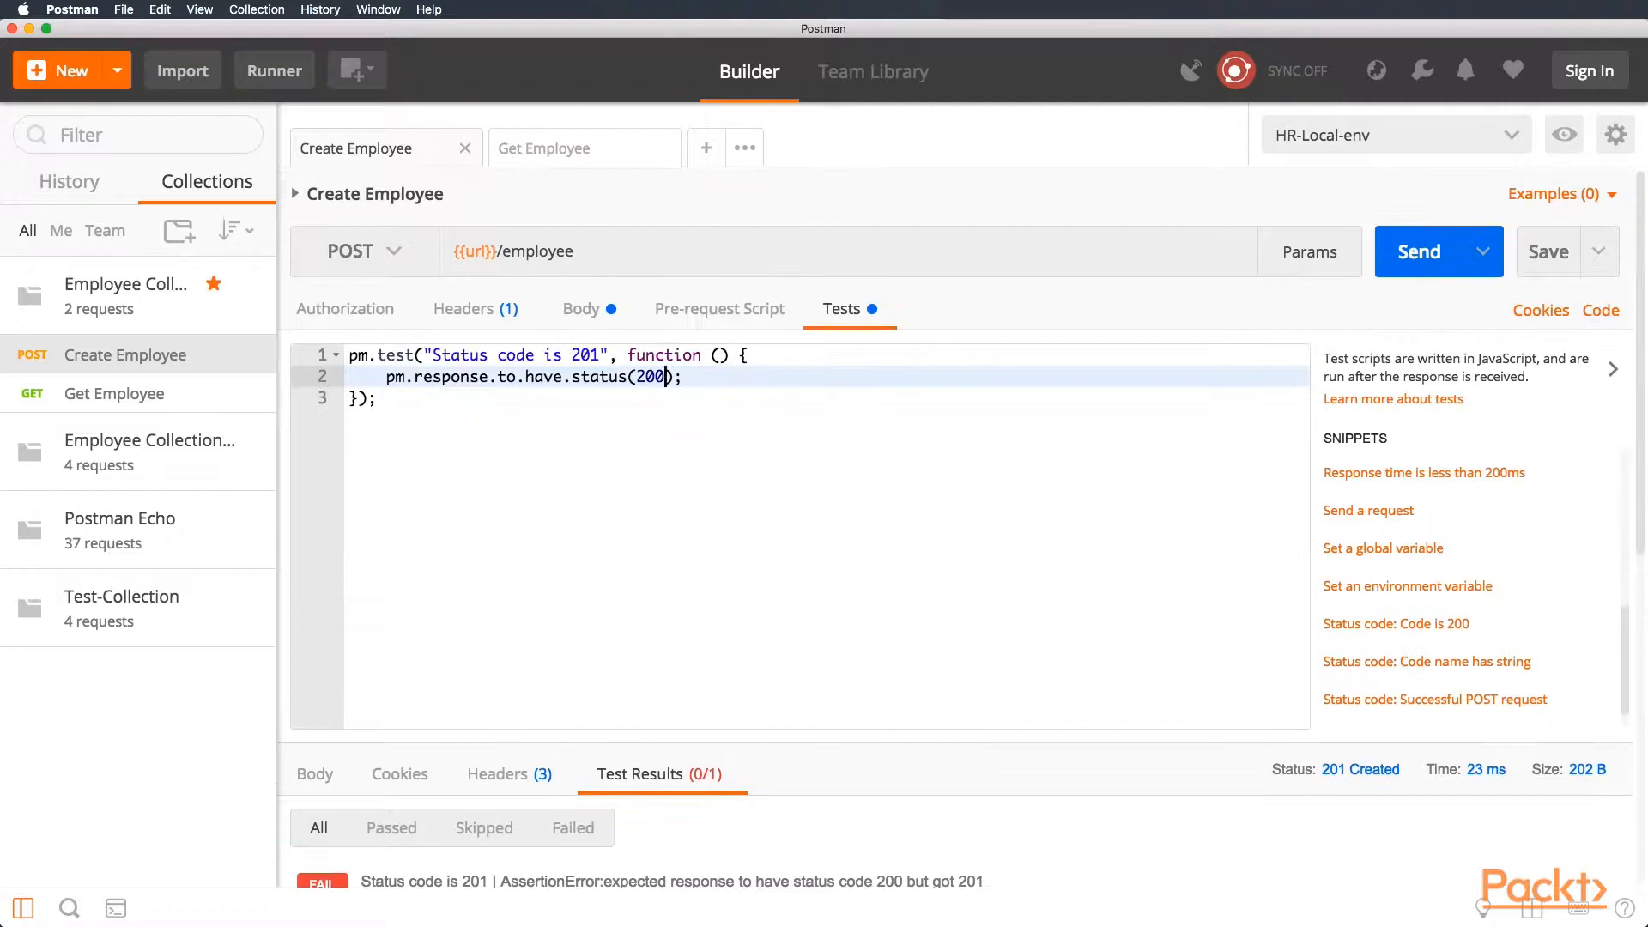
{"action": "type", "text": "201"}
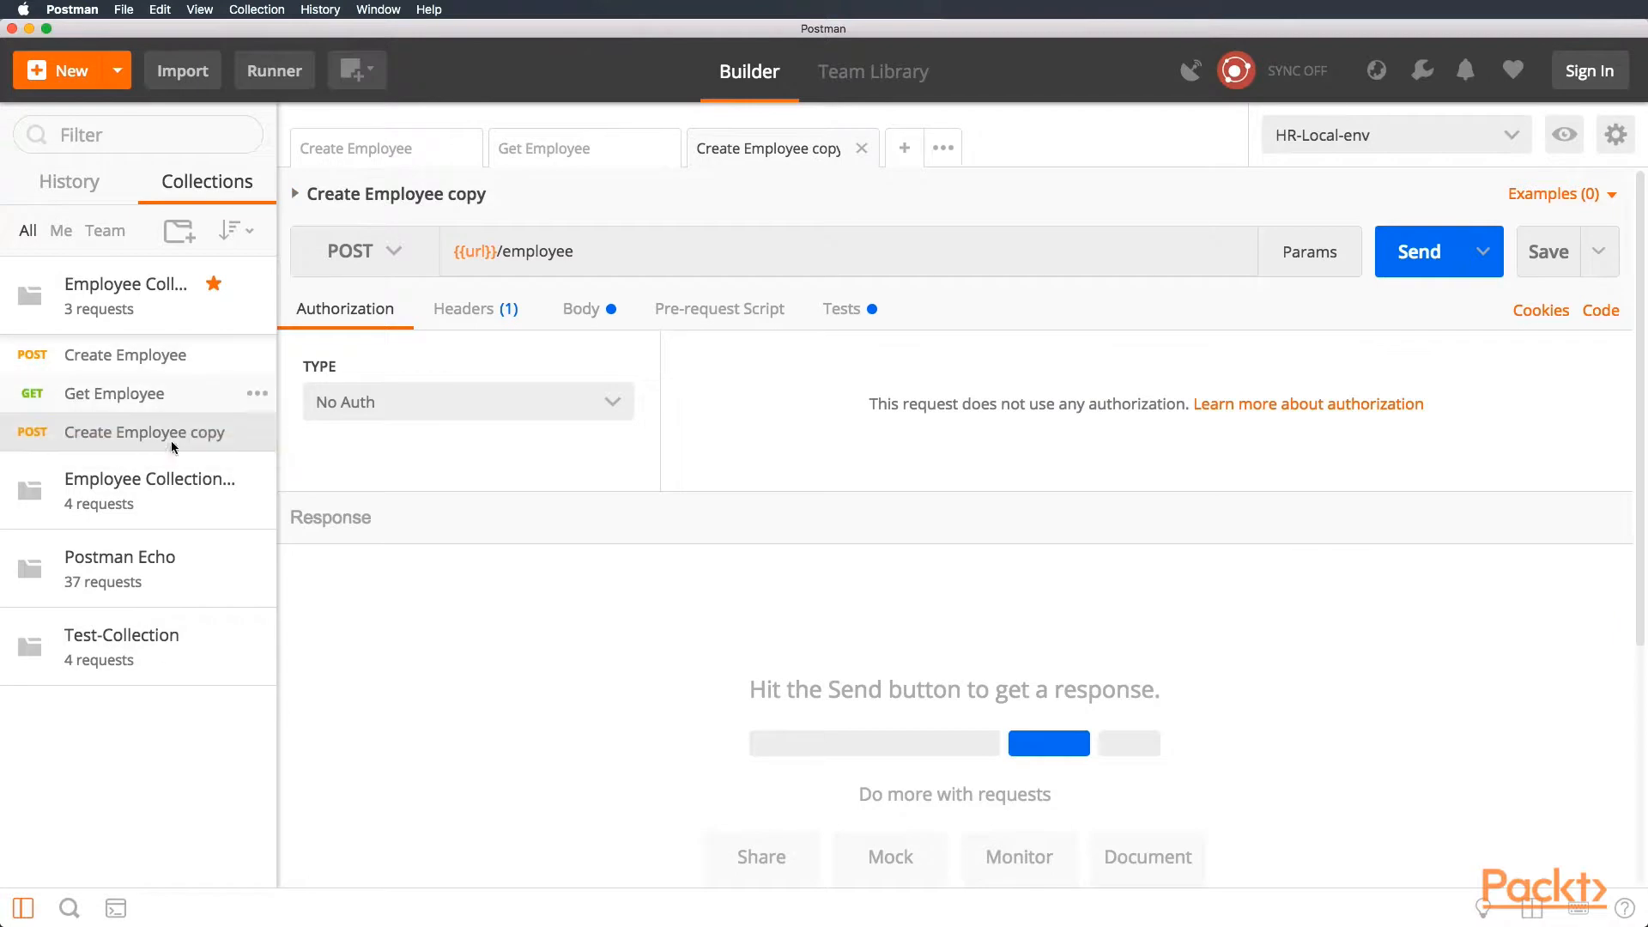
- Duplicate Get Employee into Get Employee copy and bring up Get Employee's empty test script
{"action": "left_click", "coordinate": [544, 147]}
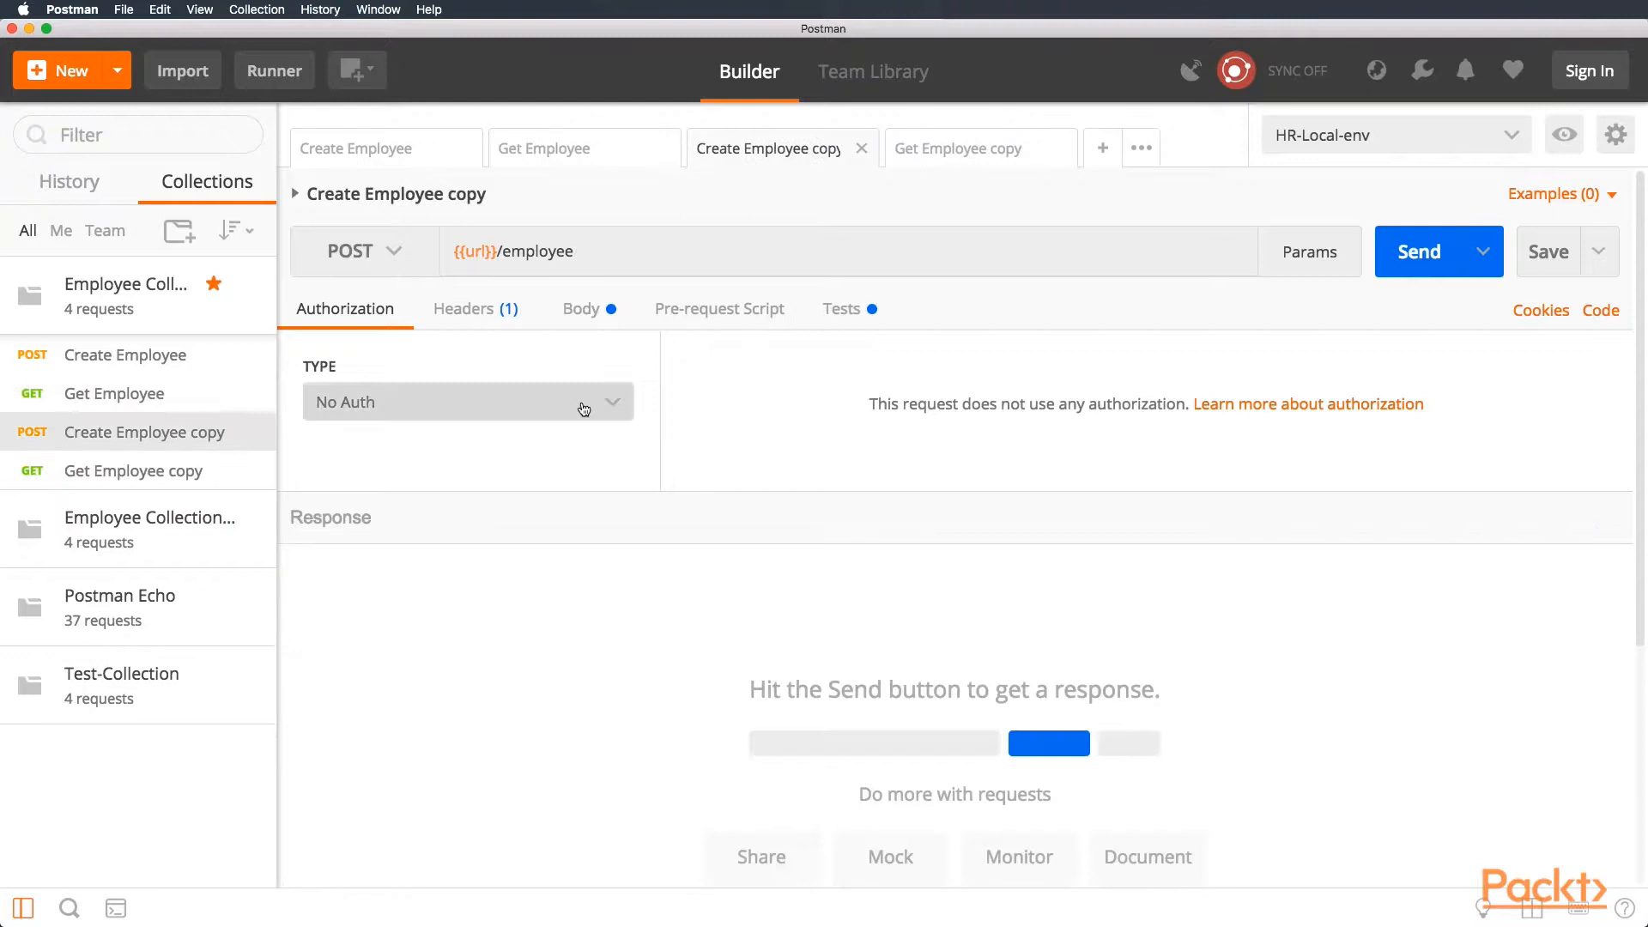
{"action": "left_click", "coordinate": [841, 307]}
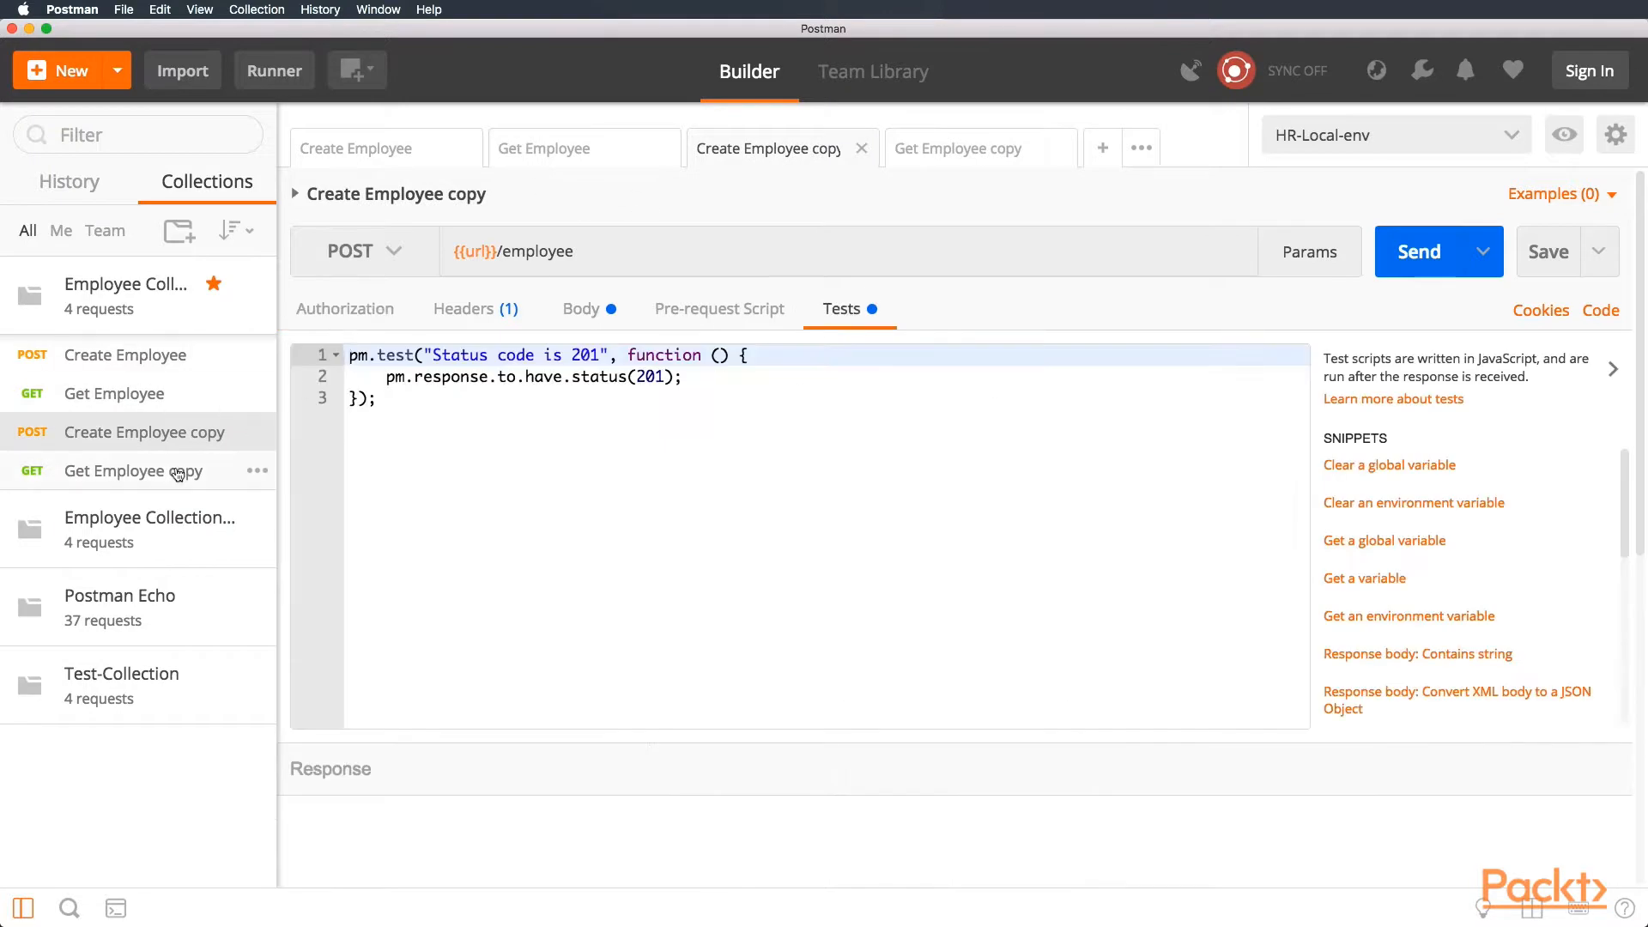
{"action": "left_click", "coordinate": [545, 148]}
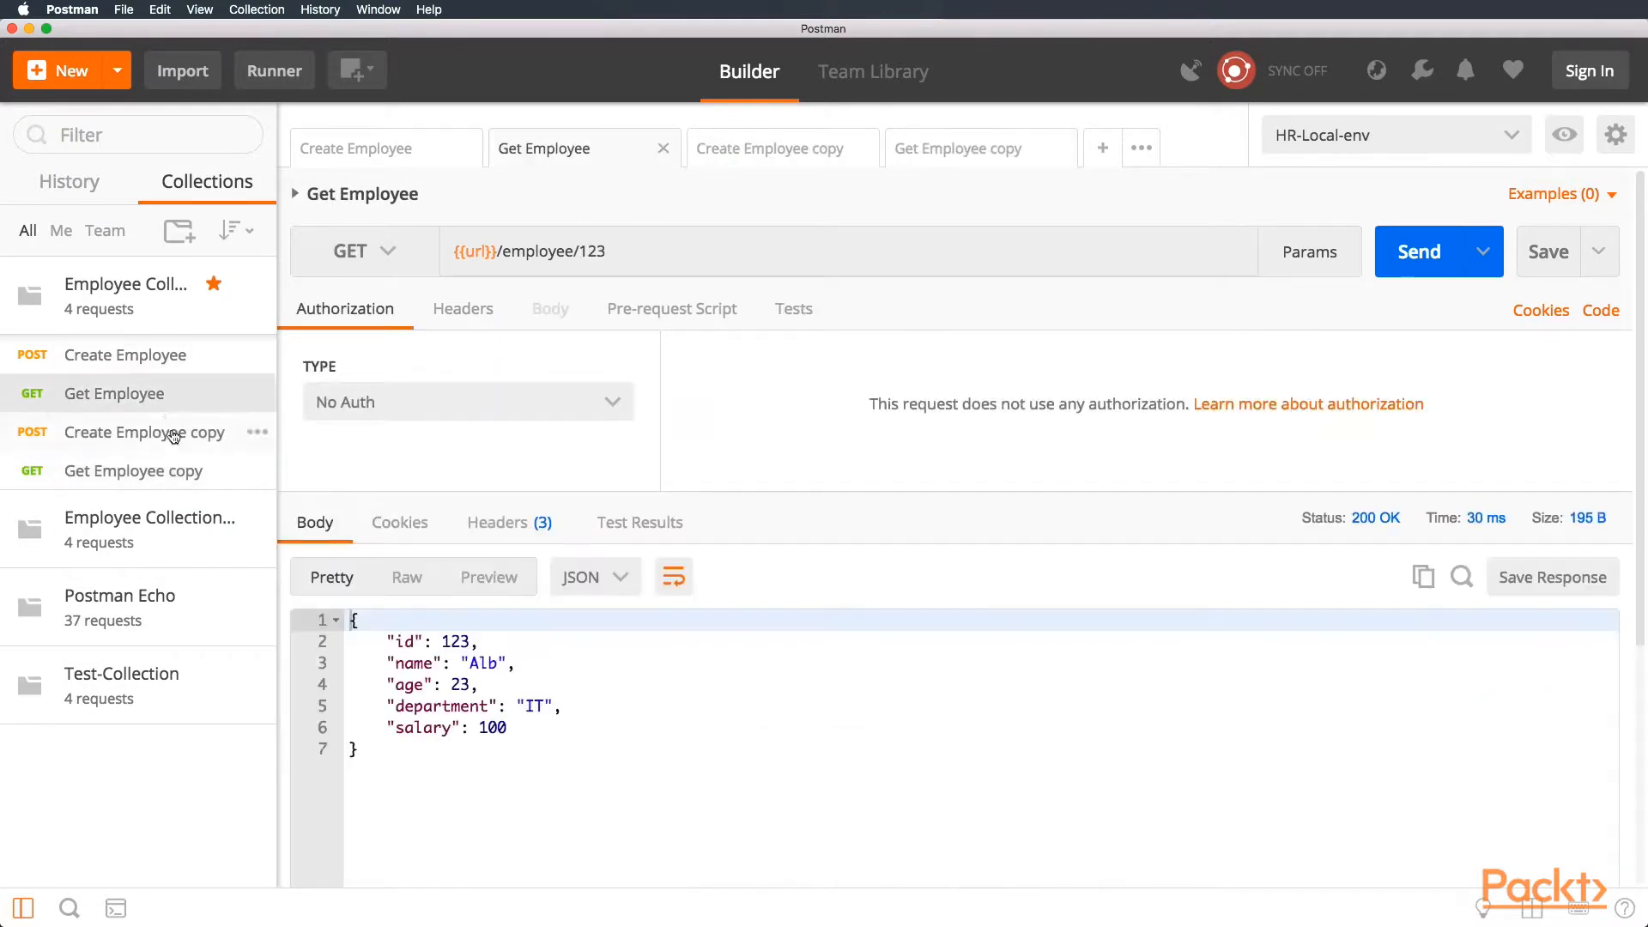
{"action": "left_click", "coordinate": [956, 148]}
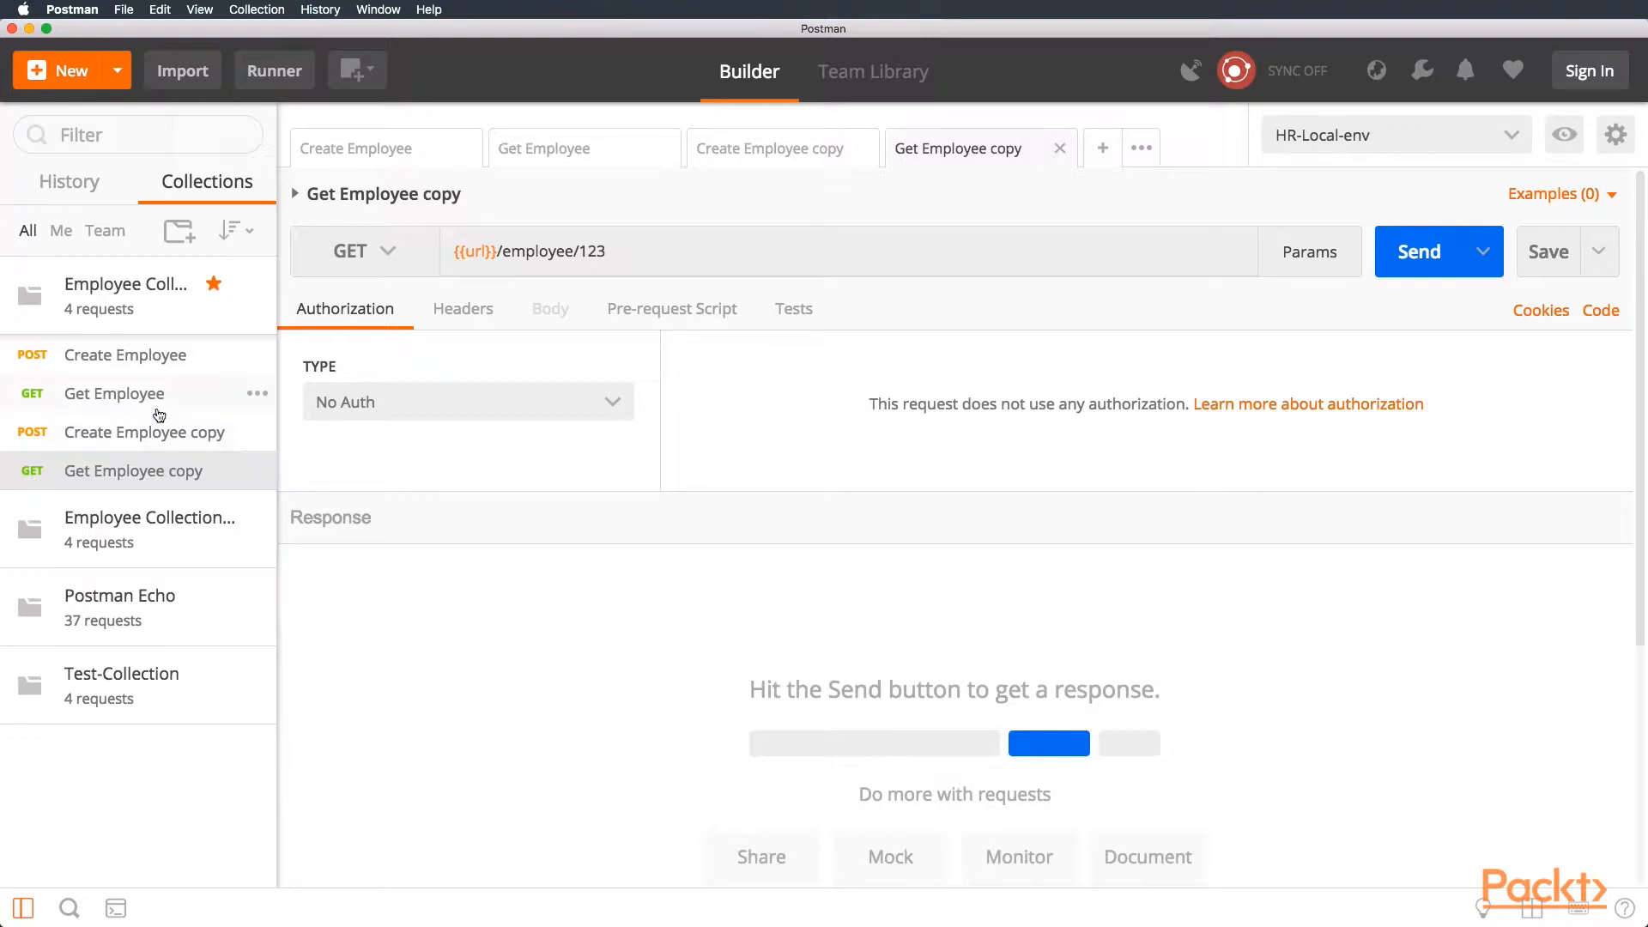
{"action": "left_click", "coordinate": [545, 147]}
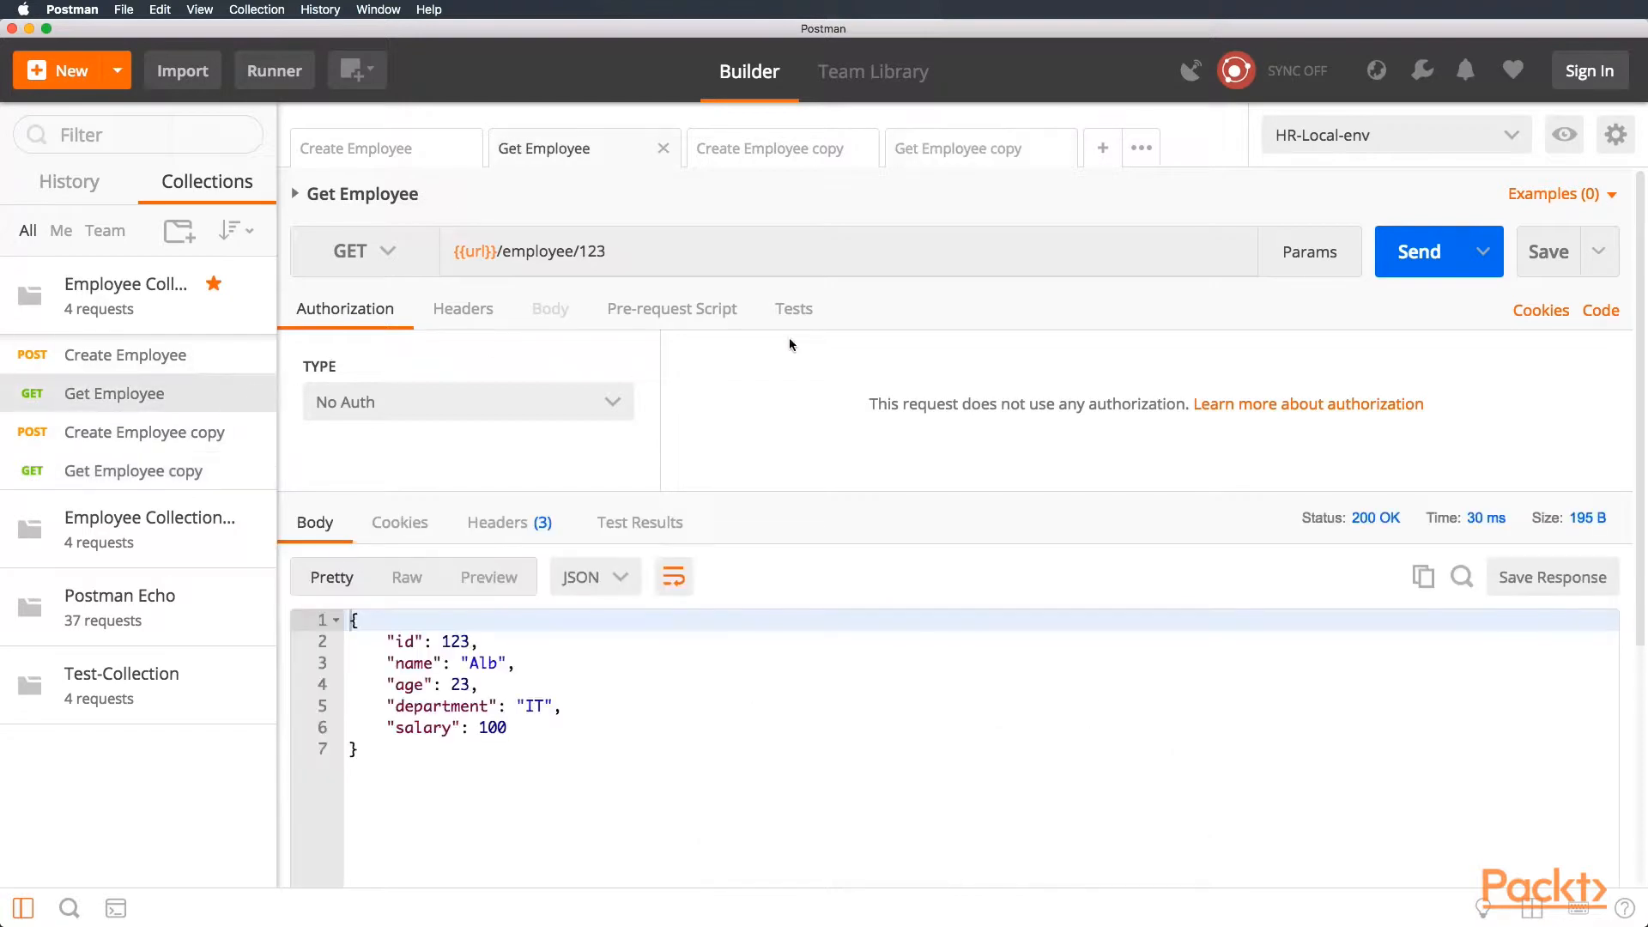
{"action": "left_click", "coordinate": [793, 307]}
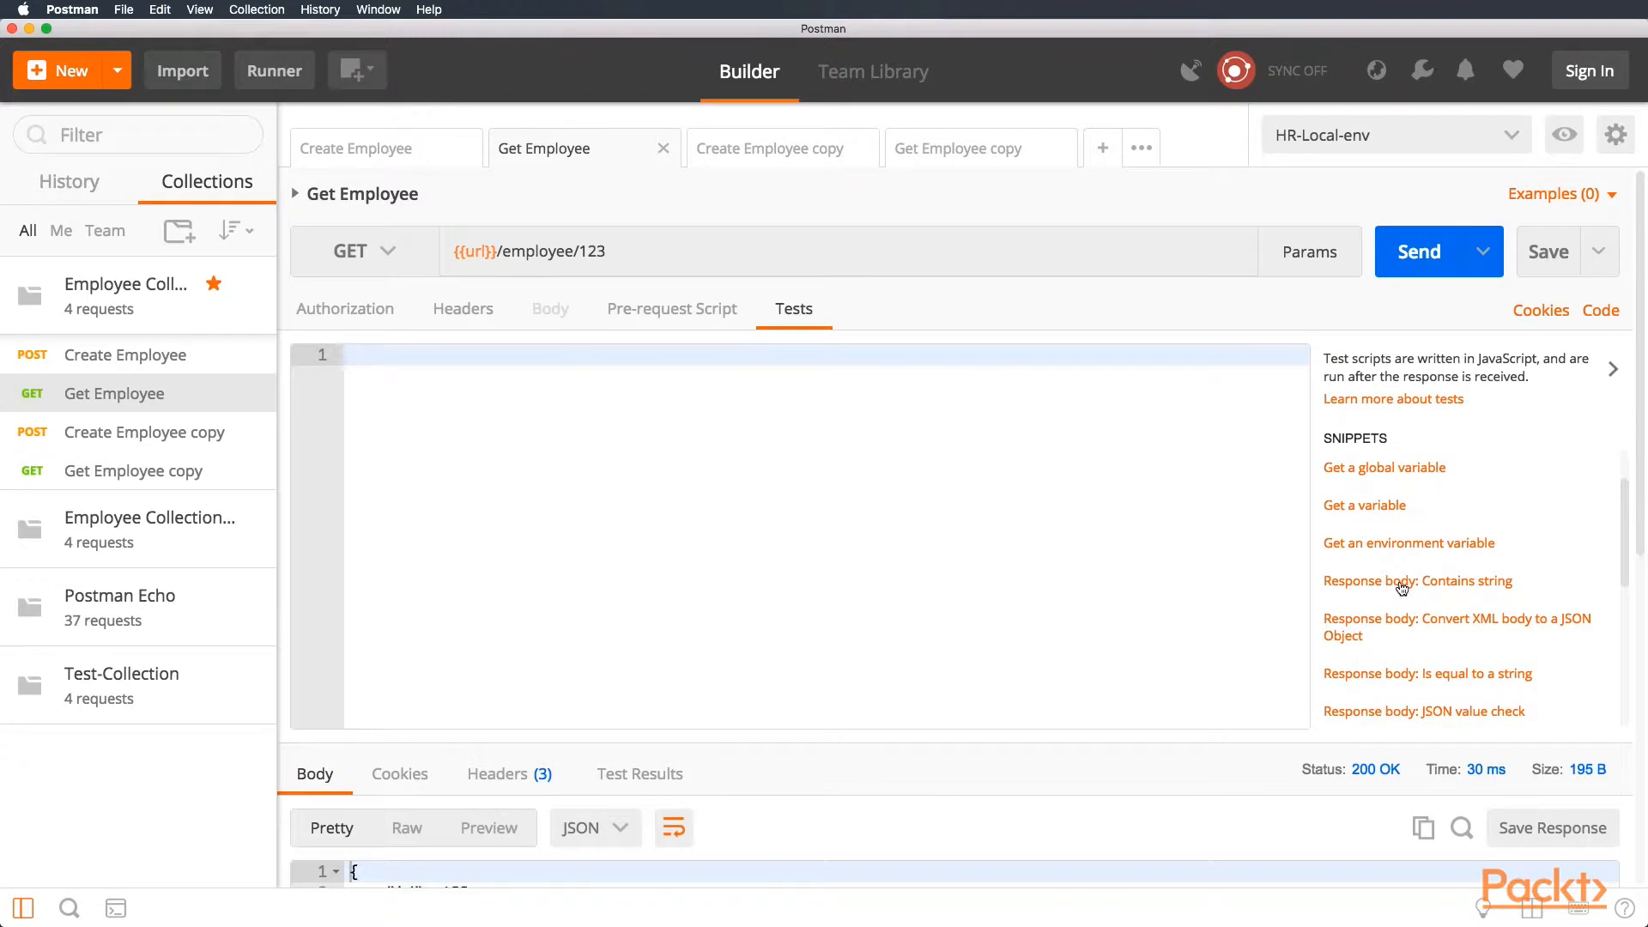
- Insert a JSON value check test named 'Name is ALberto' with the jsonData line moved above the test
{"action": "left_click", "coordinate": [355, 147]}
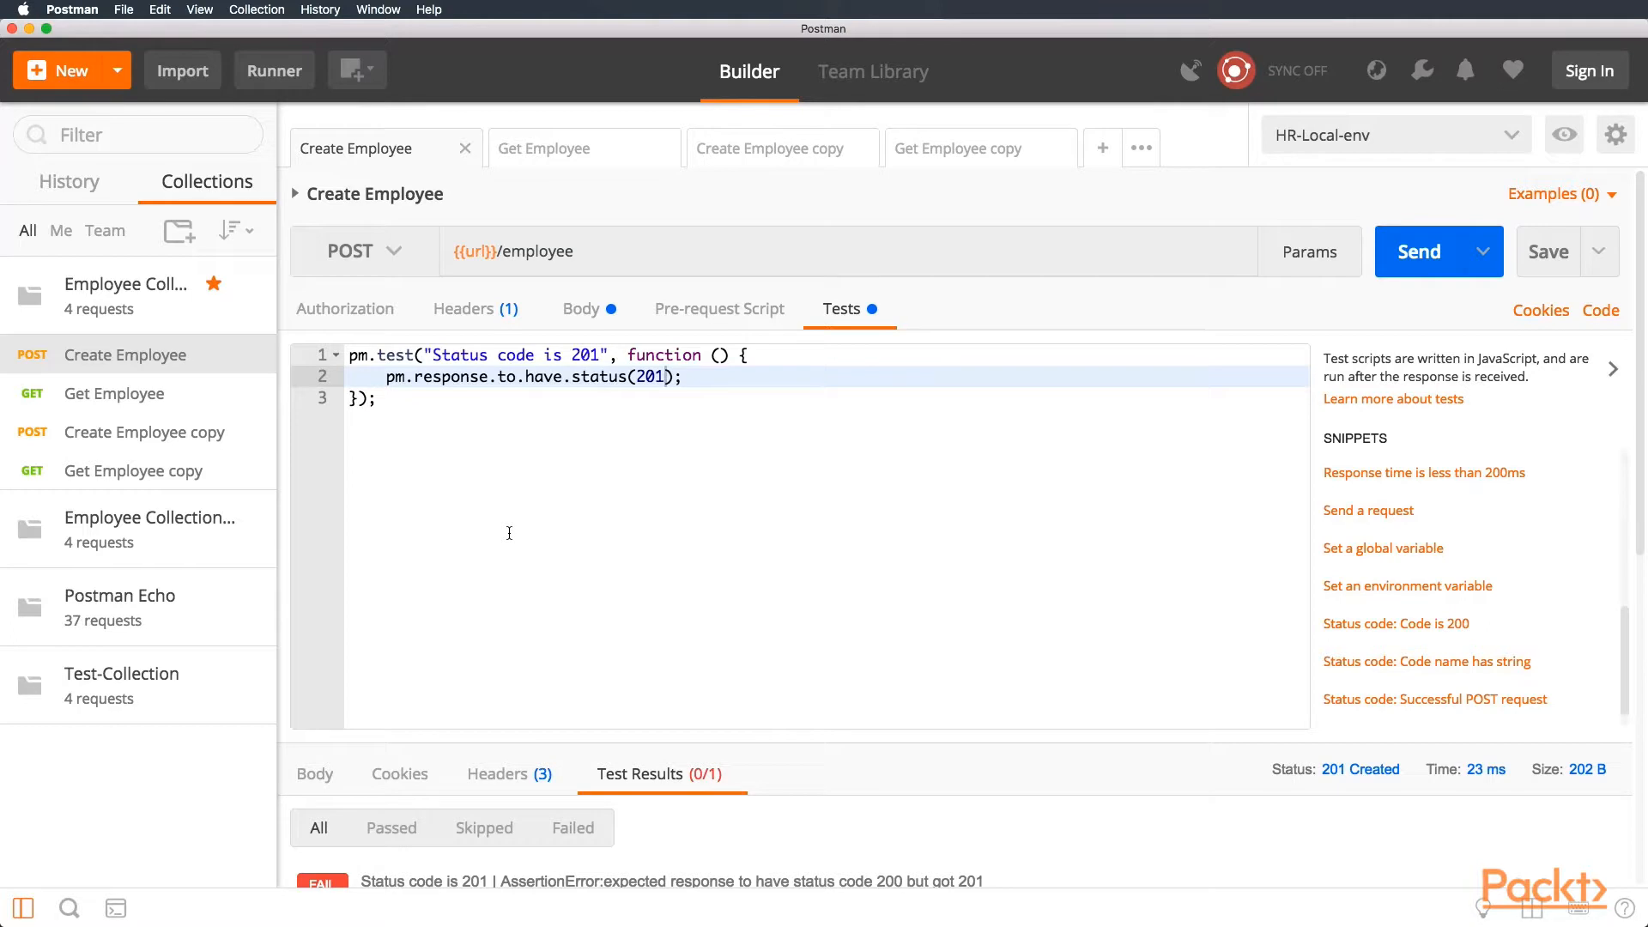
{"action": "mouse_move", "coordinate": [429, 472]}
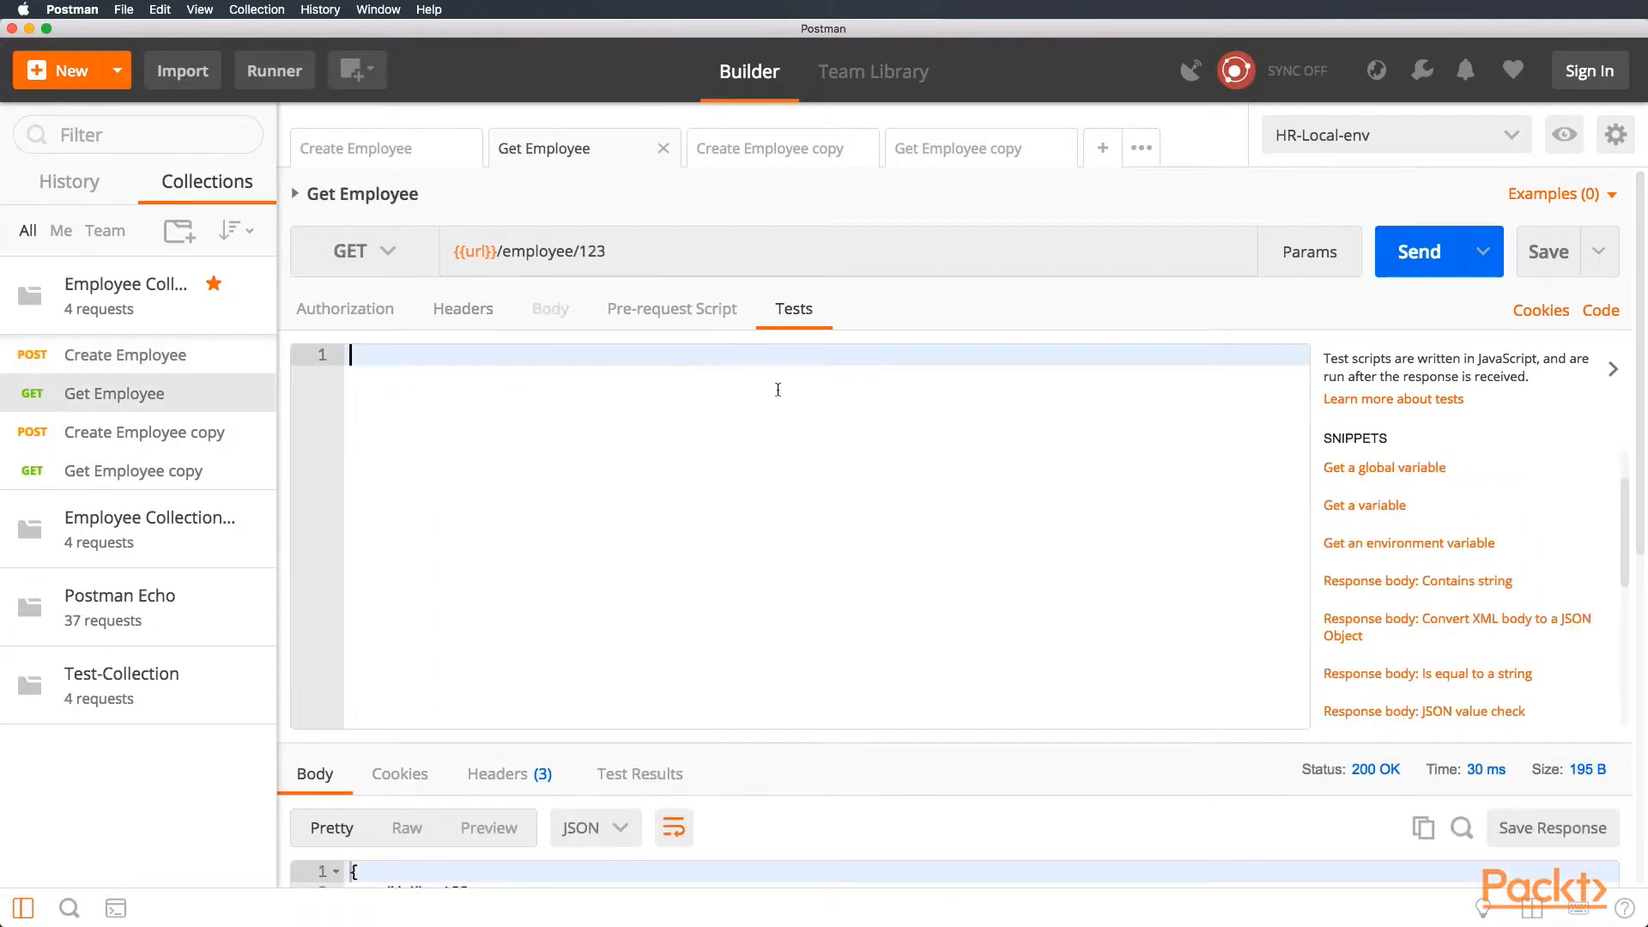
{"action": "scroll", "scroll_direction": "down", "scroll_amount": 3}
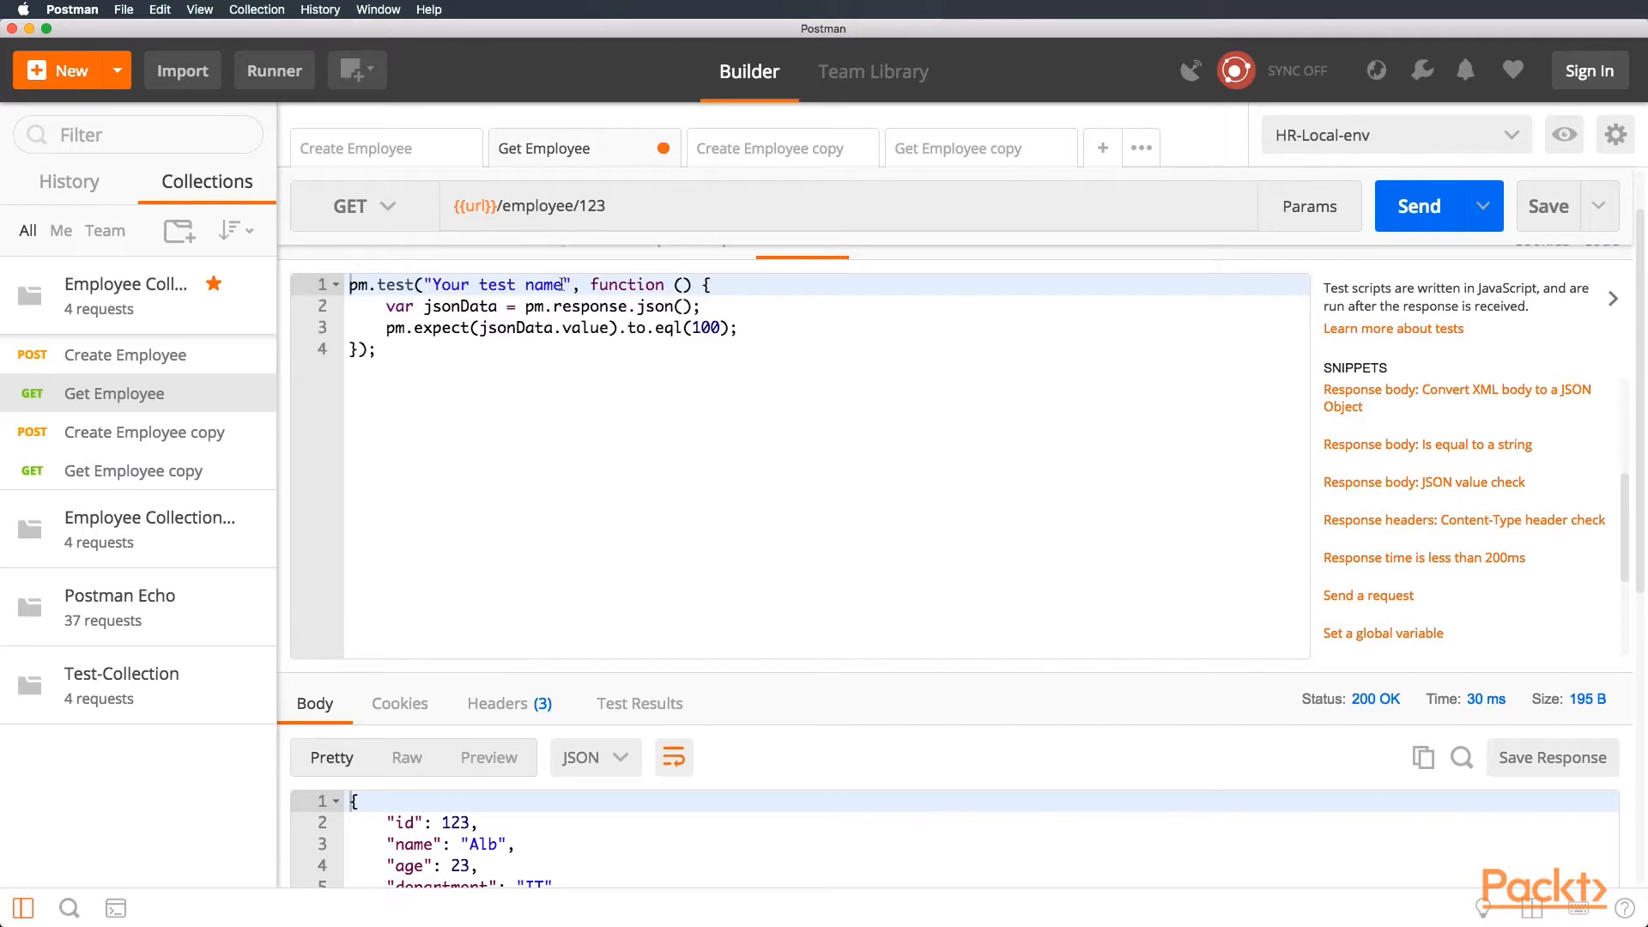
{"action": "type", "text": "Name"}
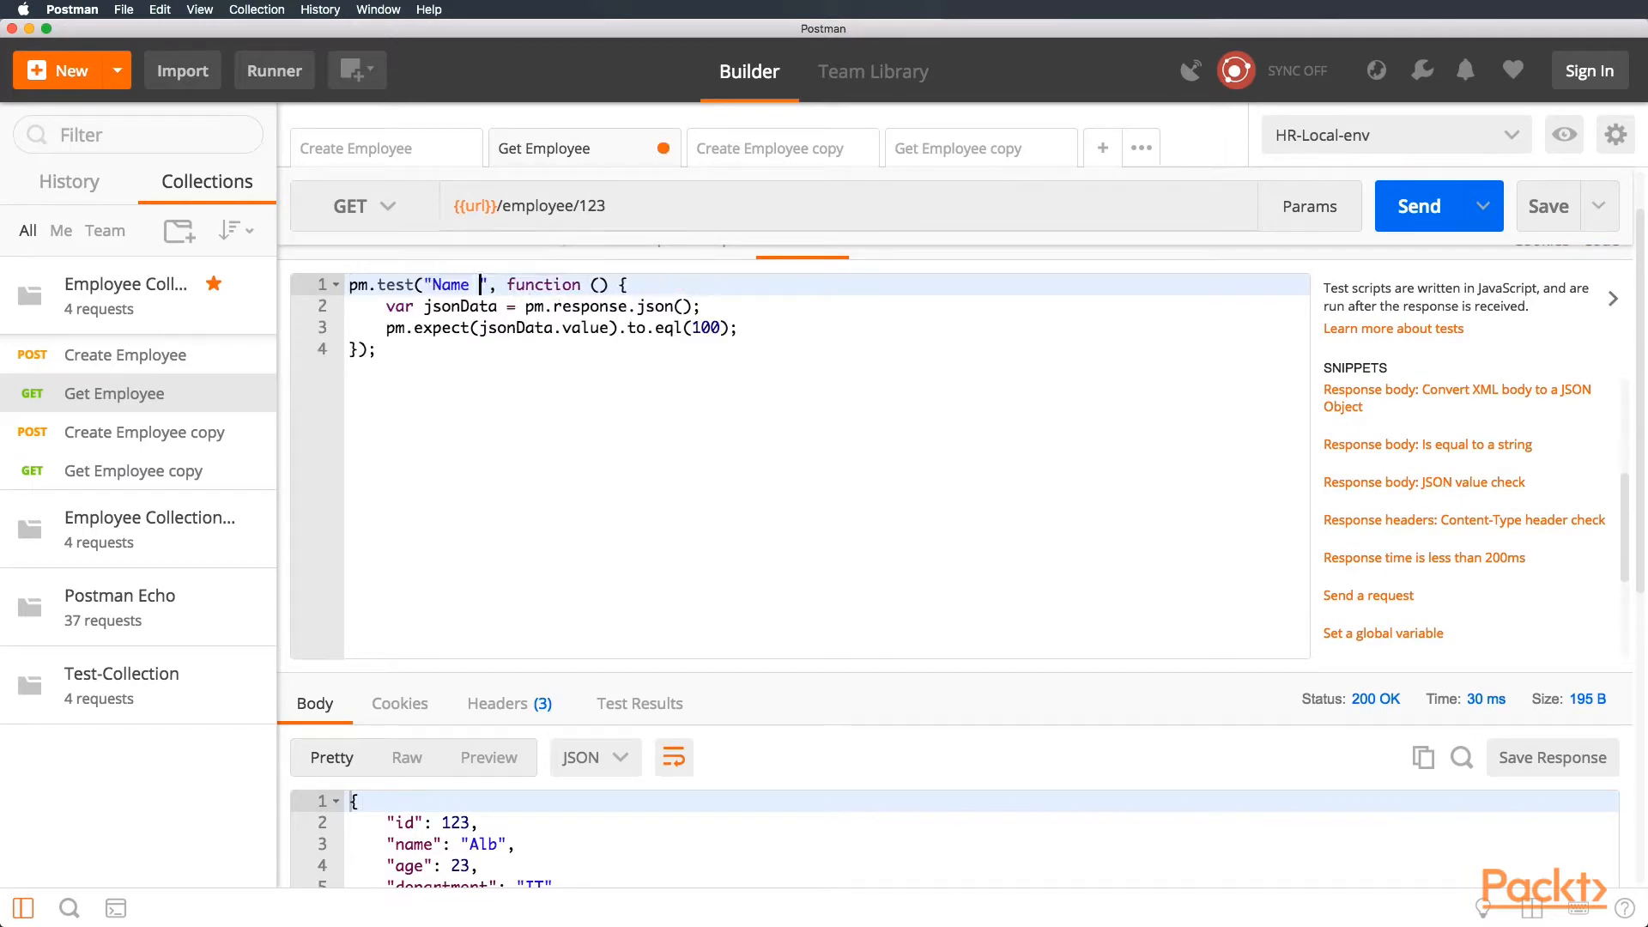
{"action": "type", "text": "is ALberto"}
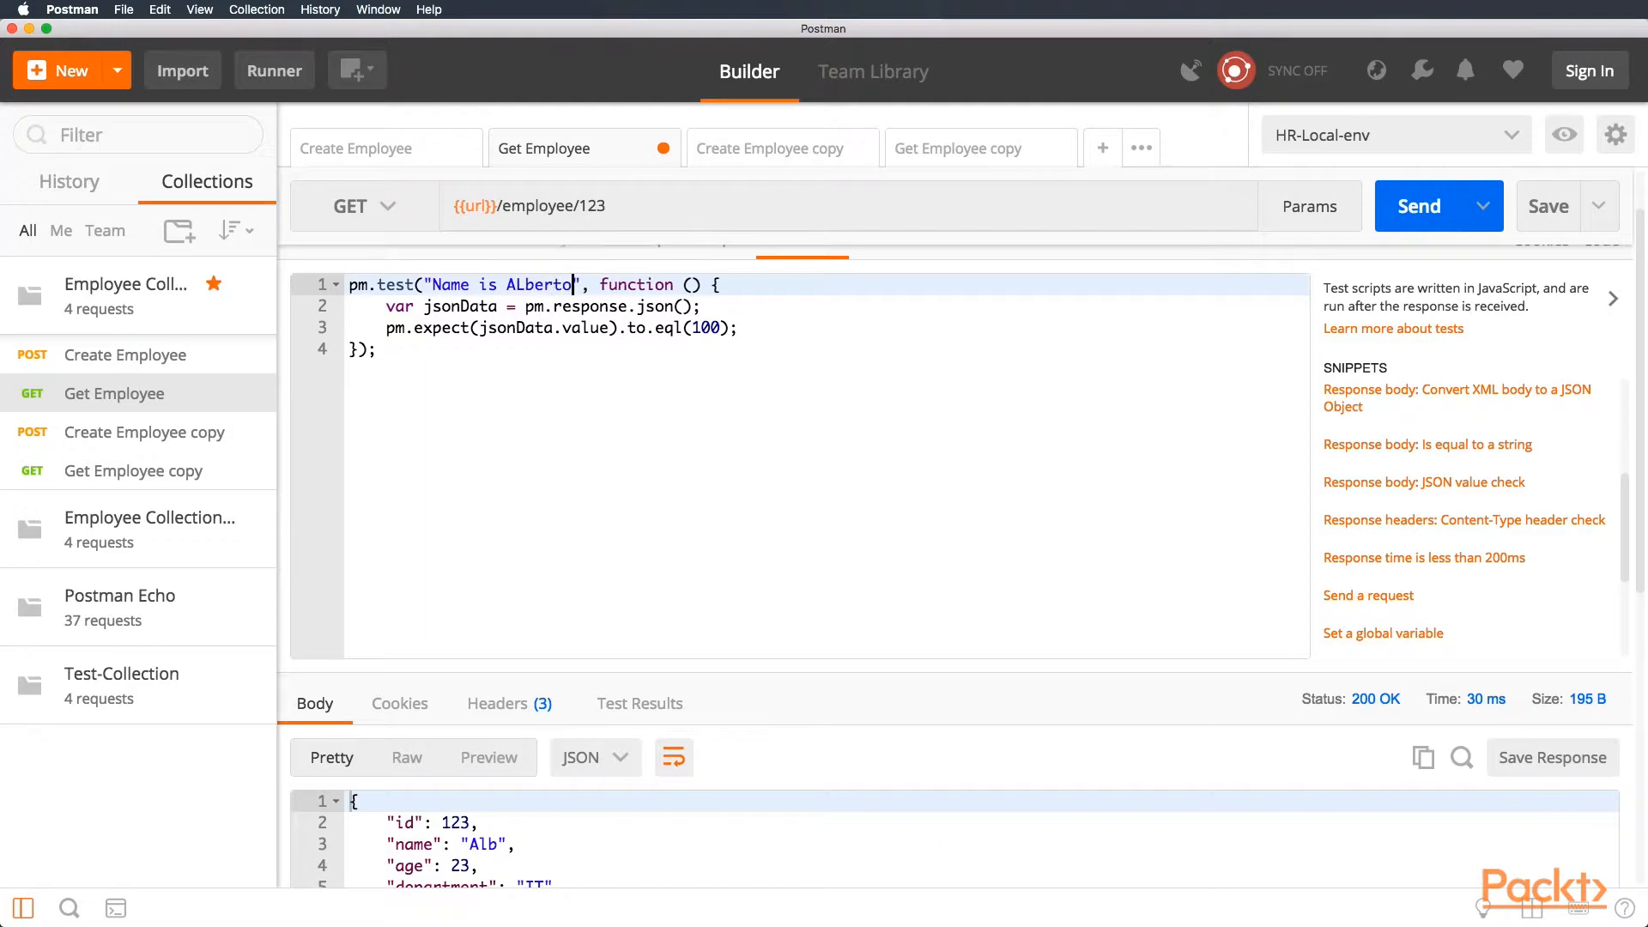
{"action": "double_click", "coordinate": [589, 326]}
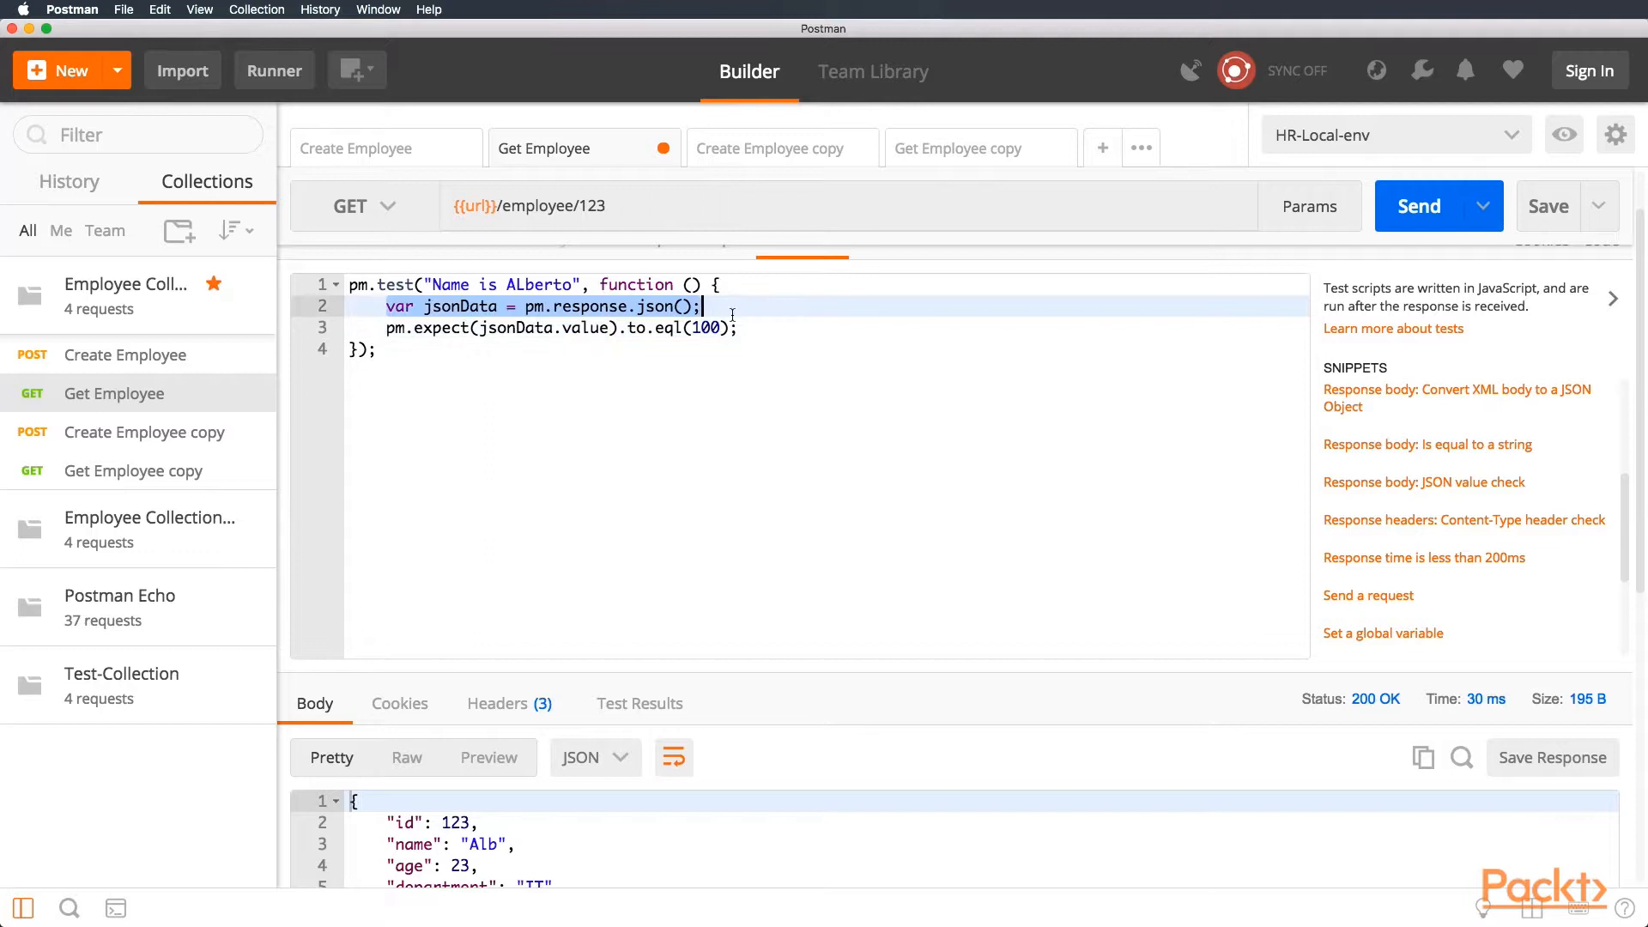
{"action": "key", "text": "Backspace"}
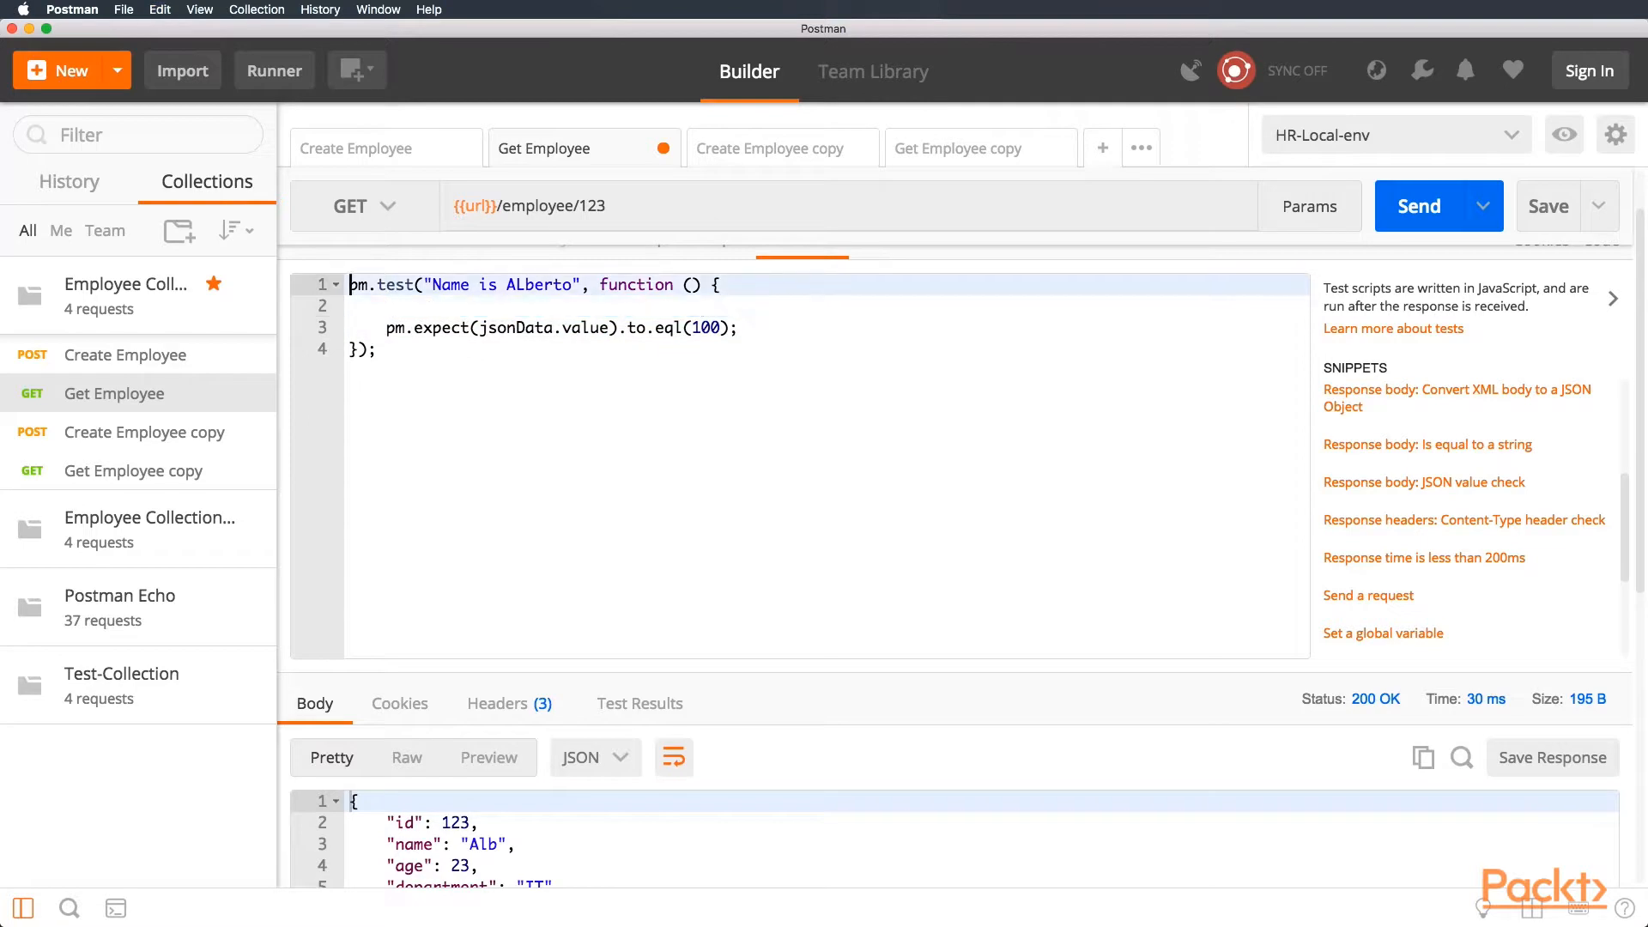
{"action": "type", "text": "var jsonData = pm.response.json();"}
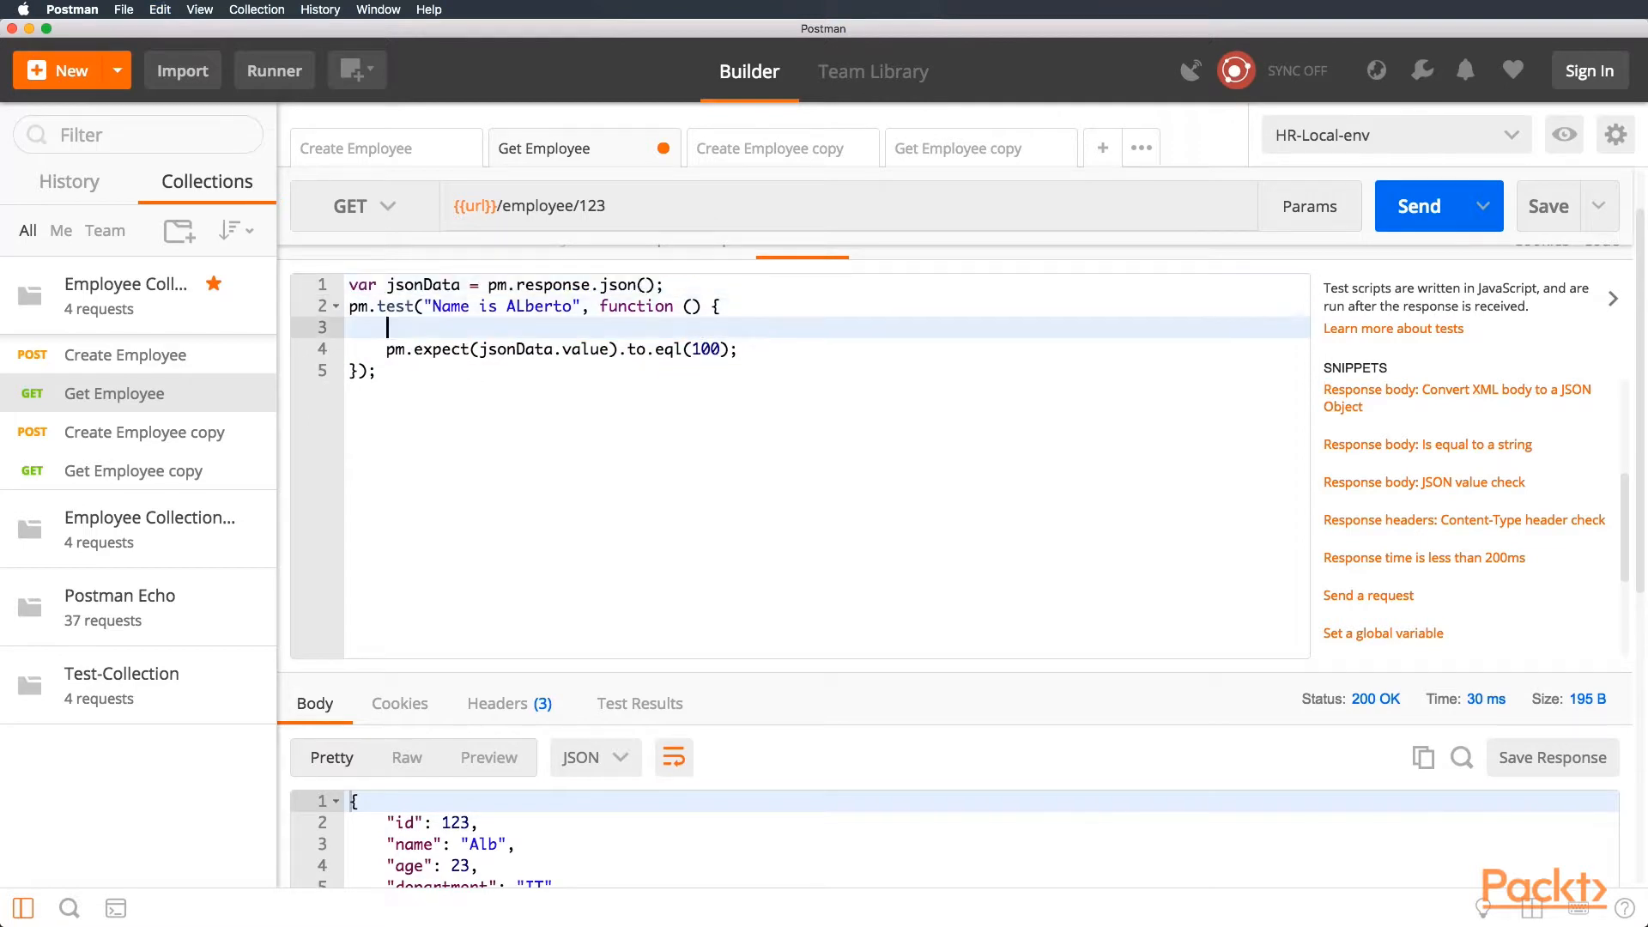
{"action": "key", "text": "Backspace"}
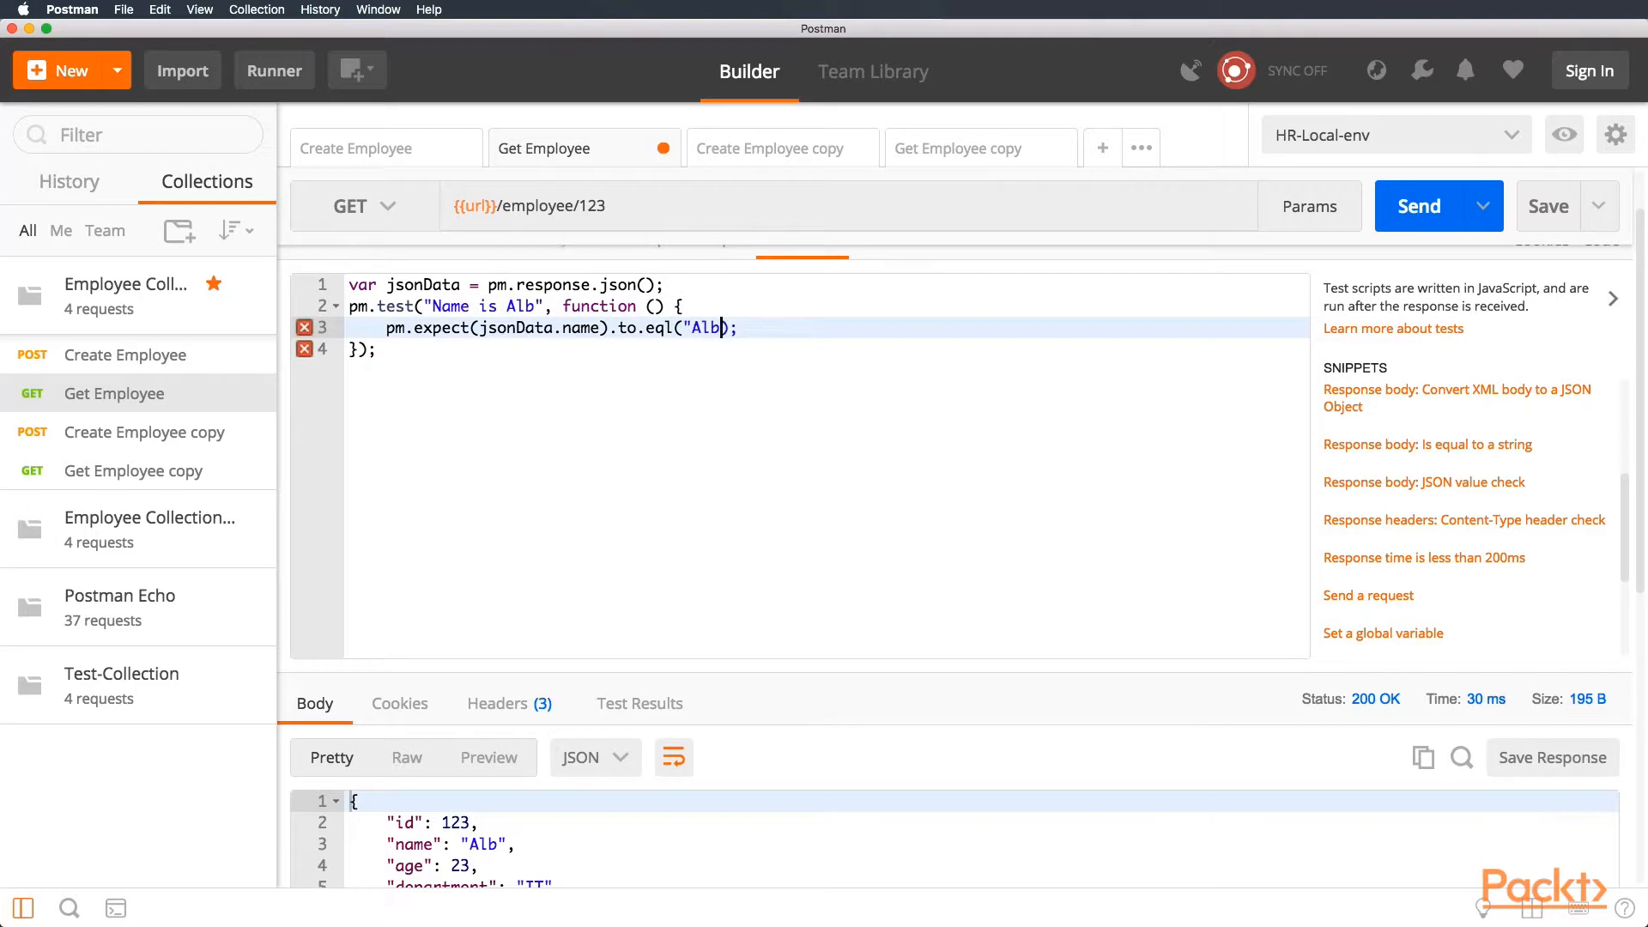
- Set the expected name to Alb, add a second test expecting 123, and select the whole script
{"action": "type", "text": "`Alb`"}
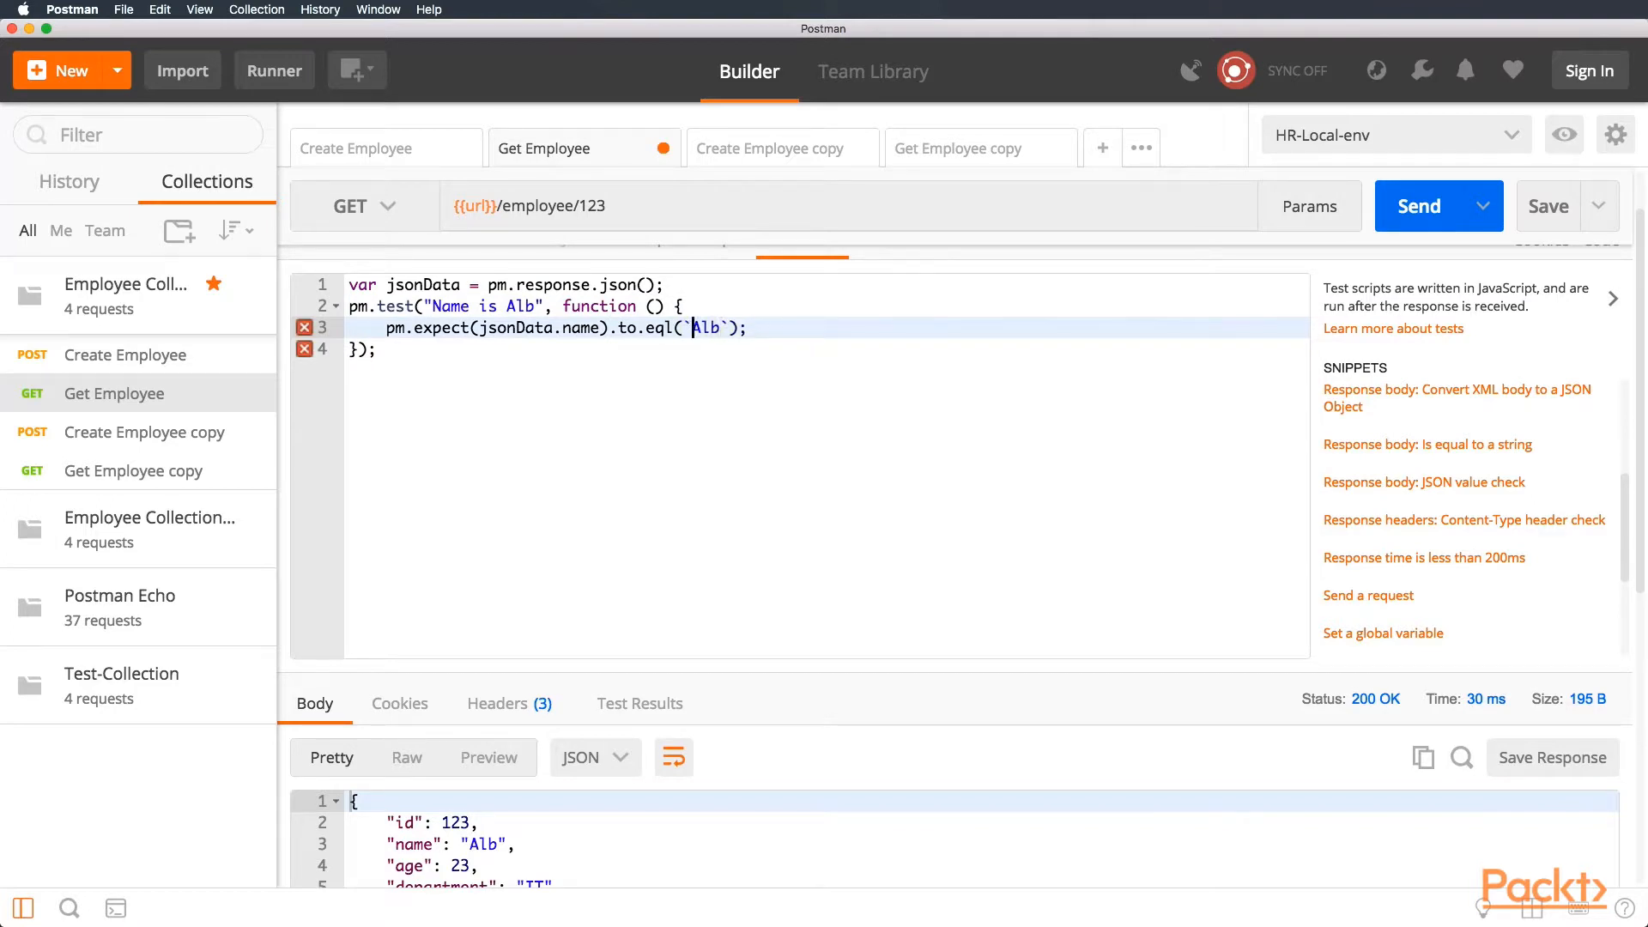
{"action": "key", "text": "cmd+a"}
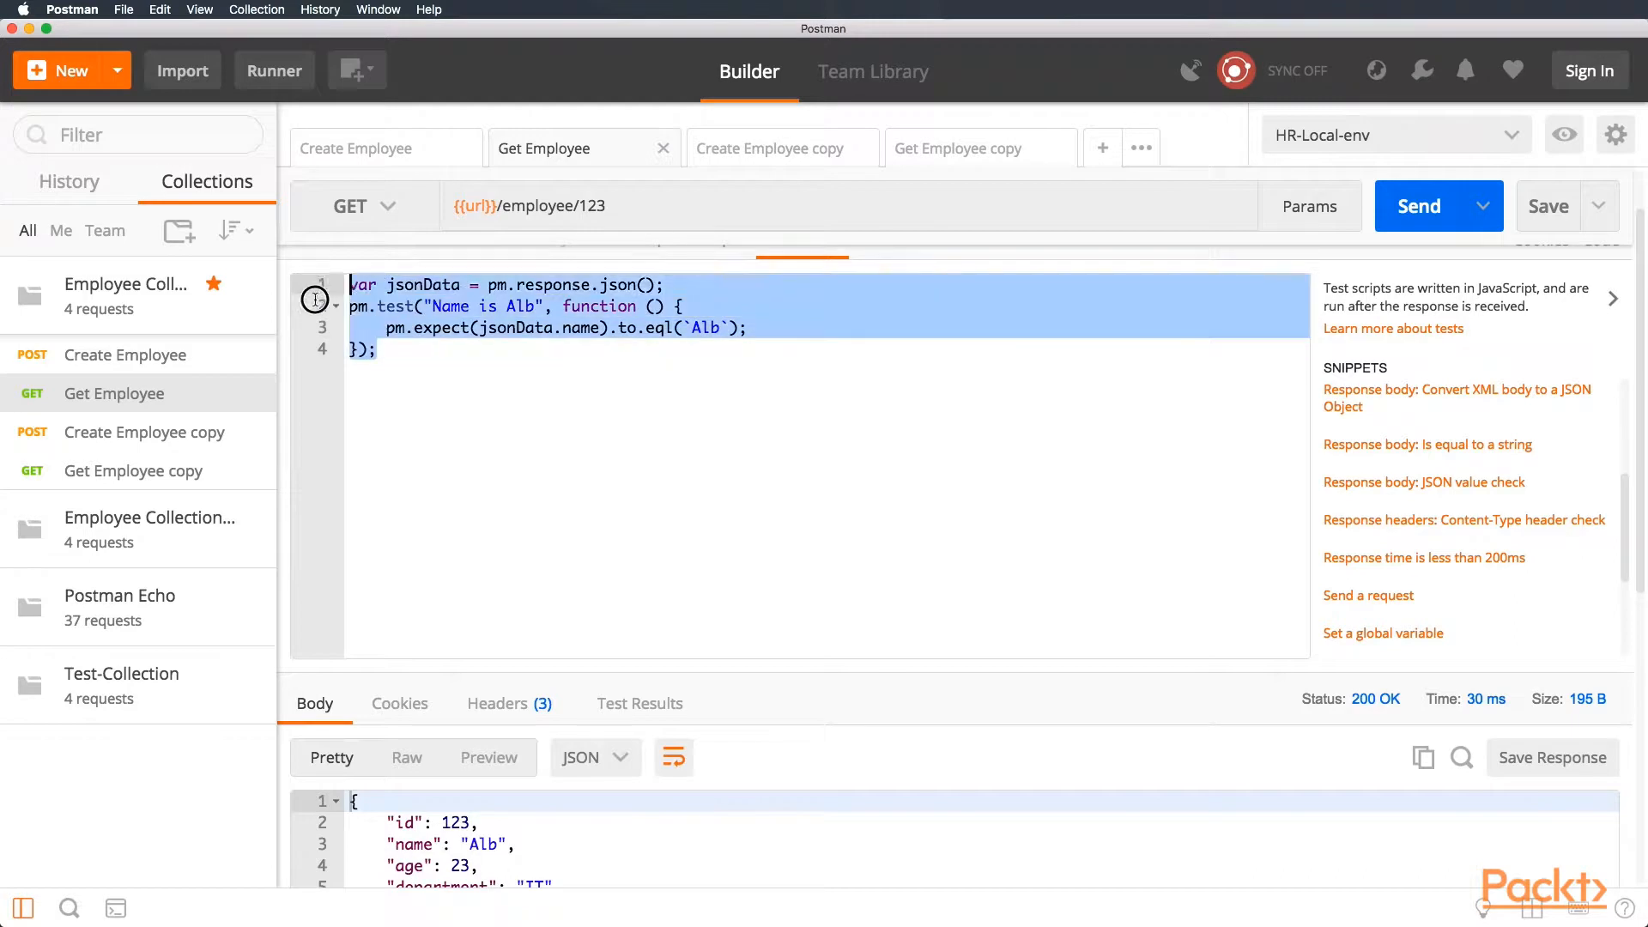
{"action": "left_click", "coordinate": [405, 355]}
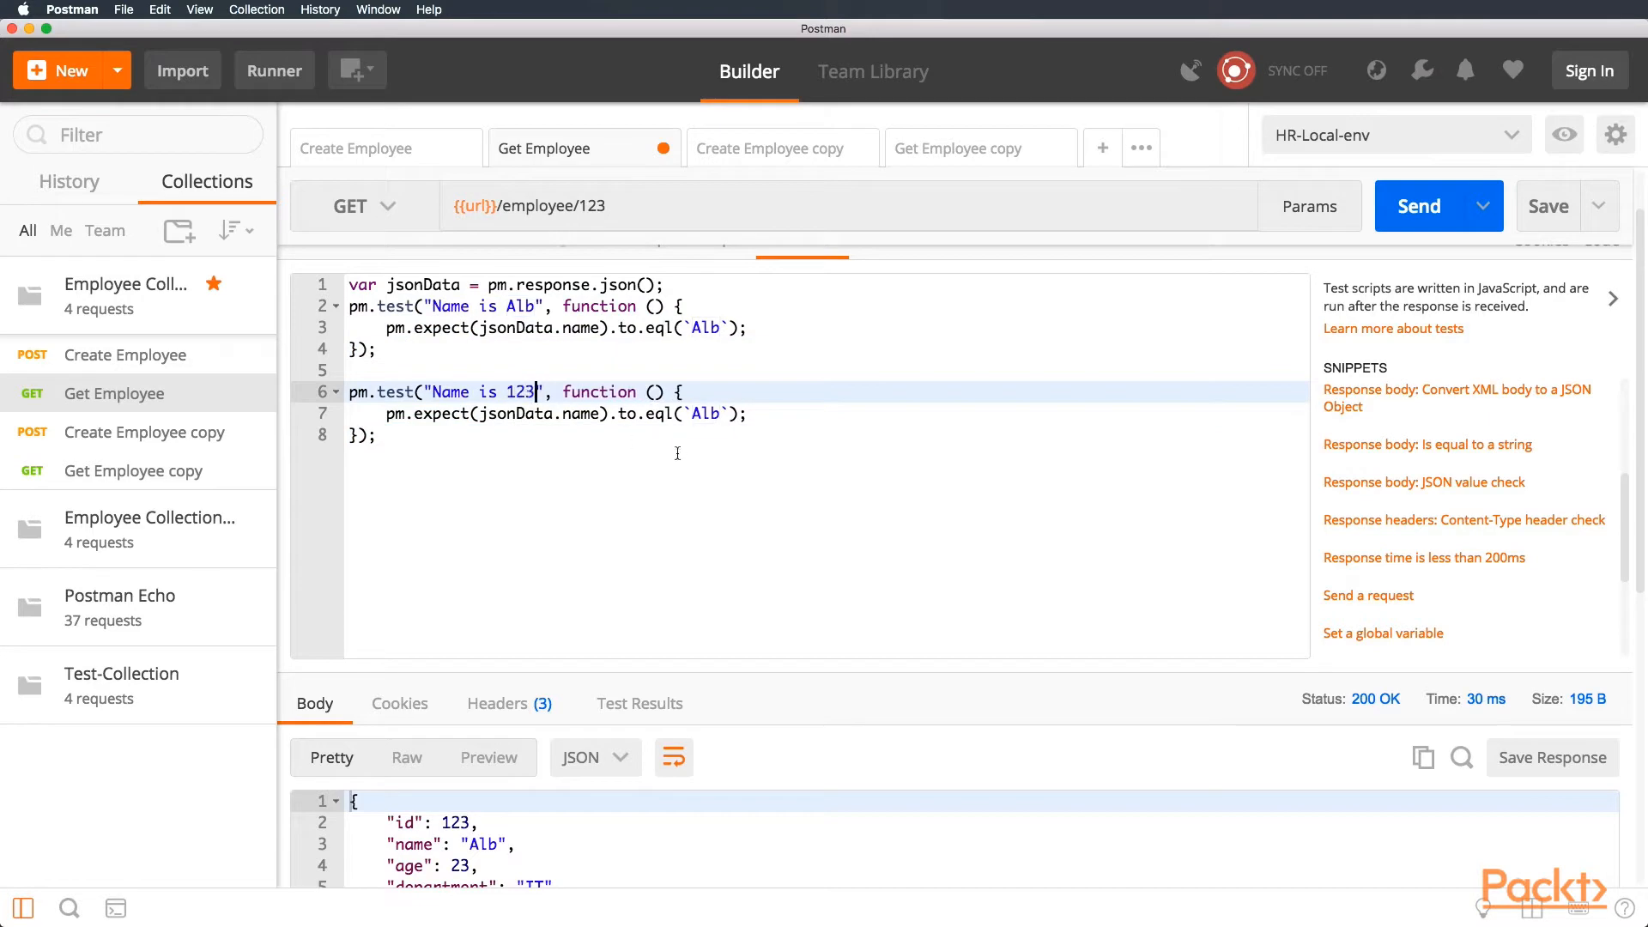
{"action": "type", "text": "123"}
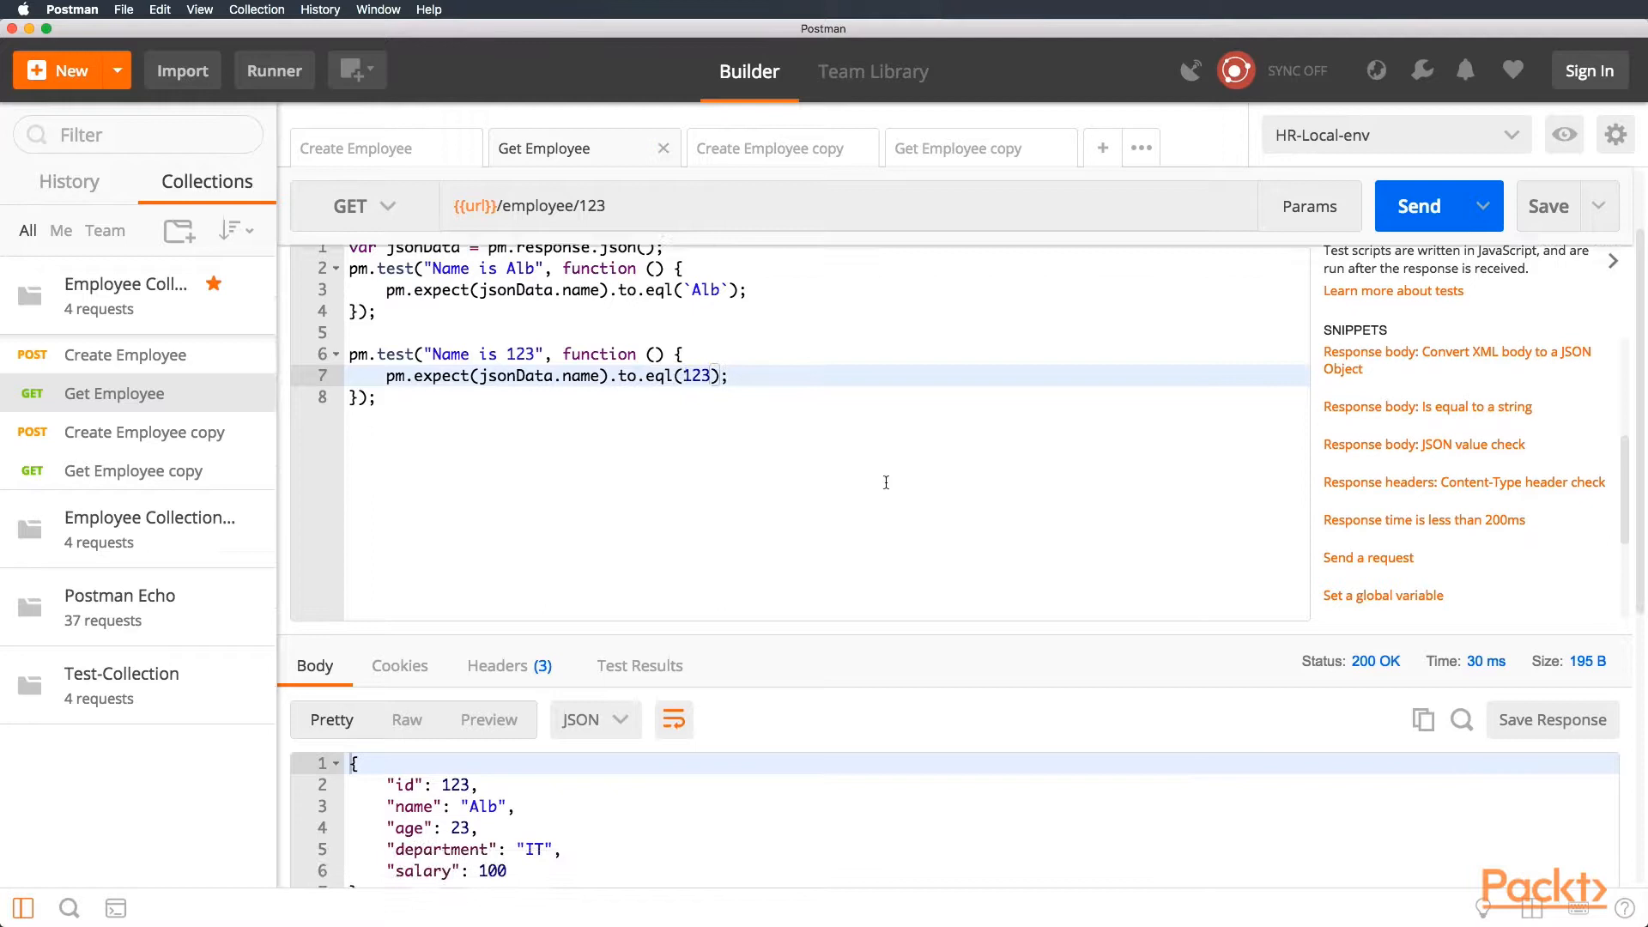
{"action": "key", "text": "cmd+a"}
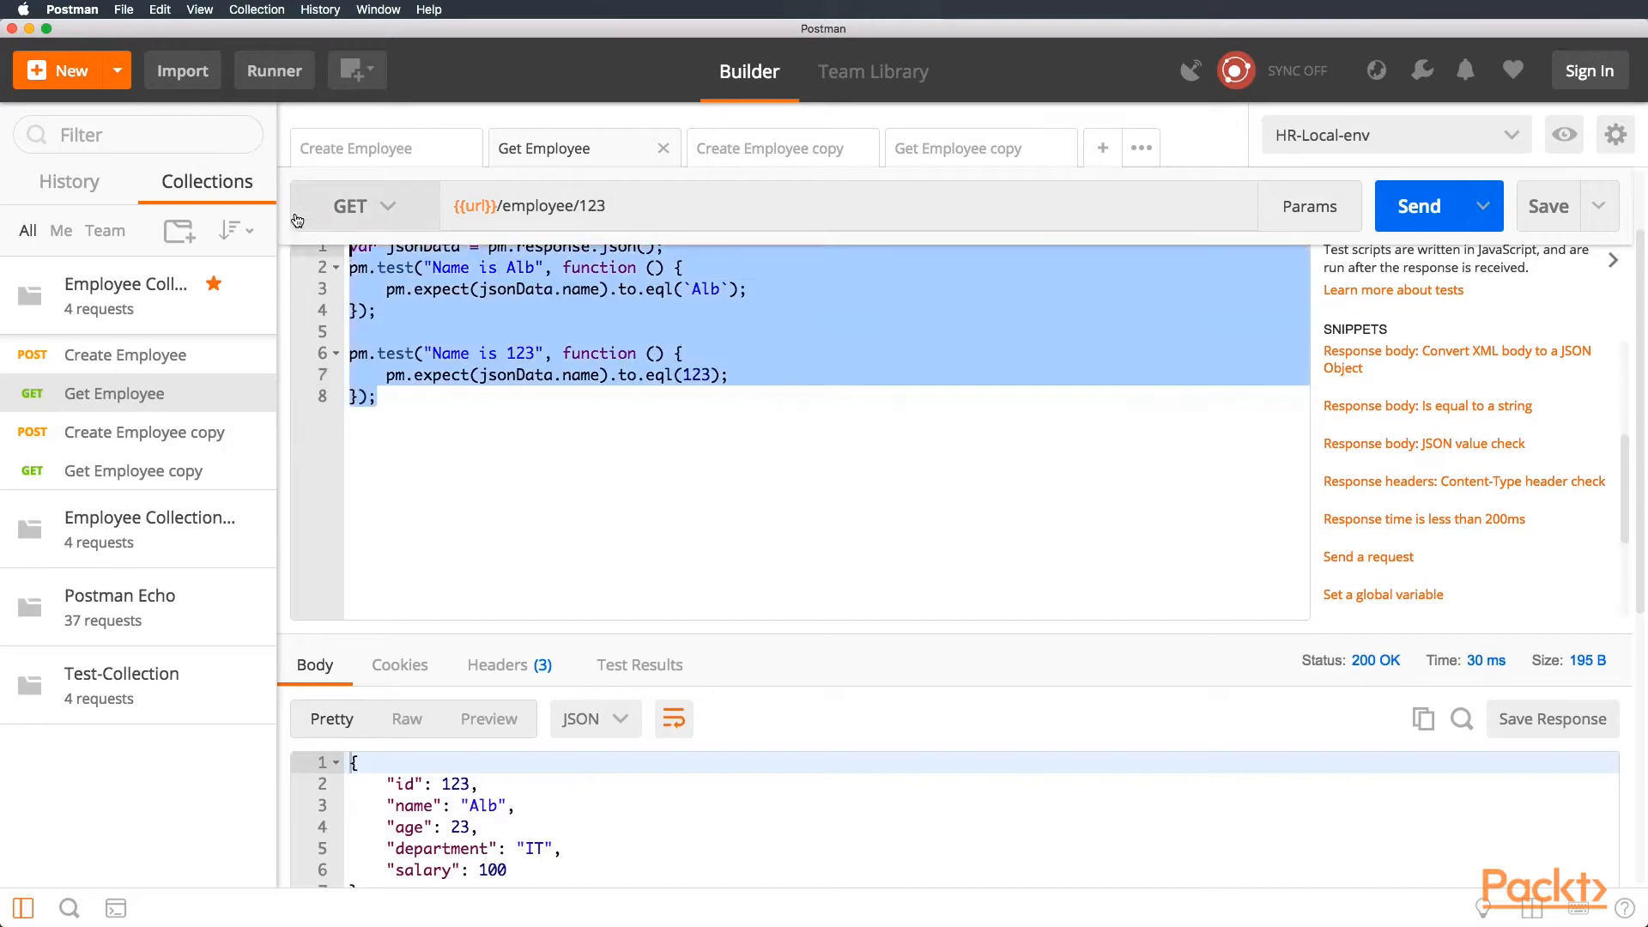
- Put the same two name tests into Get Employee copy's script and switch to Create Employee copy
{"action": "left_click", "coordinate": [956, 147]}
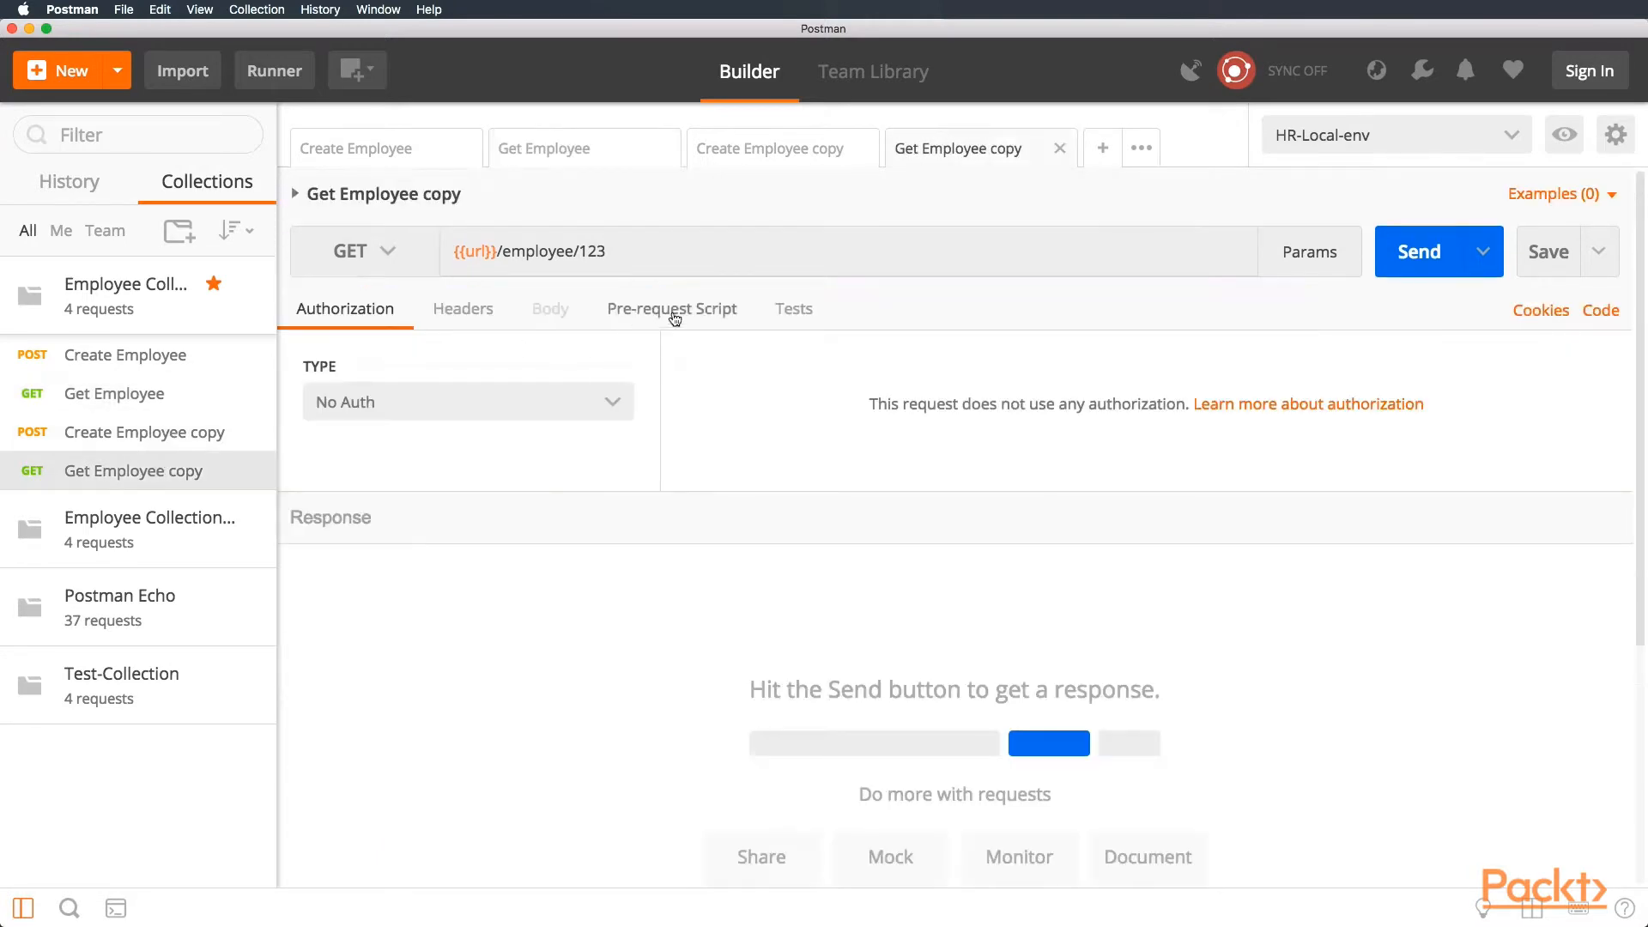
{"action": "left_click", "coordinate": [793, 308]}
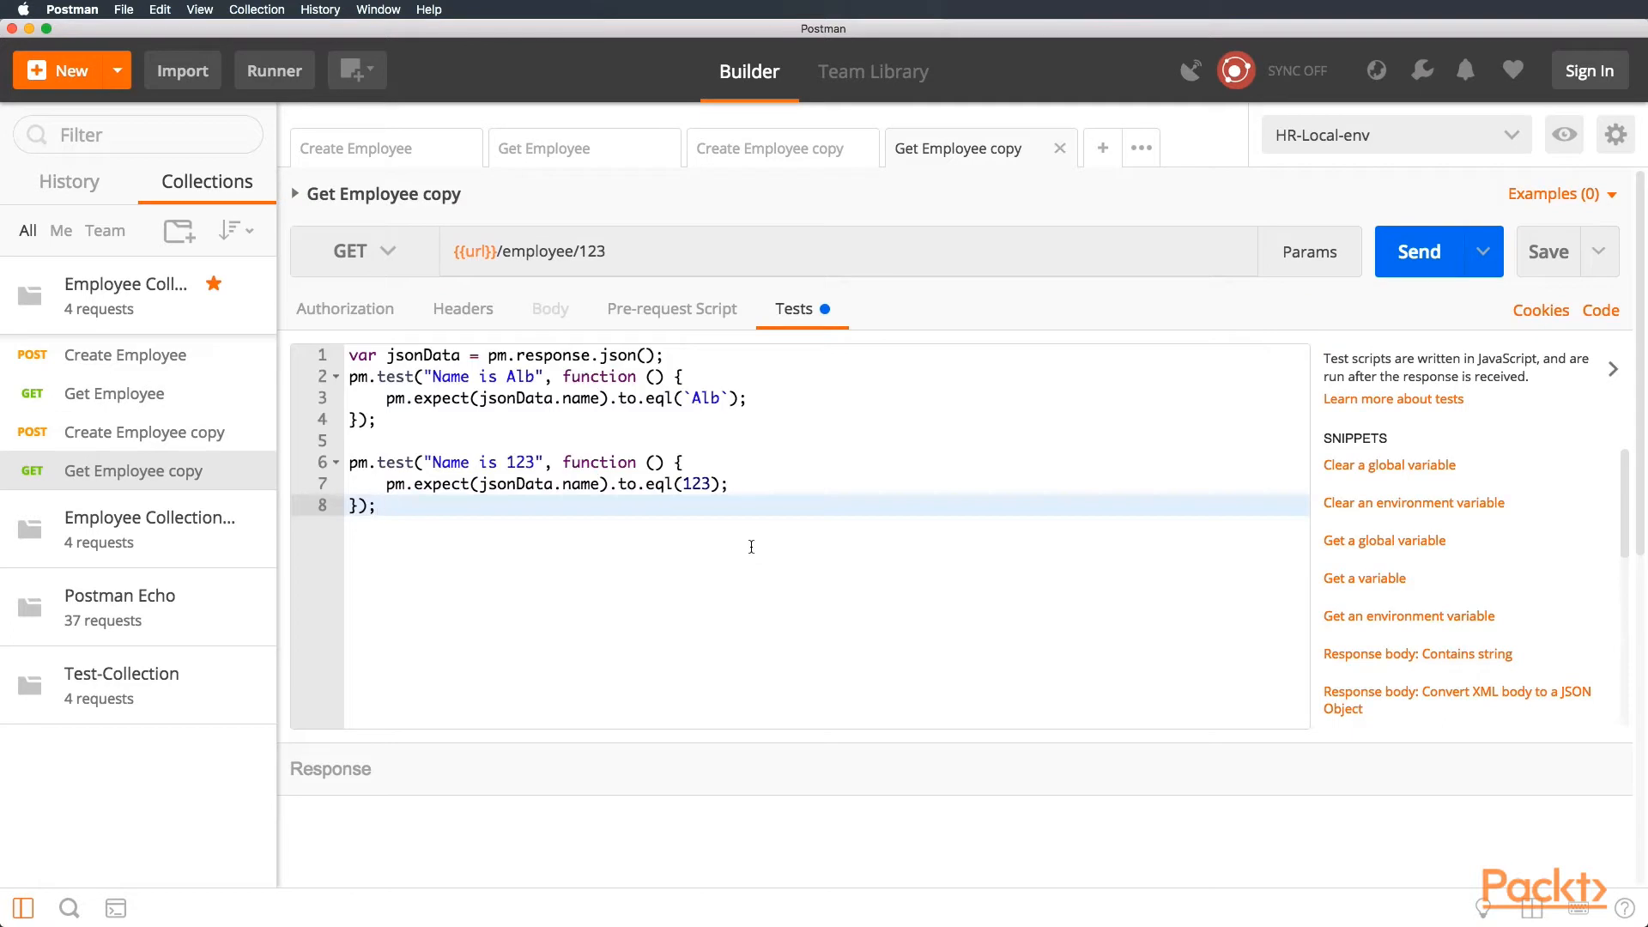
{"action": "key", "text": "cmd+a"}
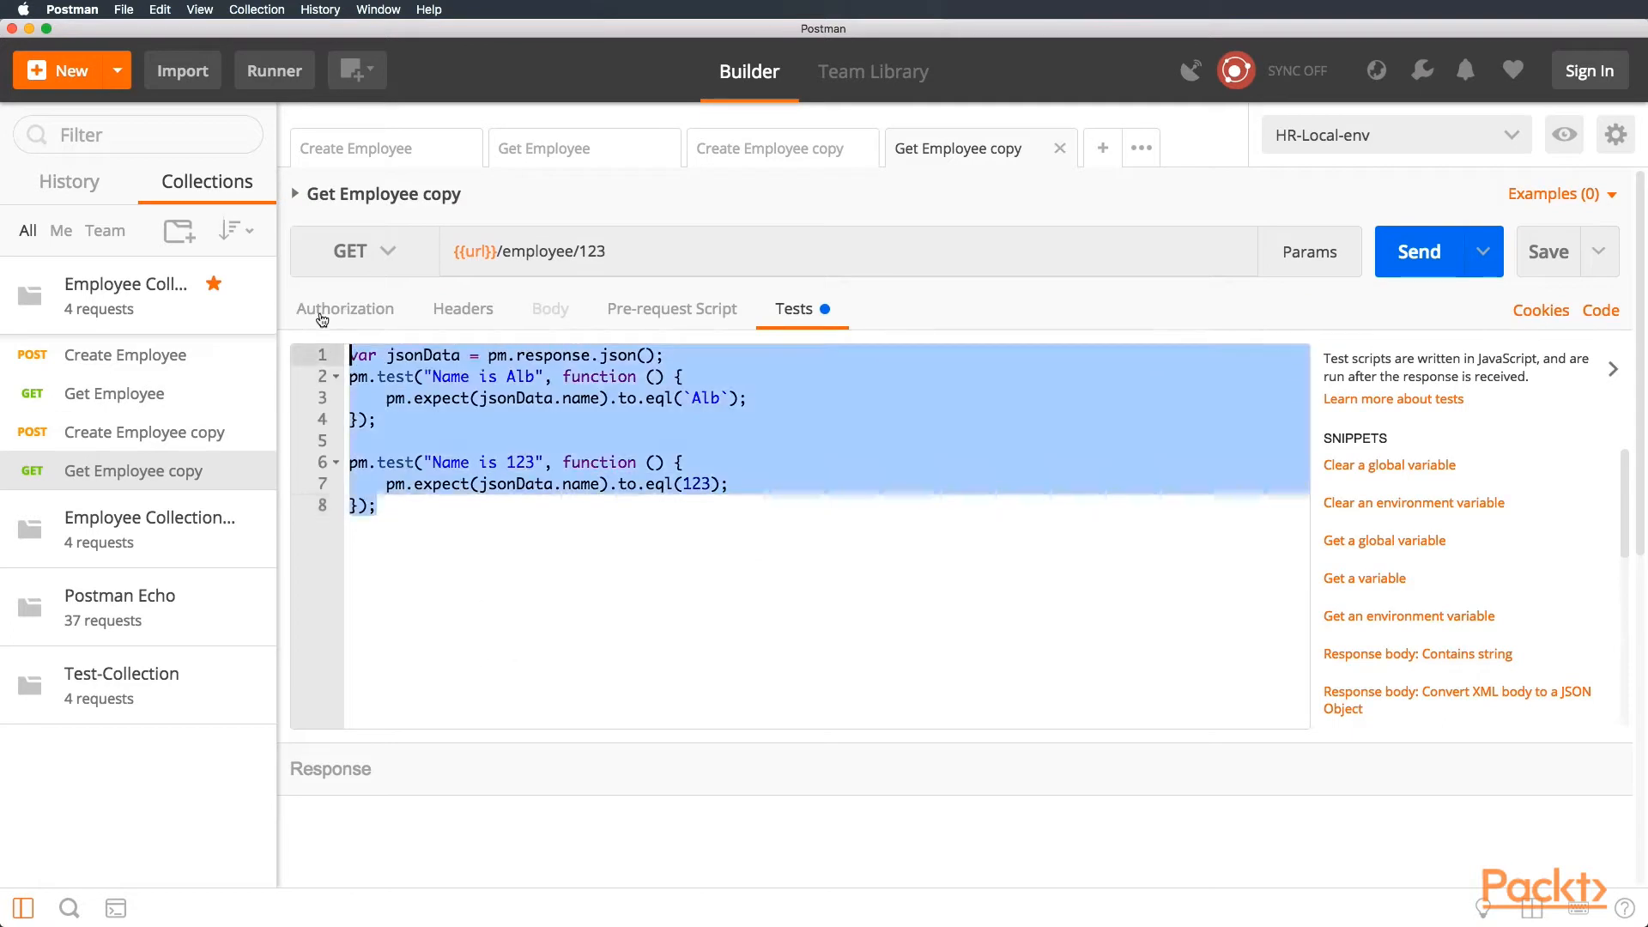
{"action": "left_click", "coordinate": [769, 148]}
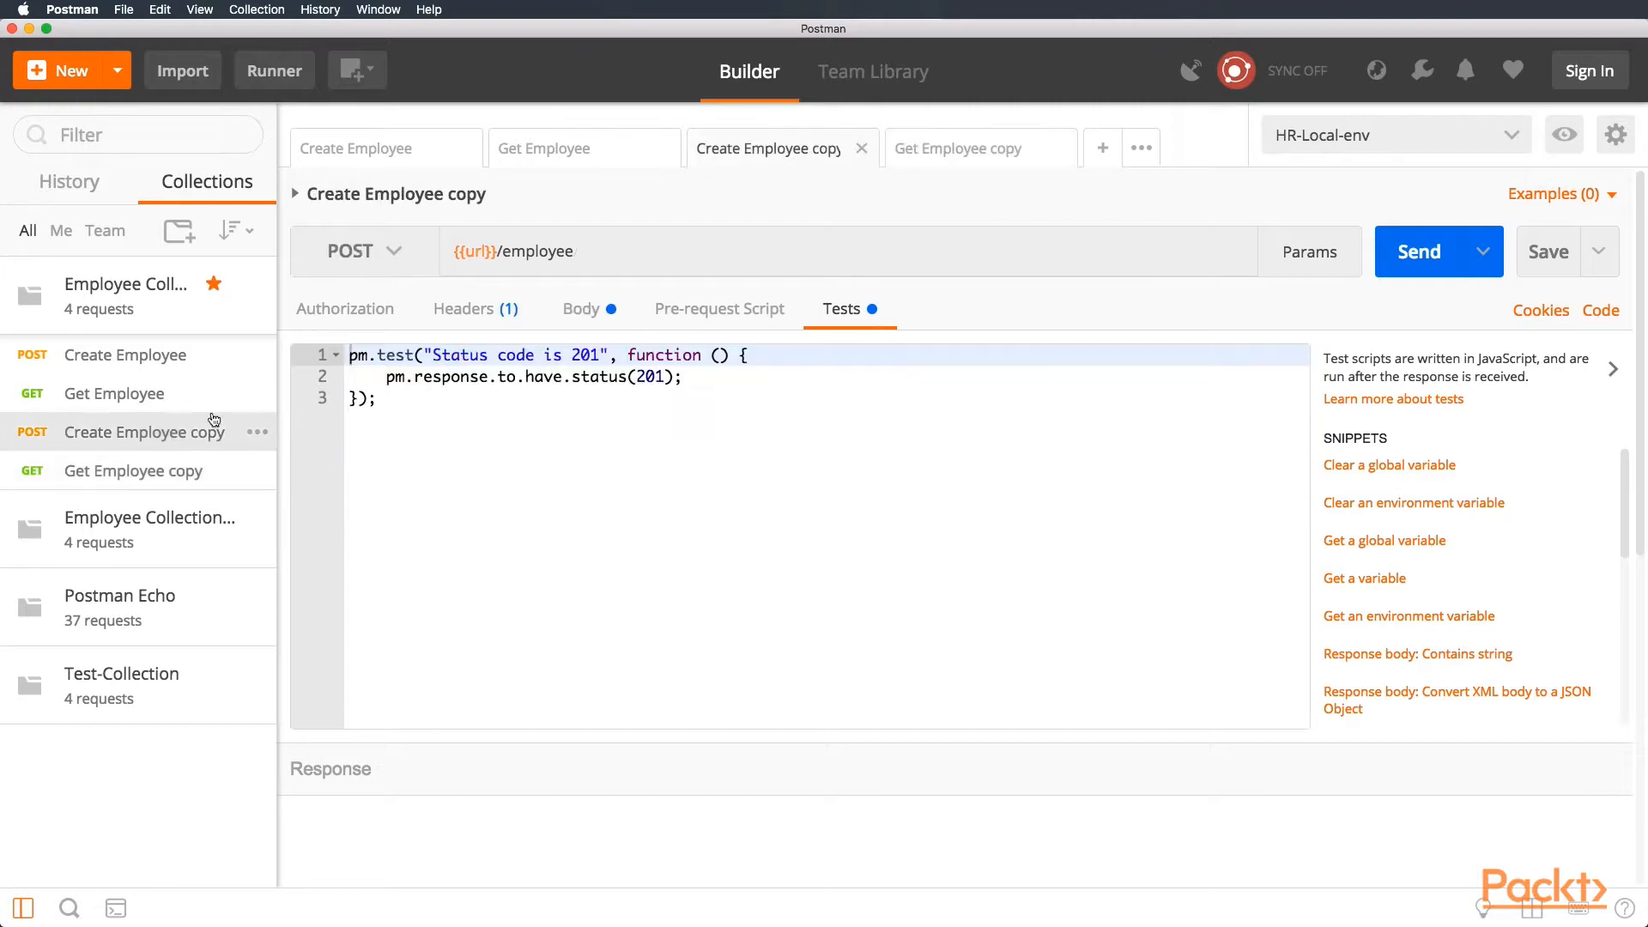
- Change the name in Create Employee copy's JSON body from Alb to Peter, then view the Employee Collection overview
{"action": "left_click", "coordinate": [577, 307]}
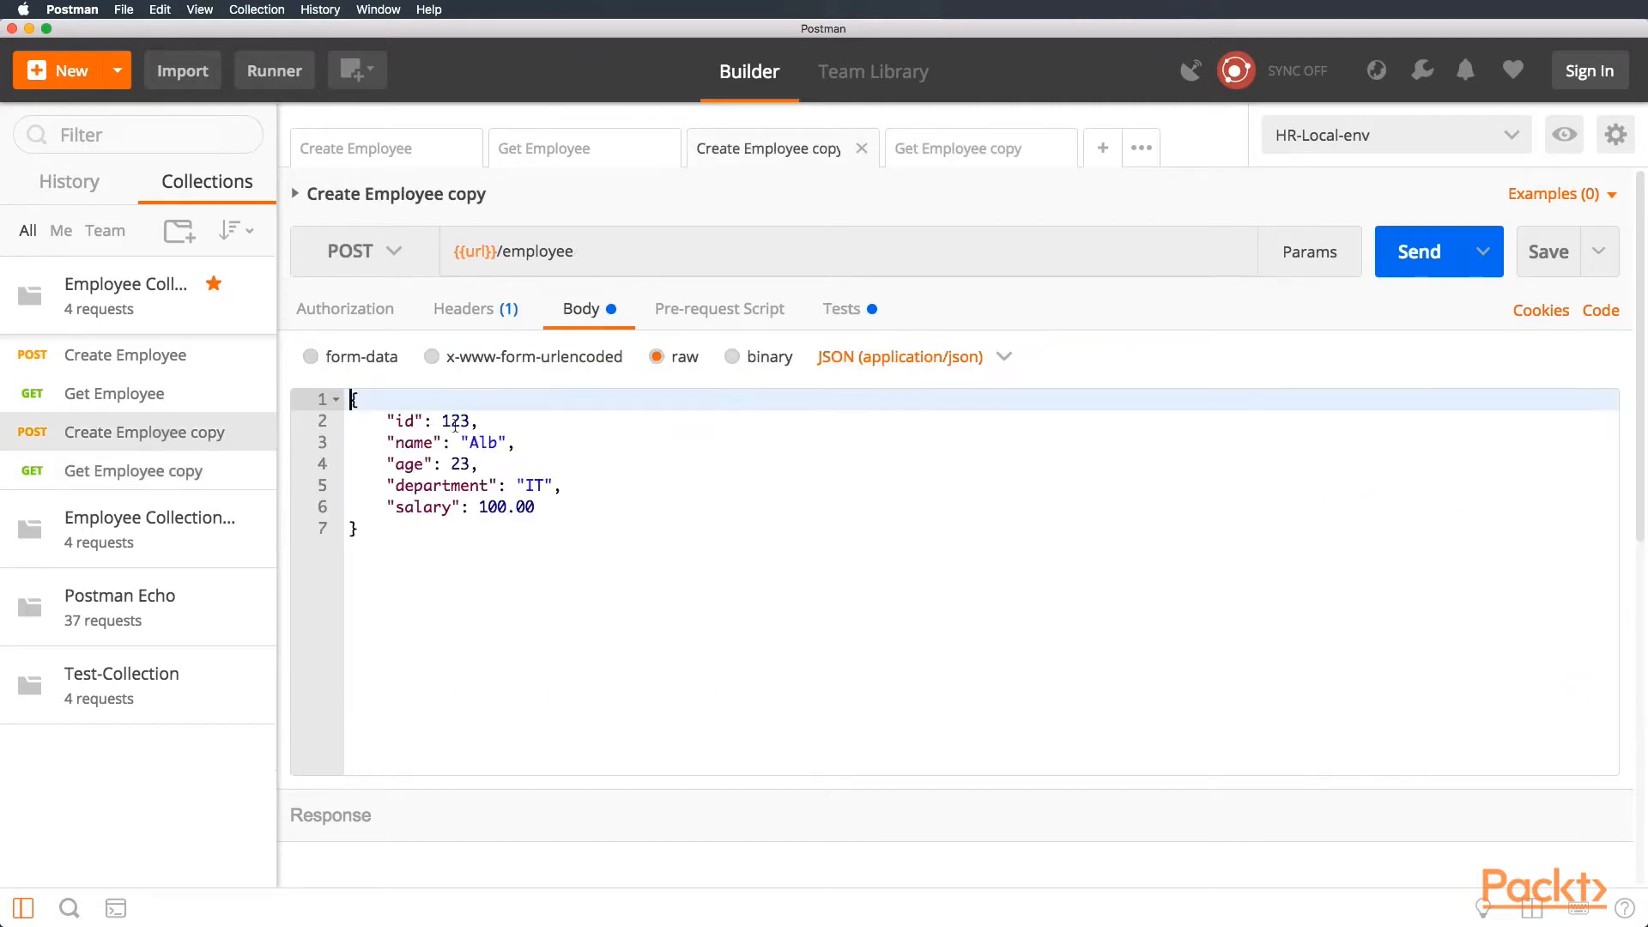
{"action": "double_click", "coordinate": [453, 422]}
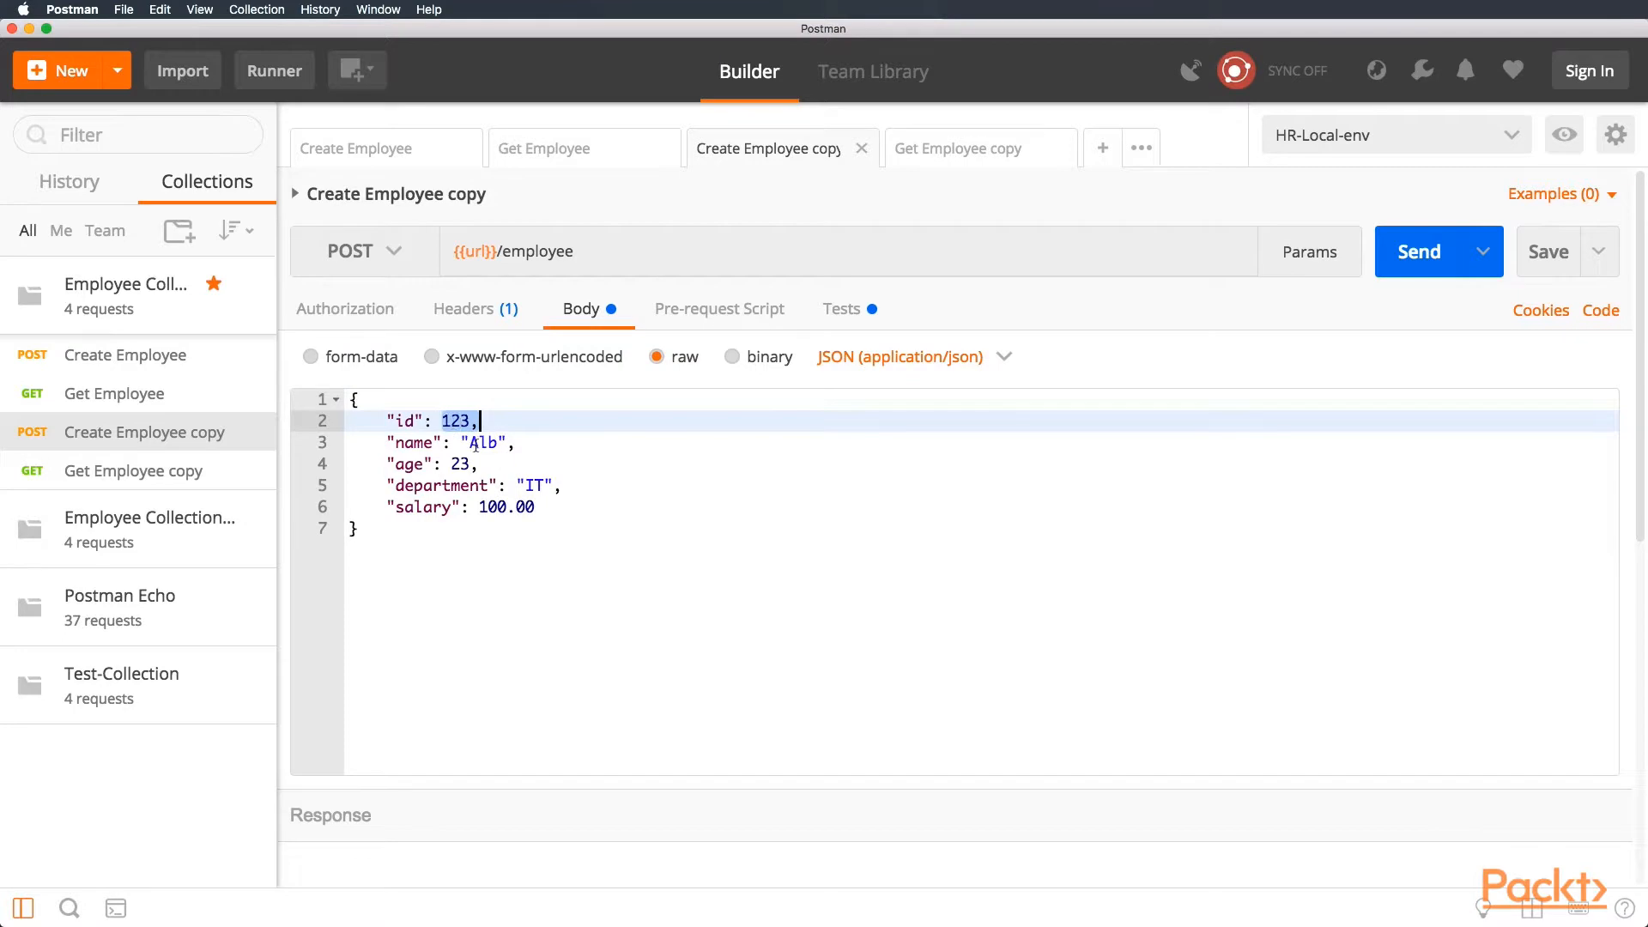
{"action": "type", "text": "Peter"}
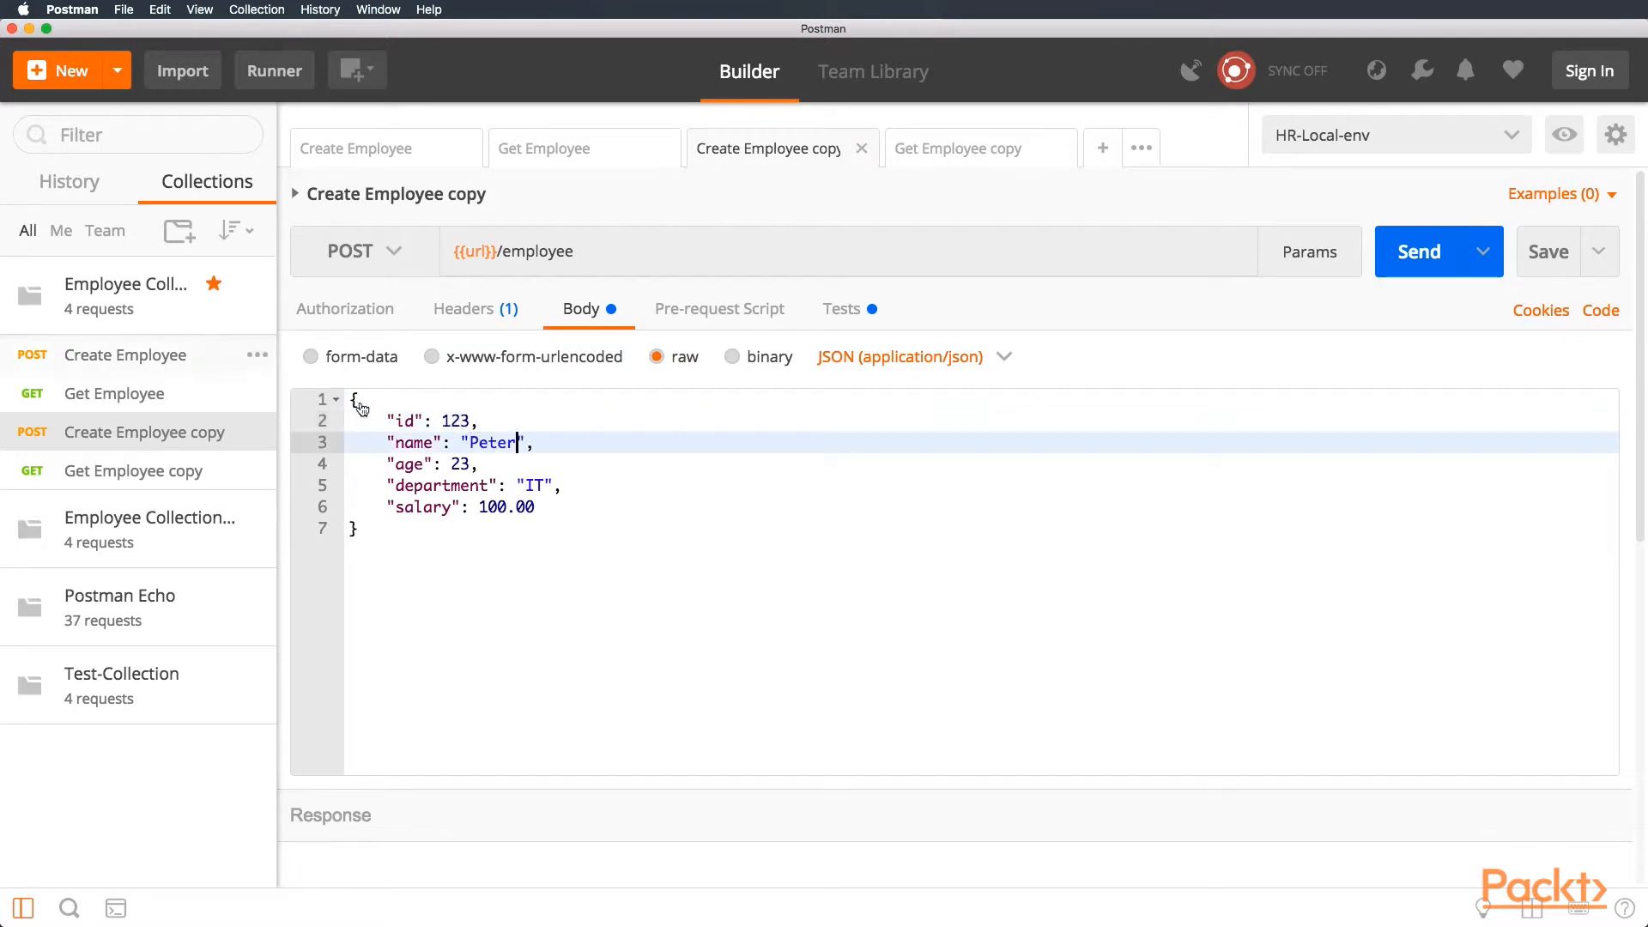
{"action": "double_click", "coordinate": [455, 420]}
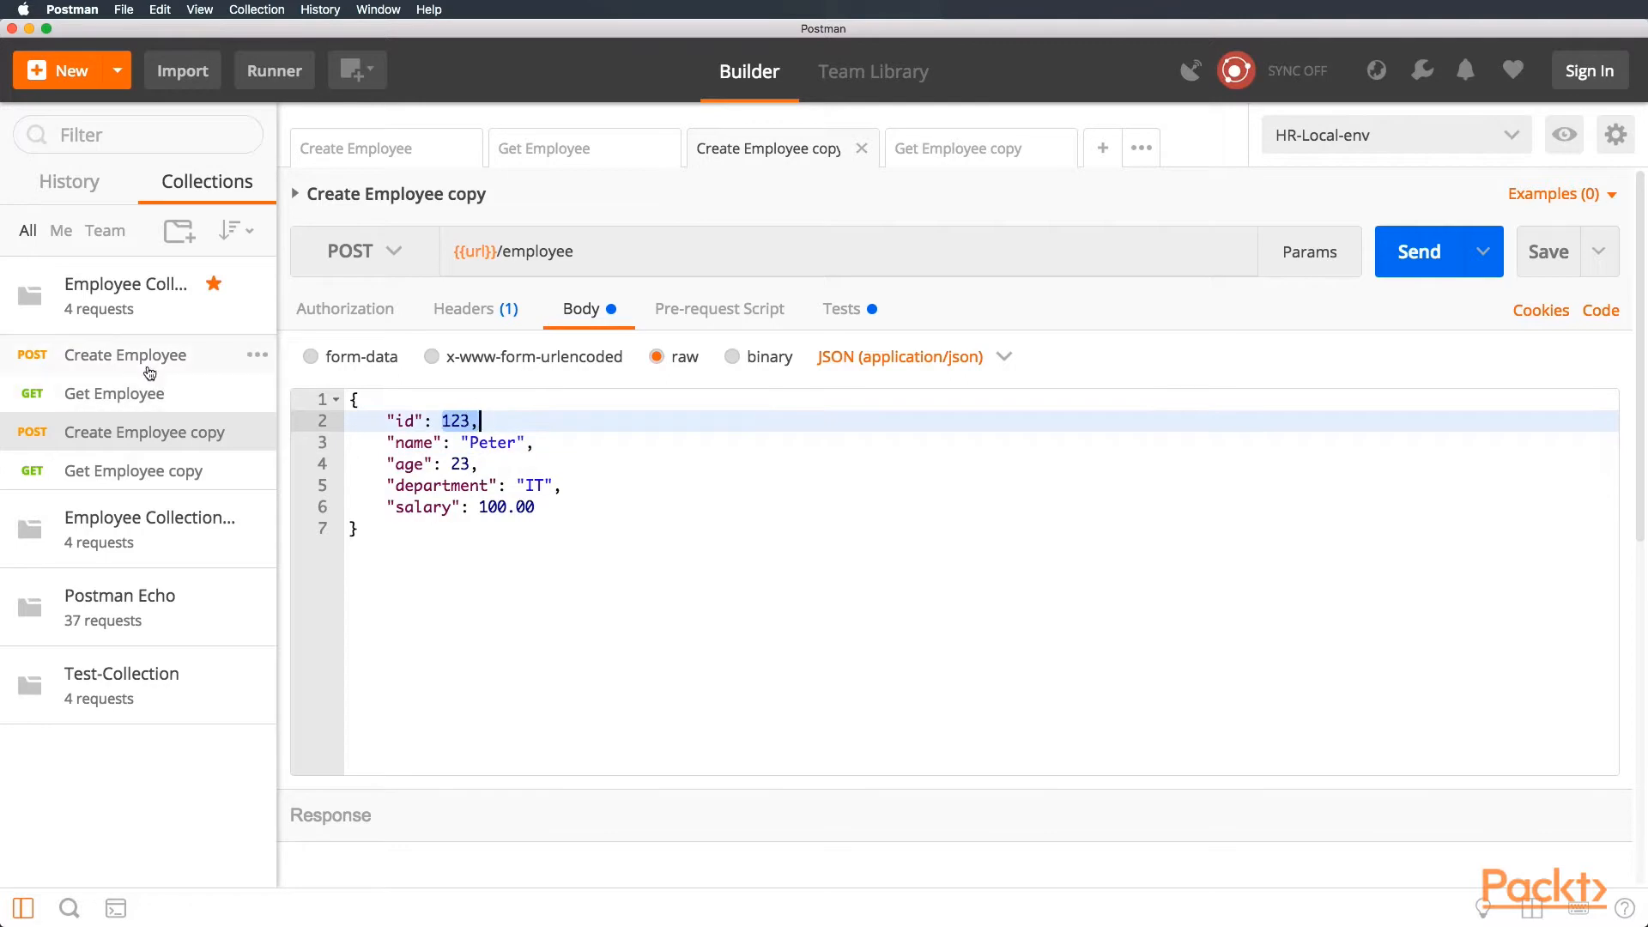
{"action": "left_click", "coordinate": [357, 148]}
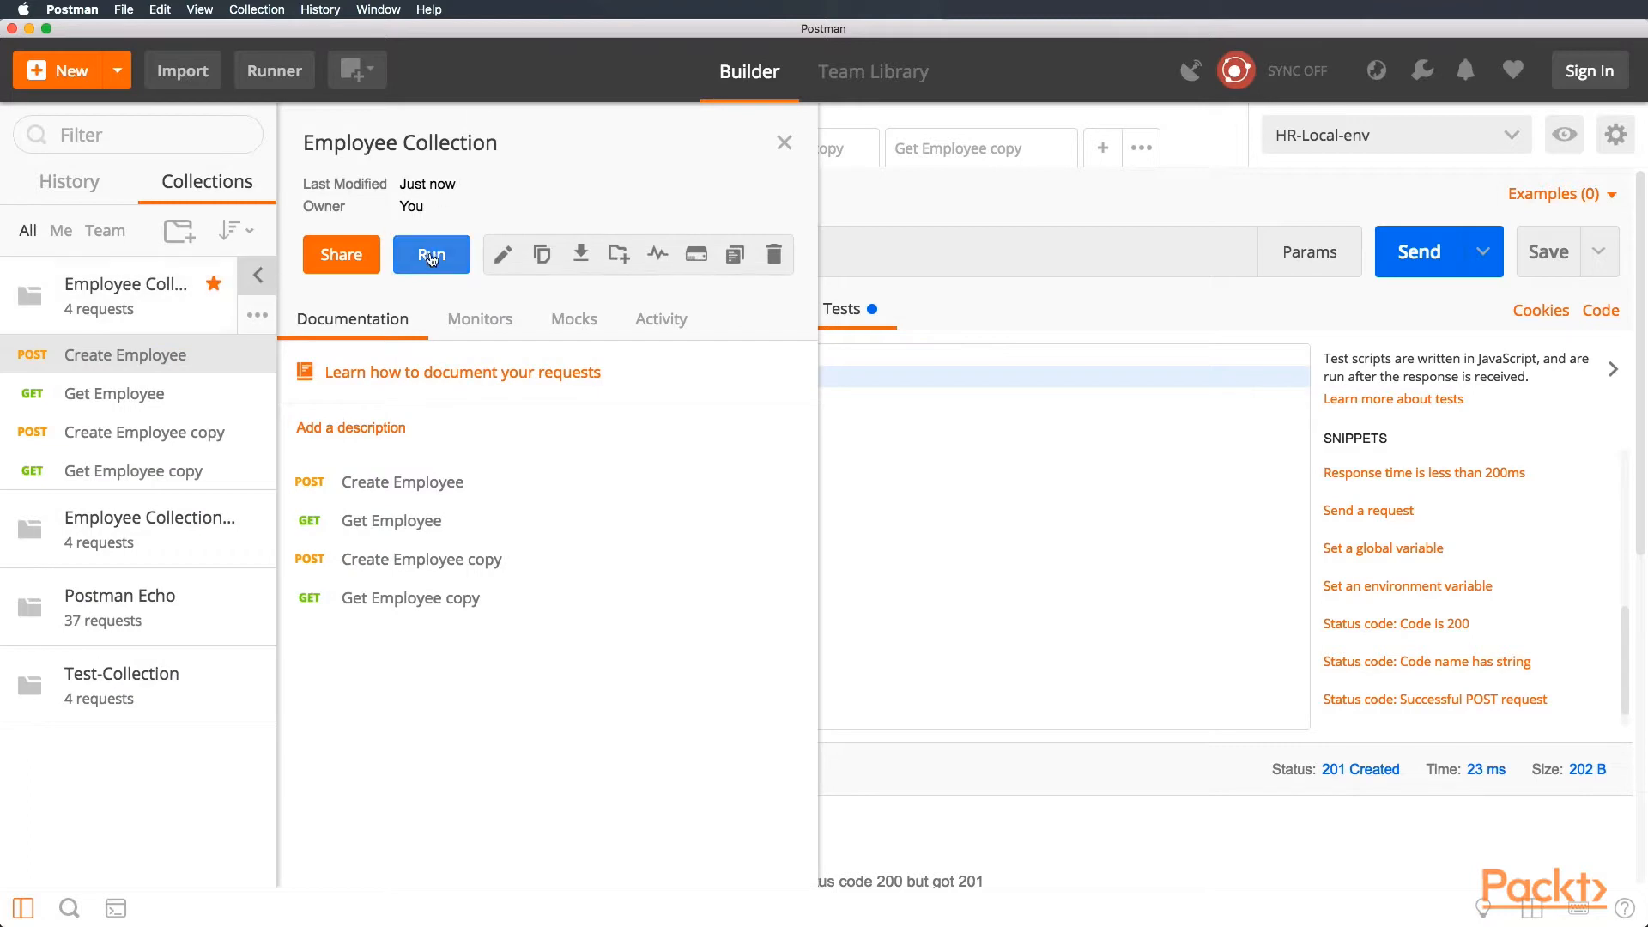
- Run Employee Collection in the Collection Runner against HR-Local-env, giving 3 passed and 3 failed tests
{"action": "left_click", "coordinate": [429, 254]}
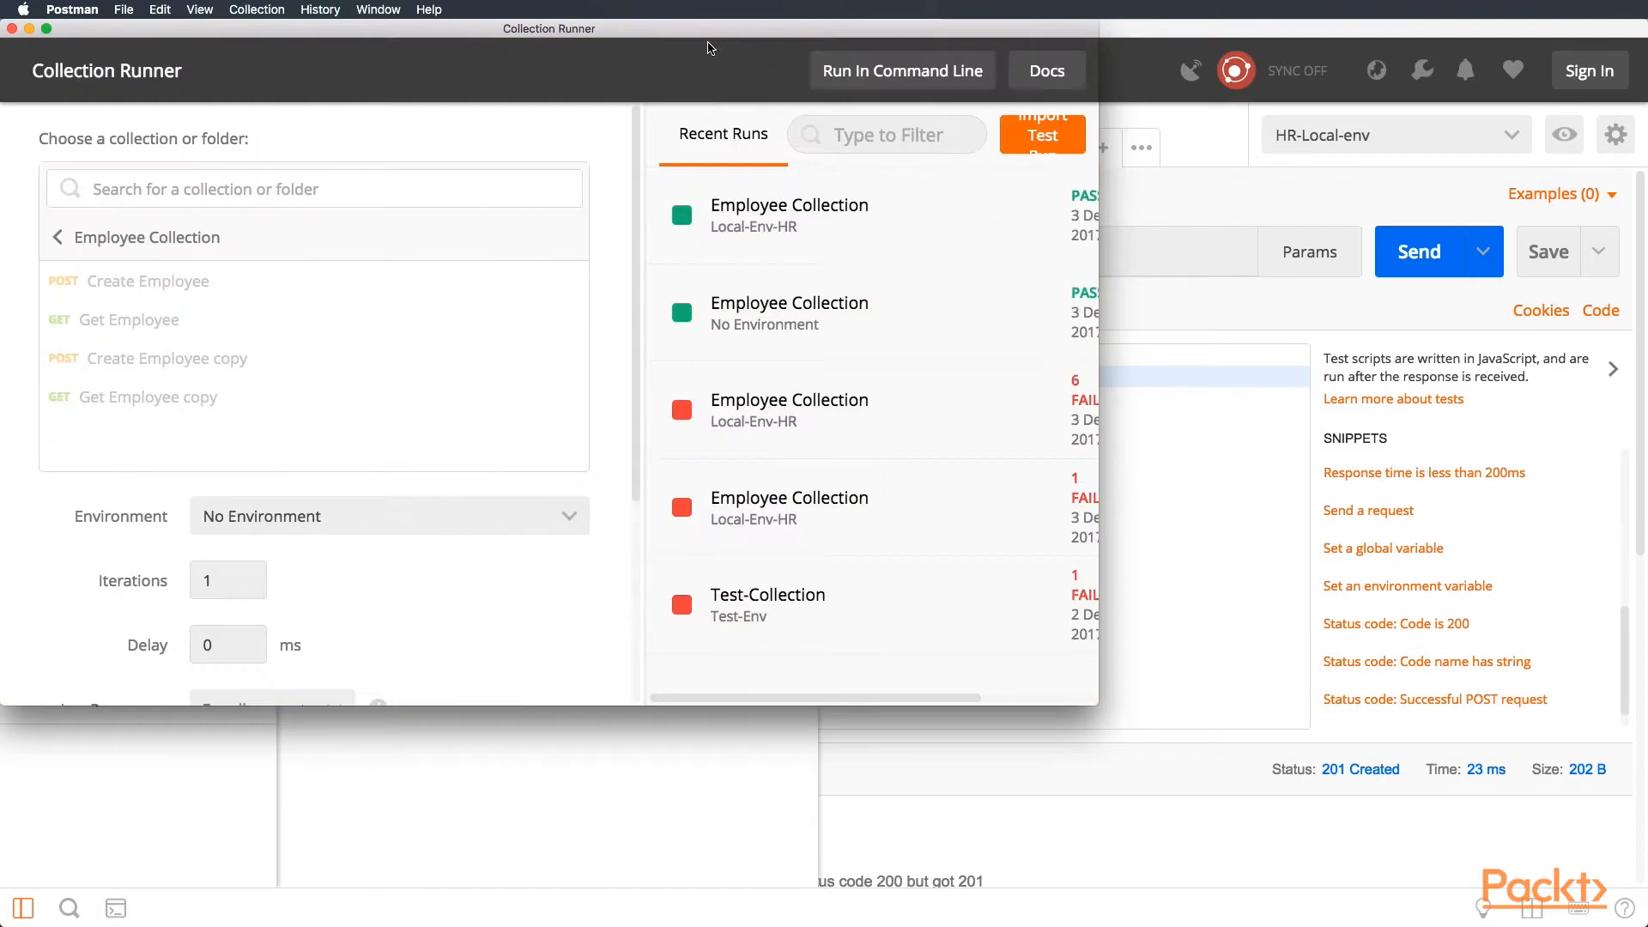
{"action": "mouse_move", "coordinate": [724, 455]}
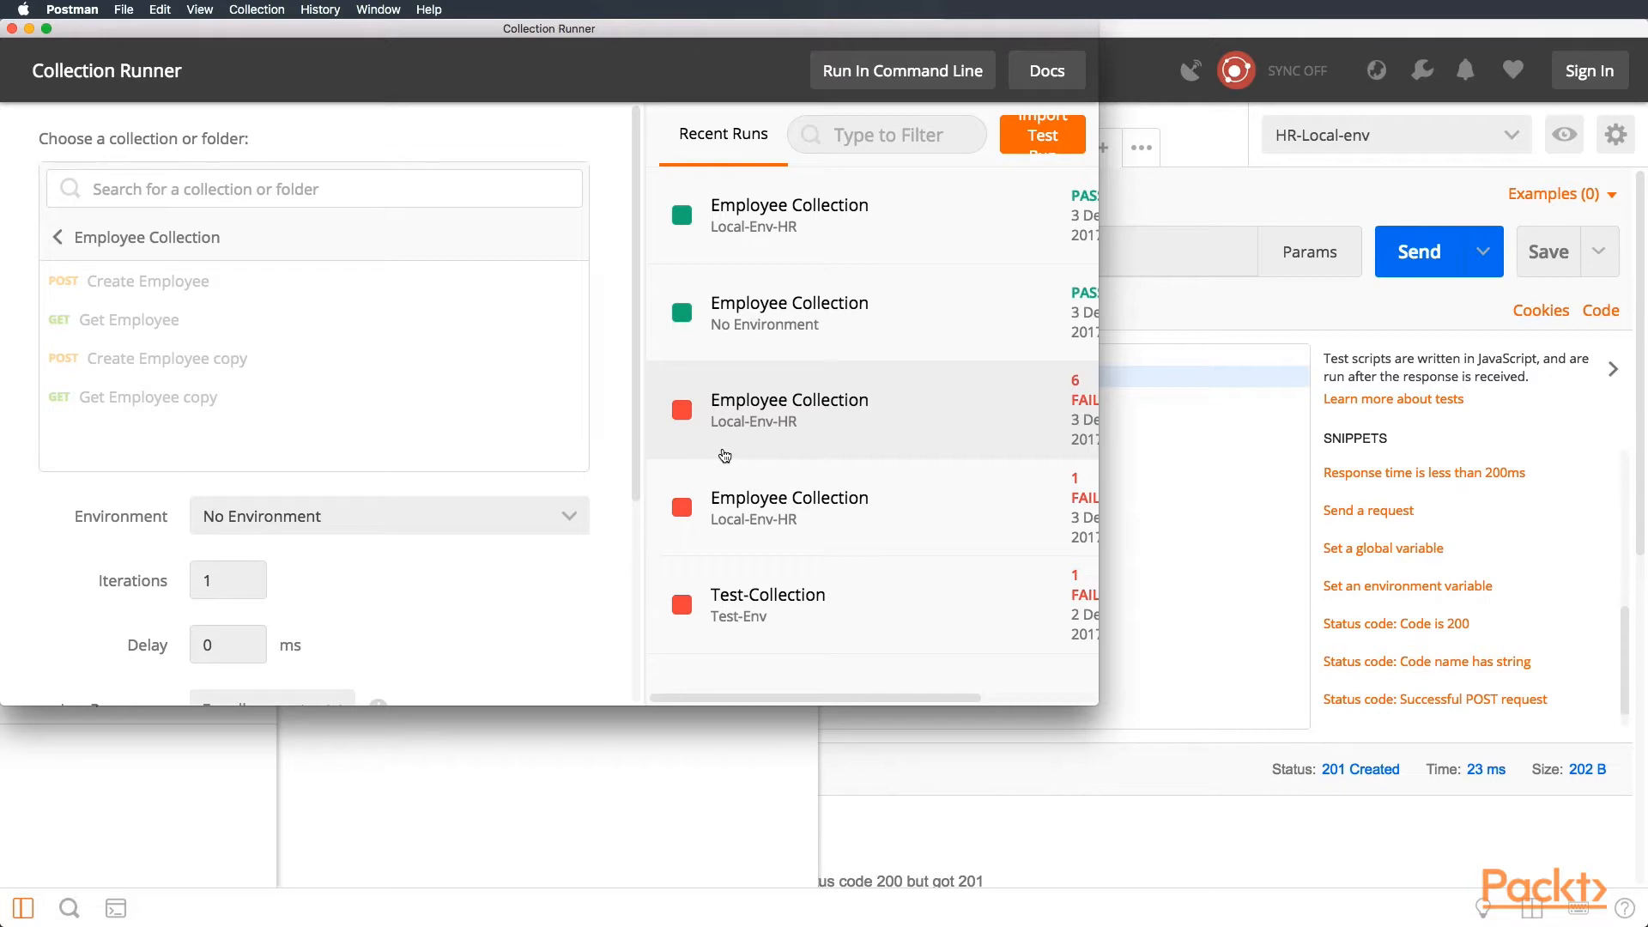
{"action": "left_click", "coordinate": [59, 237]}
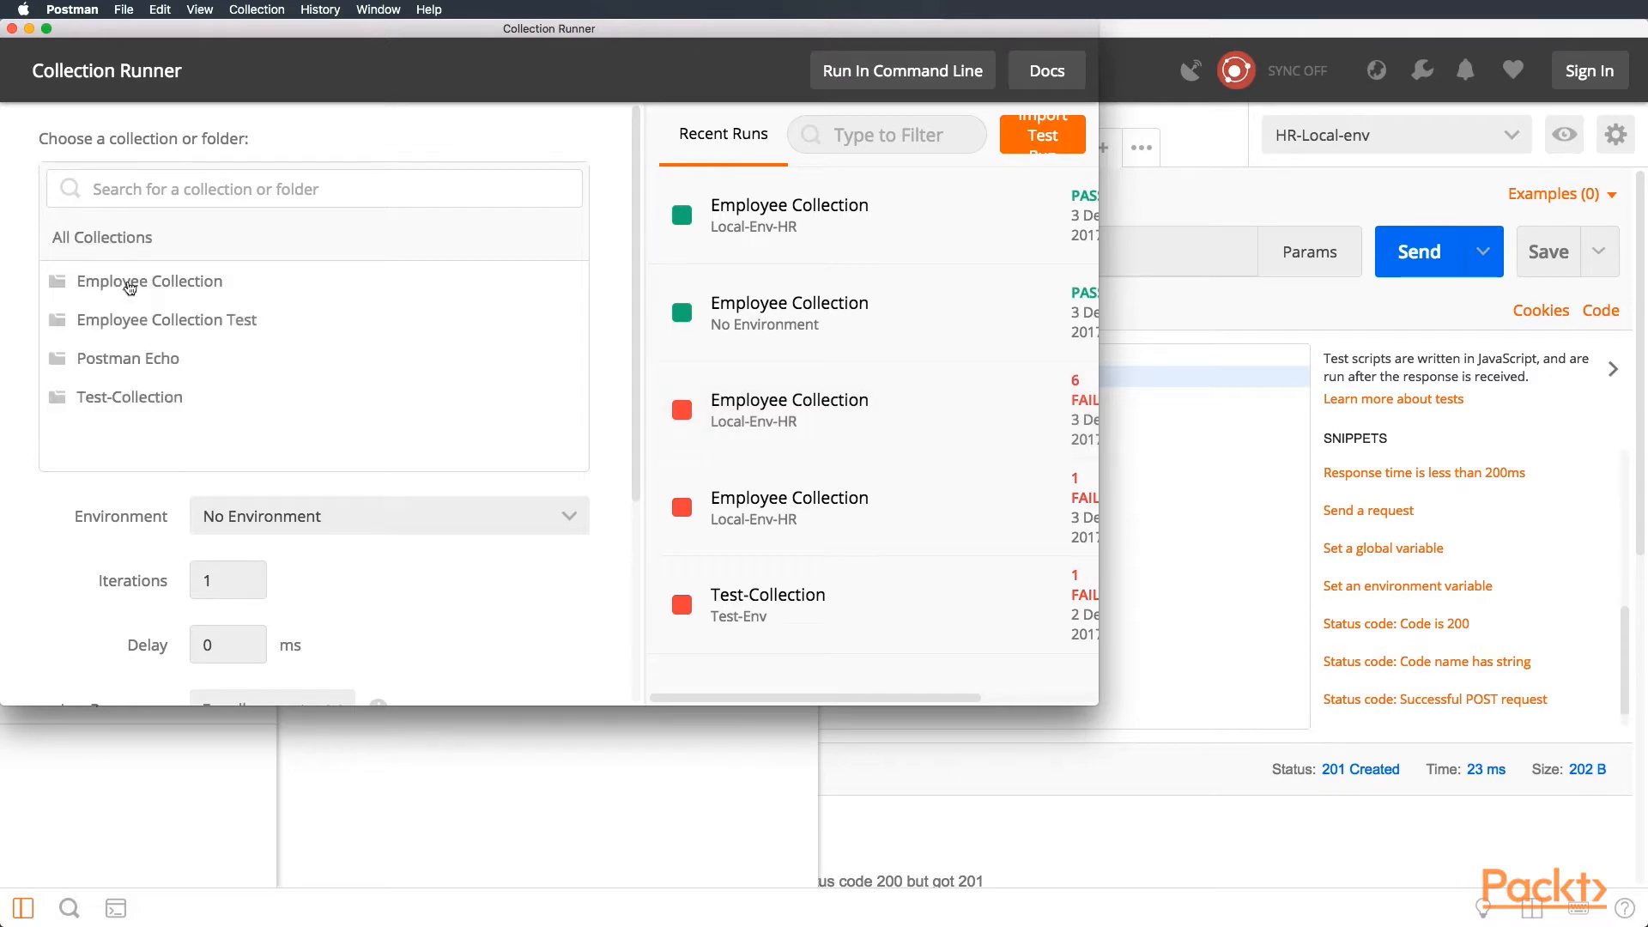
{"action": "left_click", "coordinate": [149, 280]}
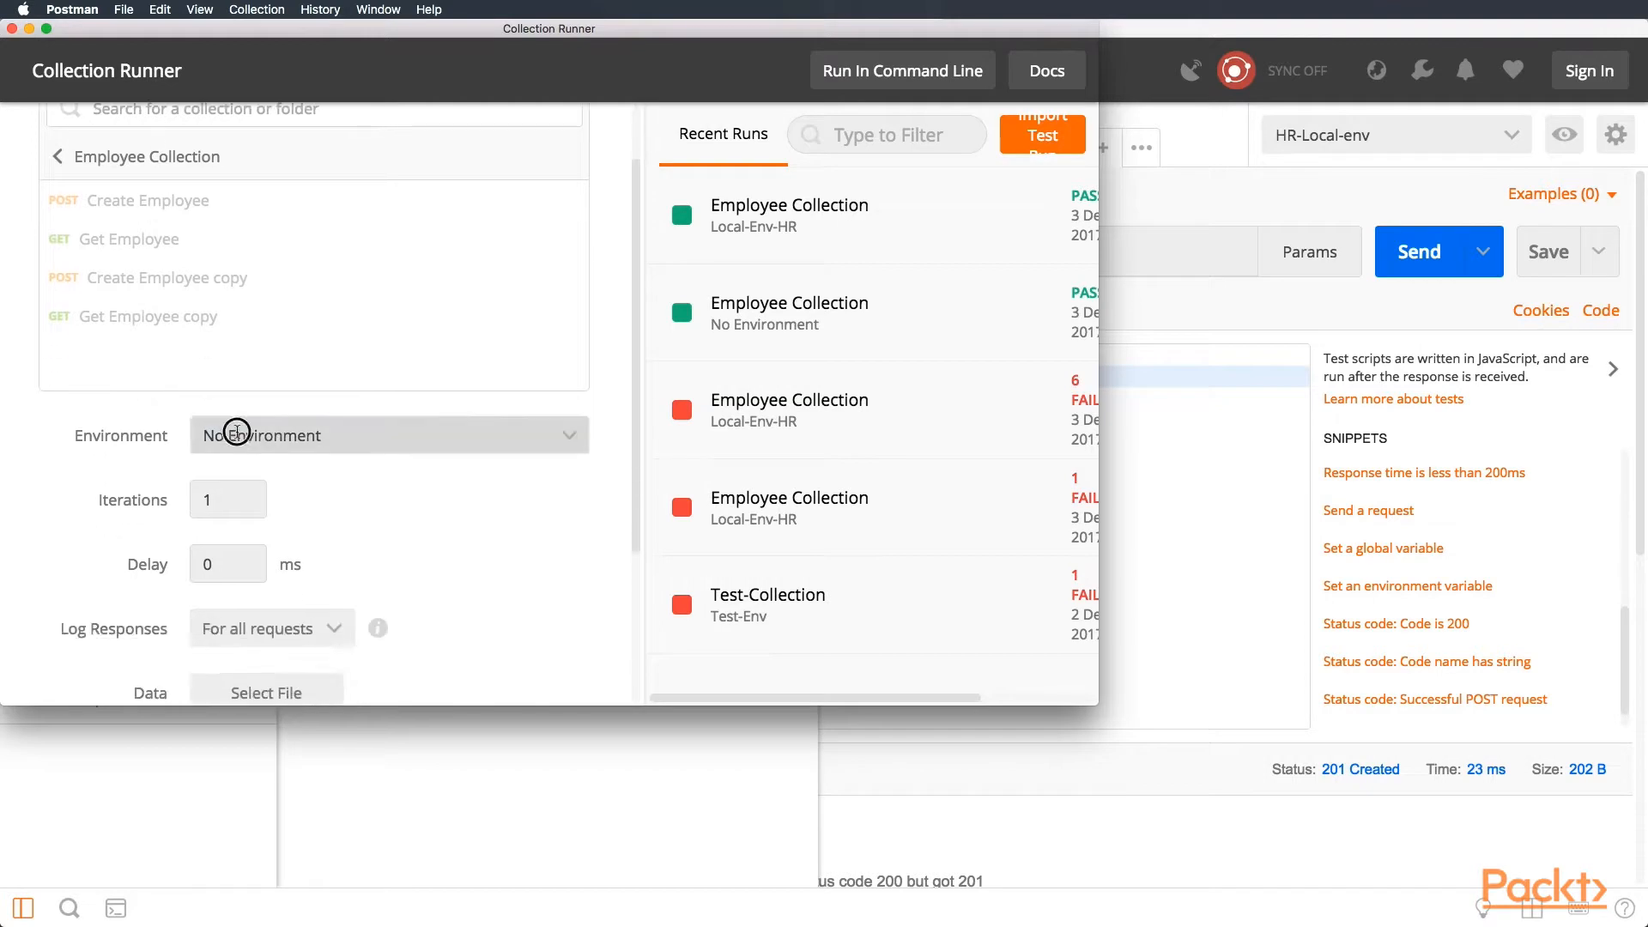
{"action": "left_click", "coordinate": [386, 434]}
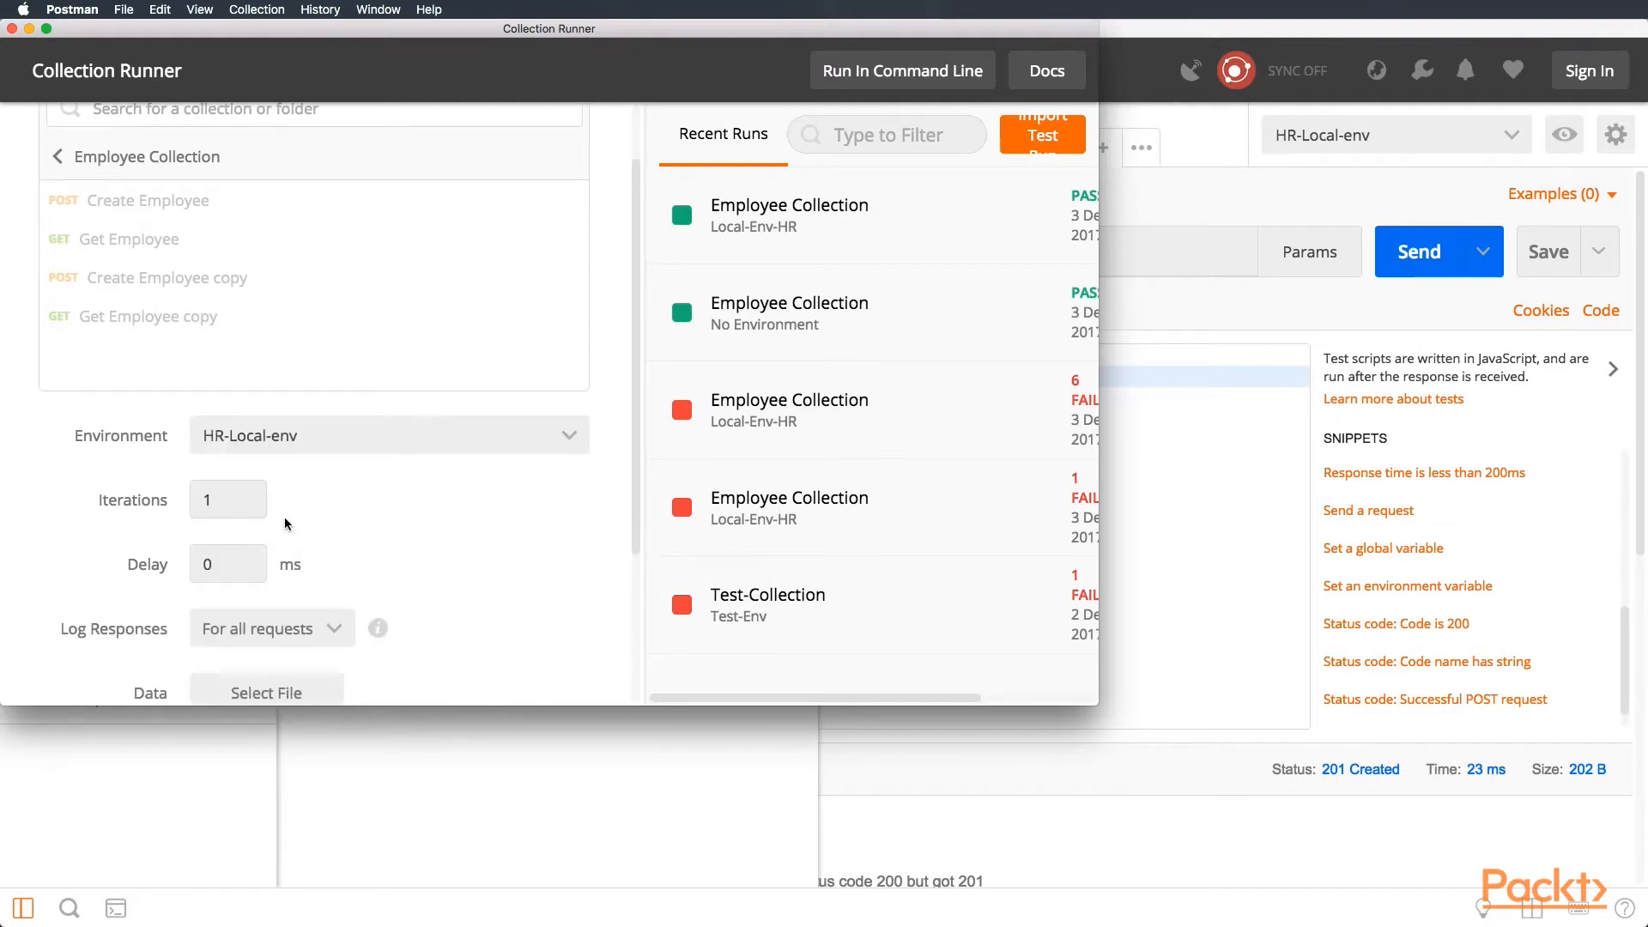
{"action": "scroll", "scroll_direction": "down", "scroll_amount": 3}
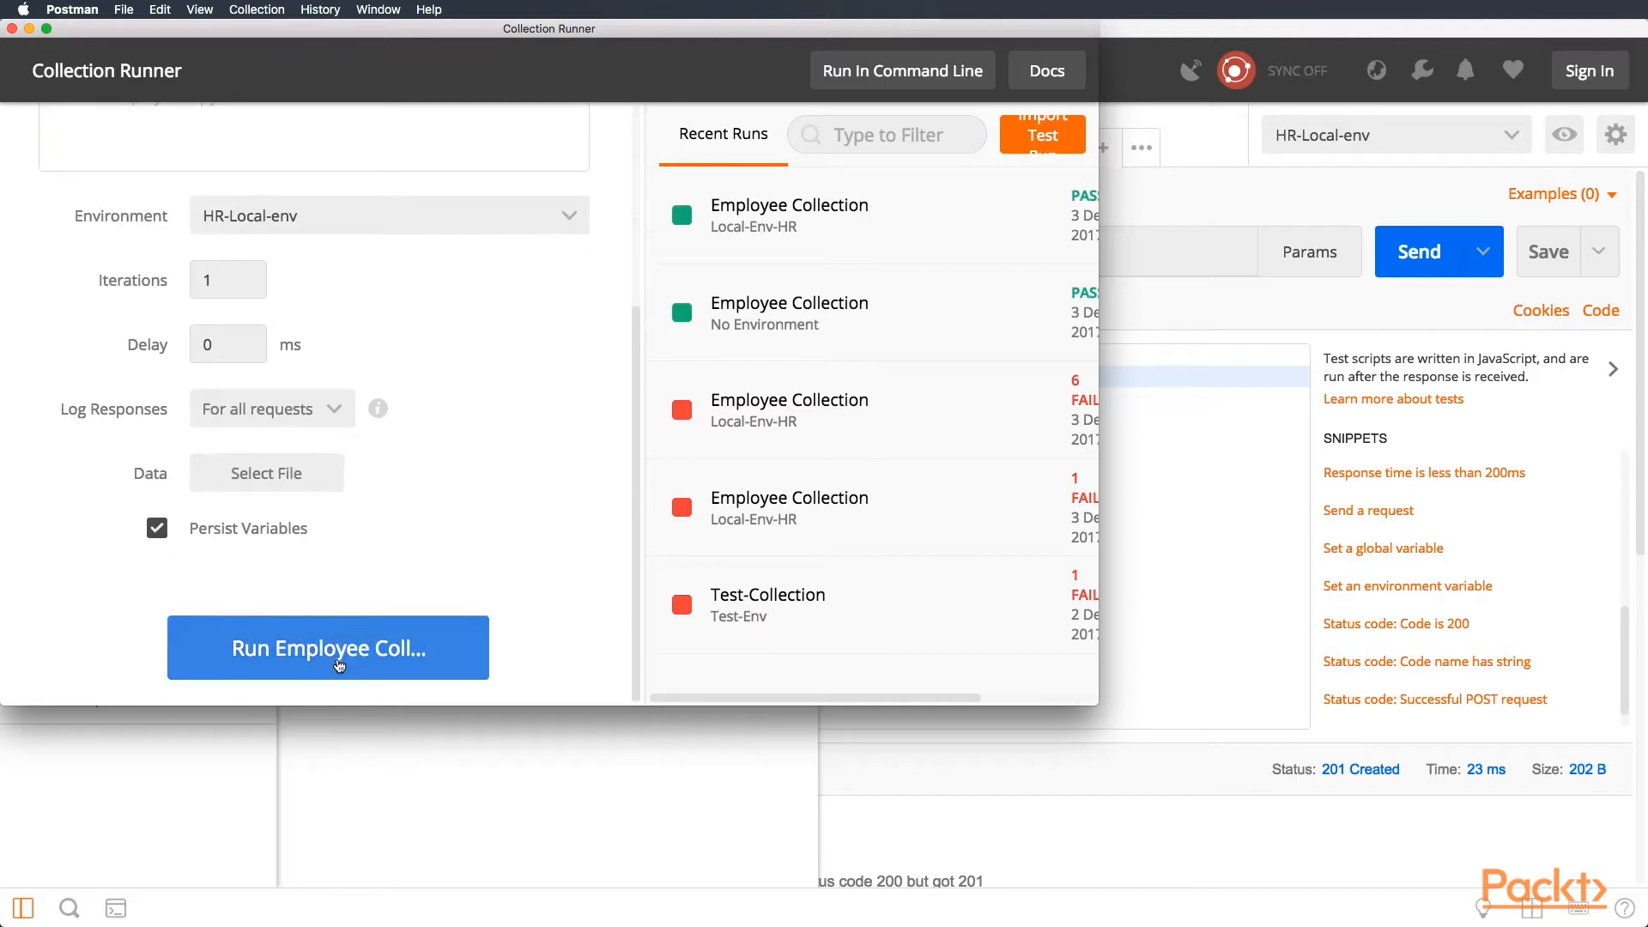
{"action": "left_click", "coordinate": [326, 647]}
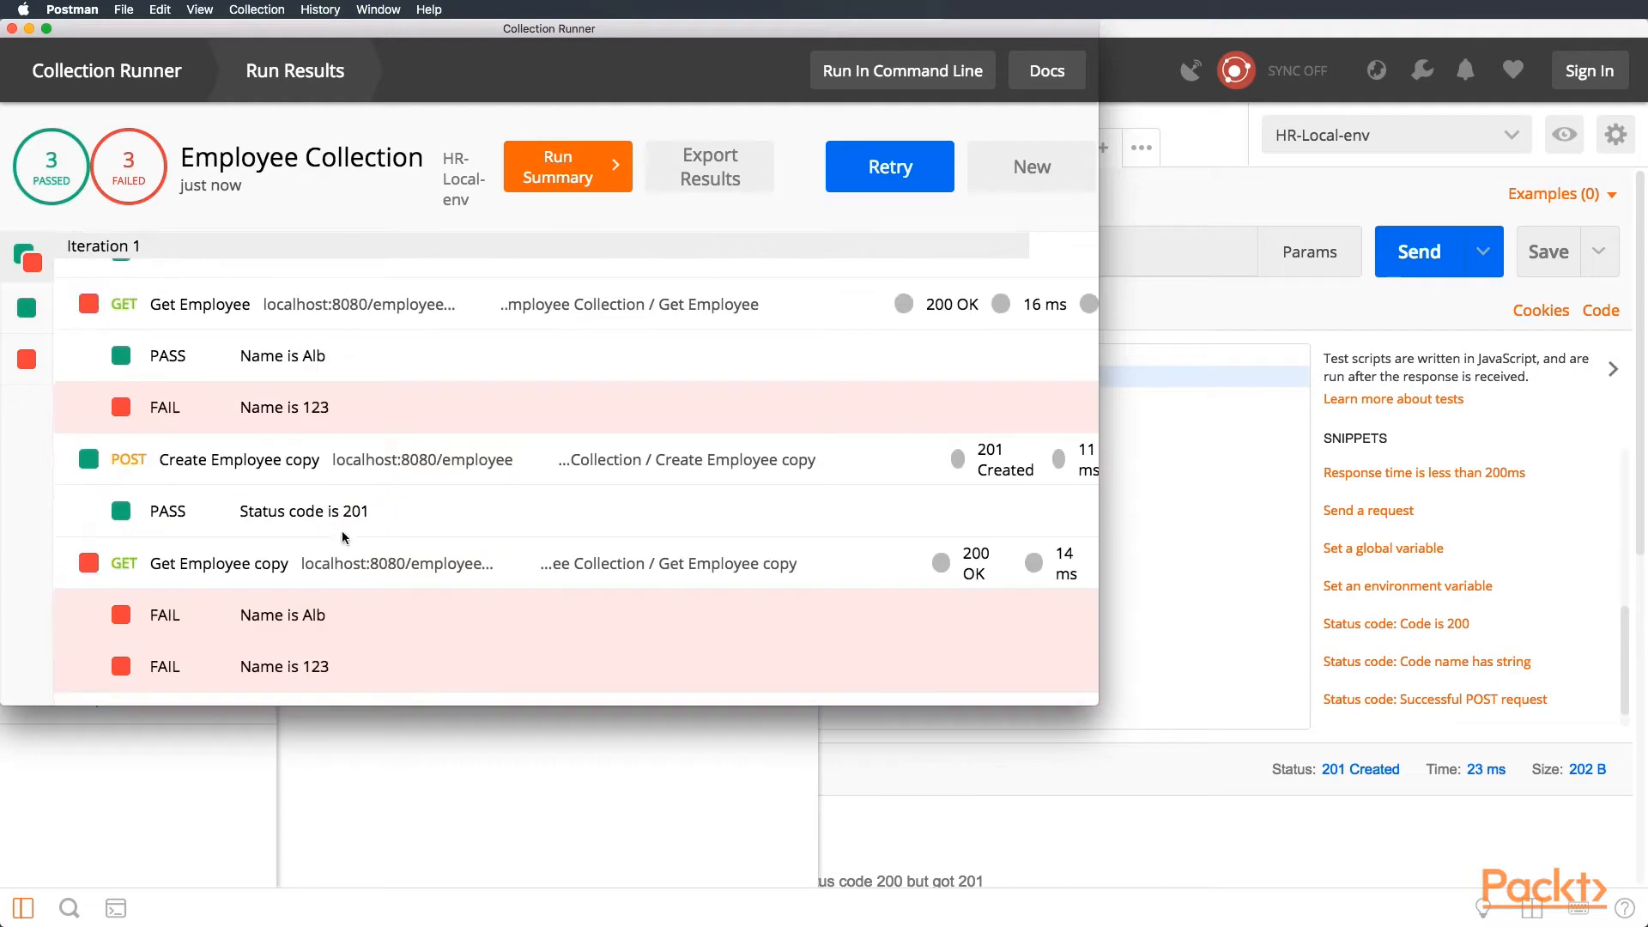
{"action": "mouse_move", "coordinate": [268, 629]}
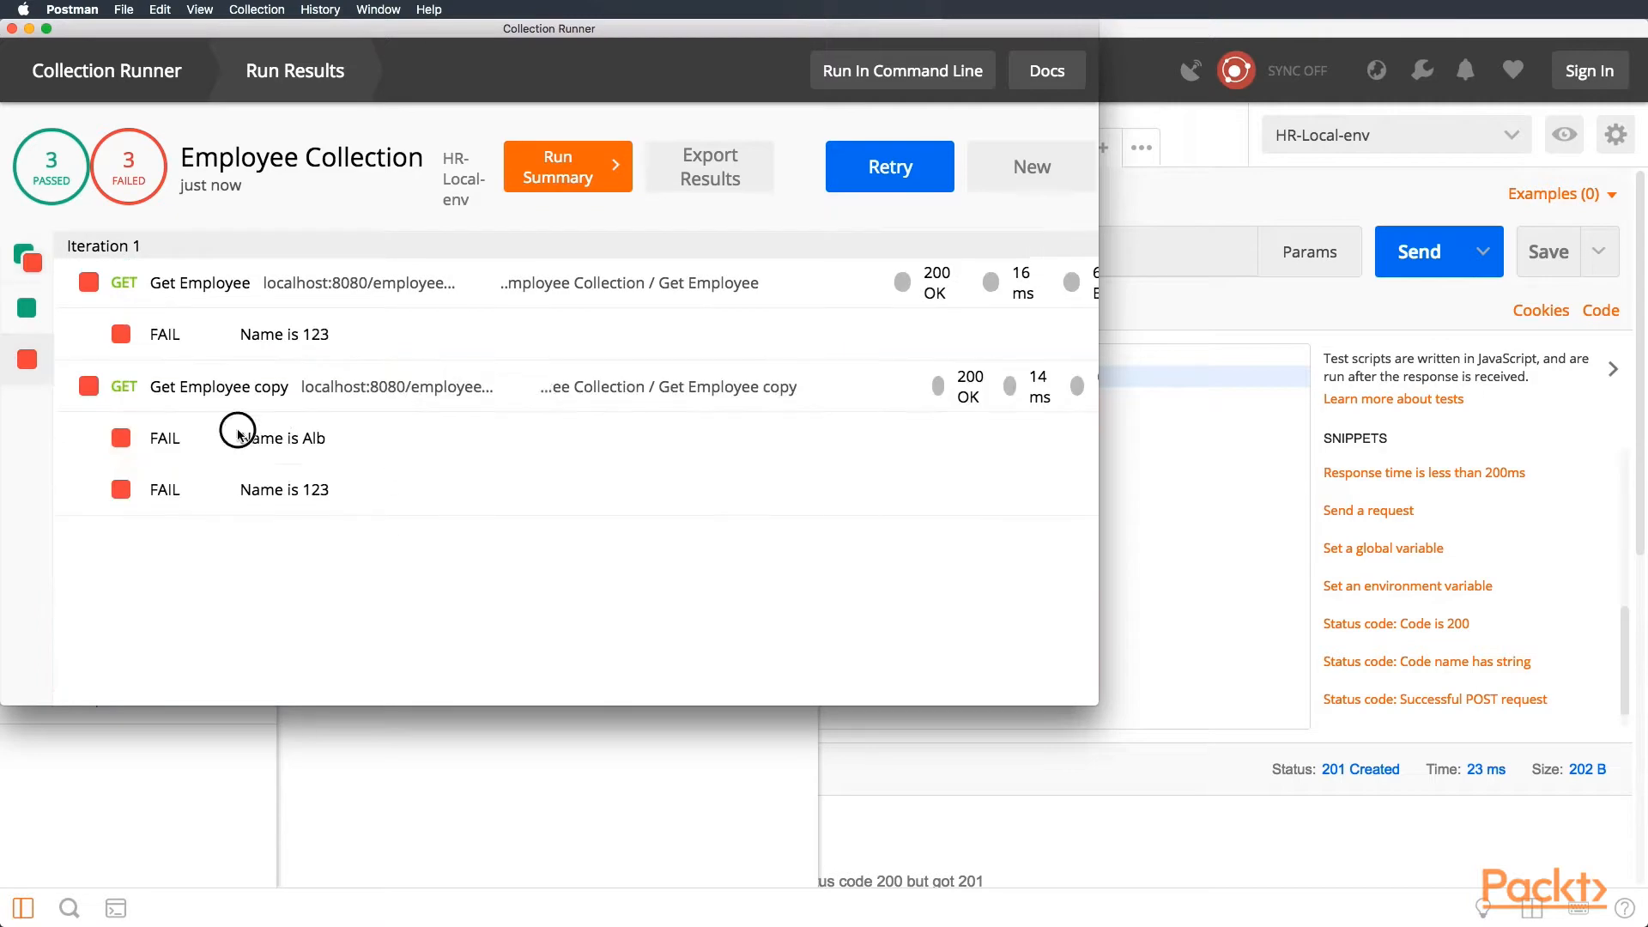
{"action": "double_click", "coordinate": [284, 489]}
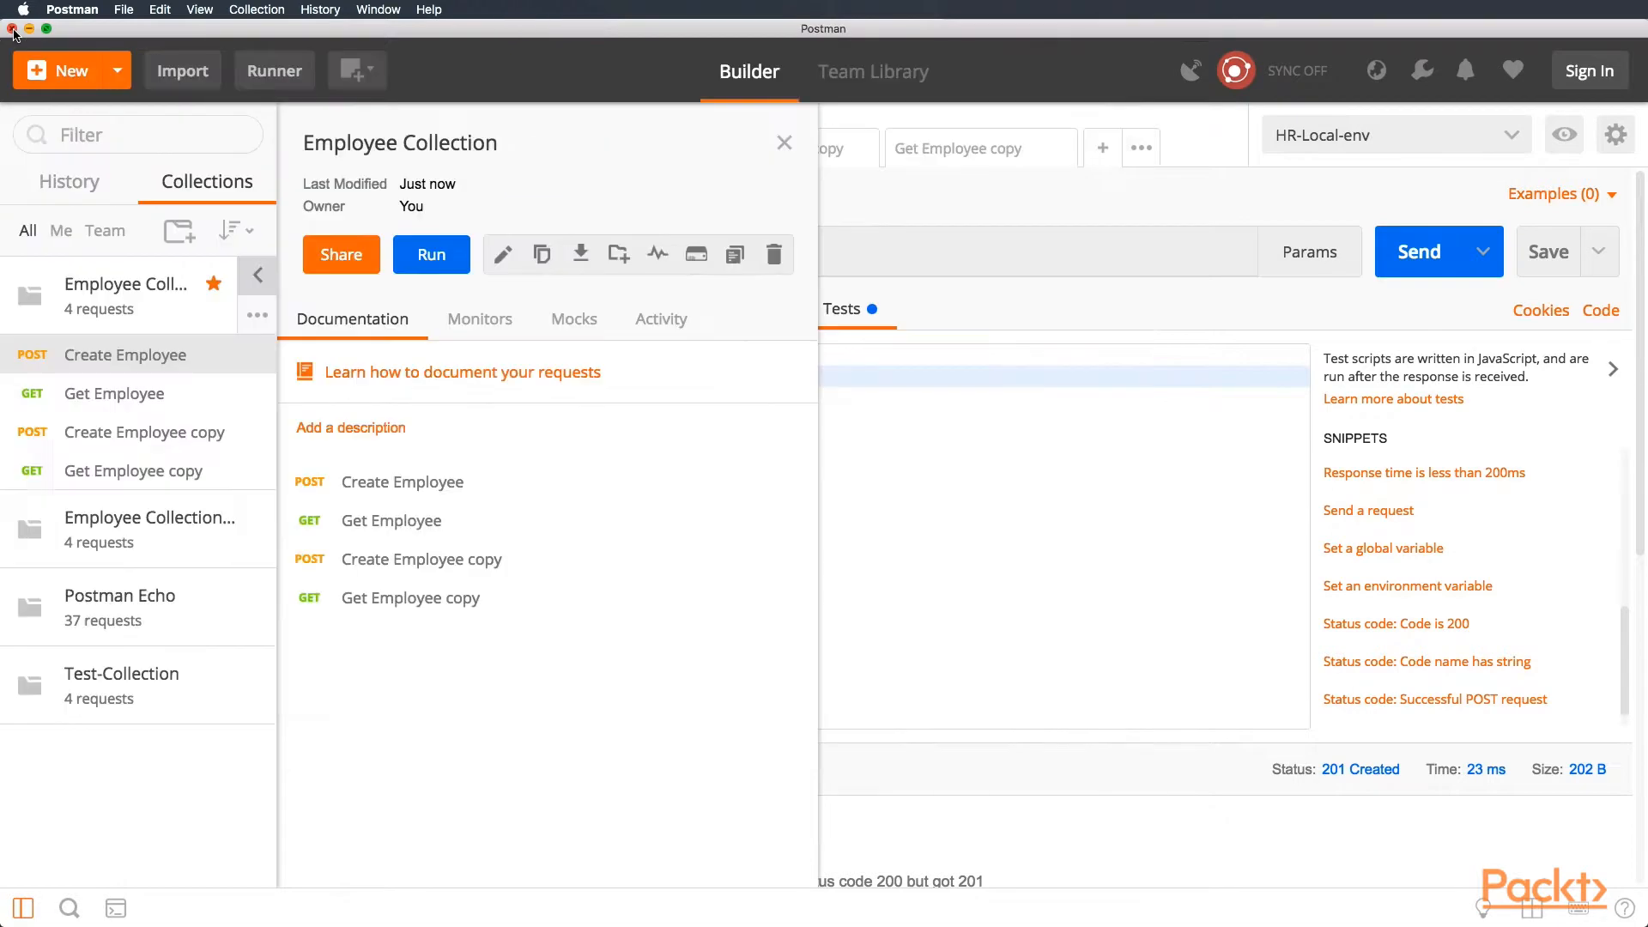
- Send Get Employee copy with its second test checking id is 123, and inspect the returned name Peter
{"action": "left_click", "coordinate": [785, 142]}
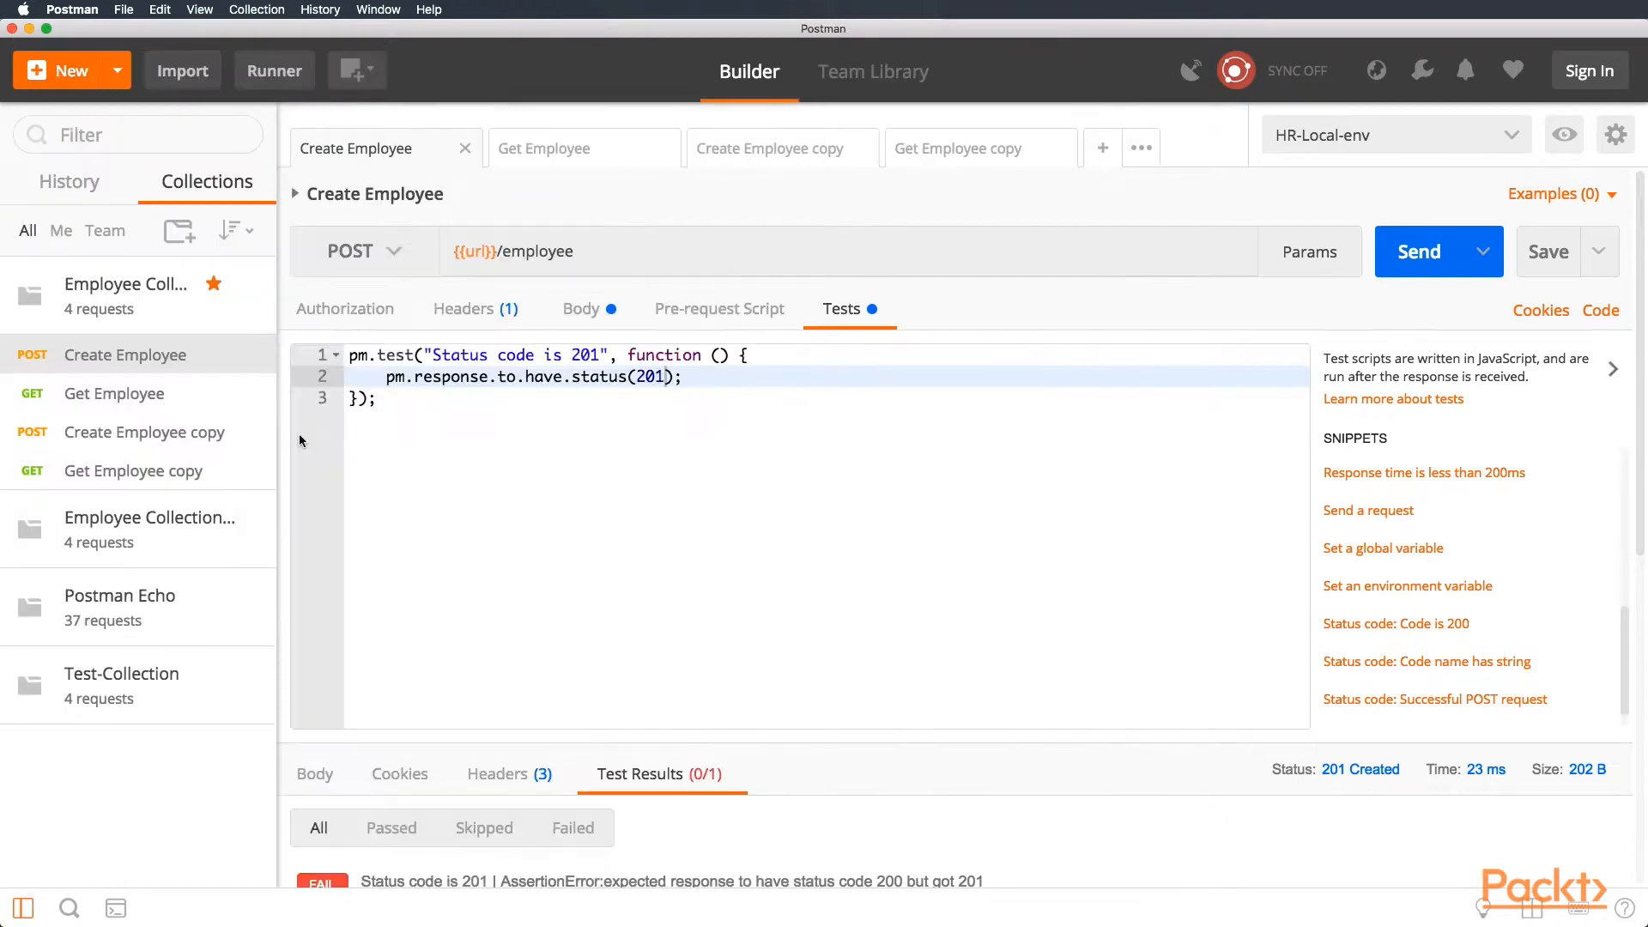
{"action": "left_click", "coordinate": [956, 147]}
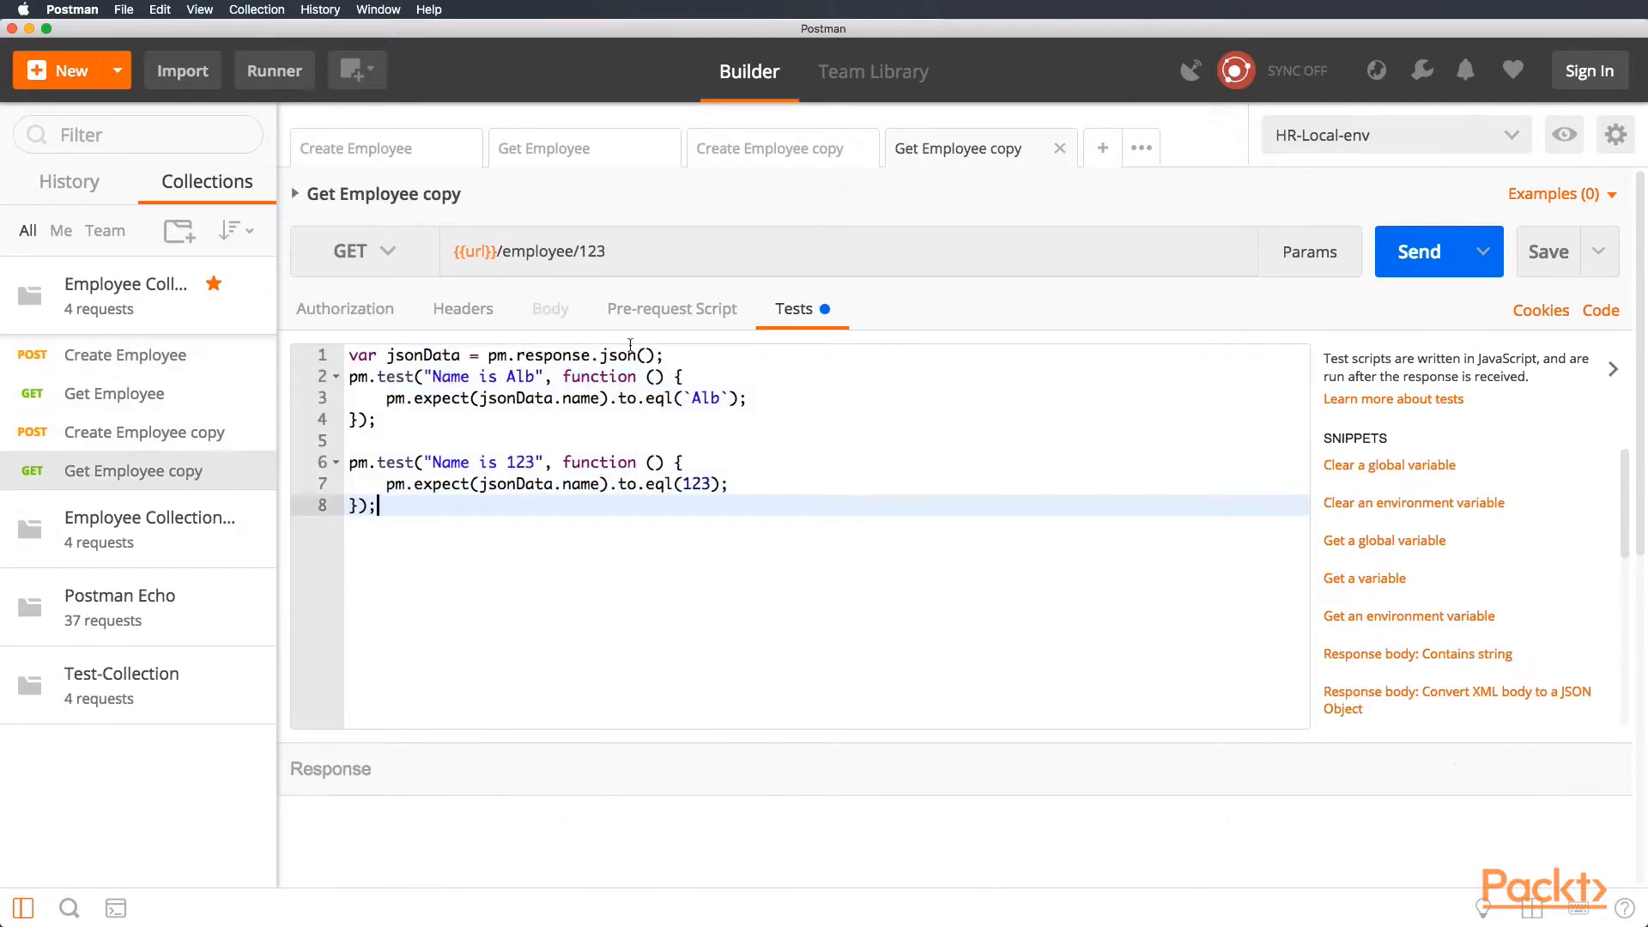
{"action": "left_click", "coordinate": [1419, 251]}
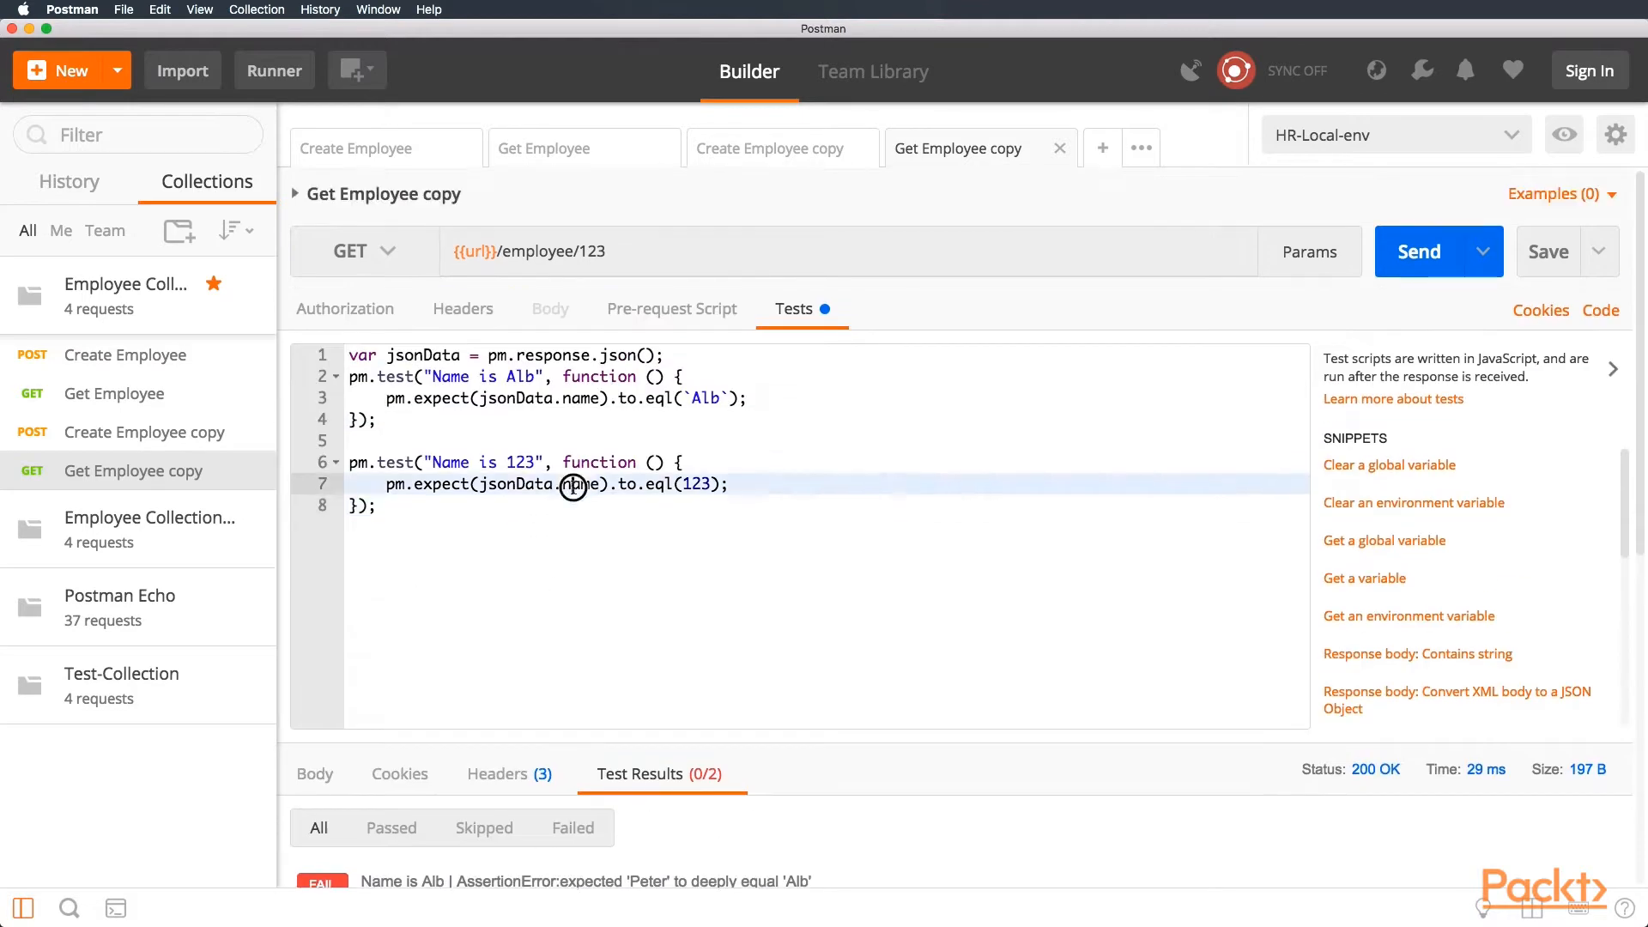
{"action": "left_click", "coordinate": [544, 147]}
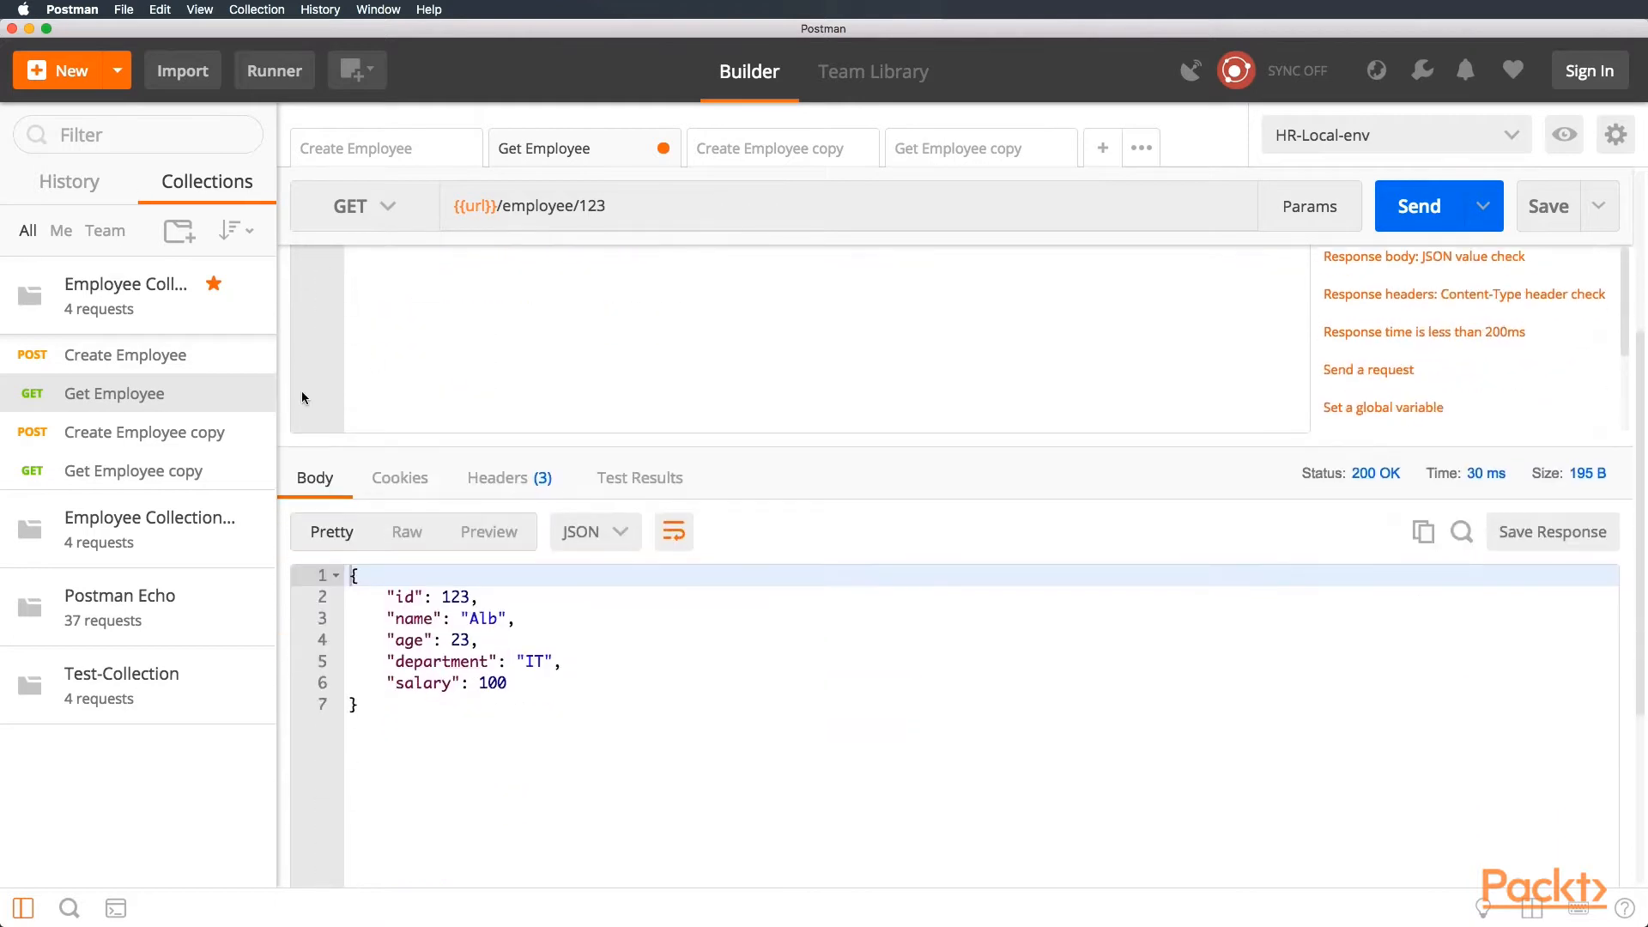
{"action": "left_click", "coordinate": [956, 147]}
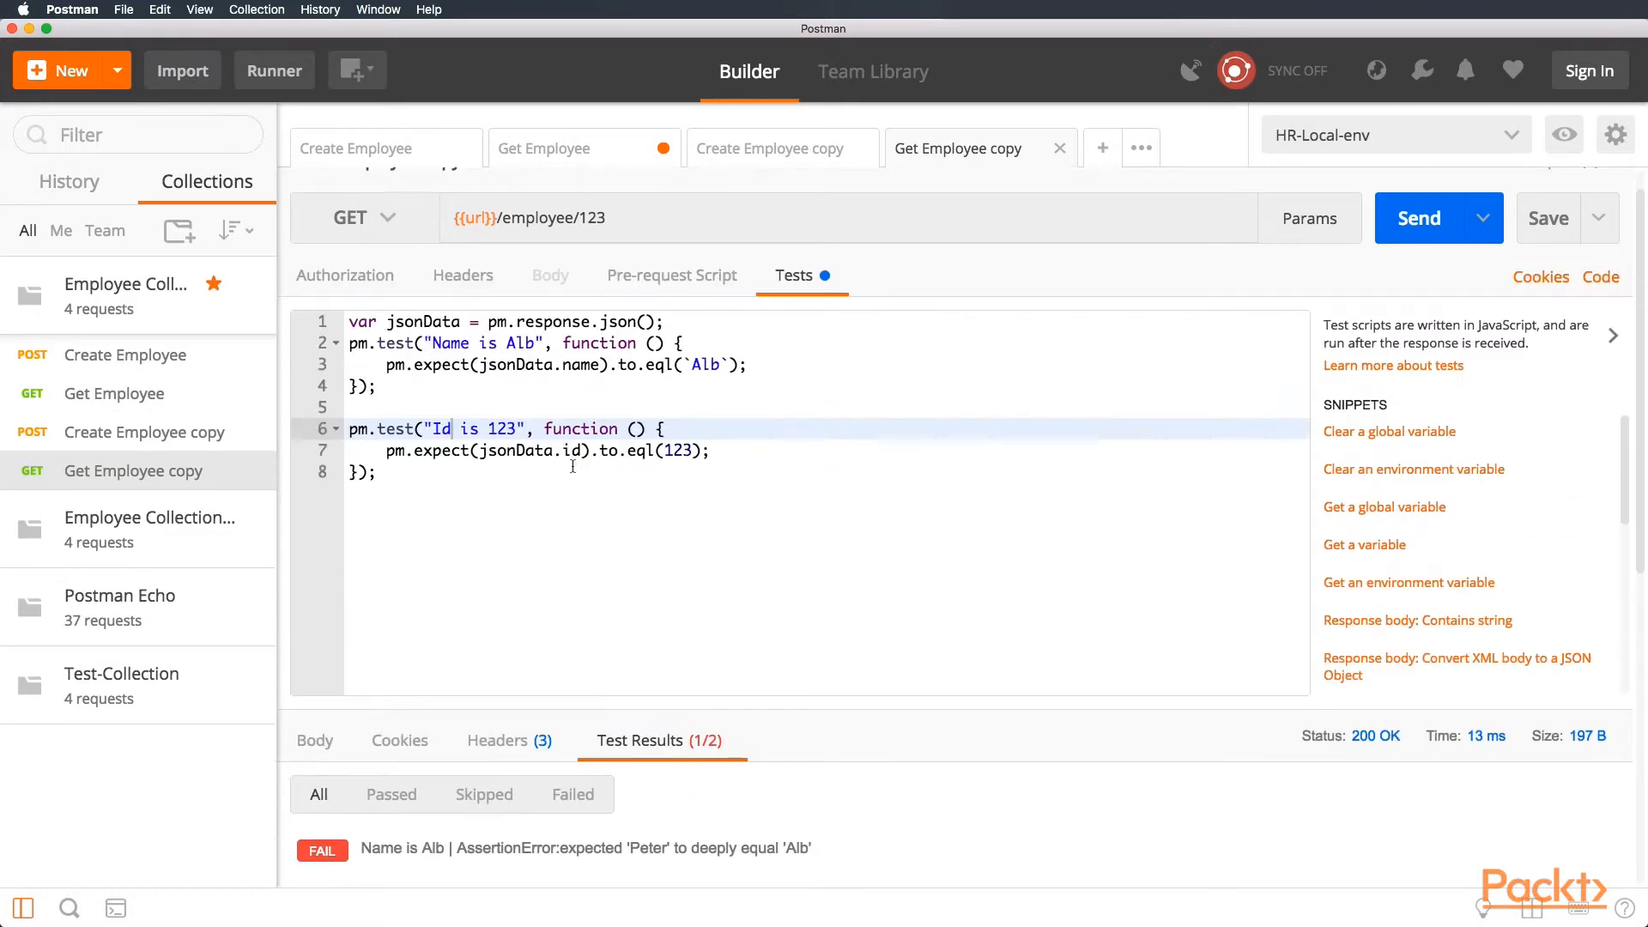
{"action": "left_click", "coordinate": [314, 521]}
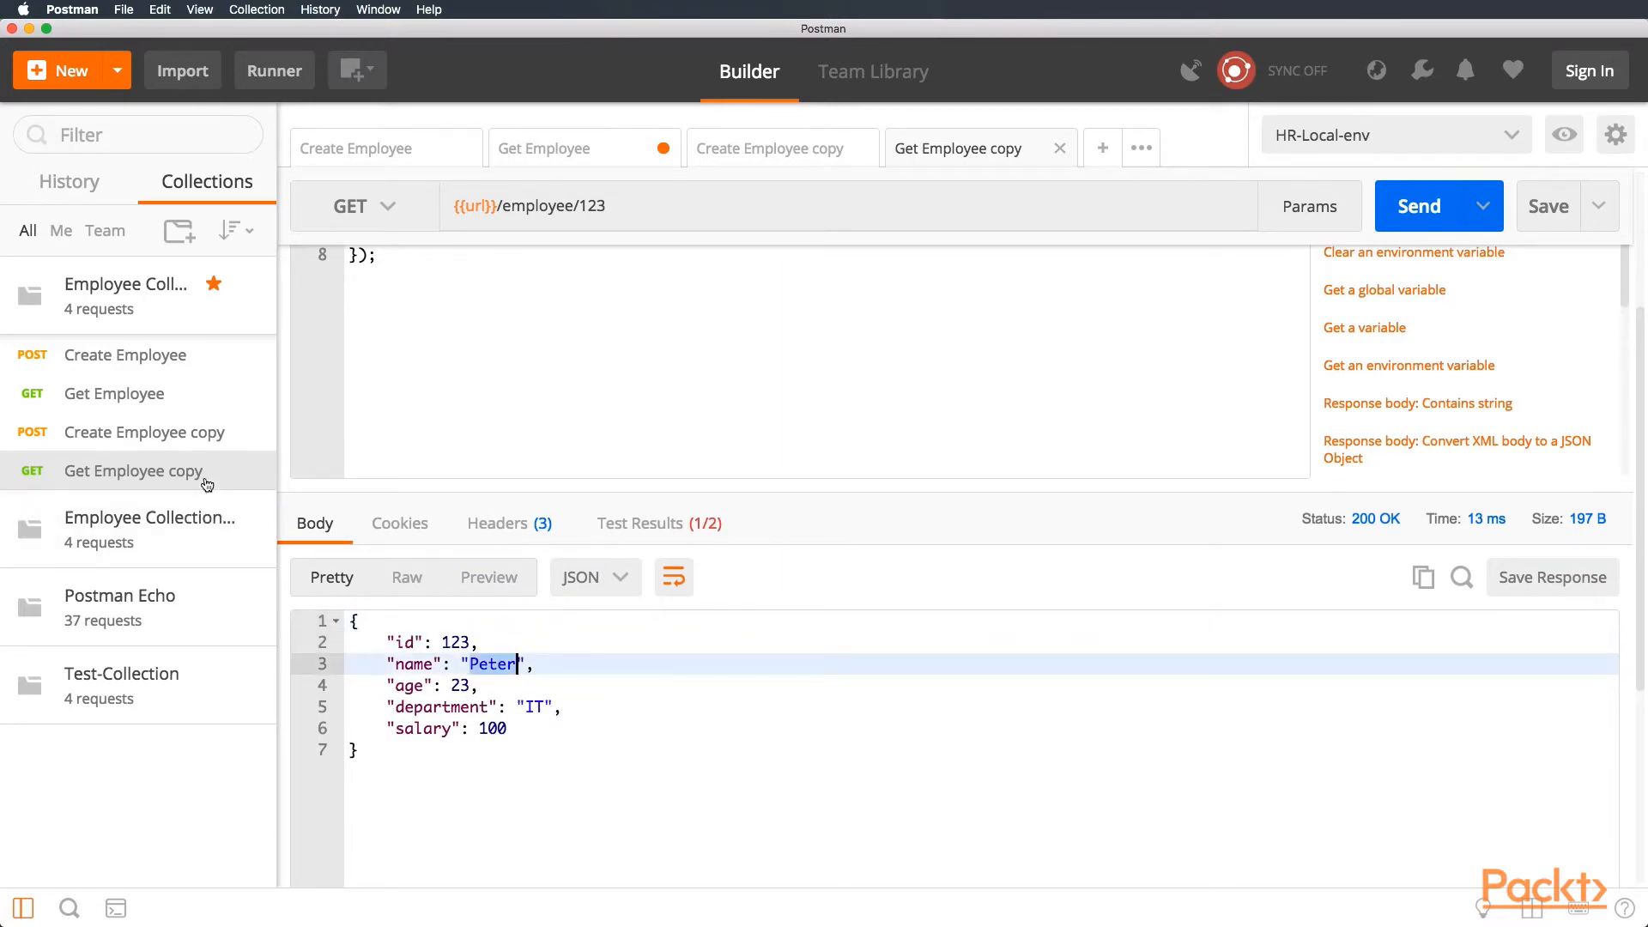
- Review the Create Employee body and the Get Employee test results and response
{"action": "left_click", "coordinate": [357, 148]}
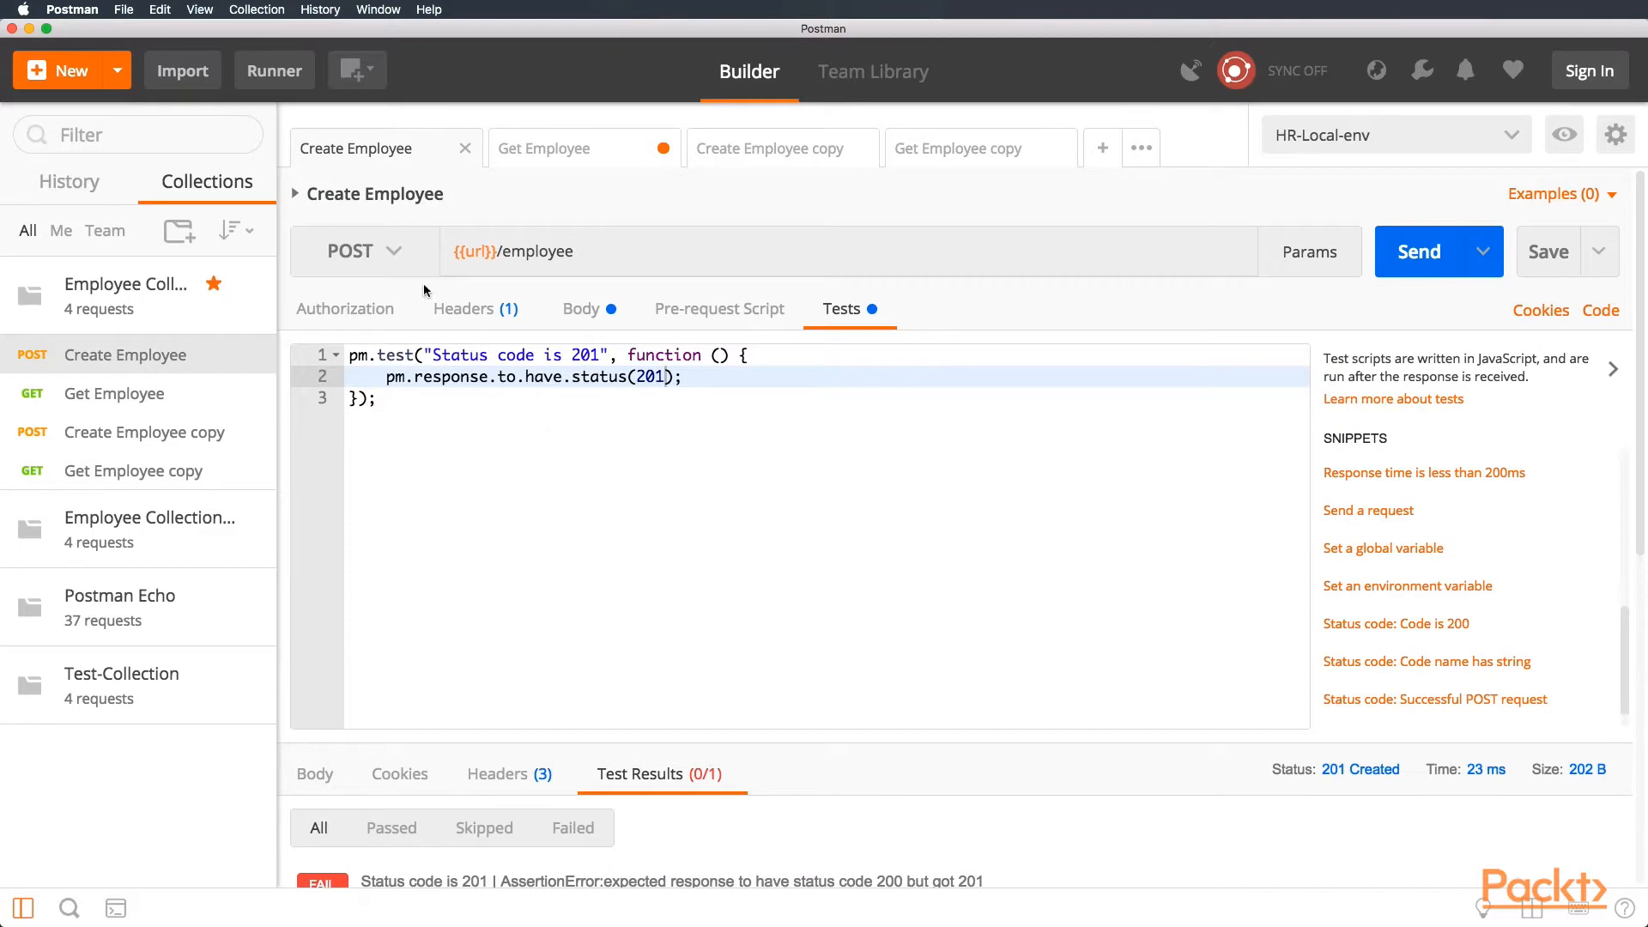
{"action": "left_click", "coordinate": [579, 308]}
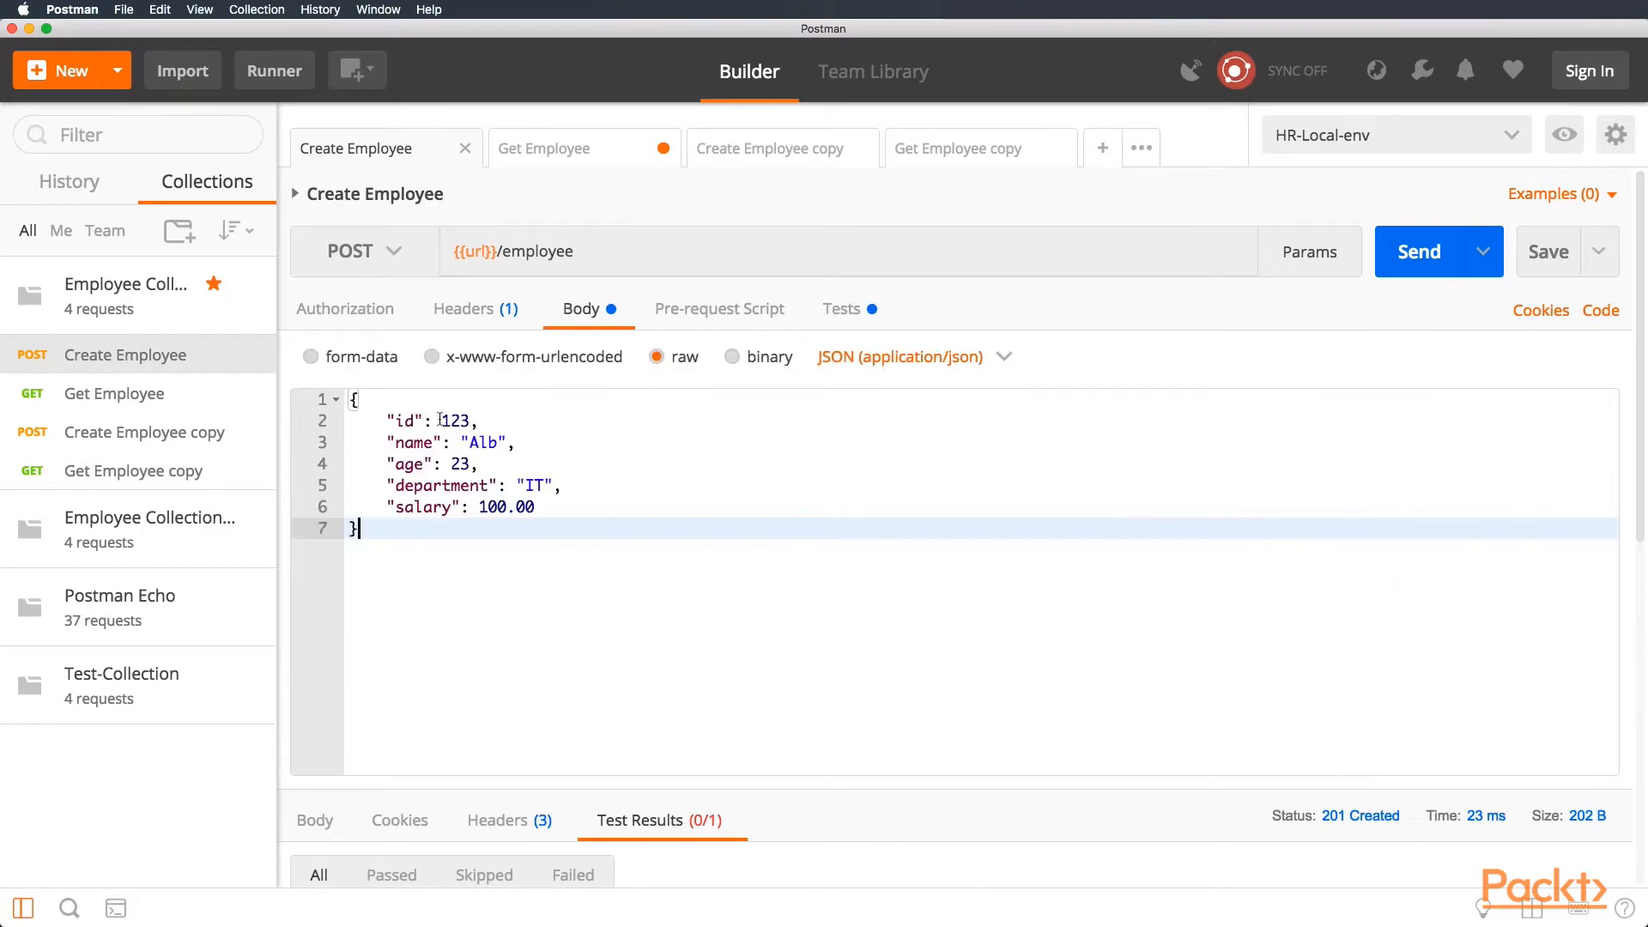
{"action": "left_click", "coordinate": [544, 147]}
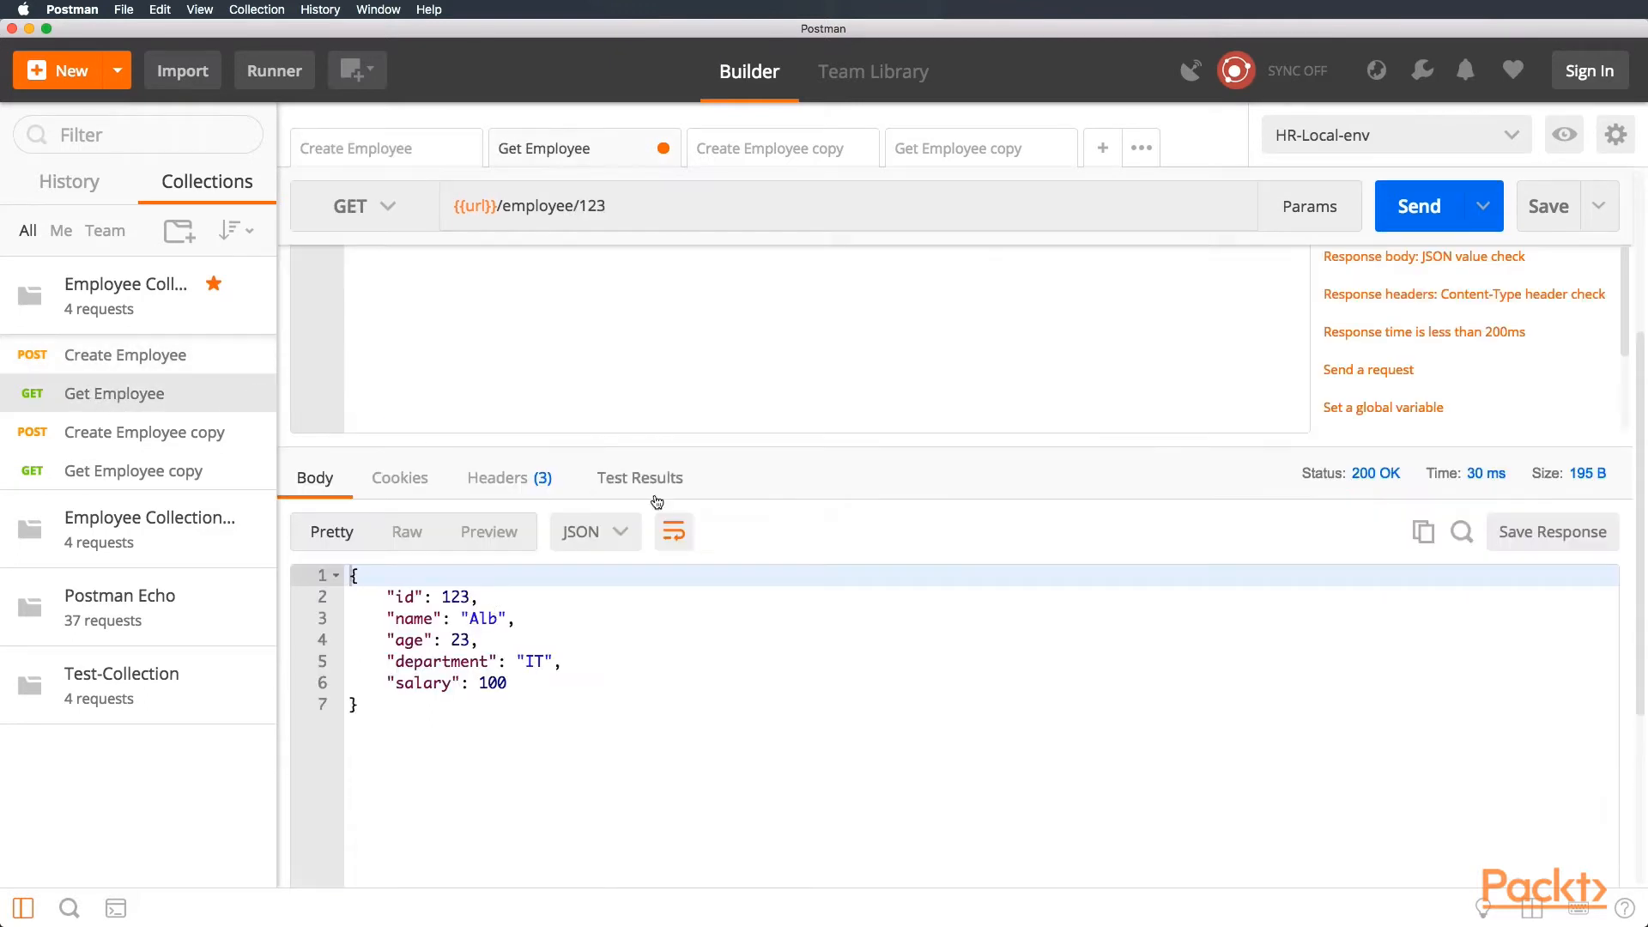
{"action": "left_click", "coordinate": [639, 477]}
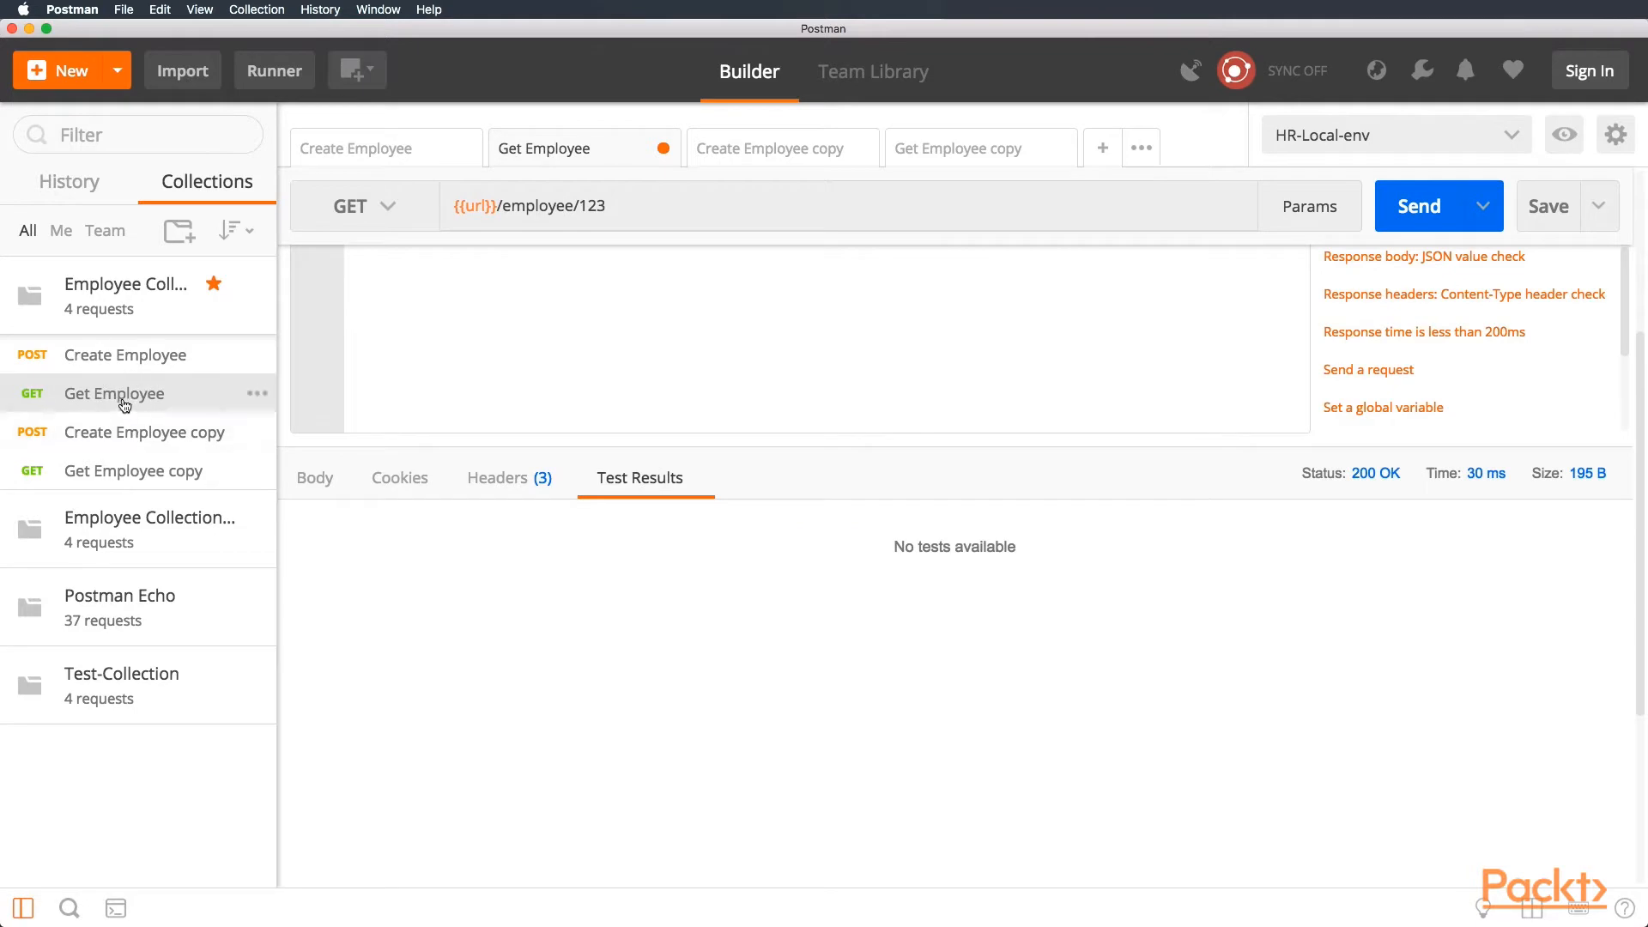
{"action": "left_click", "coordinate": [314, 477]}
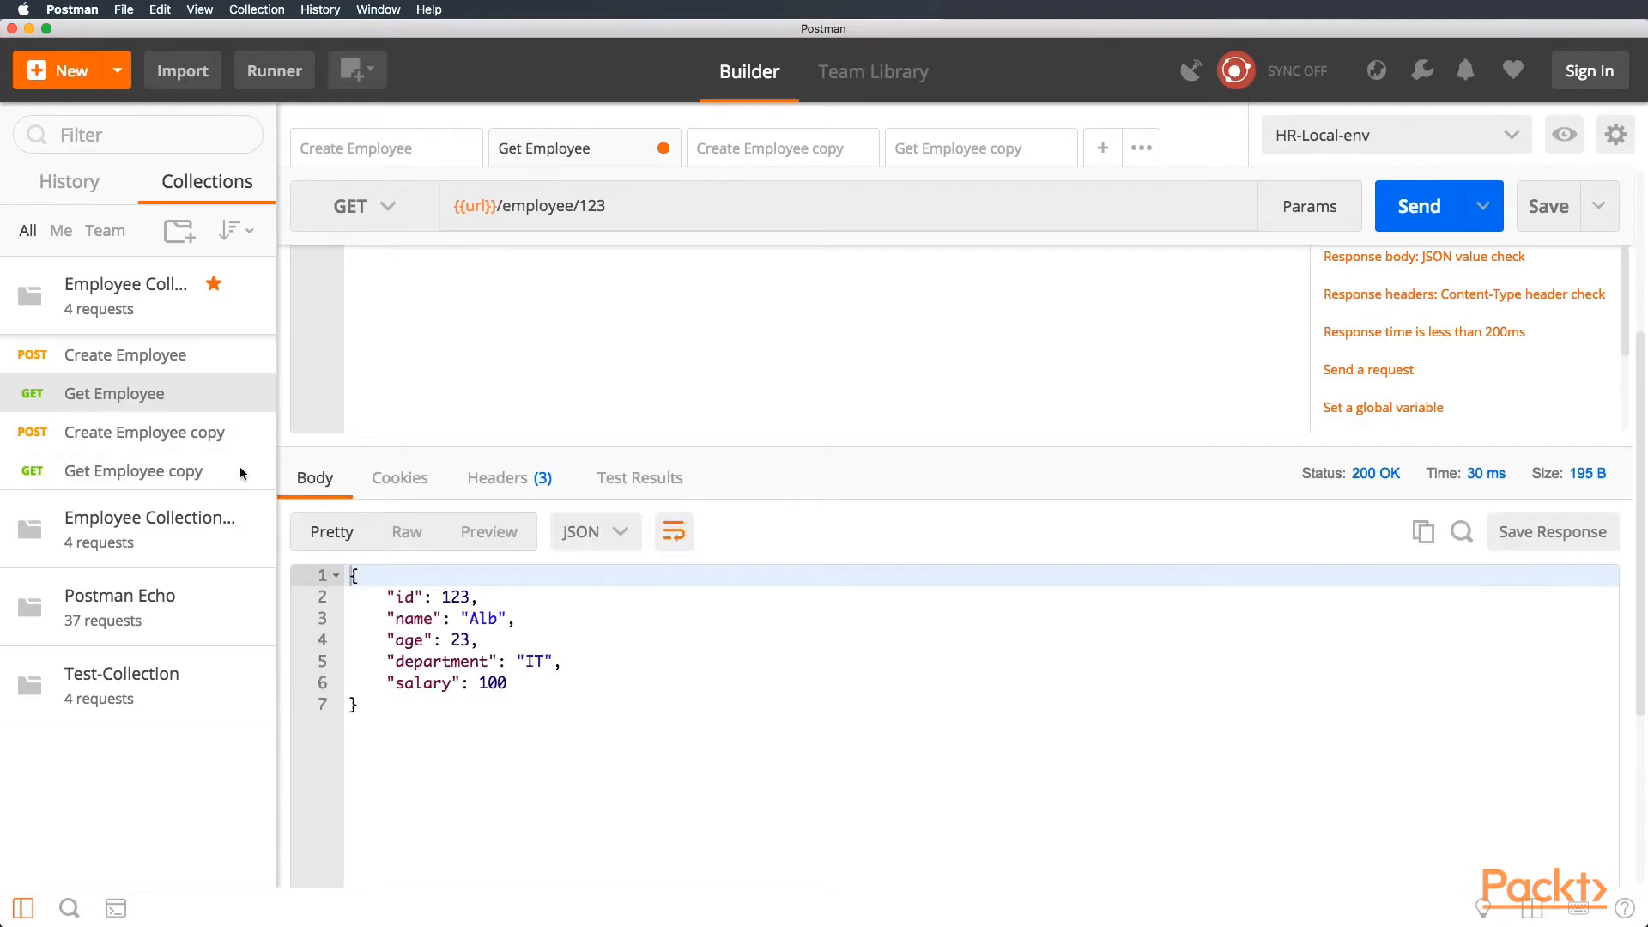
- Send Create Employee copy for id 123 (201 Created), then fetch it back with Get Employee copy
{"action": "left_click", "coordinate": [767, 148]}
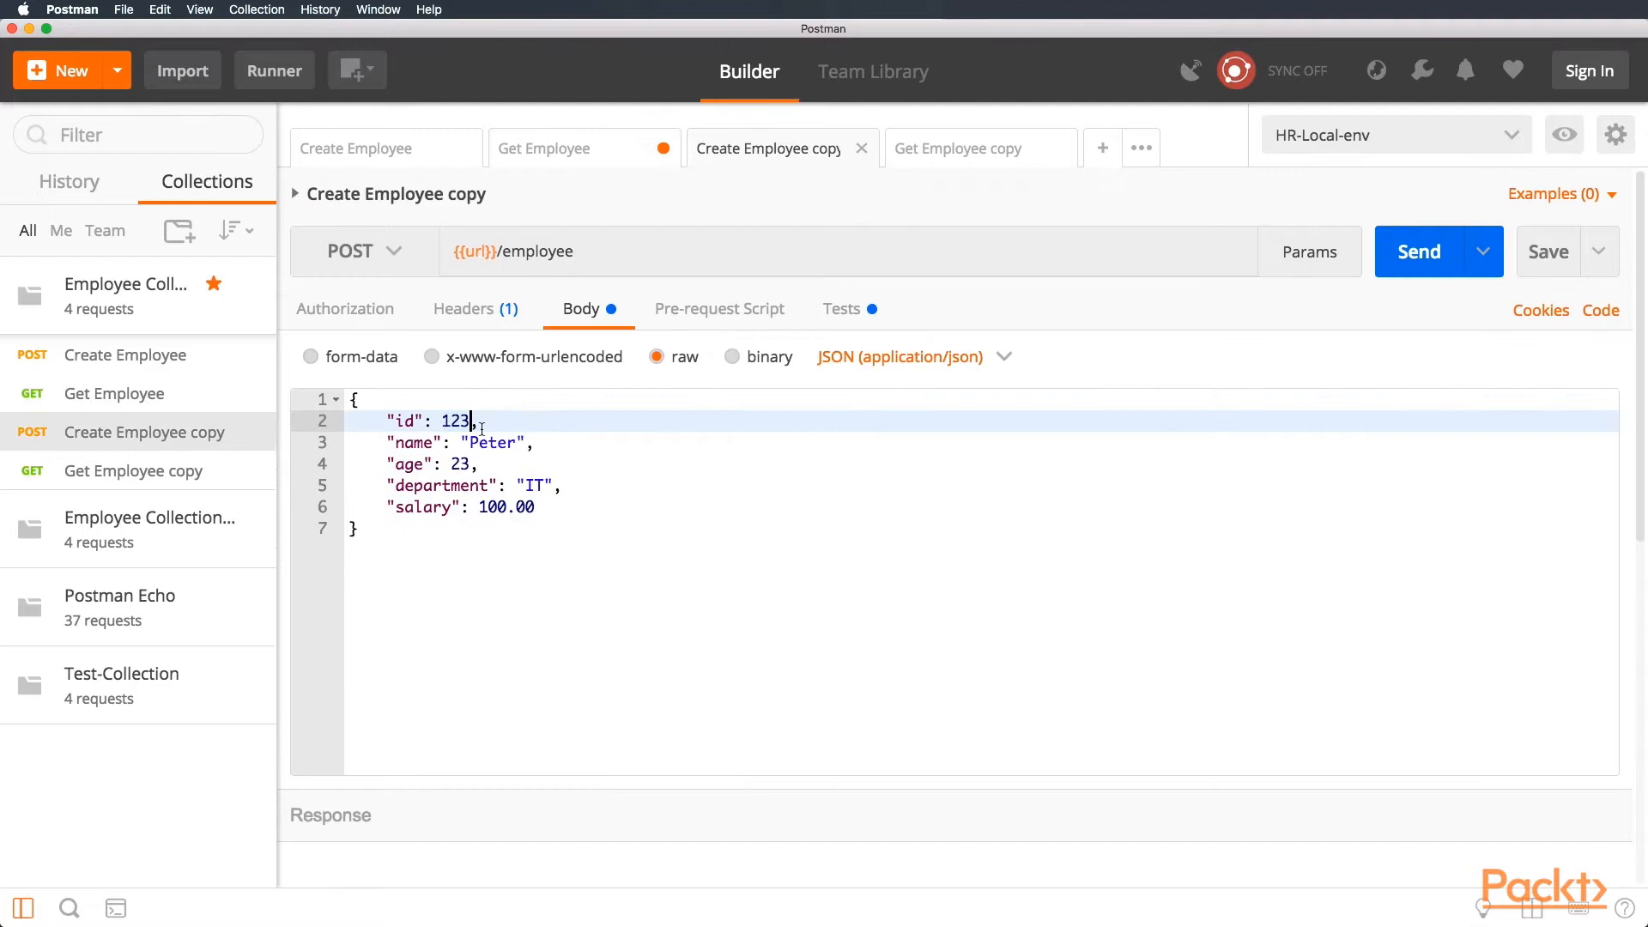
{"action": "double_click", "coordinate": [492, 442]}
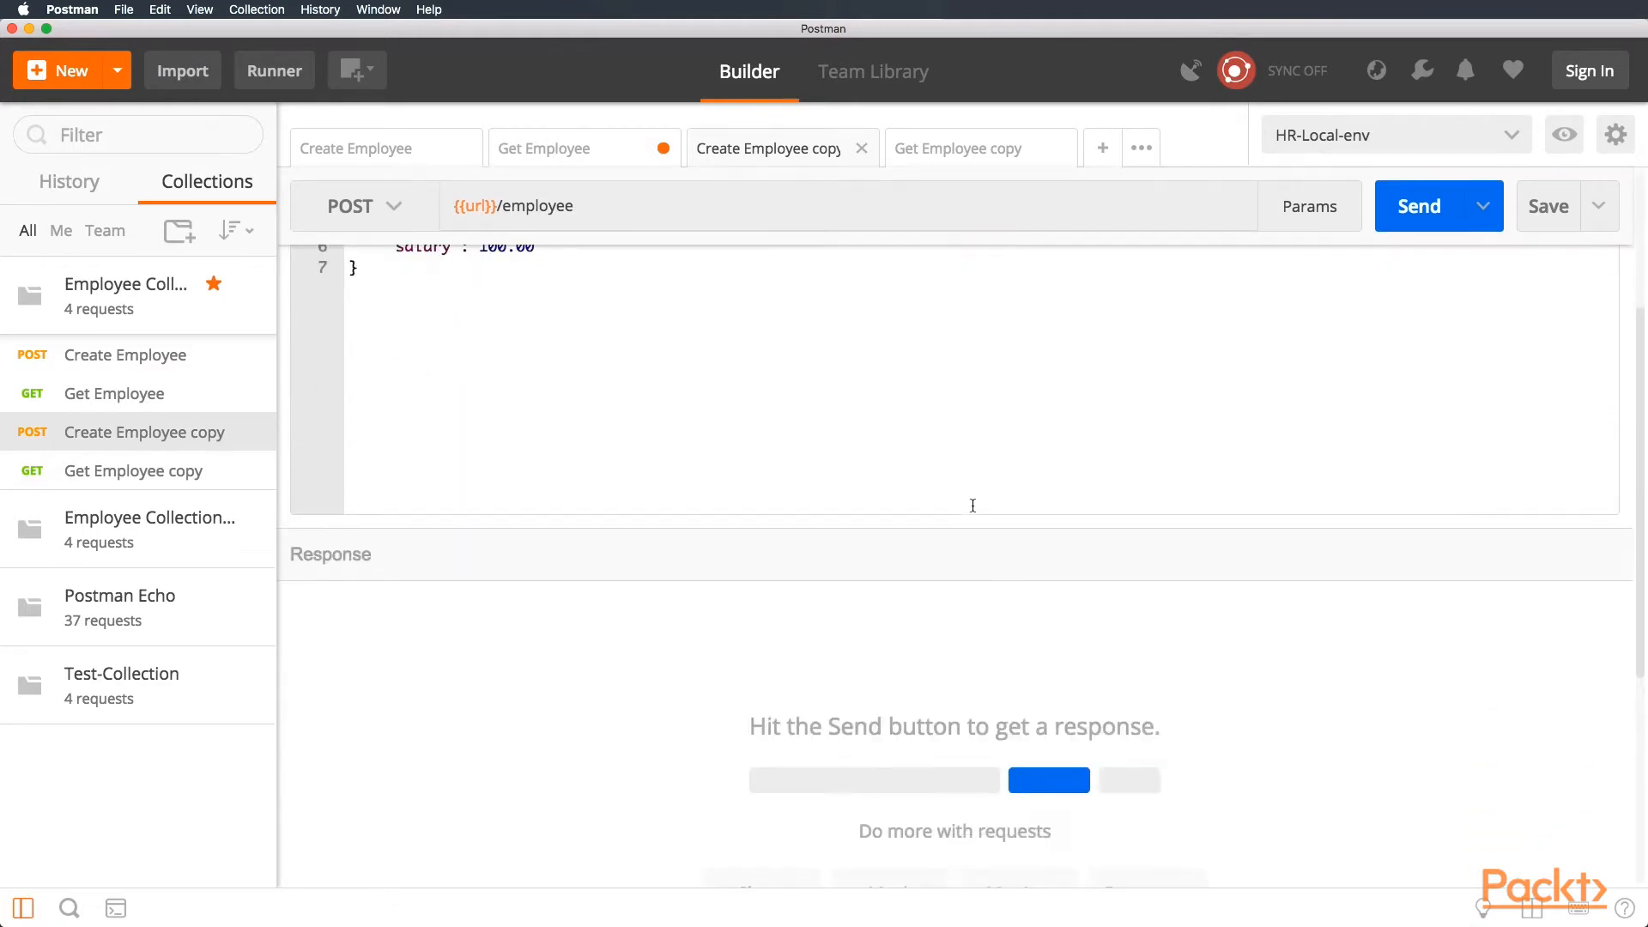
{"action": "left_click", "coordinate": [1417, 205]}
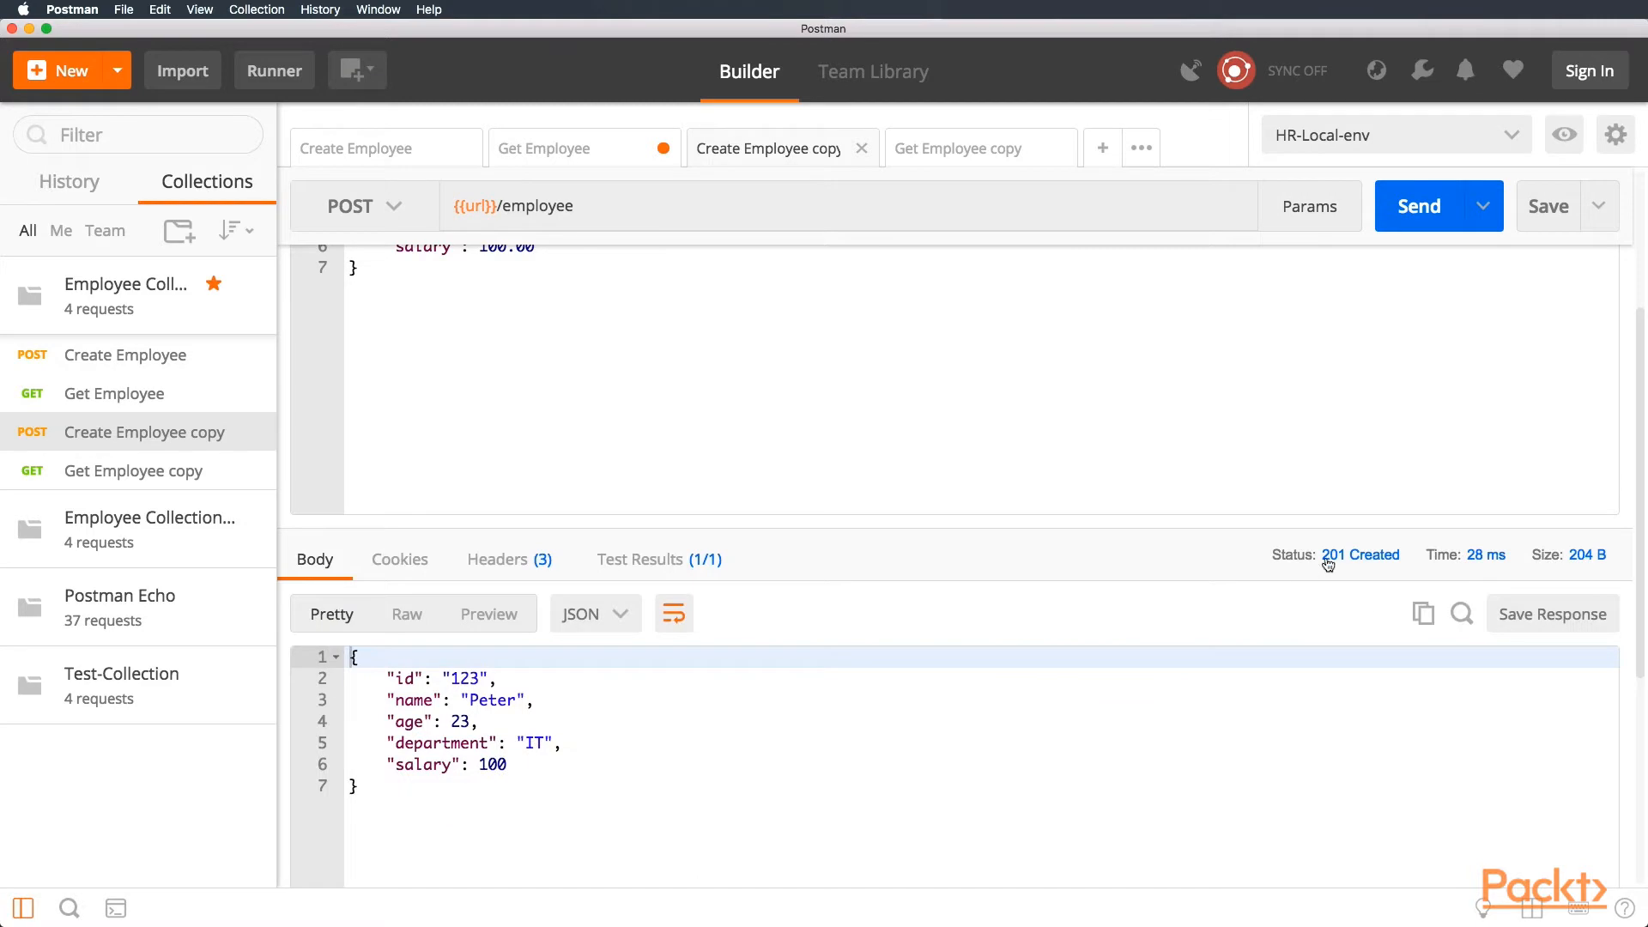
{"action": "mouse_move", "coordinate": [311, 447]}
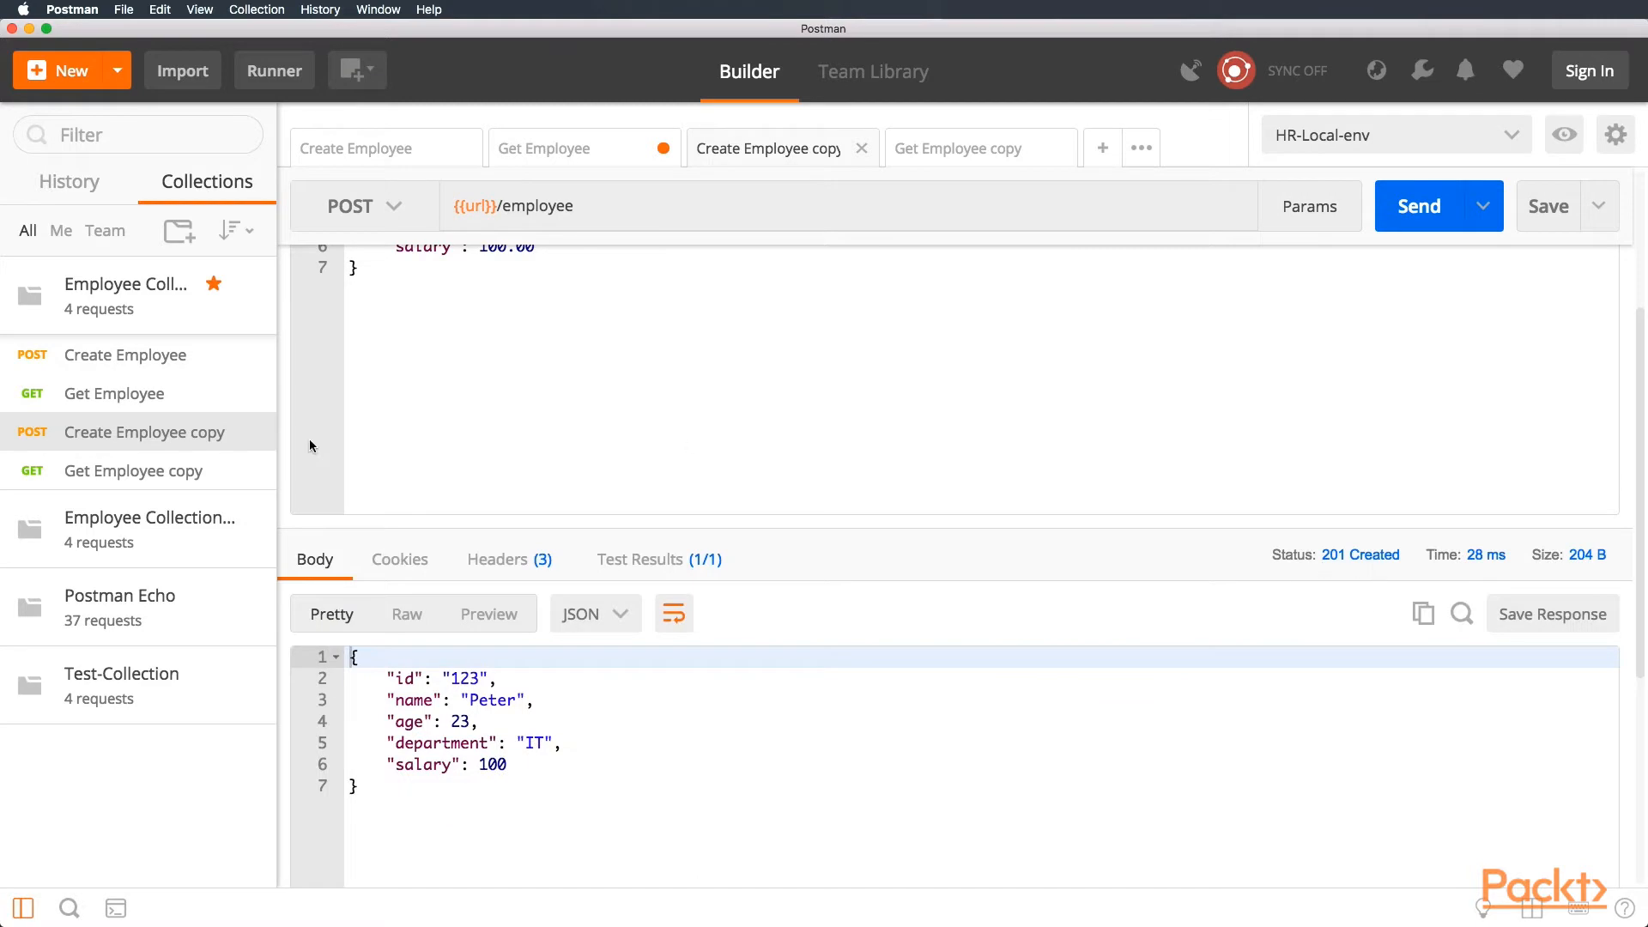
{"action": "left_click", "coordinate": [958, 148]}
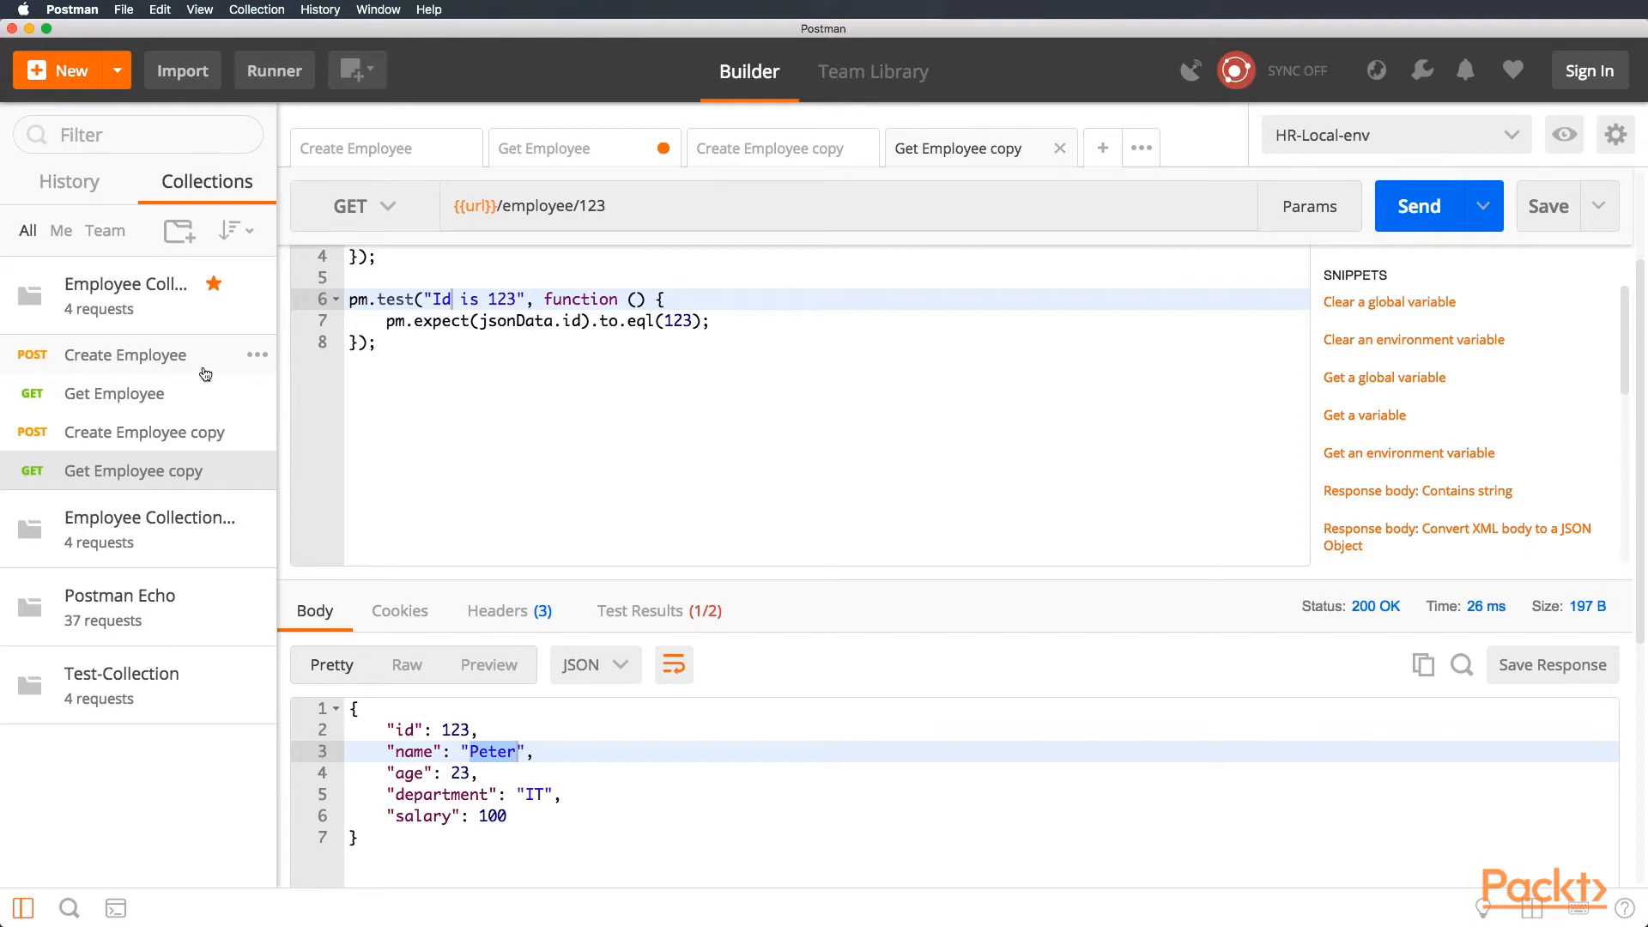
- Export Employee Collection as a Collection v2.1 JSON file and save it
{"action": "left_click", "coordinate": [126, 283]}
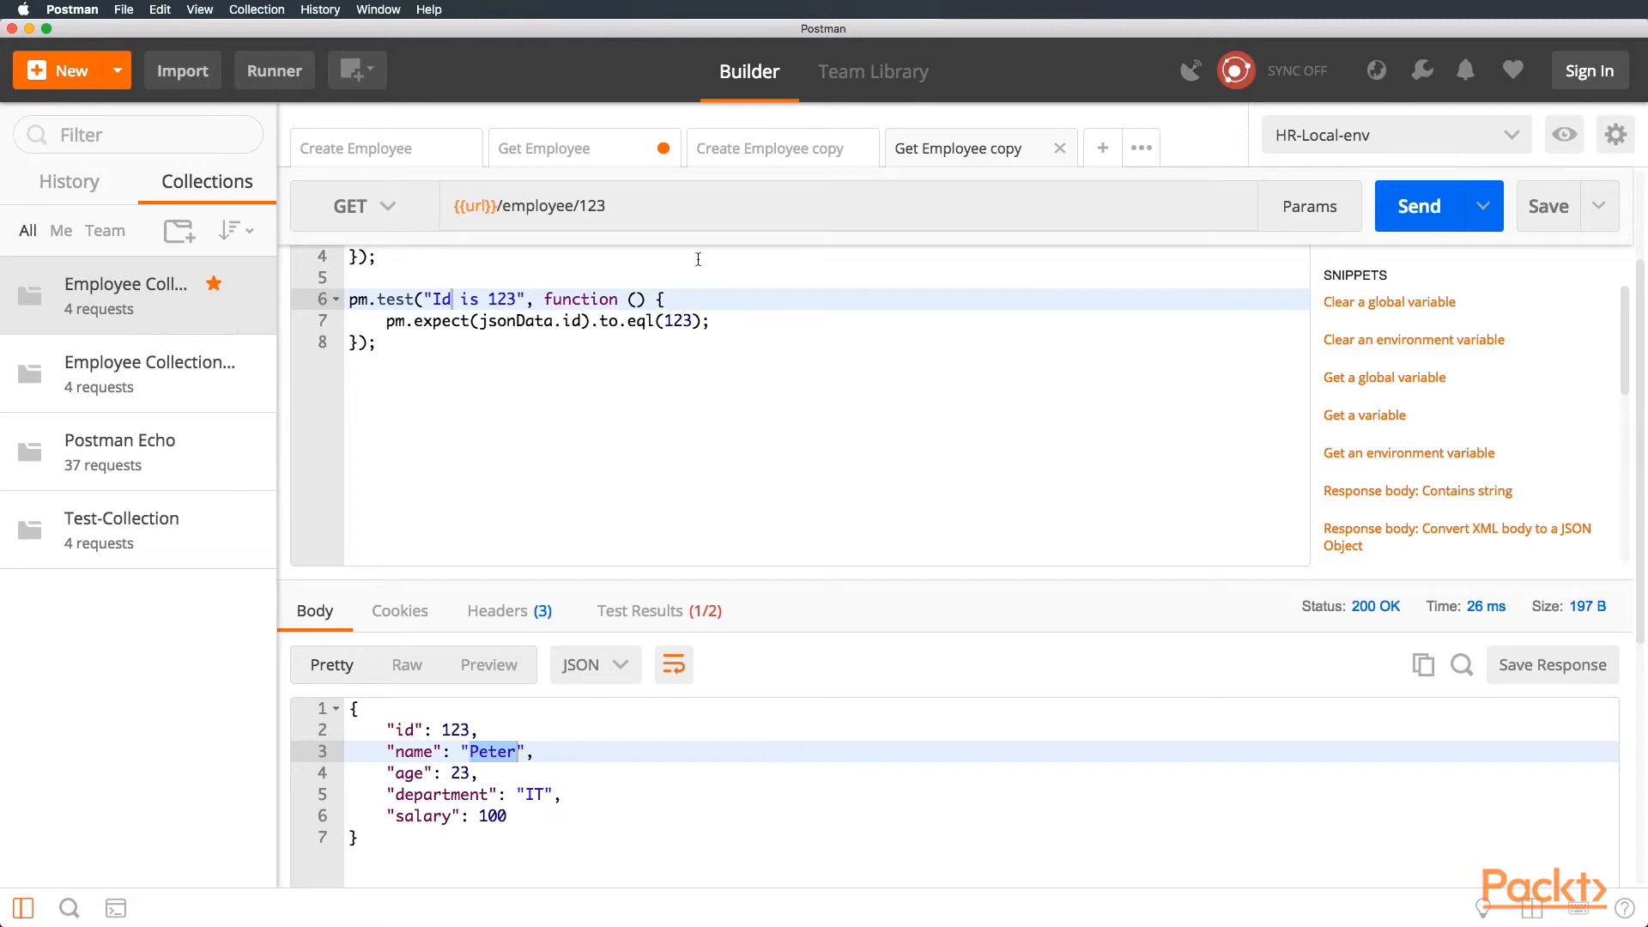
{"action": "left_click", "coordinate": [255, 317]}
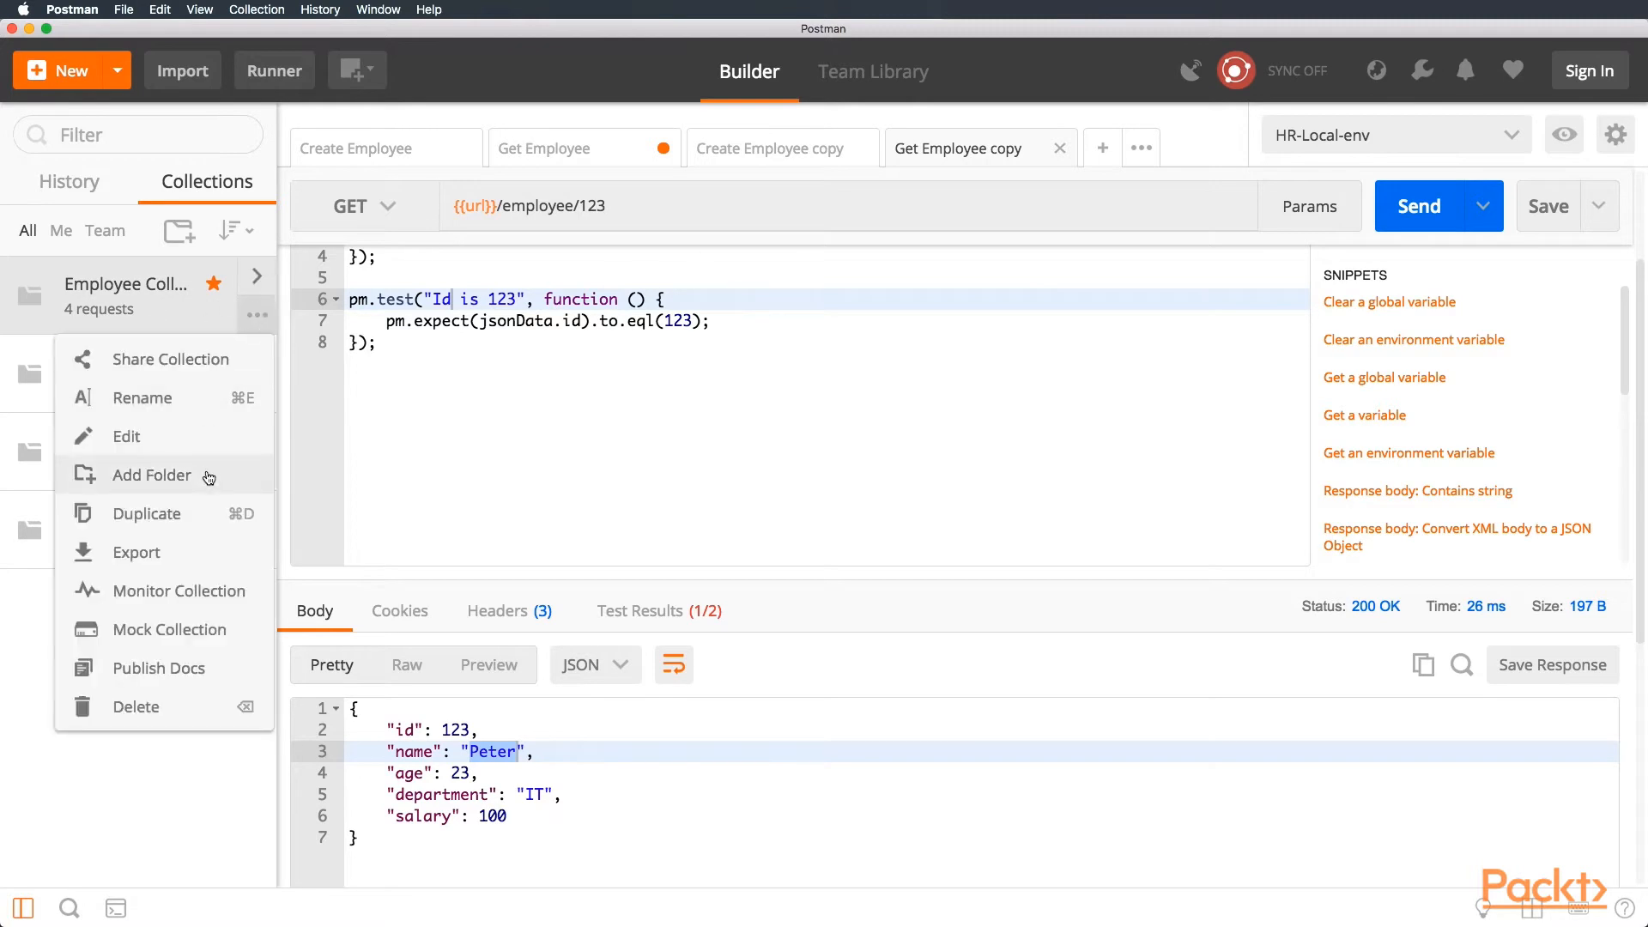
{"action": "left_click", "coordinate": [136, 551]}
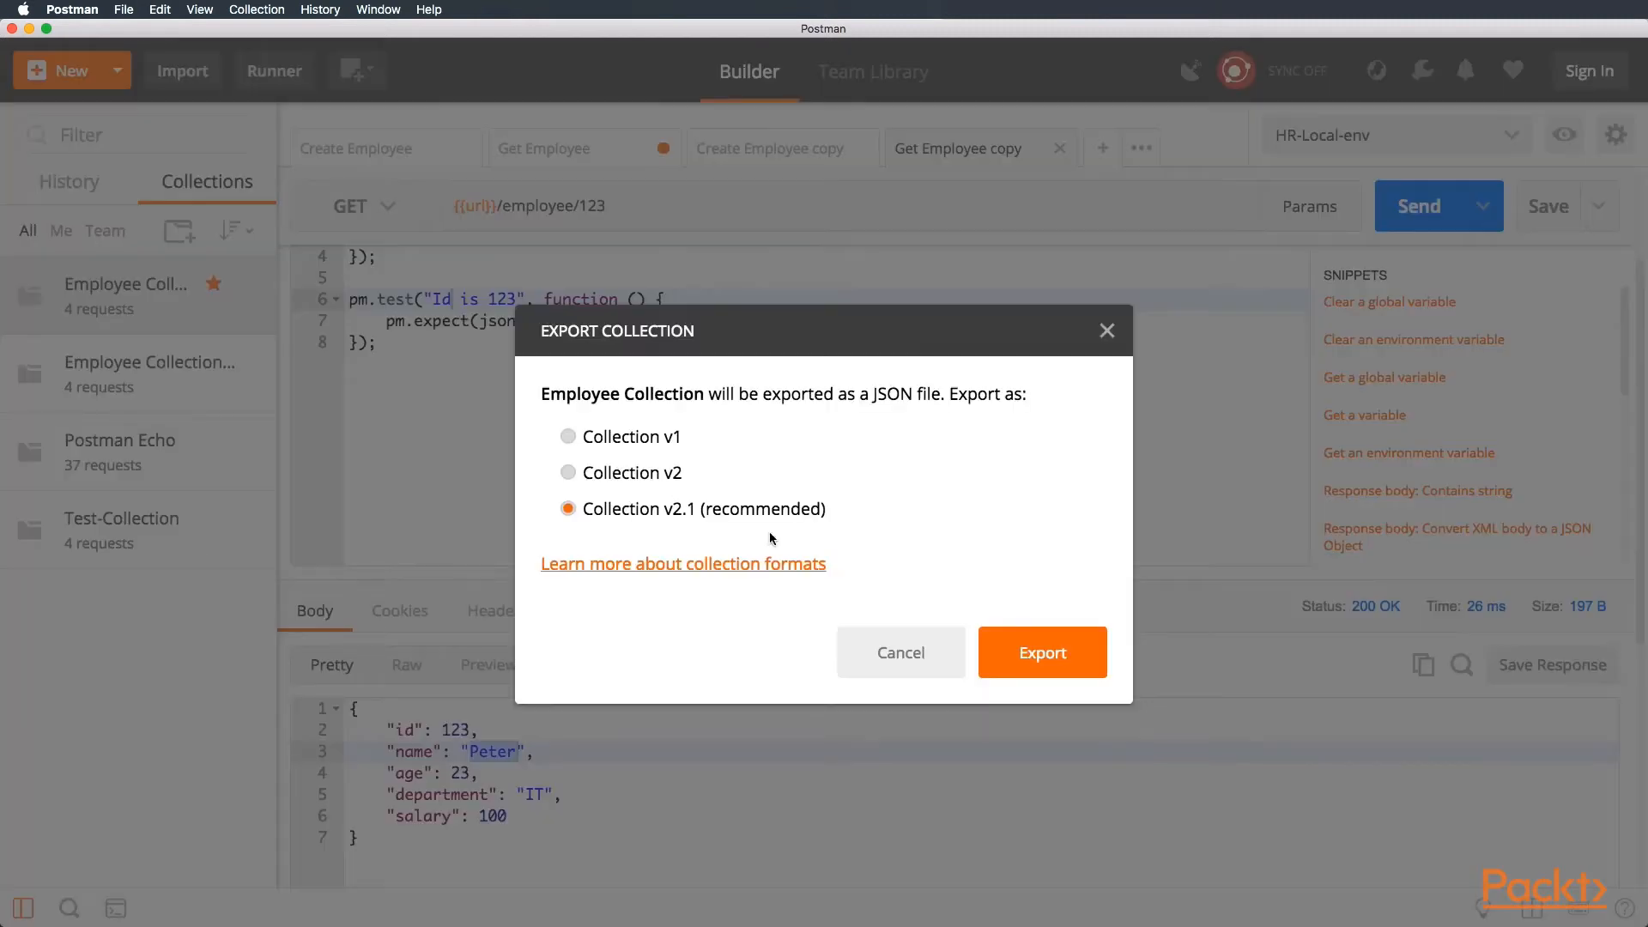
{"action": "left_click", "coordinate": [1042, 652]}
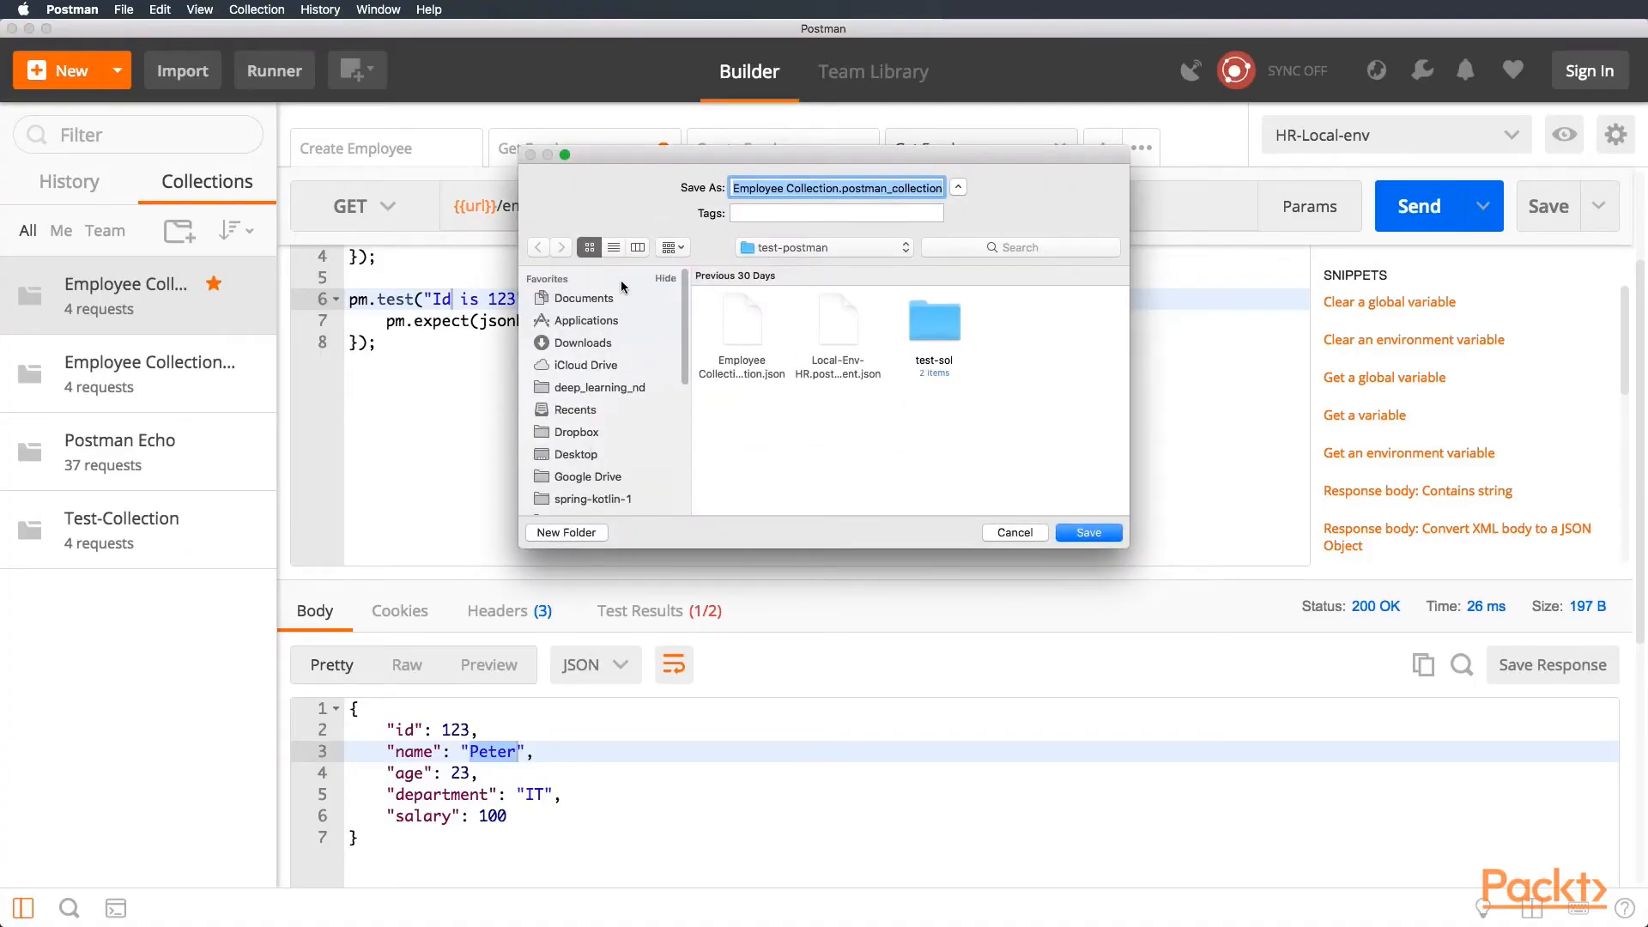
{"action": "double_click", "coordinate": [930, 321]}
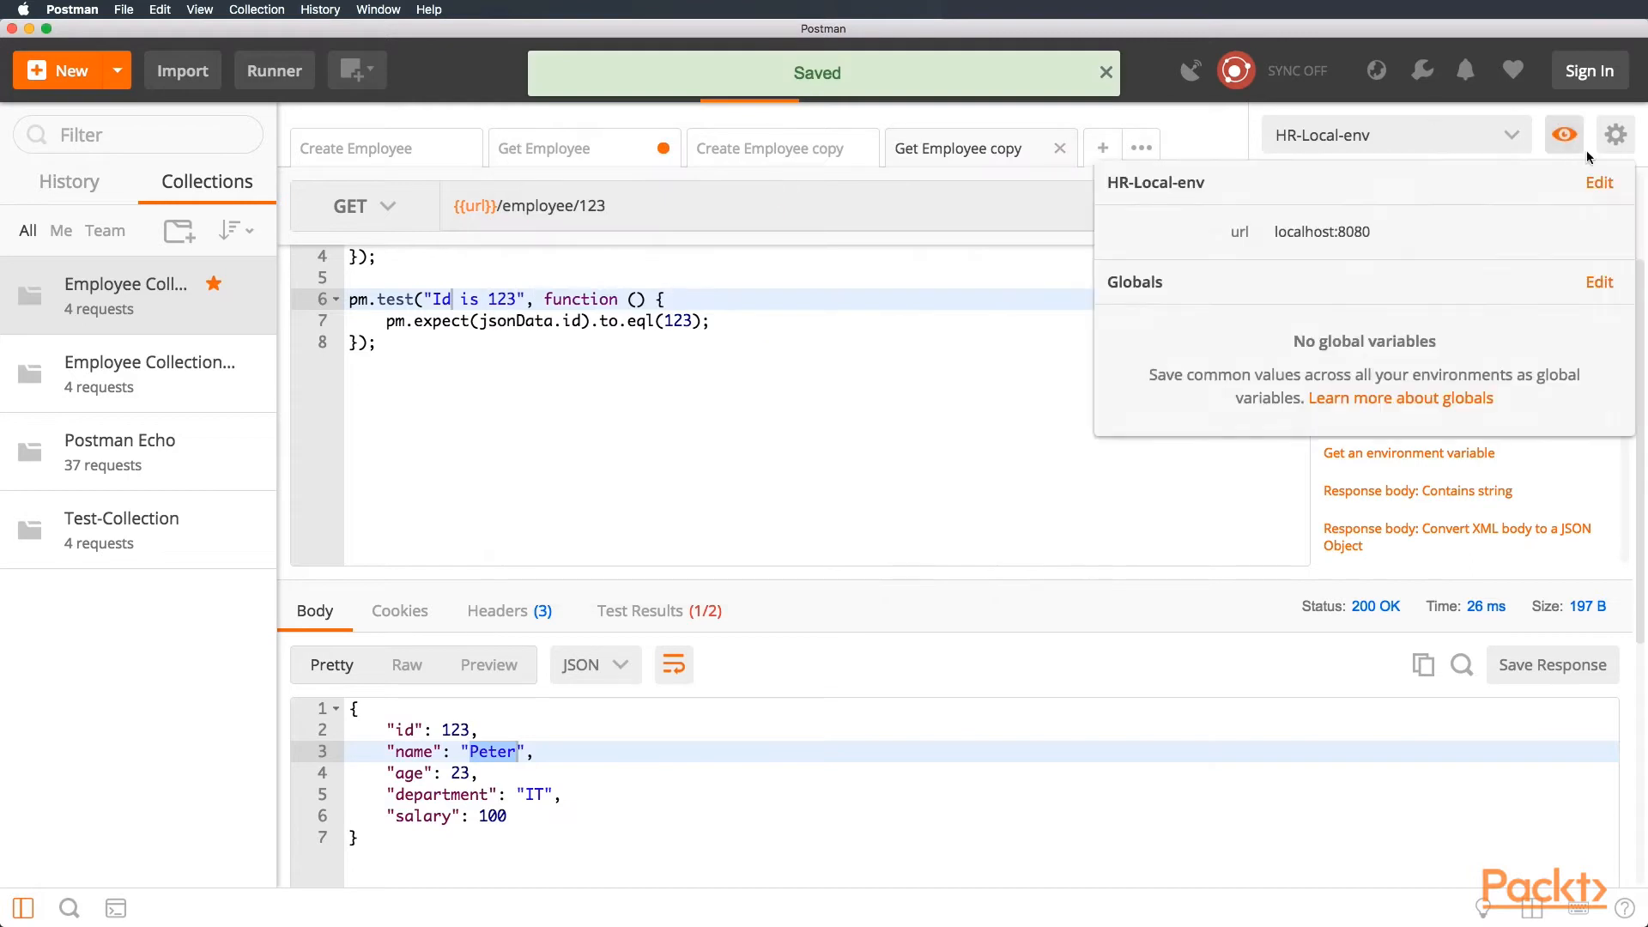
- Download HR-Local-env from Manage Environments as a JSON file into the newman folder
{"action": "left_click", "coordinate": [1616, 134]}
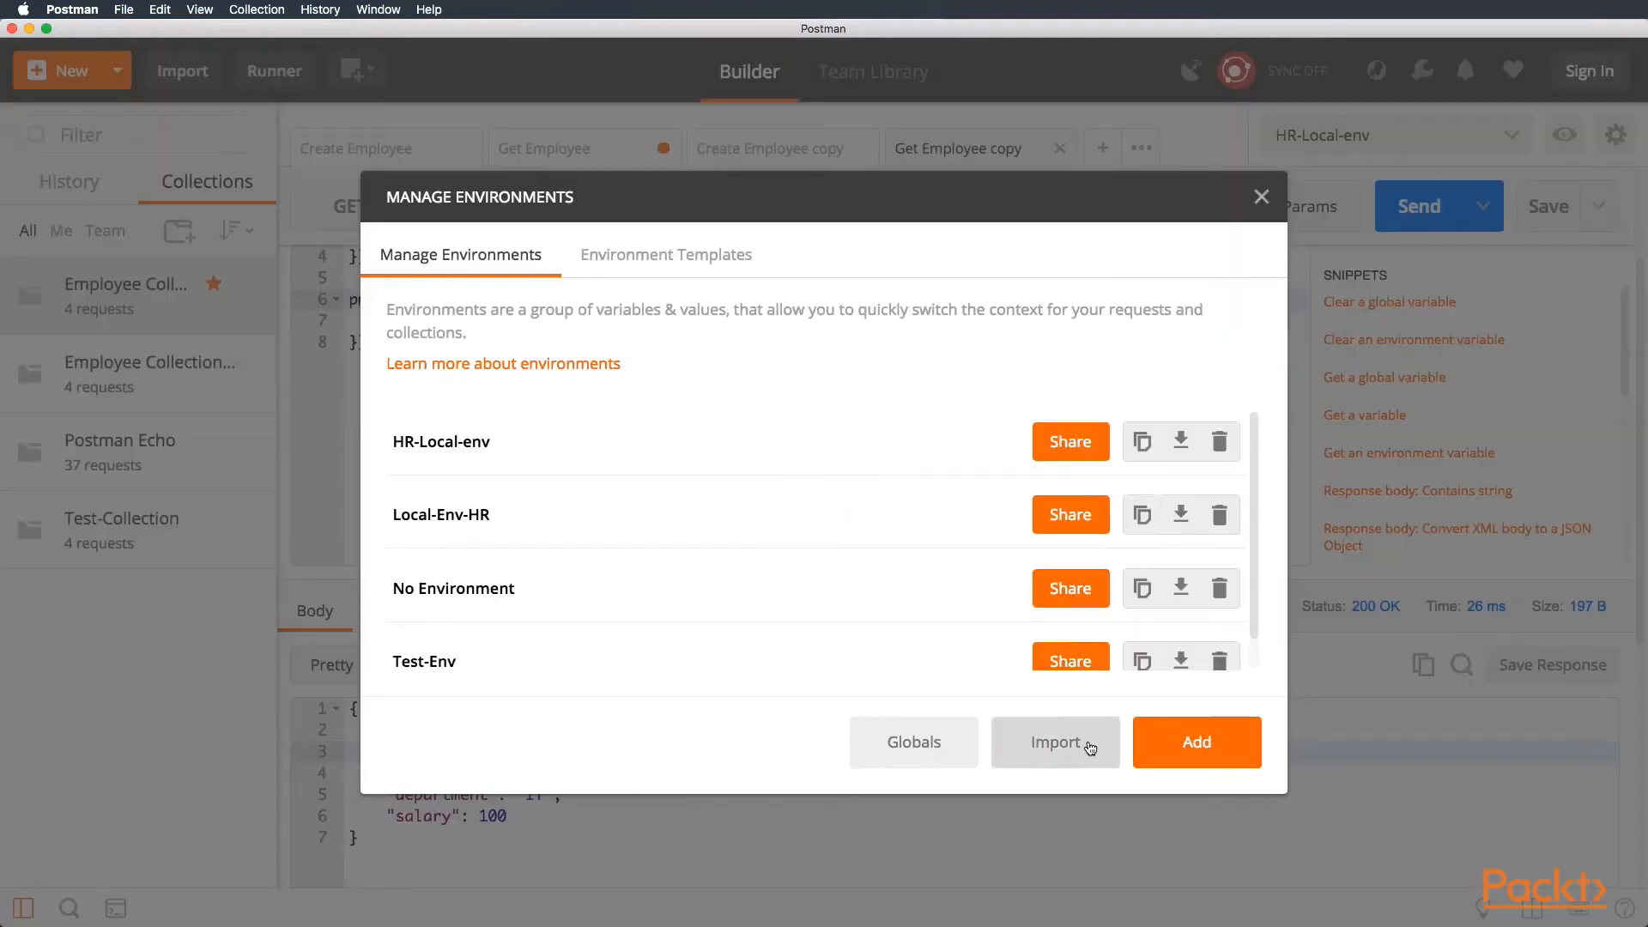
{"action": "left_click", "coordinate": [1181, 441]}
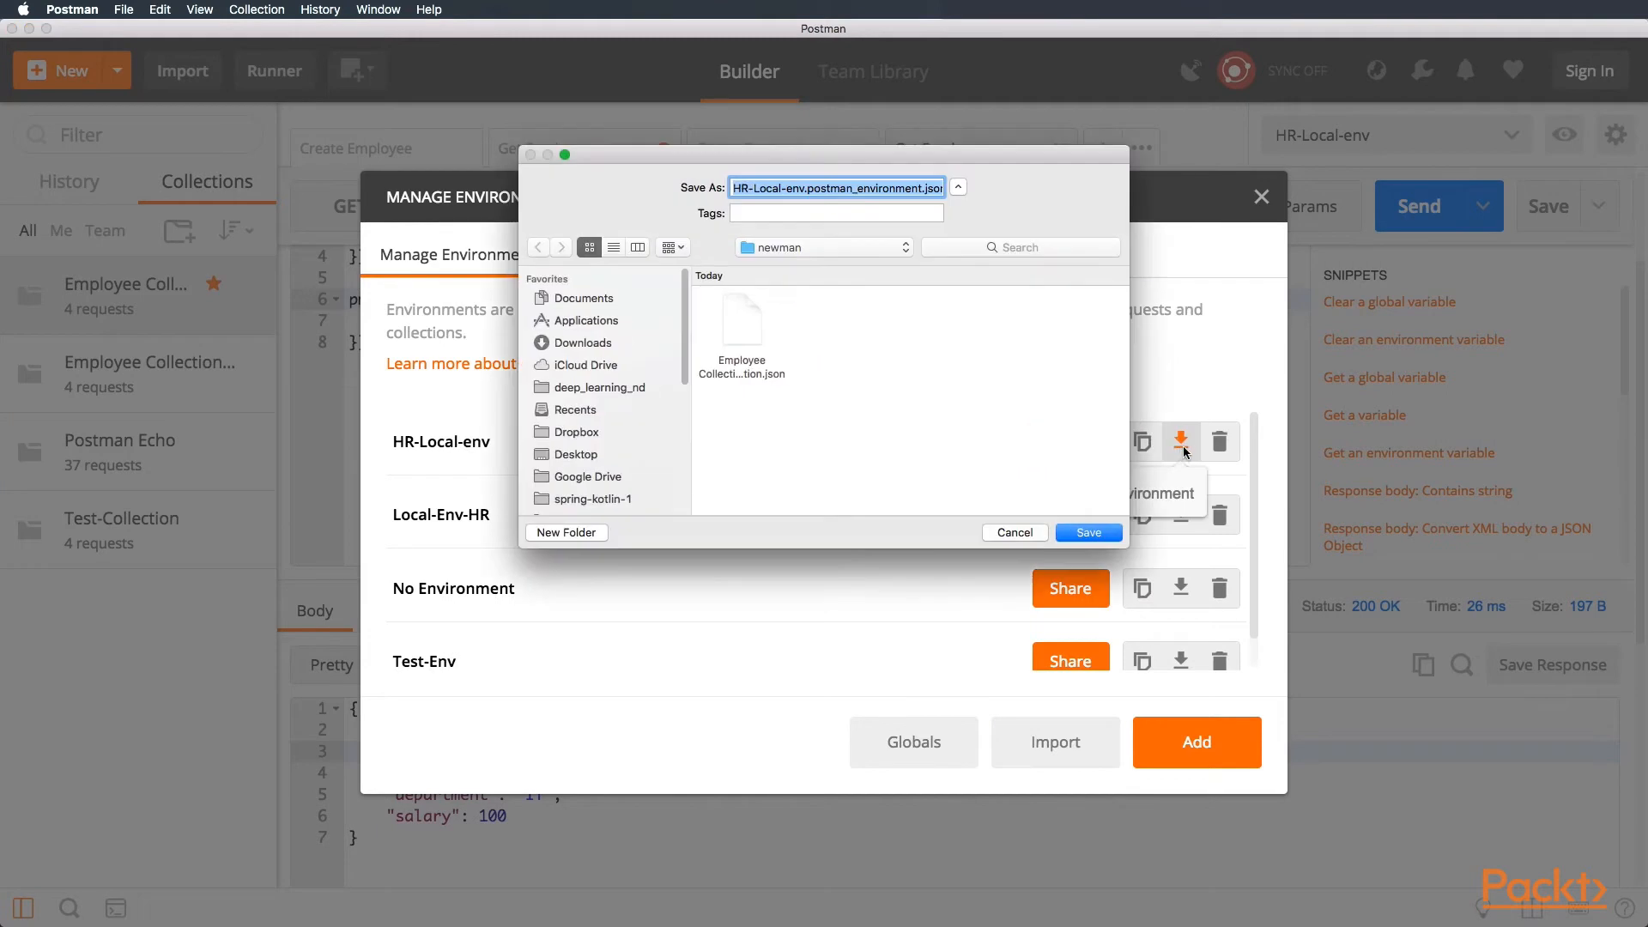
{"action": "left_click", "coordinate": [1088, 532]}
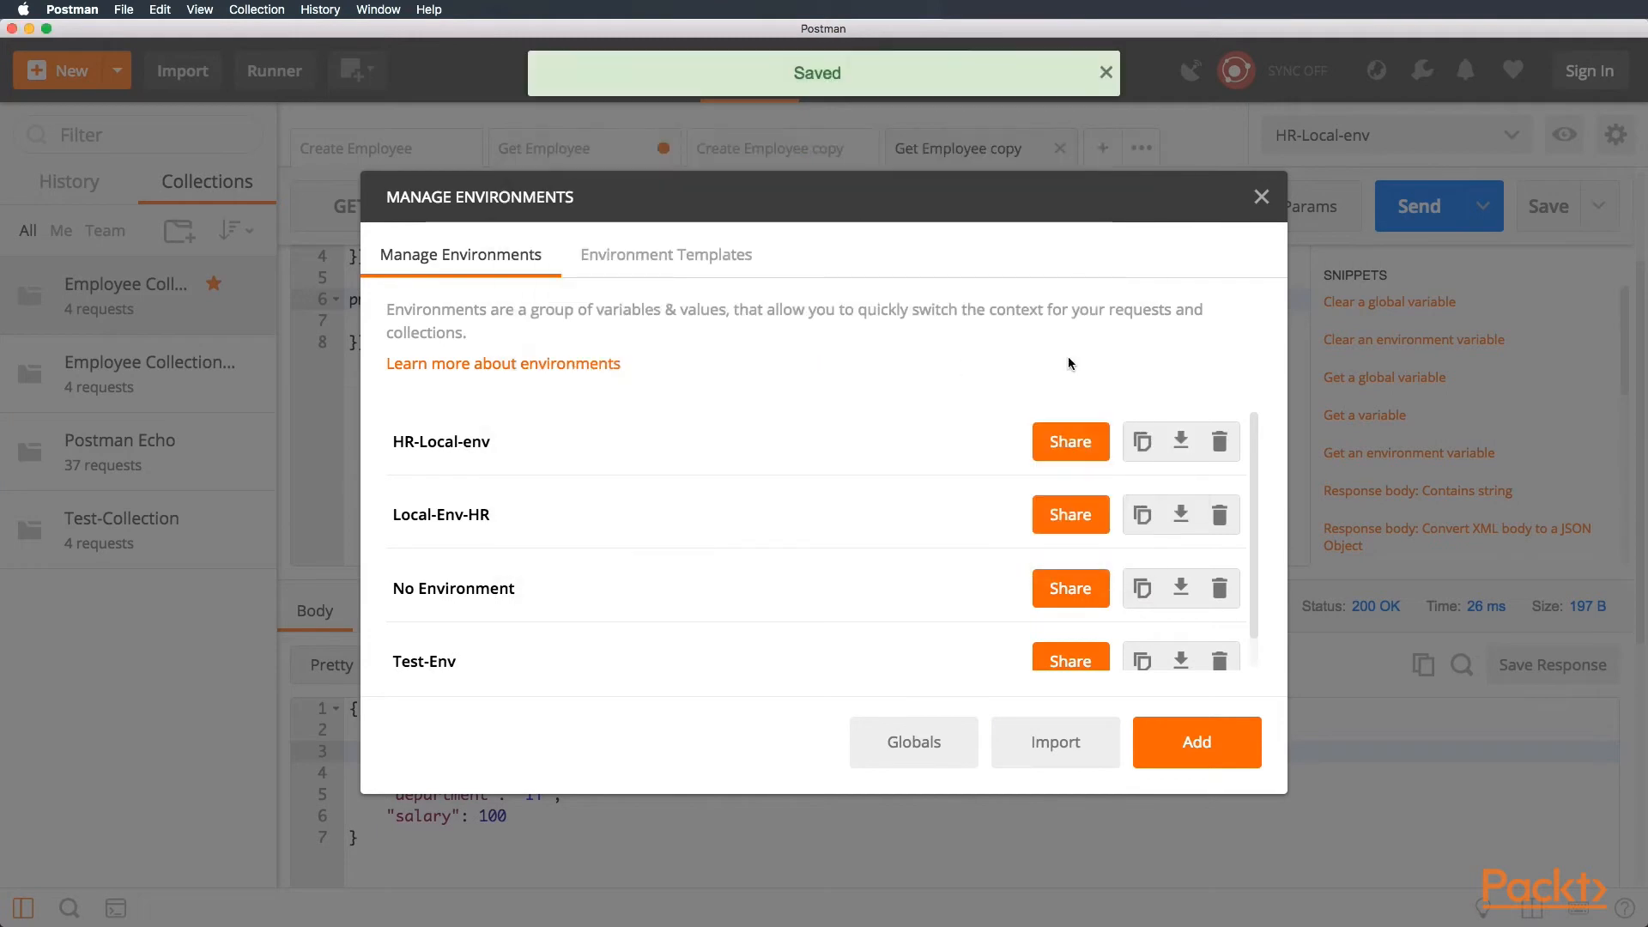
{"action": "left_click", "coordinate": [1260, 195]}
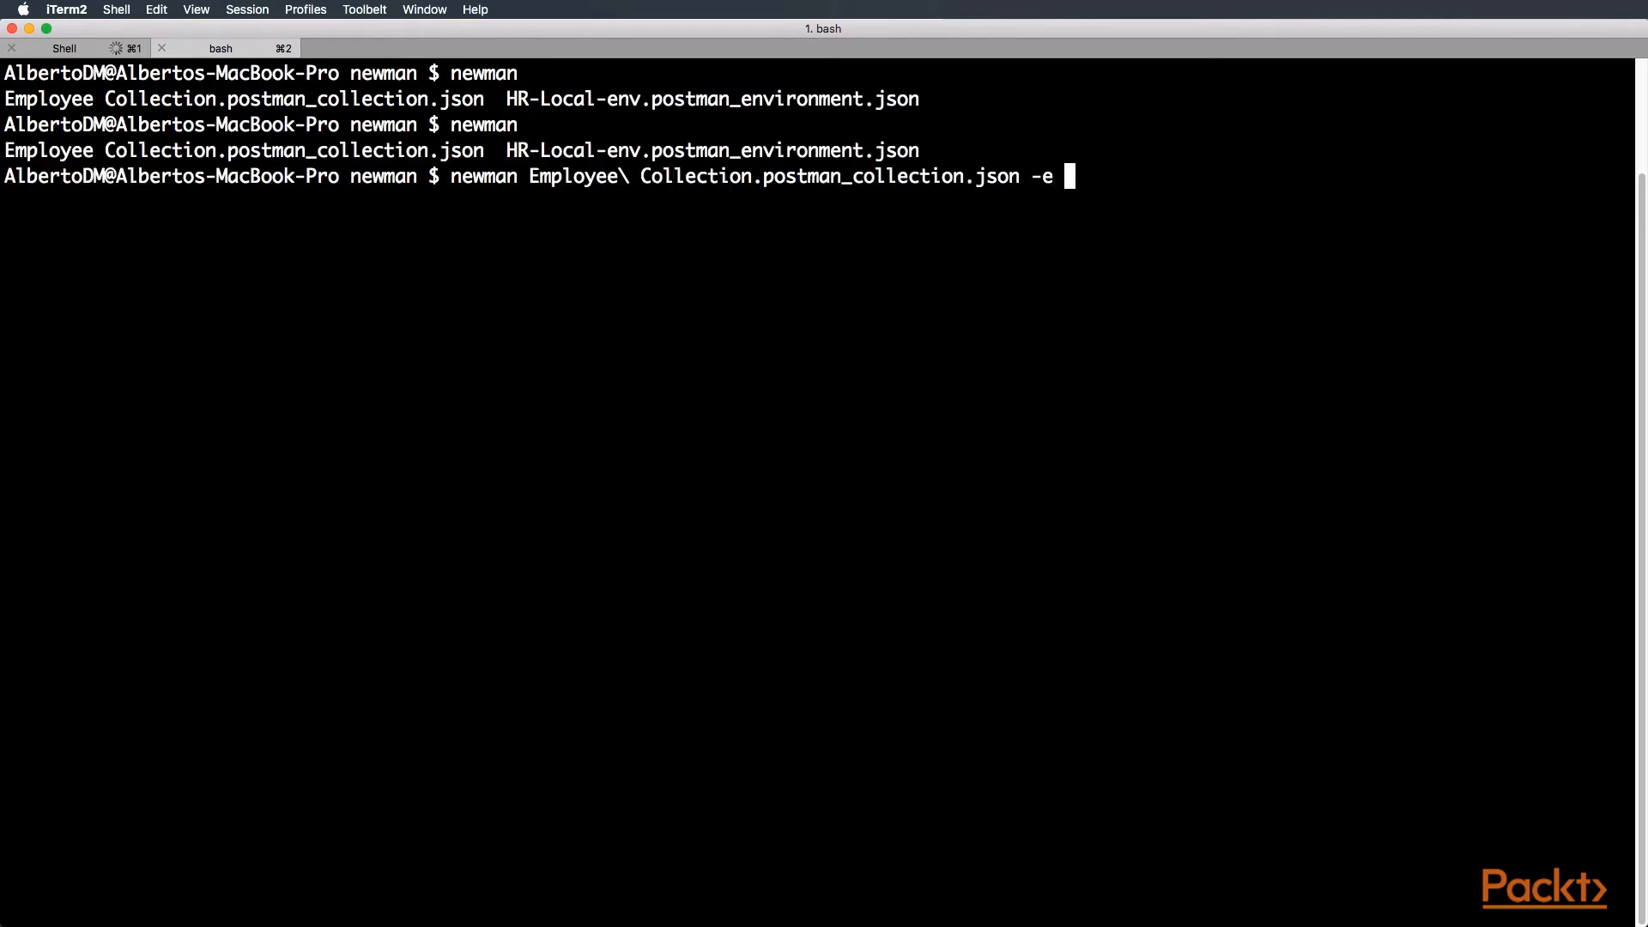
- Run newman on Employee Collection.postman_collection.json with -e HR-Local-env.postman_environment.json, adding the run subcommand
{"action": "type", "text": "HR-Local-env.postman_environment.json"}
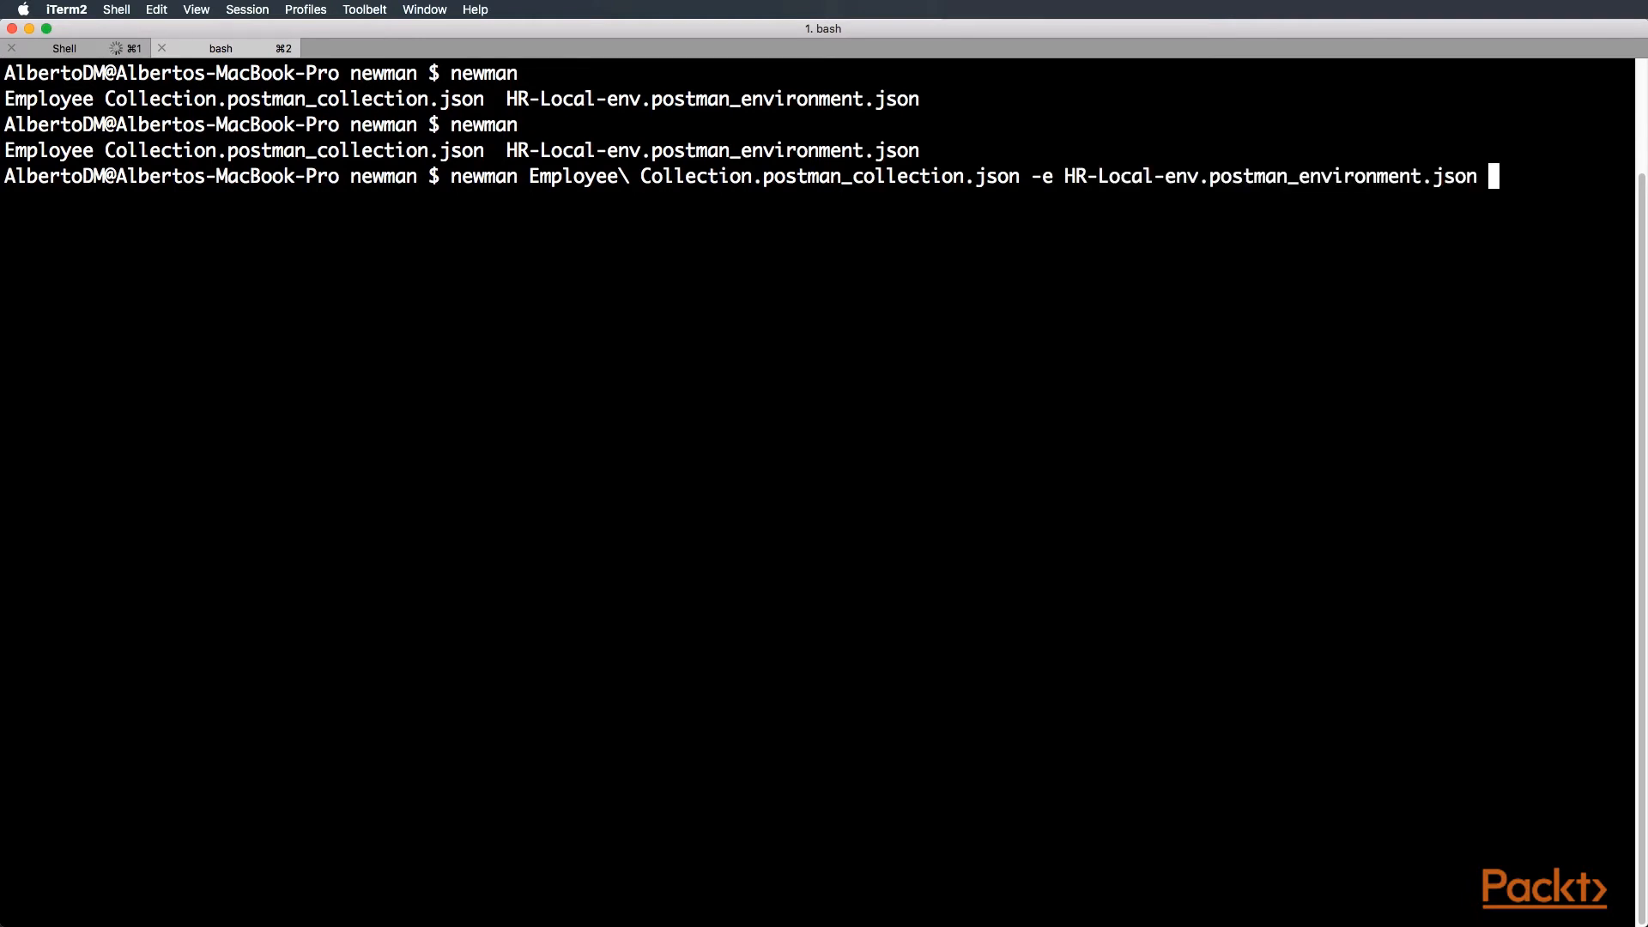
{"action": "key", "text": "enter"}
{"action": "type", "text": "newman run Employee\\ Collection.postman_collection.json -e HR-Local-env.postman_environment.json"}
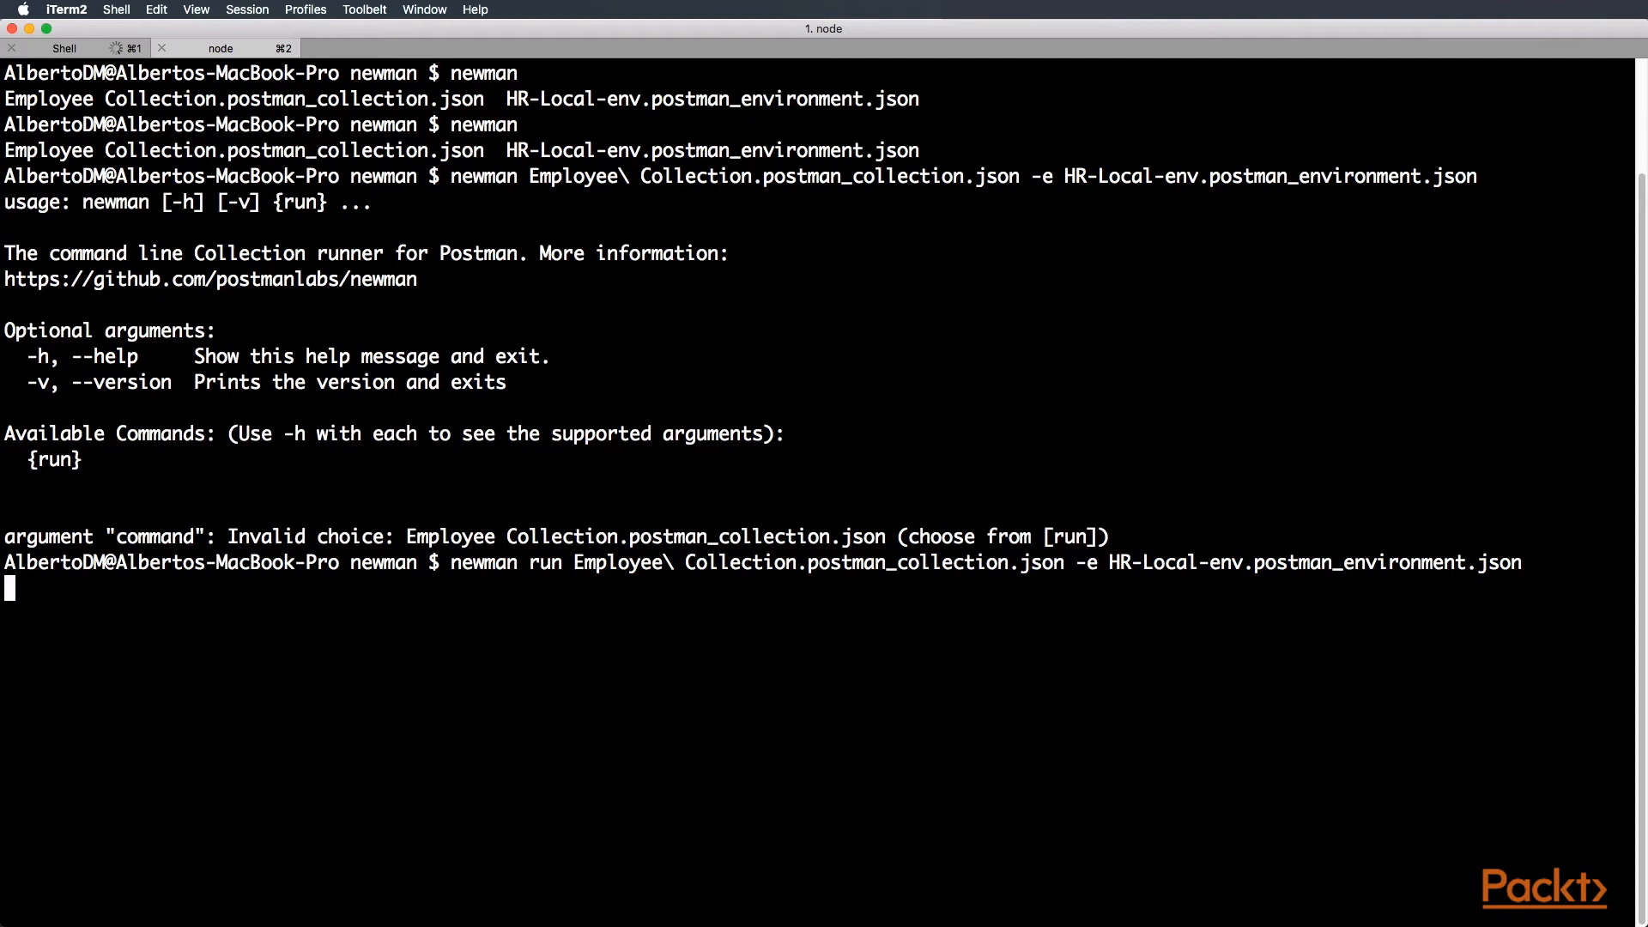
{"action": "key", "text": "enter"}
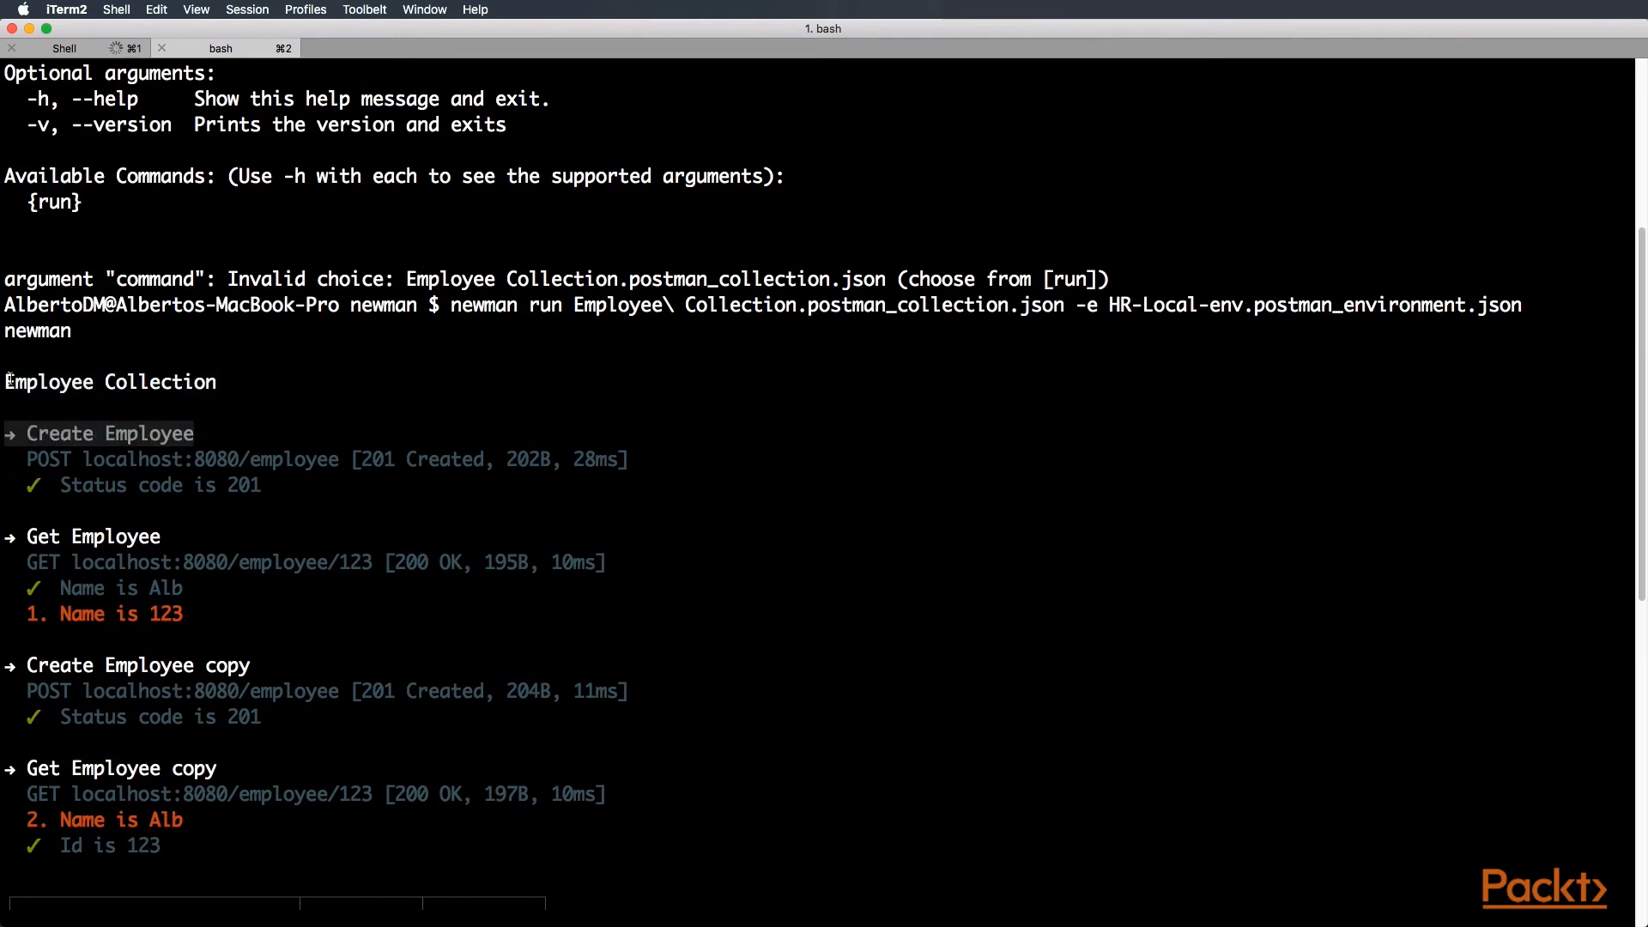
- Scroll the newman output to read 4 requests, 6 assertions, 2 failures: 'Alb' vs 123 and 'Peter' vs 'Alb'
{"action": "scroll", "scroll_direction": "down", "scroll_amount": 3}
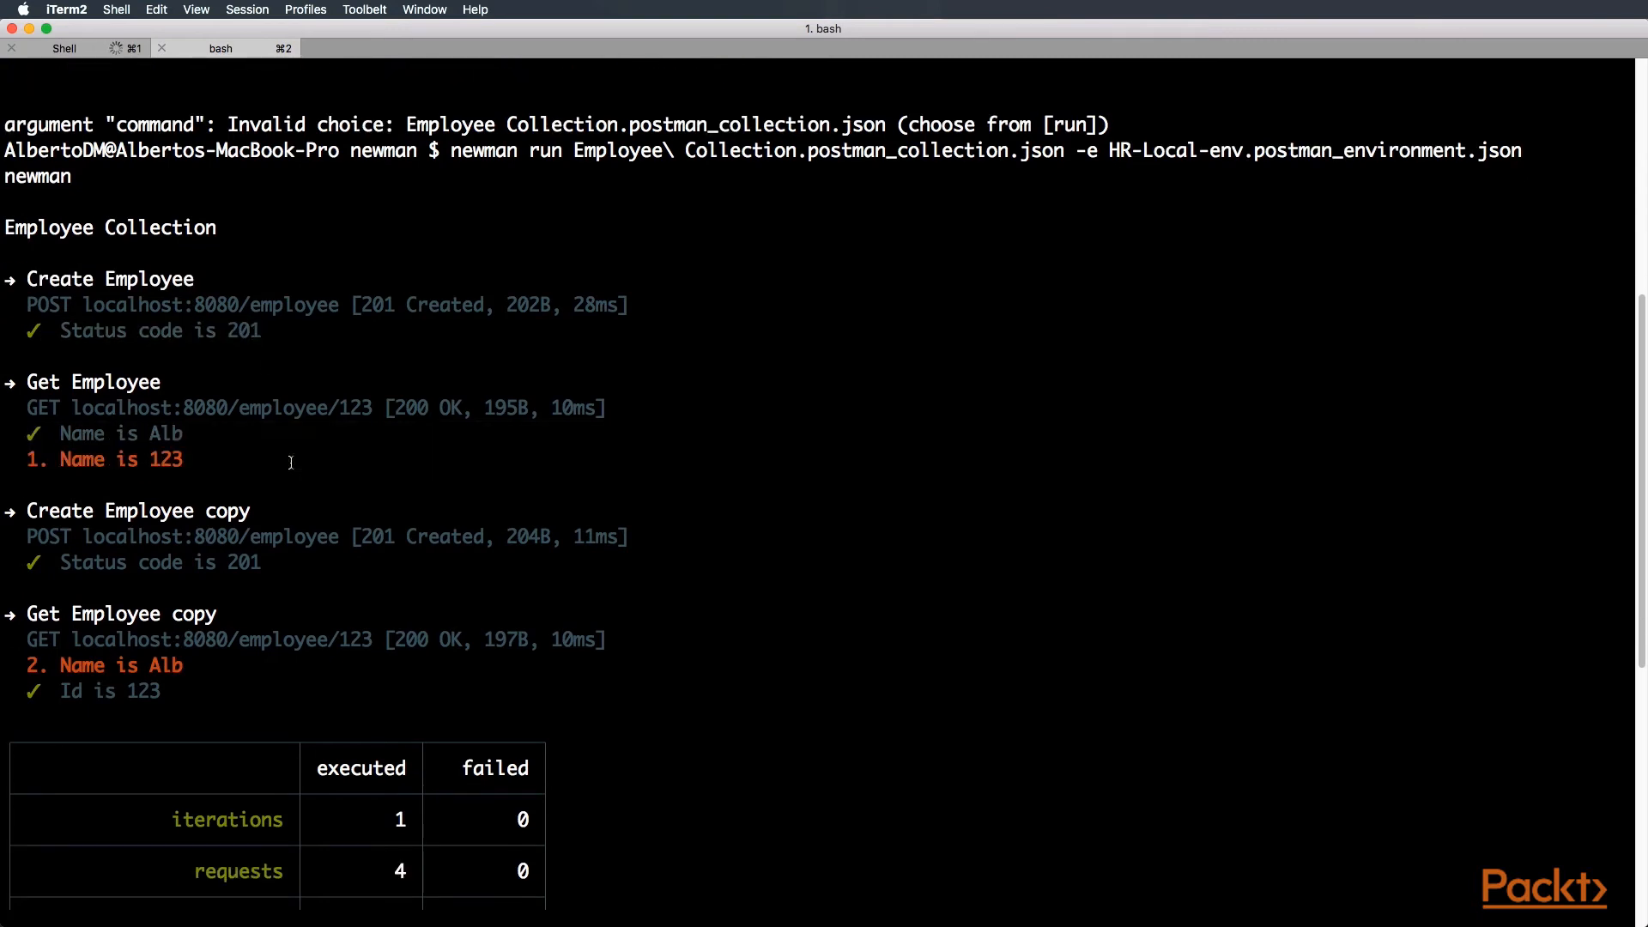
{"action": "scroll", "scroll_direction": "down", "scroll_amount": 3}
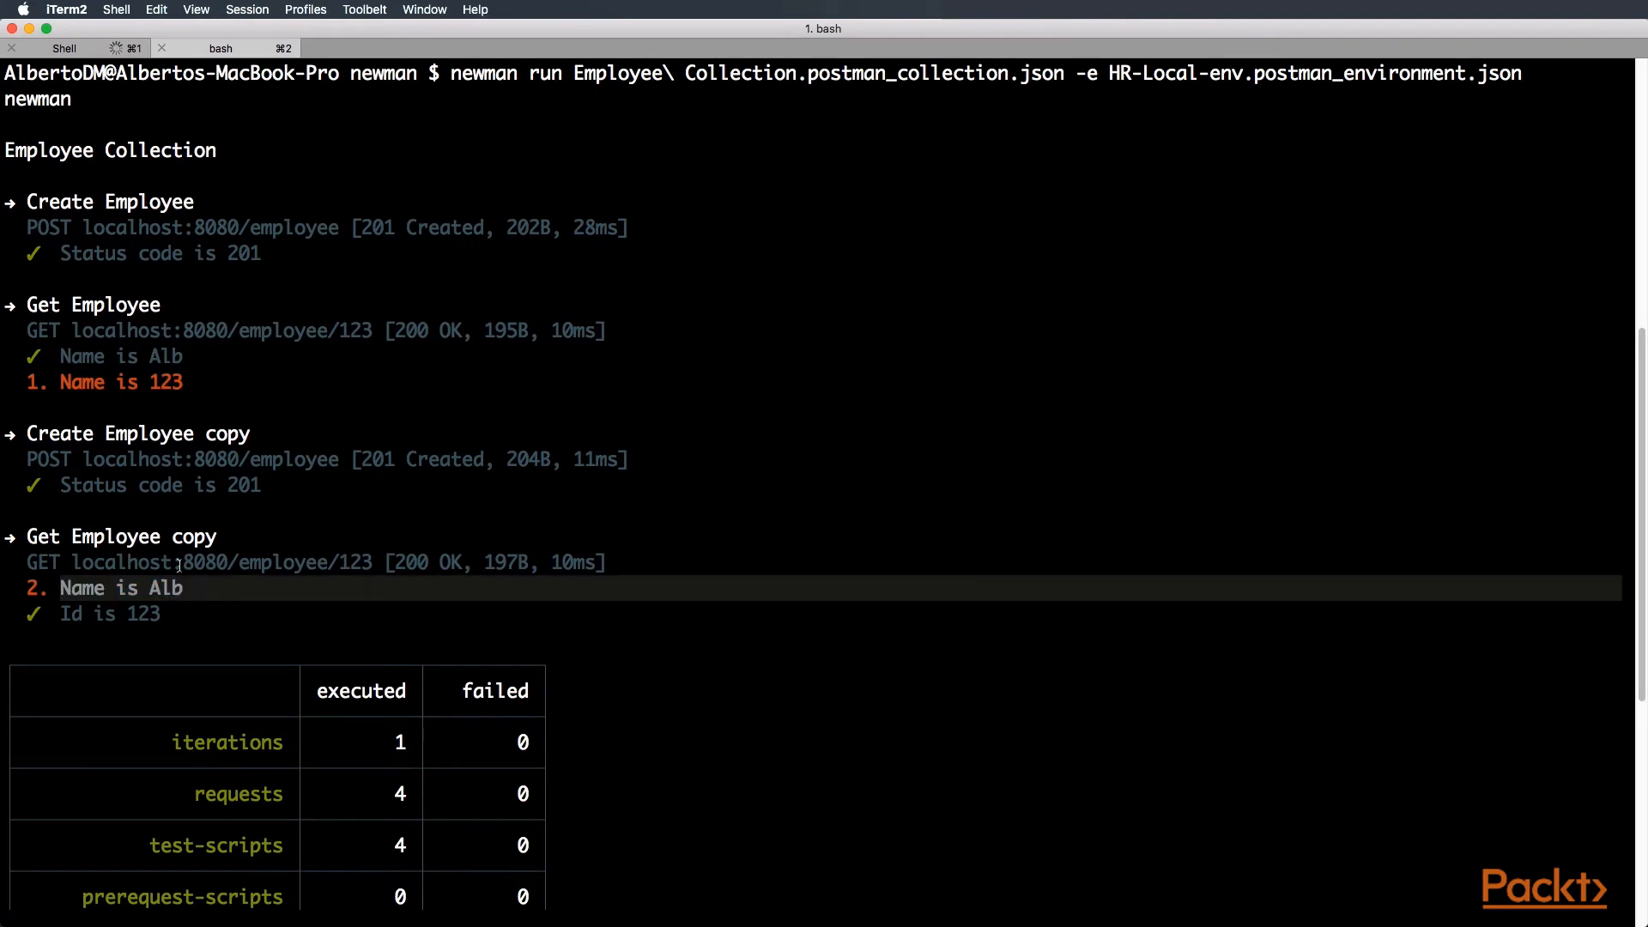
{"action": "scroll", "scroll_direction": "down", "scroll_amount": 3}
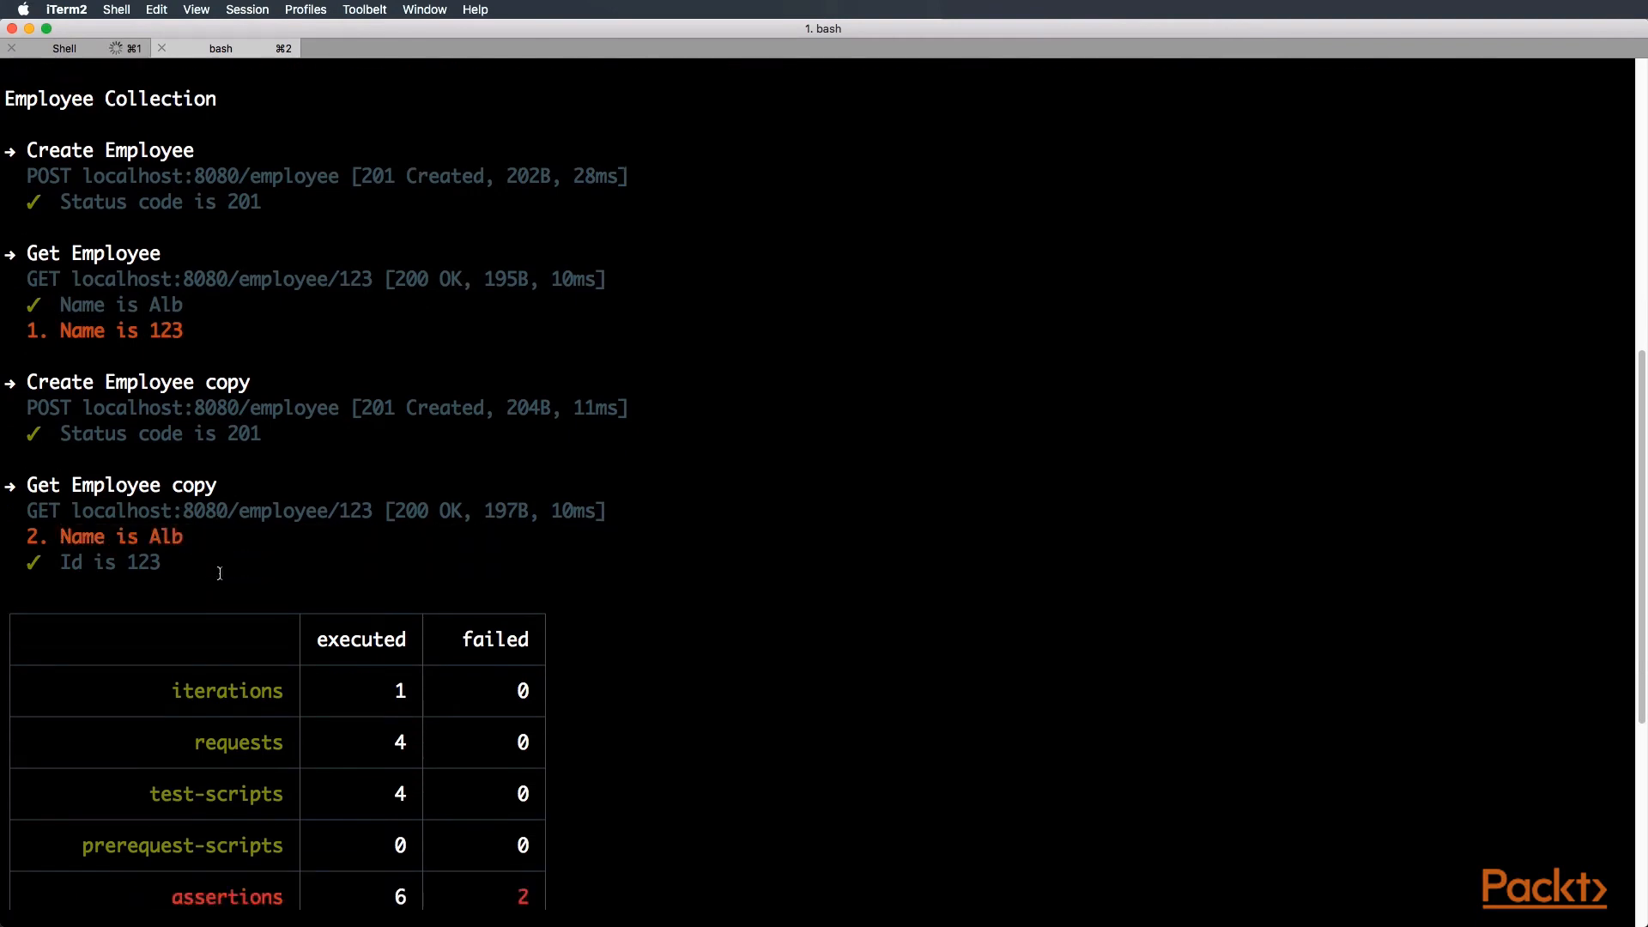
{"action": "scroll", "scroll_direction": "down", "scroll_amount": 3}
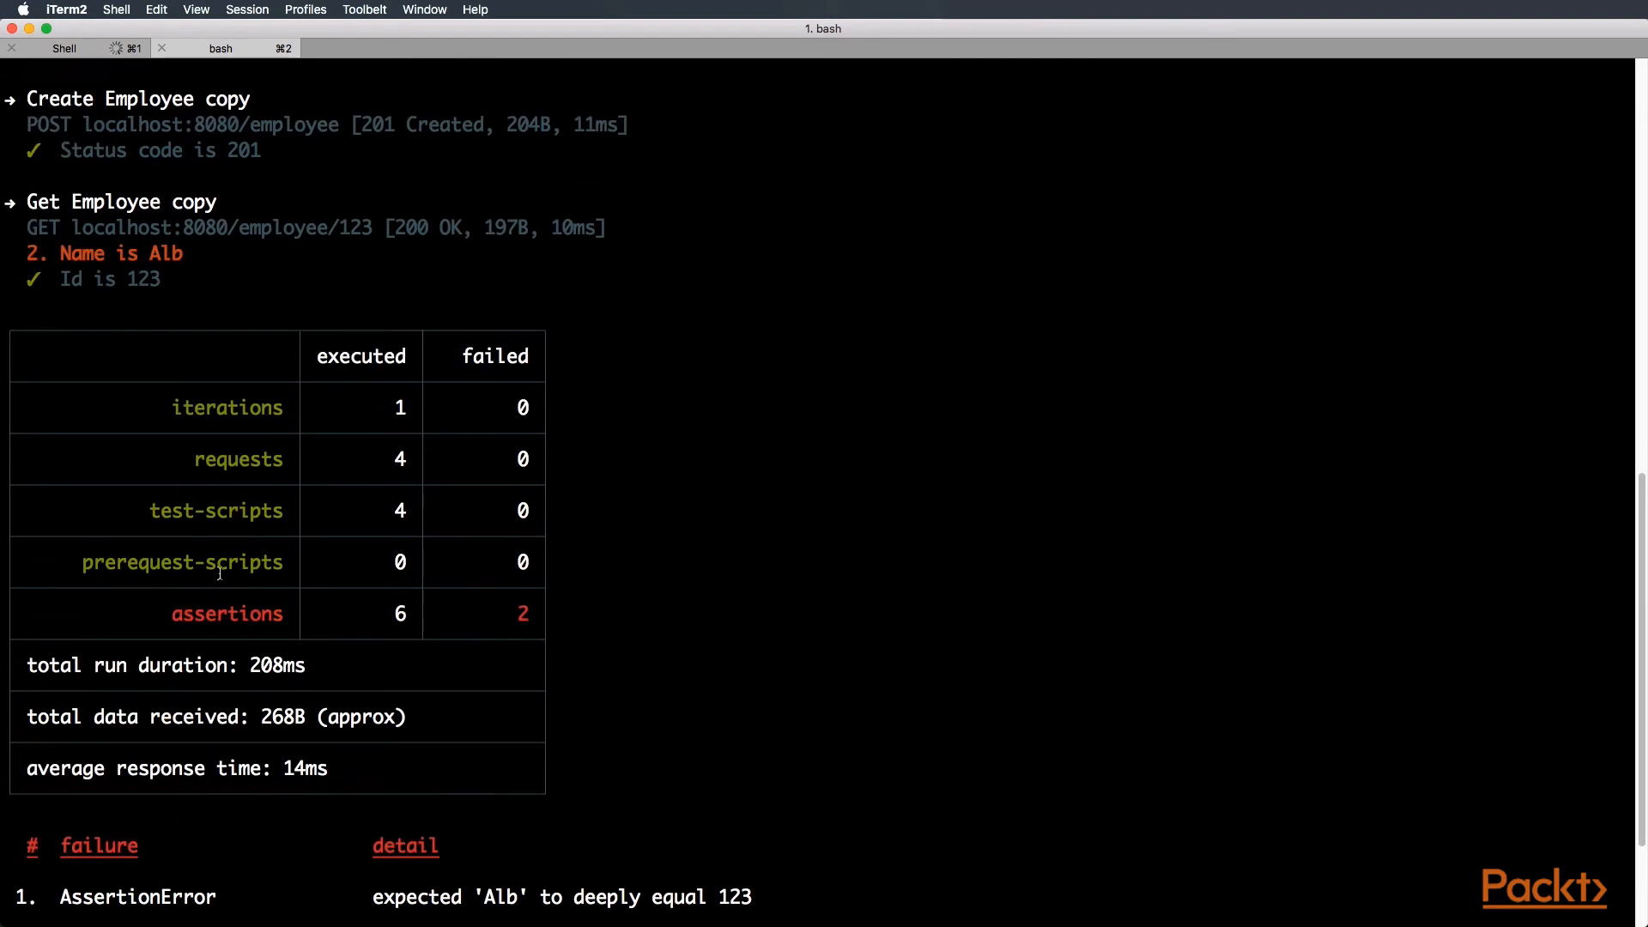
{"action": "mouse_move", "coordinate": [395, 396]}
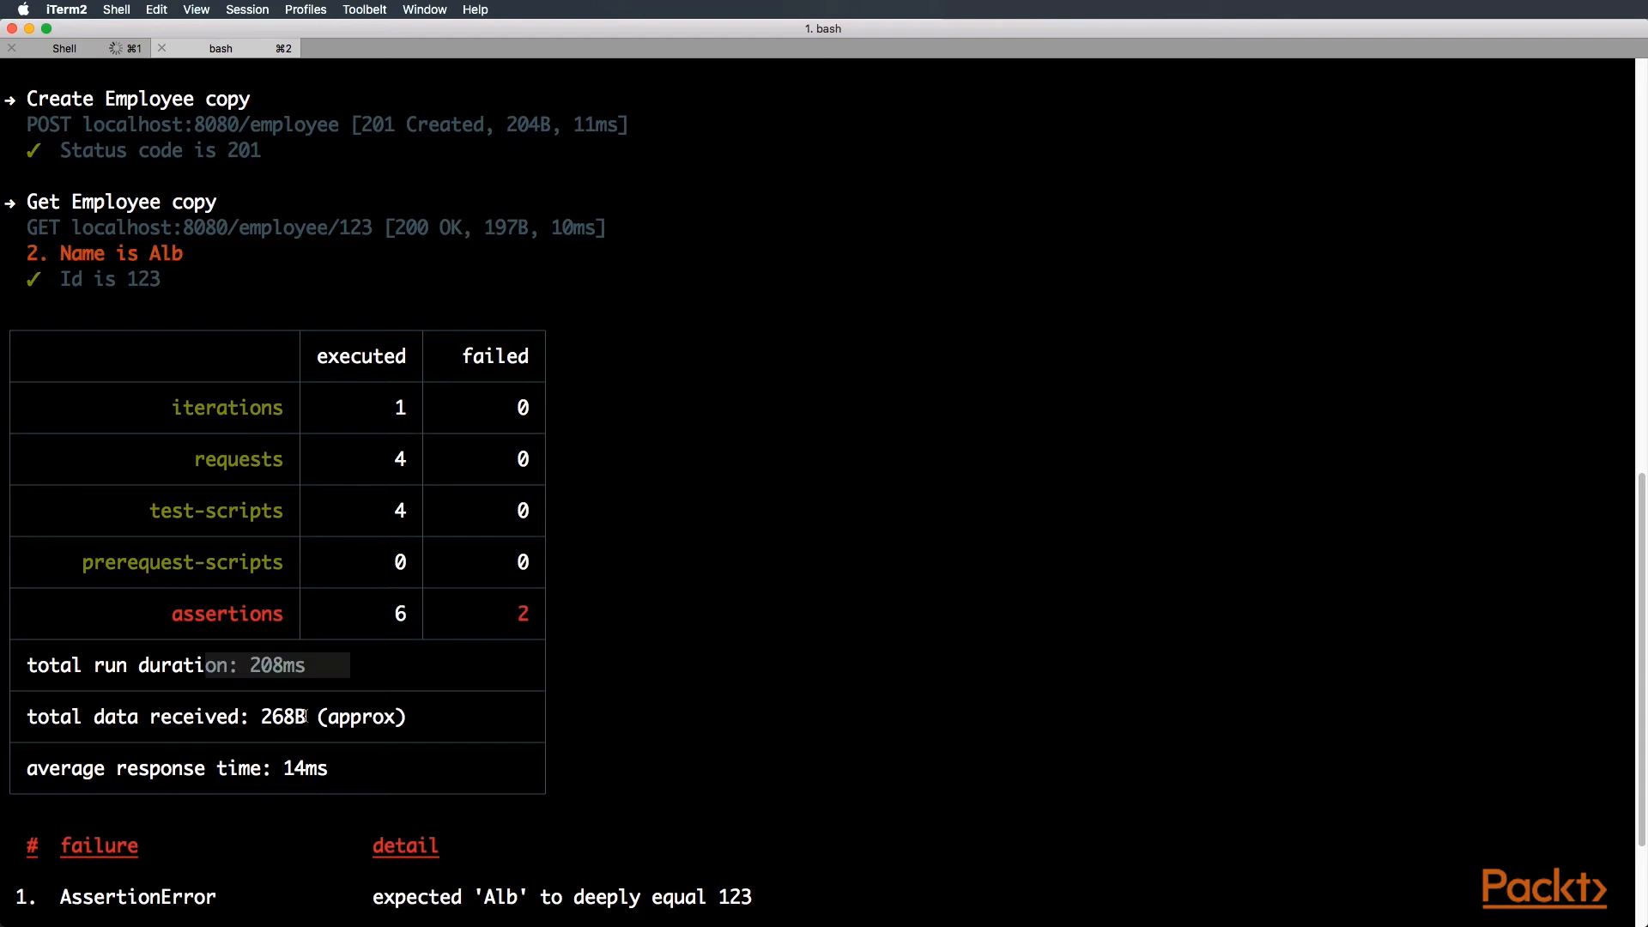
{"action": "scroll", "scroll_direction": "down", "scroll_amount": 3}
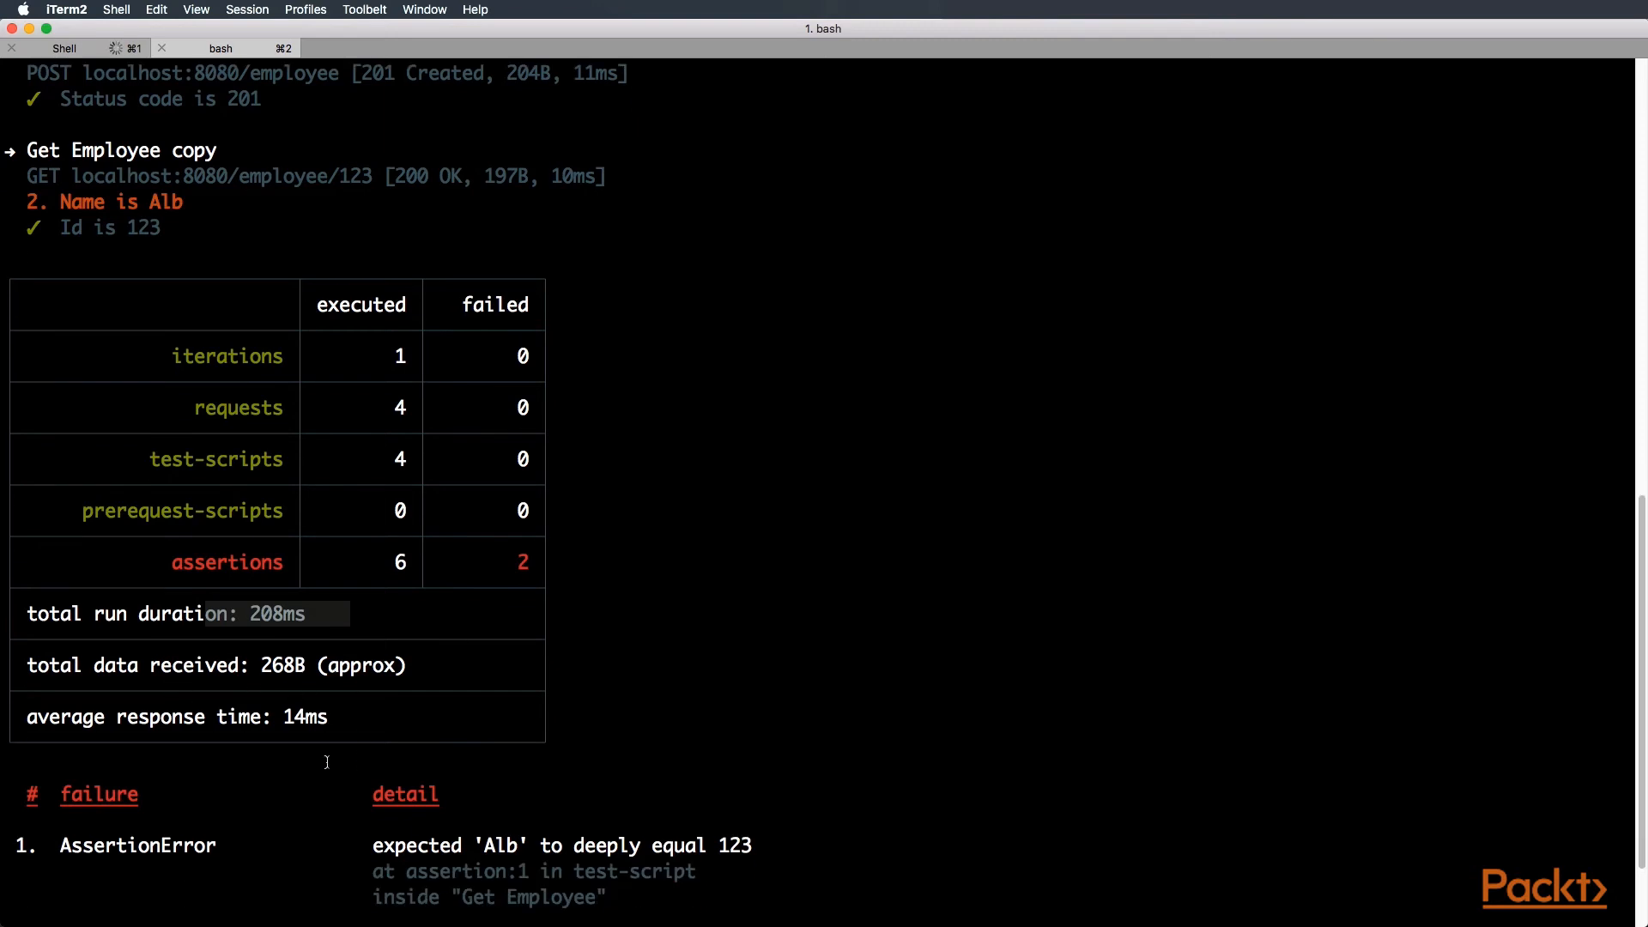
{"action": "scroll", "scroll_direction": "down", "scroll_amount": 3}
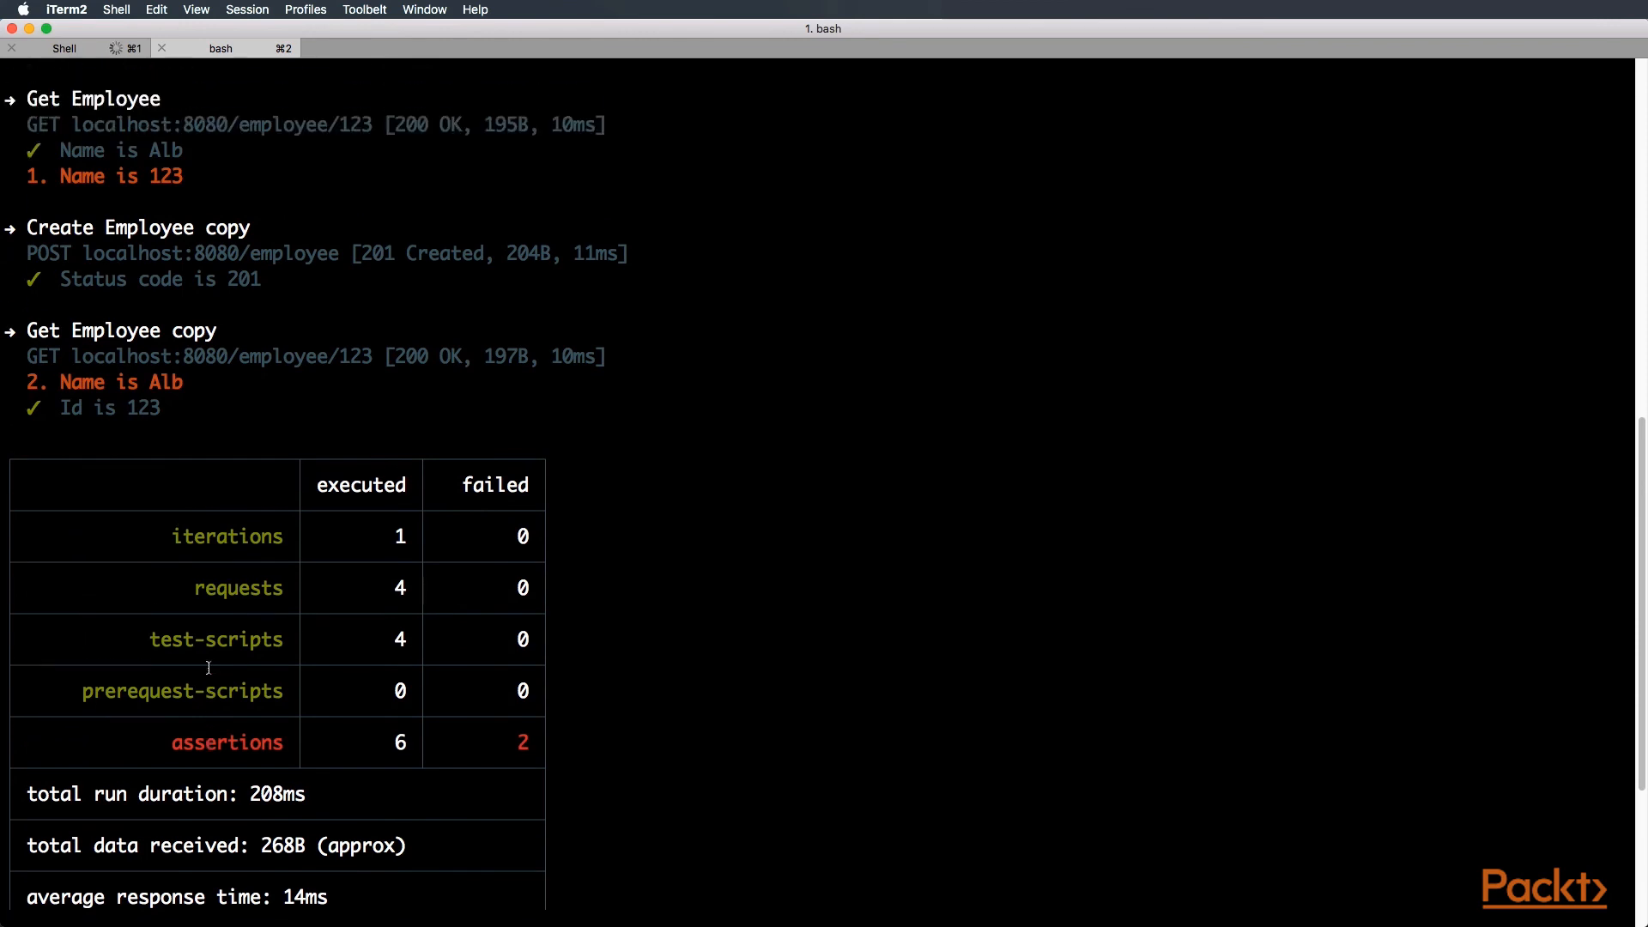
{"action": "scroll", "scroll_direction": "down", "scroll_amount": 3}
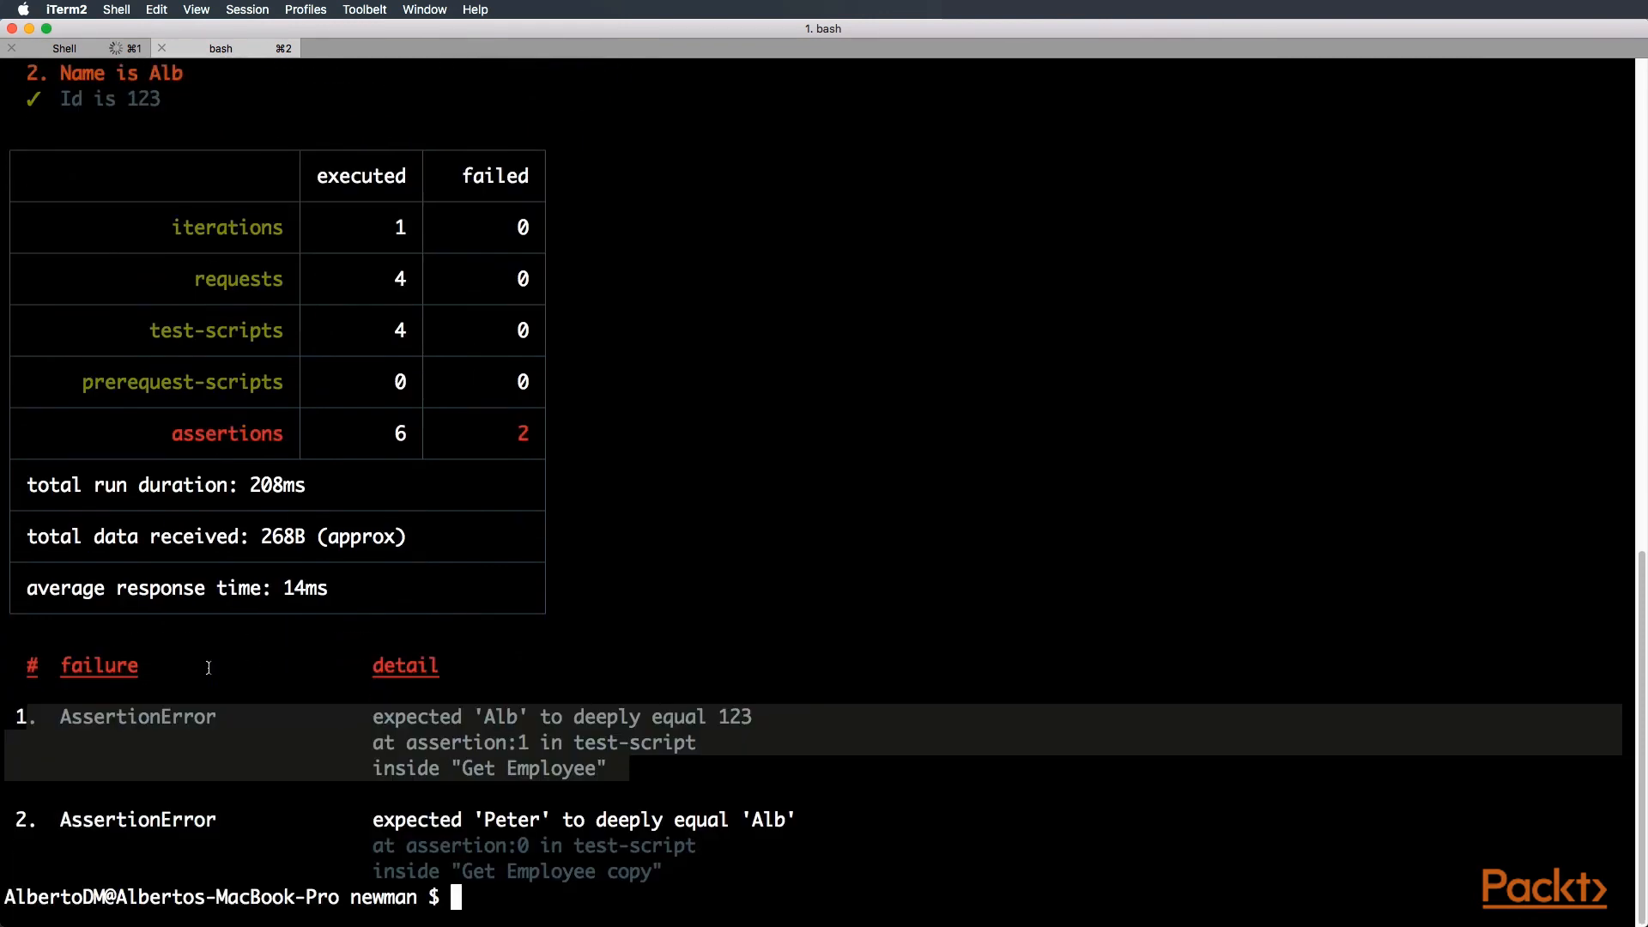